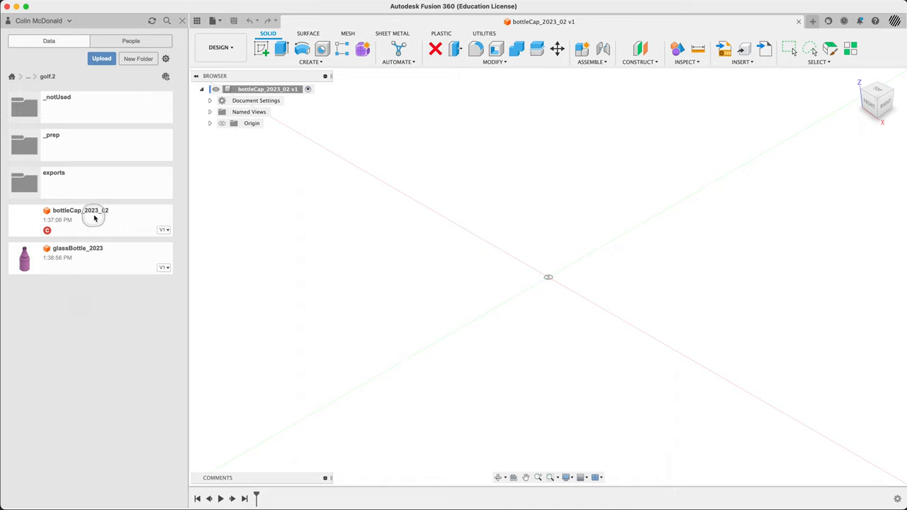
{"action": "mouse_move", "coordinate": [120, 220]}
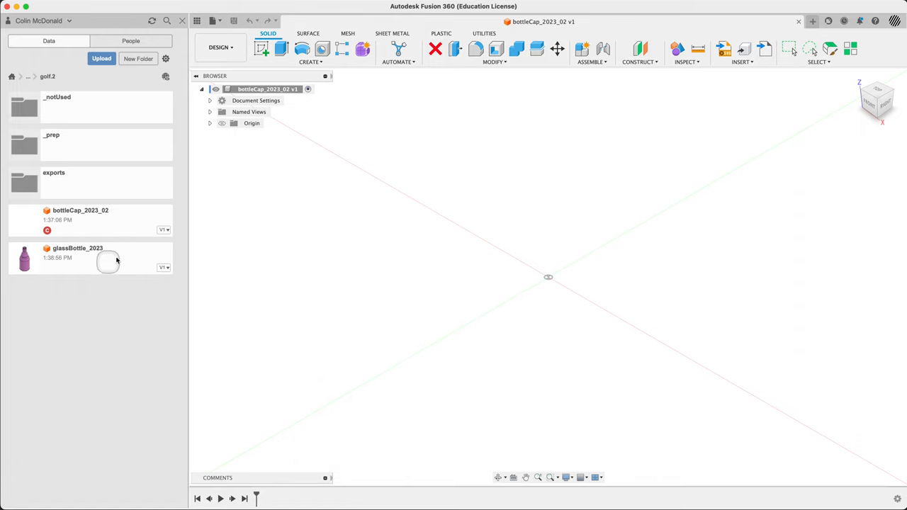
Bring up the context menu for the glassBottle_2023 design in the Data Panel.
{"action": "right_click", "coordinate": [107, 258]}
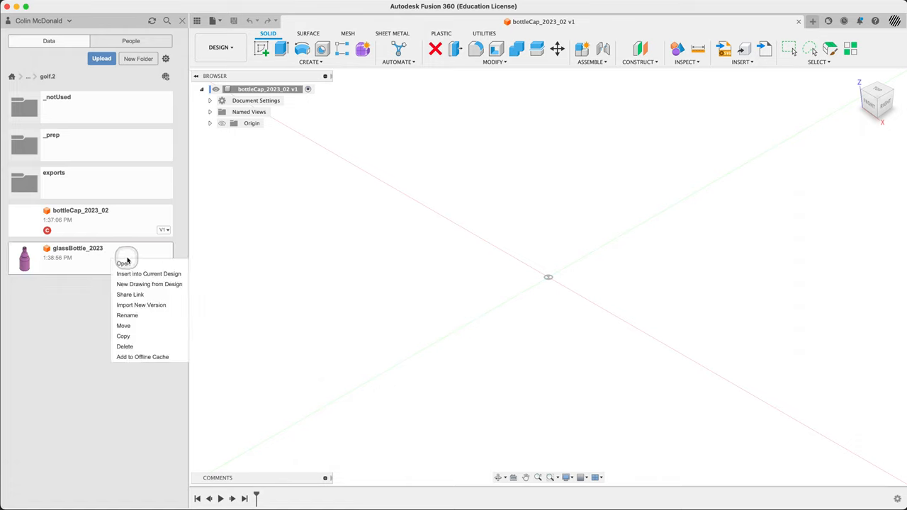
{"action": "mouse_move", "coordinate": [149, 273]}
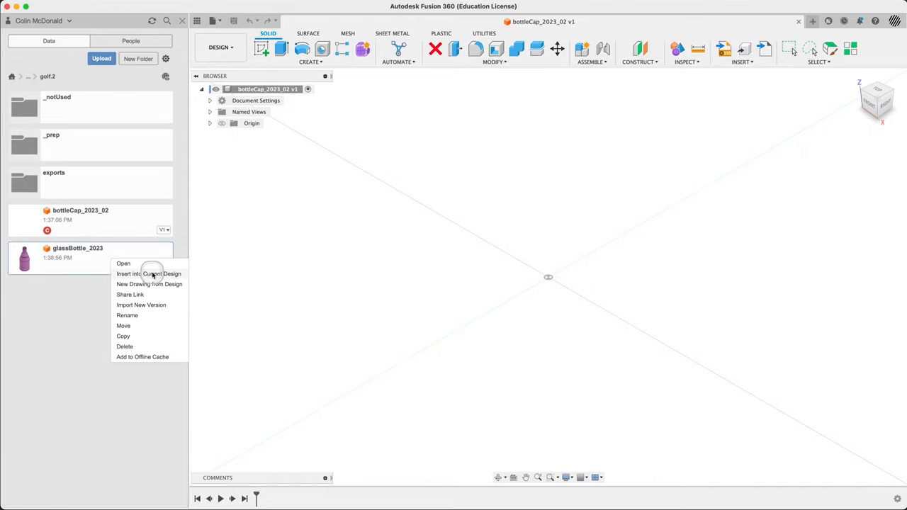
{"action": "mouse_move", "coordinate": [66, 315]}
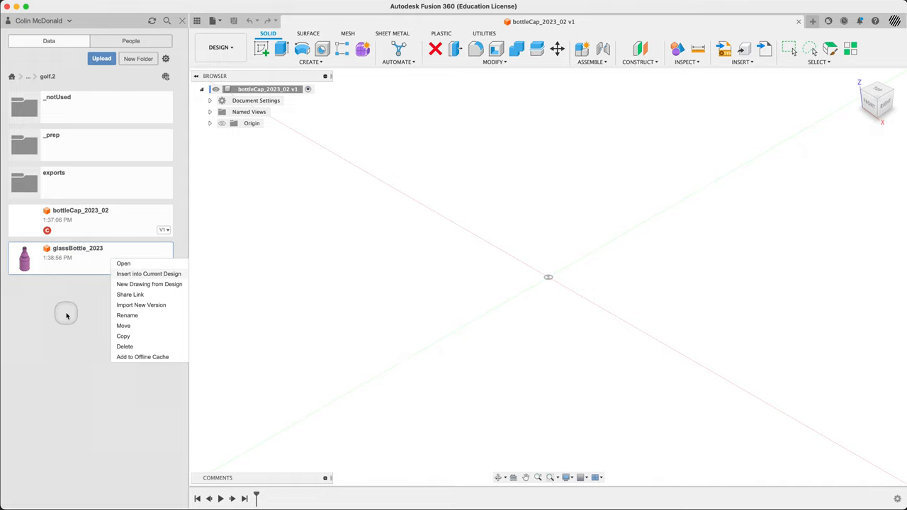
Insert glassBottle_2023 into the cap design and move it -175 mm in Z.
{"action": "left_click", "coordinate": [147, 273]}
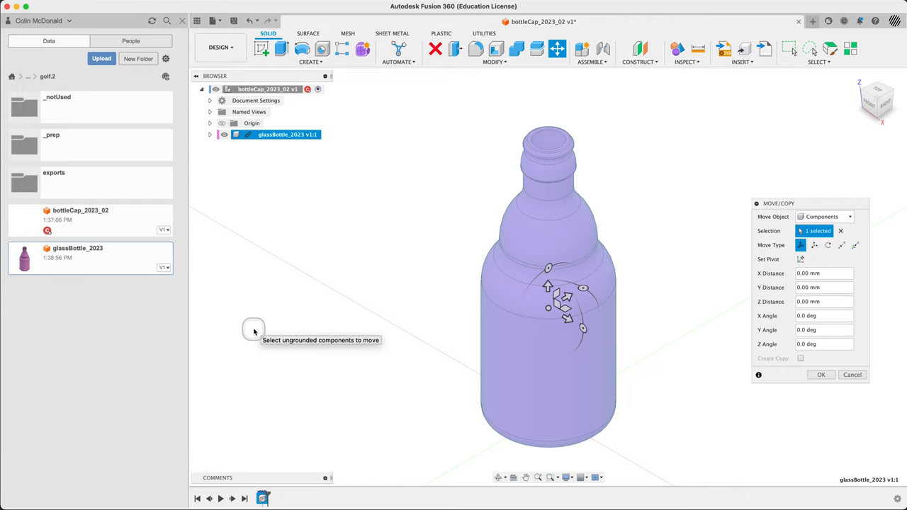
{"action": "mouse_move", "coordinate": [249, 301]}
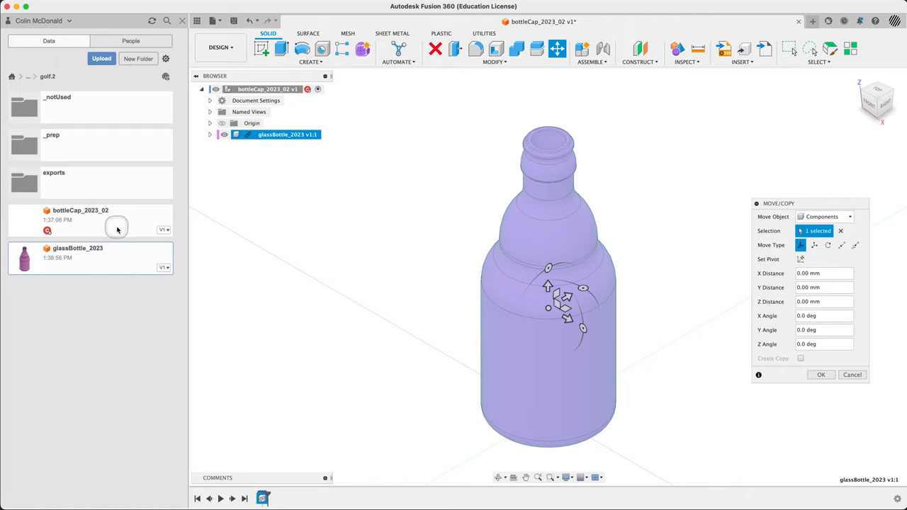
{"action": "mouse_move", "coordinate": [289, 298]}
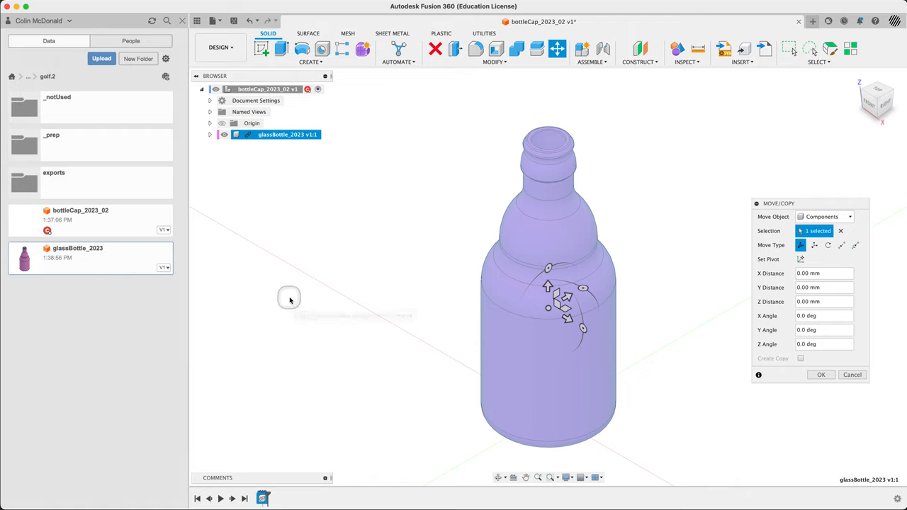
{"action": "mouse_move", "coordinate": [289, 296]}
{"action": "type", "text": "-175"}
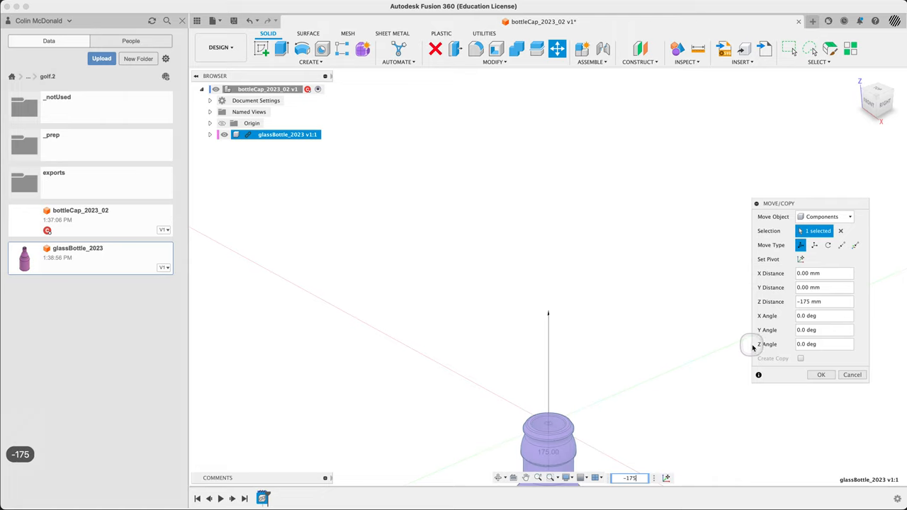
{"action": "left_click", "coordinate": [821, 374]}
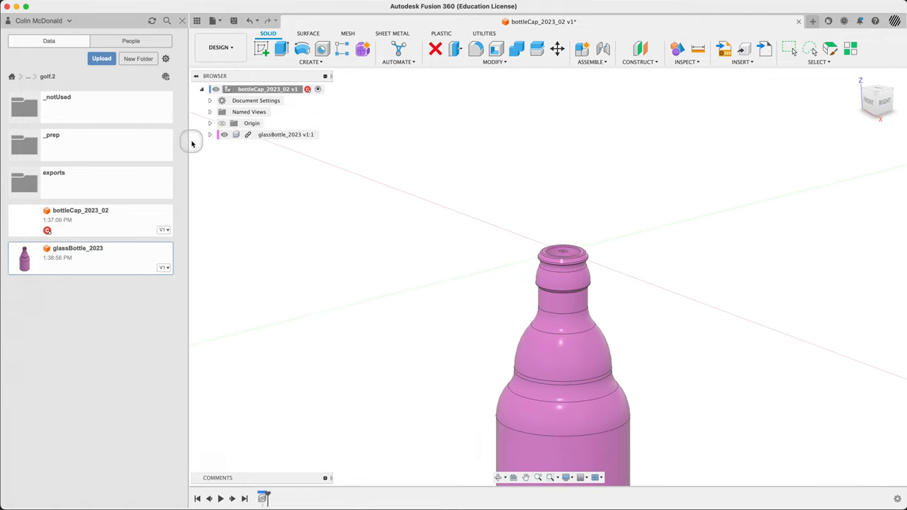
Expand the bottle component and make its dimensioned profile sketch visible.
{"action": "left_click", "coordinate": [210, 134]}
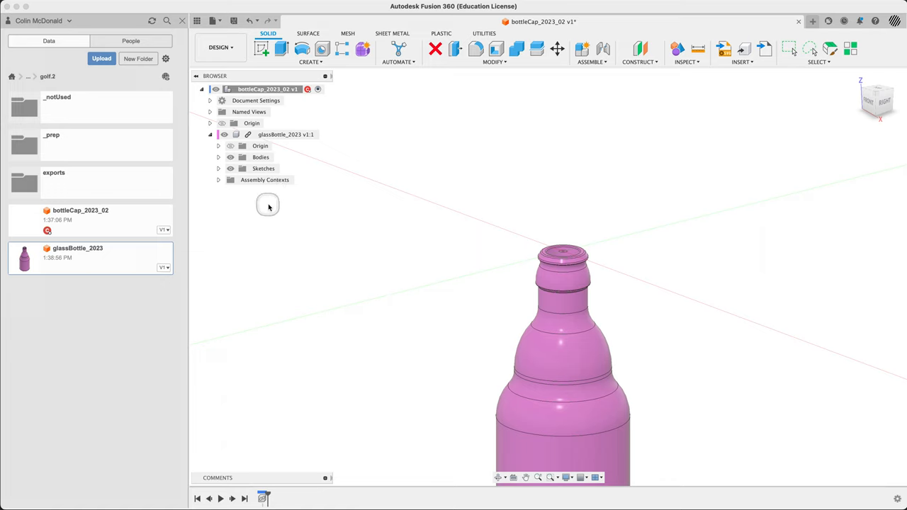
{"action": "mouse_move", "coordinate": [261, 168]}
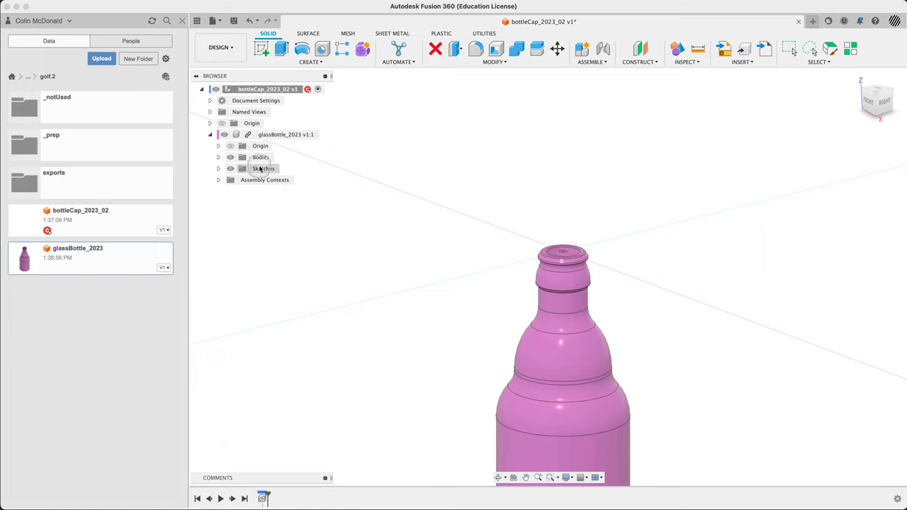
{"action": "left_click", "coordinate": [218, 168]}
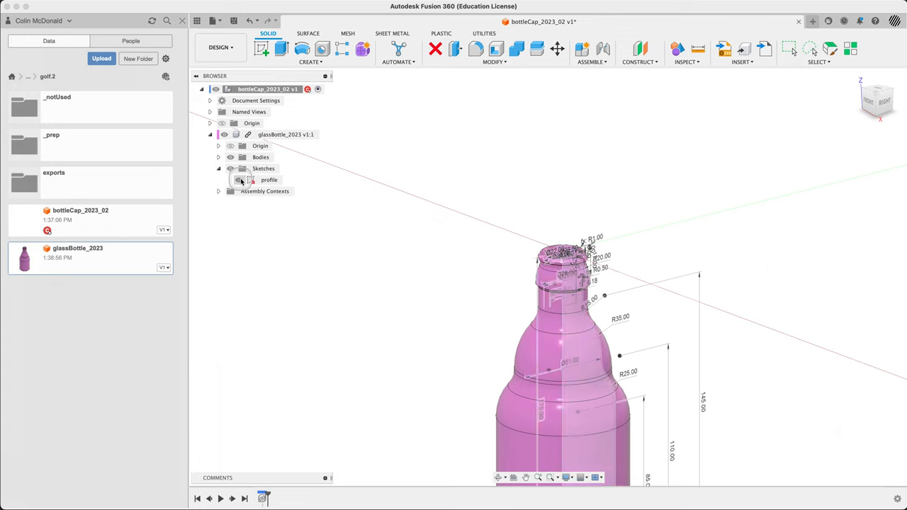
{"action": "right_click", "coordinate": [269, 179]}
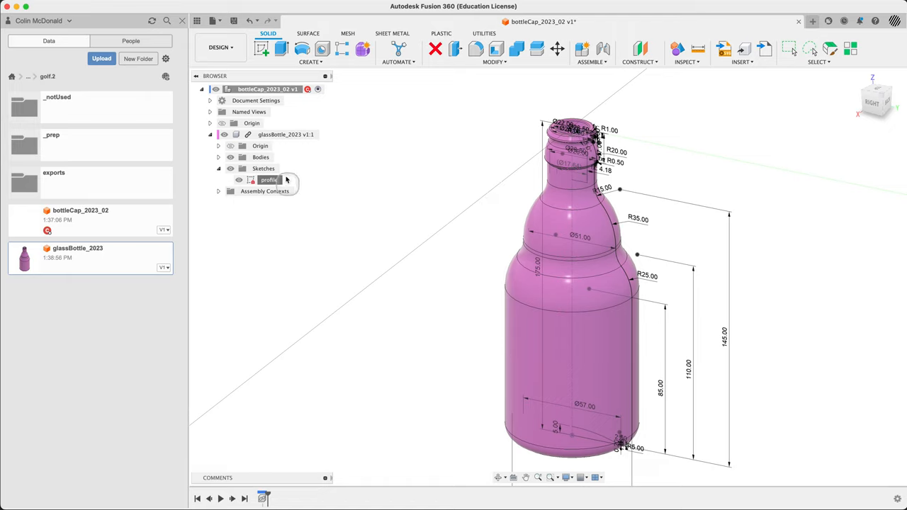
{"action": "mouse_move", "coordinate": [330, 165]}
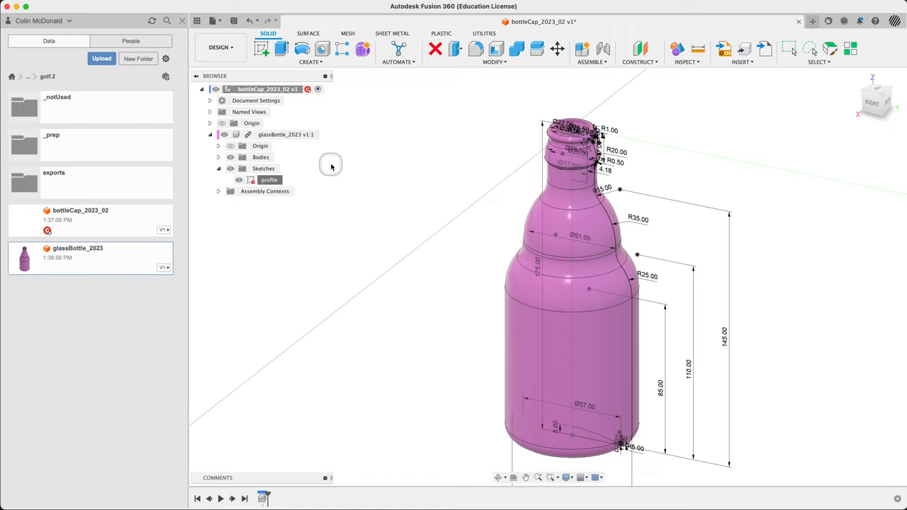
{"action": "mouse_move", "coordinate": [388, 204]}
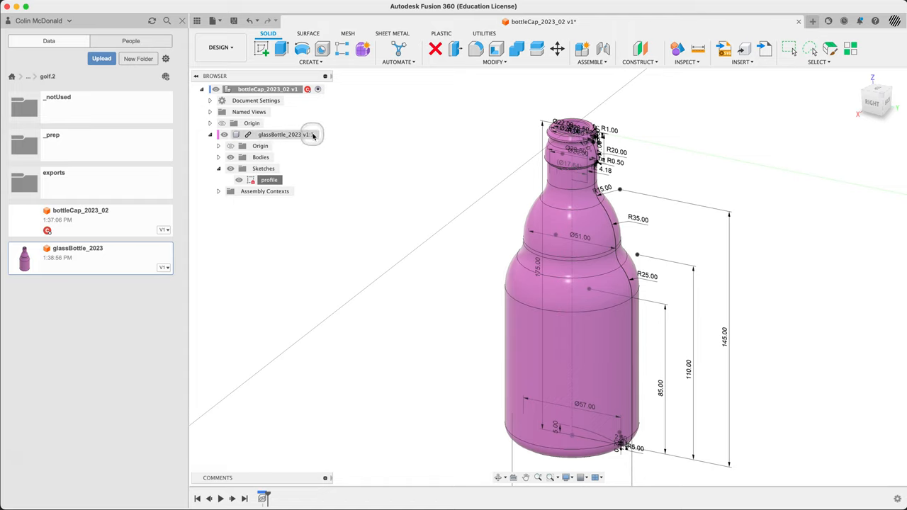
Edit the bottle in place, hide its sketch dimensions, set an orange appearance and finish the edit.
{"action": "left_click", "coordinate": [280, 133]}
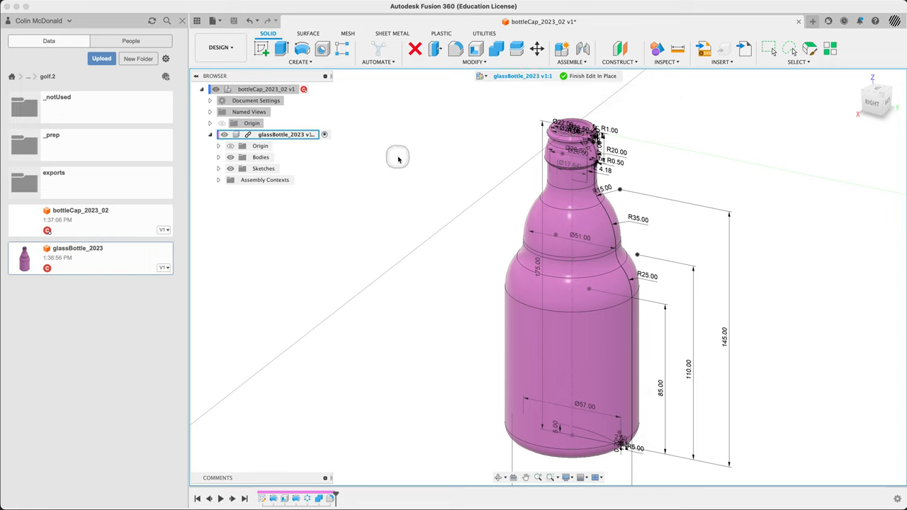
{"action": "left_click", "coordinate": [218, 167]}
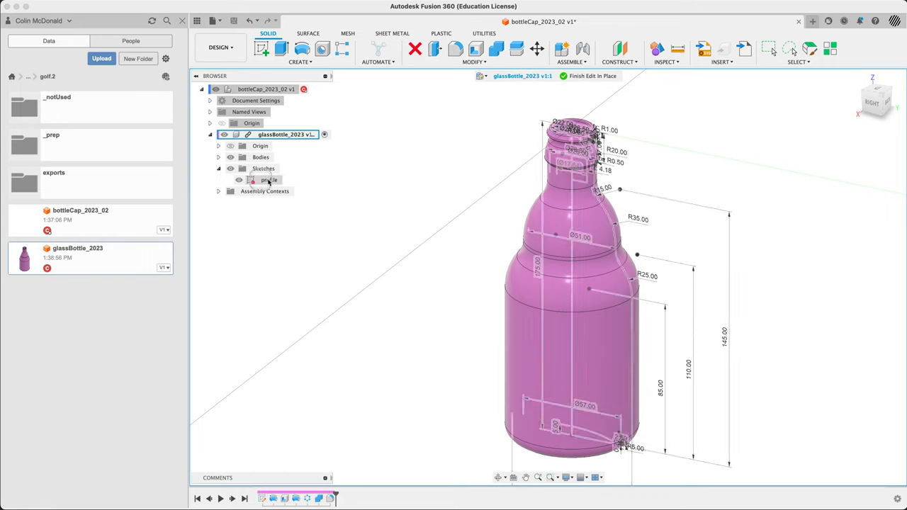
{"action": "right_click", "coordinate": [269, 178]}
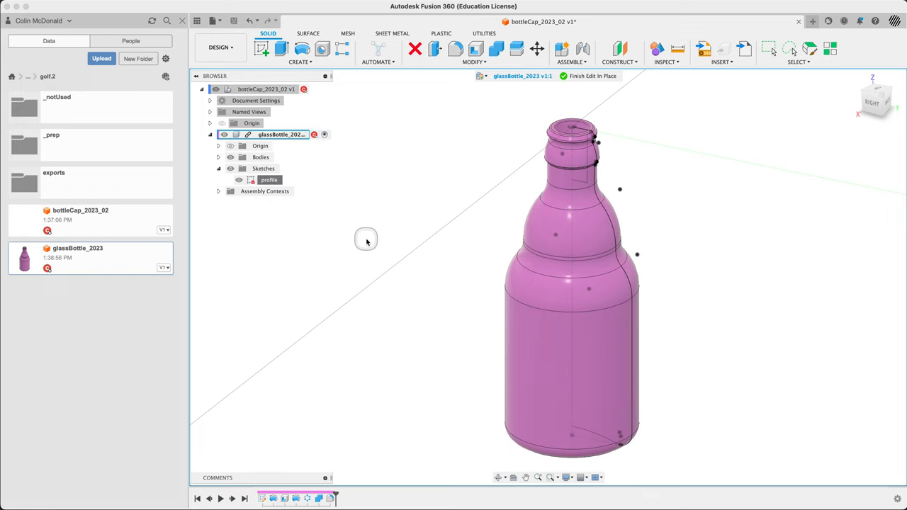
{"action": "right_click", "coordinate": [281, 134]}
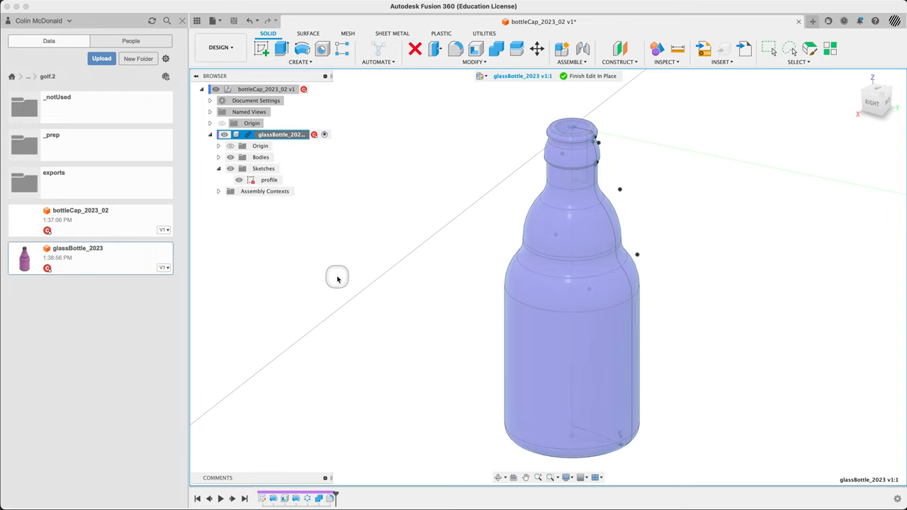
{"action": "mouse_move", "coordinate": [269, 135]}
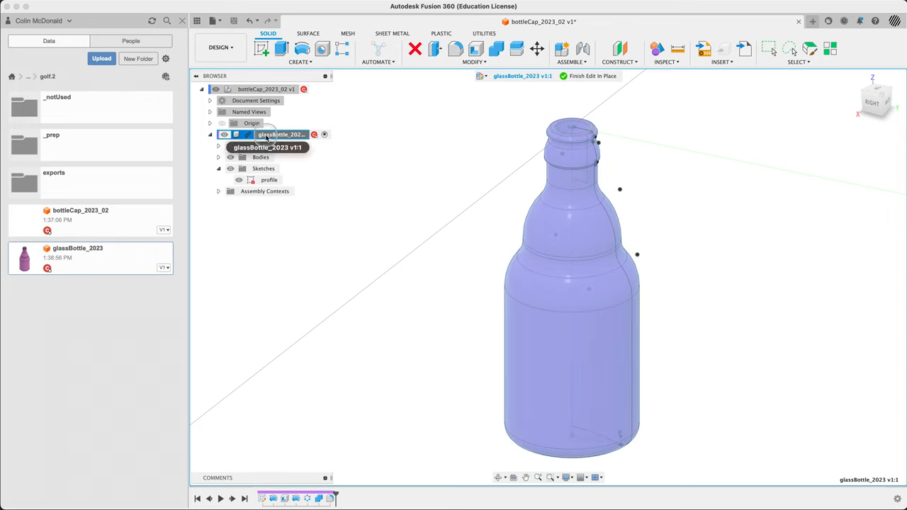
{"action": "right_click", "coordinate": [281, 133]}
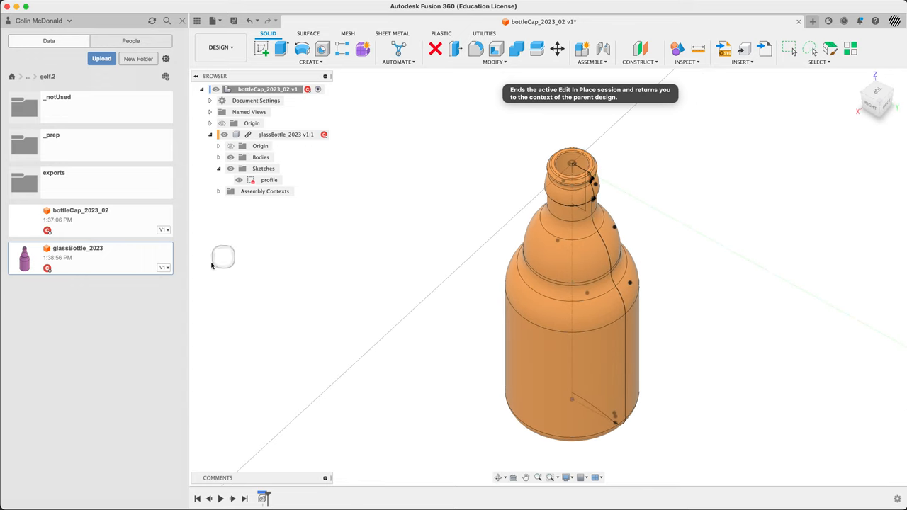
{"action": "mouse_move", "coordinate": [283, 224]}
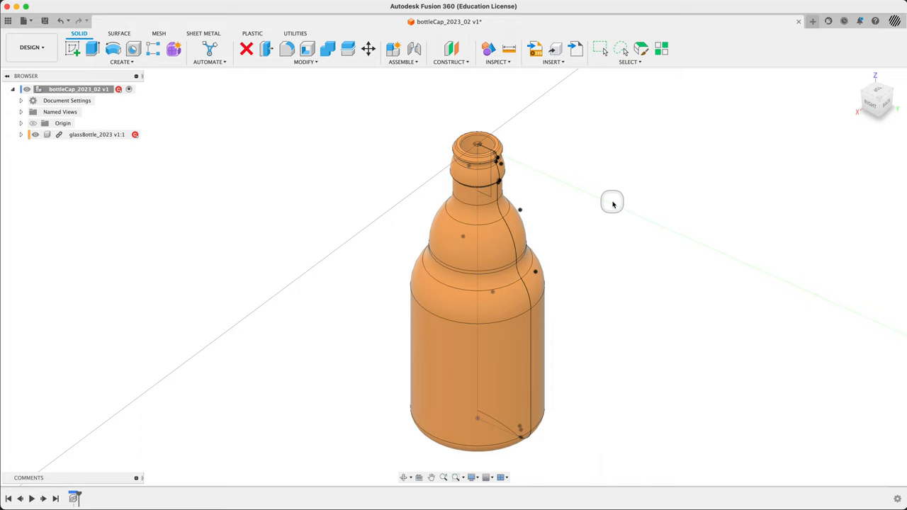
{"action": "mouse_move", "coordinate": [646, 286]}
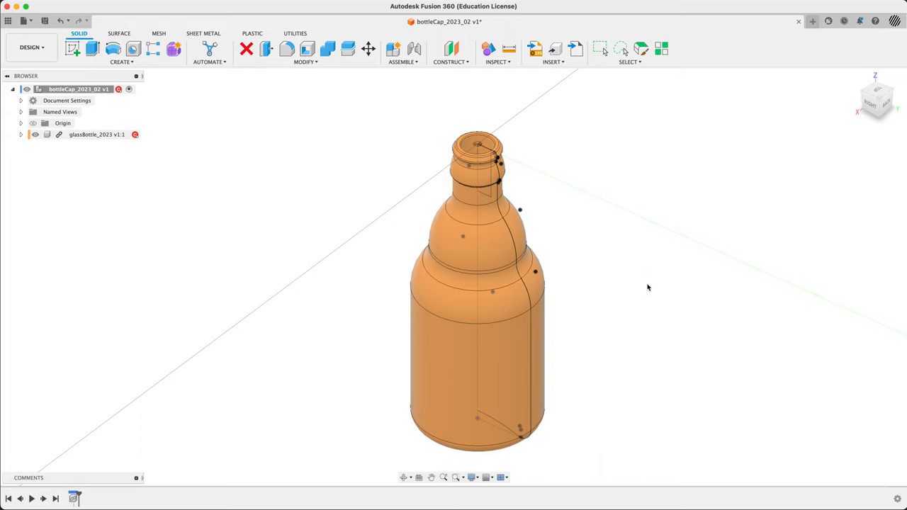
Switch to the reference photo of a real bottle cap in Preview.
{"action": "key", "text": "cmd+tab"}
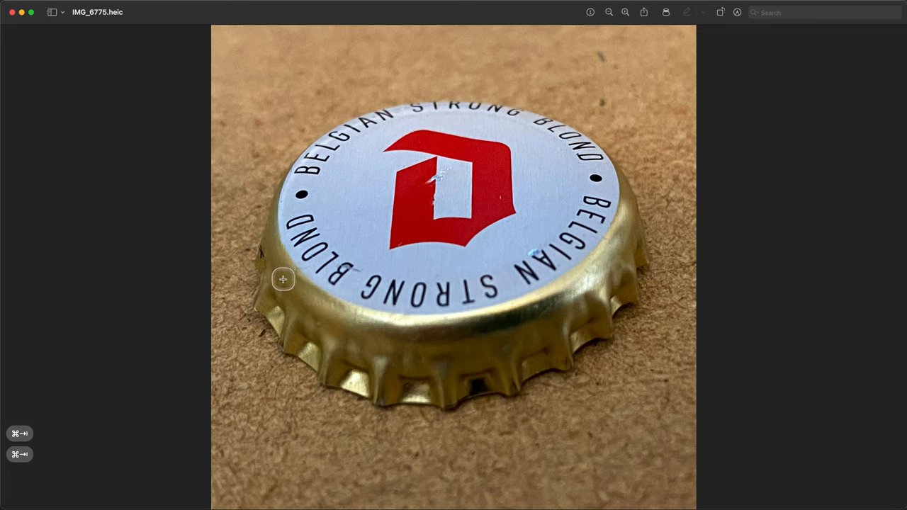
{"action": "mouse_move", "coordinate": [357, 387]}
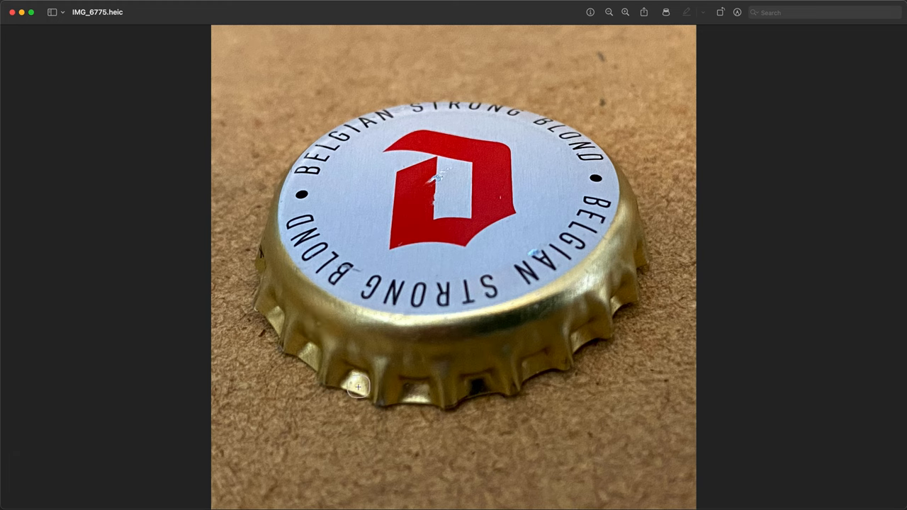
{"action": "mouse_move", "coordinate": [357, 361]}
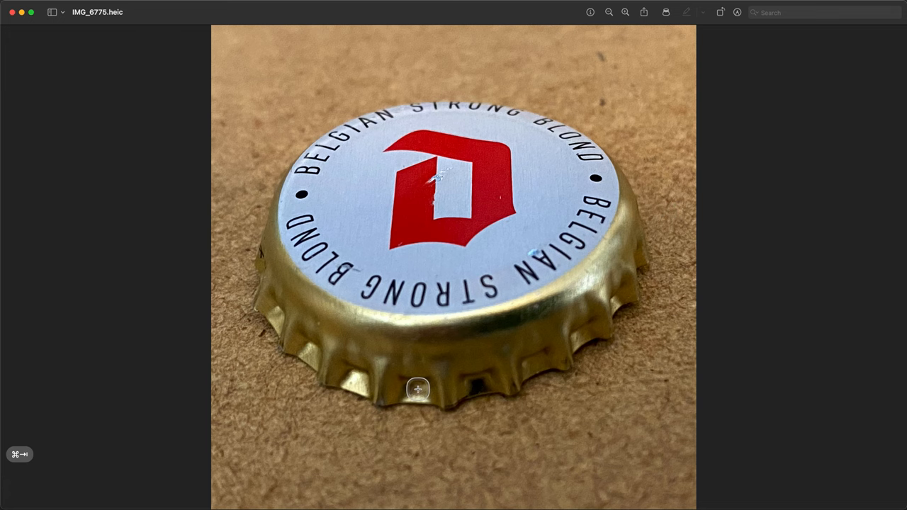
{"action": "mouse_move", "coordinate": [292, 323]}
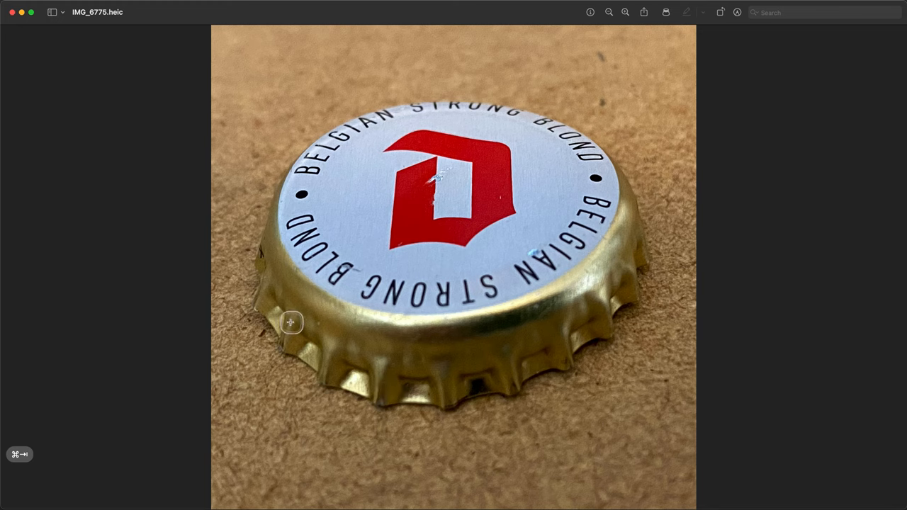
{"action": "mouse_move", "coordinate": [377, 370]}
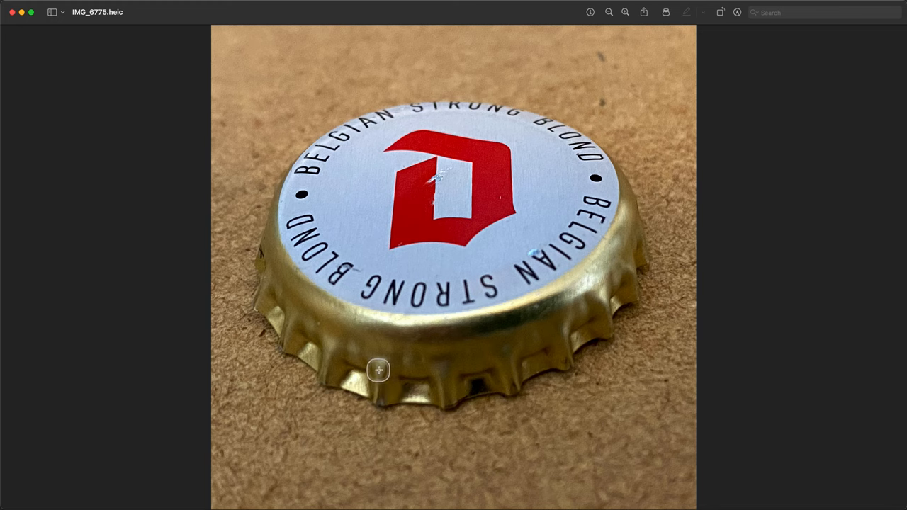
{"action": "mouse_move", "coordinate": [598, 316]}
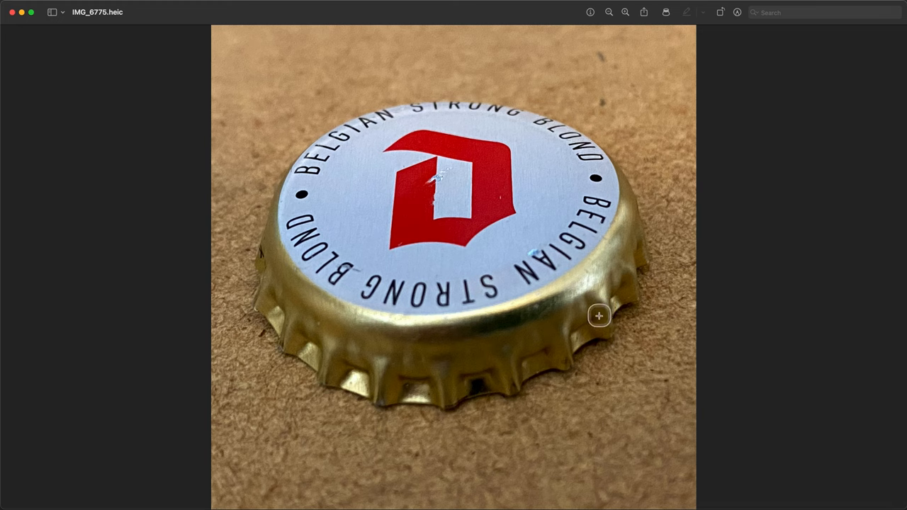
{"action": "mouse_move", "coordinate": [382, 347]}
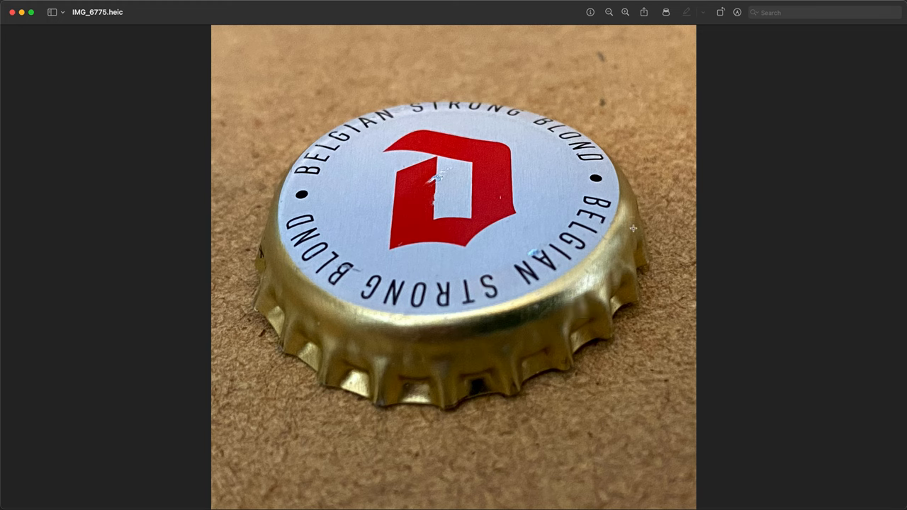
{"action": "mouse_move", "coordinate": [568, 321]}
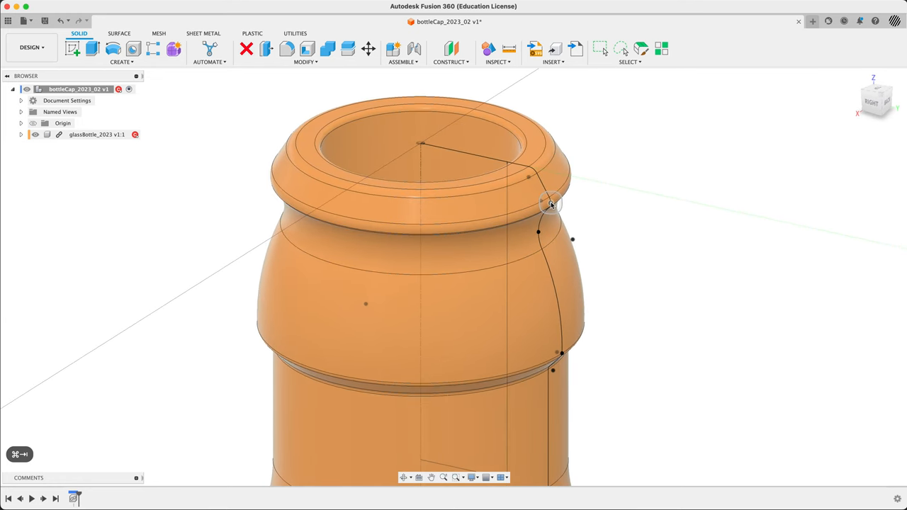
{"action": "mouse_move", "coordinate": [509, 49]}
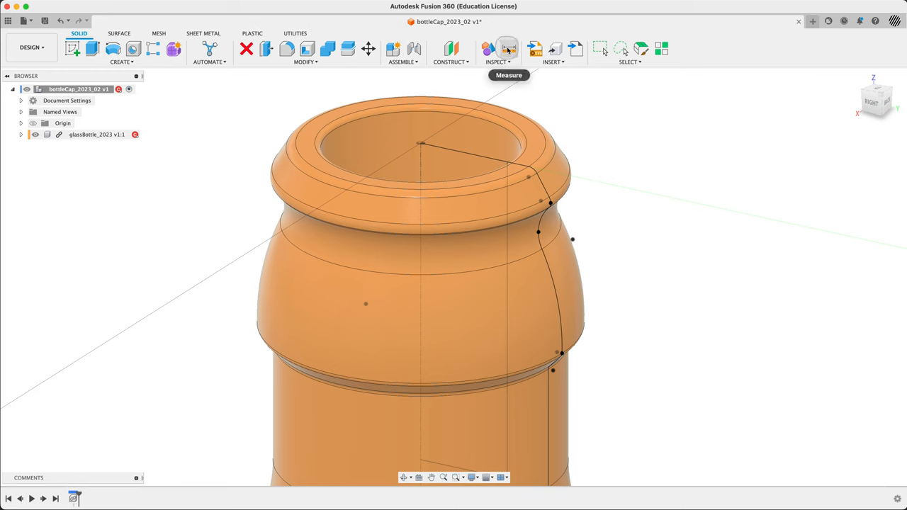
Measure from the bottle's centre axis to the neck profile point, reading 13.25 mm.
{"action": "left_click", "coordinate": [509, 49]}
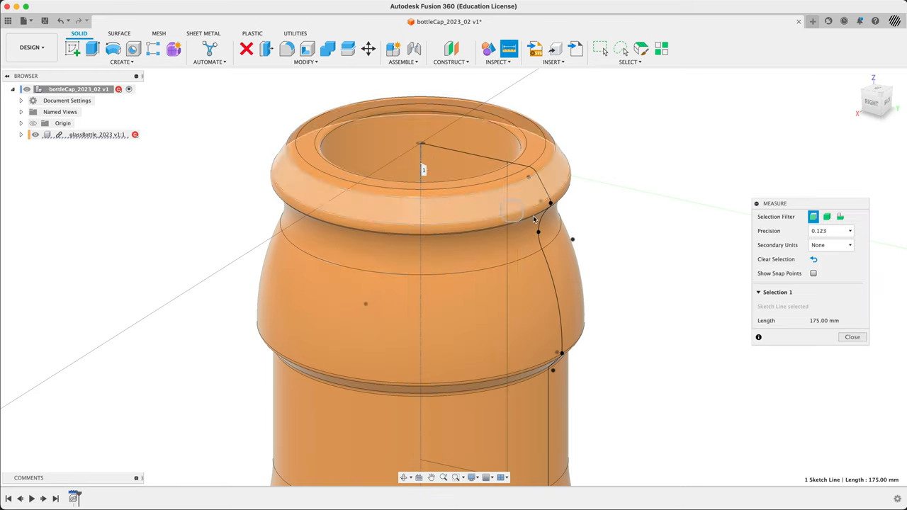
{"action": "left_click", "coordinate": [551, 204]}
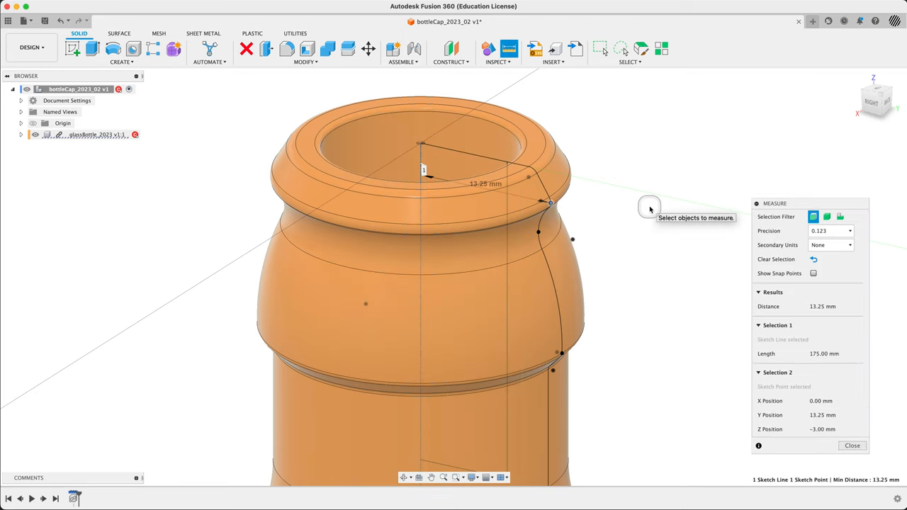
{"action": "mouse_move", "coordinate": [615, 177]}
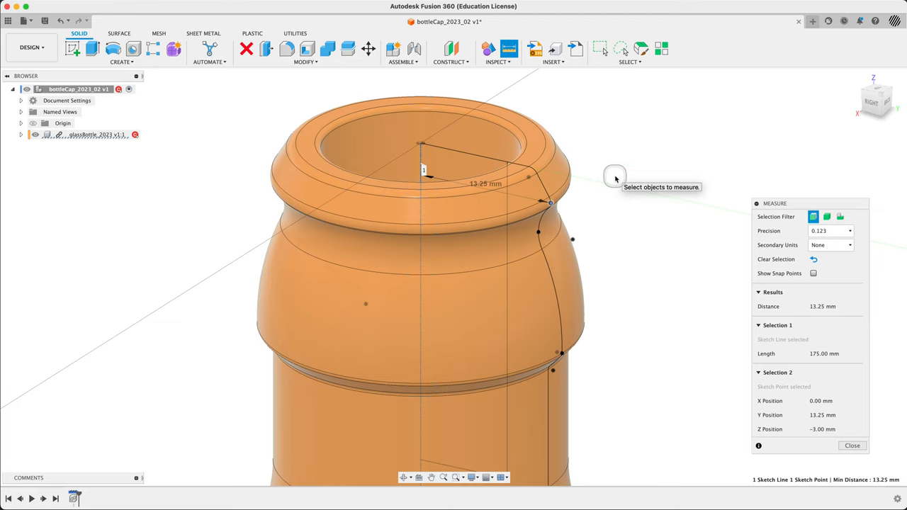
{"action": "mouse_move", "coordinate": [621, 179]}
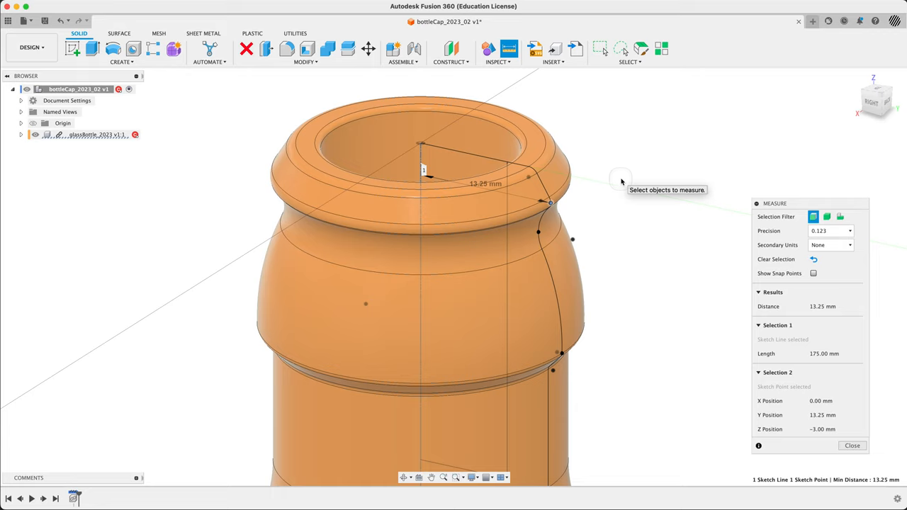
{"action": "left_click", "coordinate": [813, 258]}
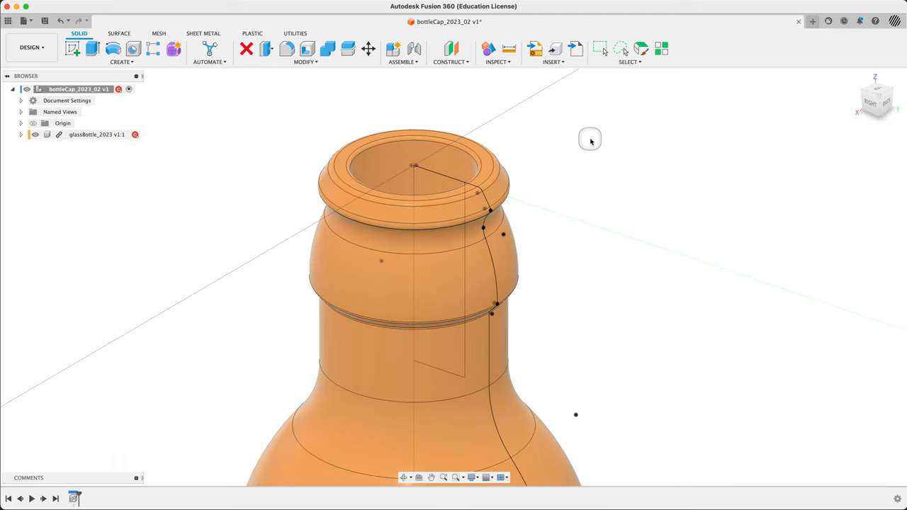
{"action": "mouse_move", "coordinate": [175, 48]}
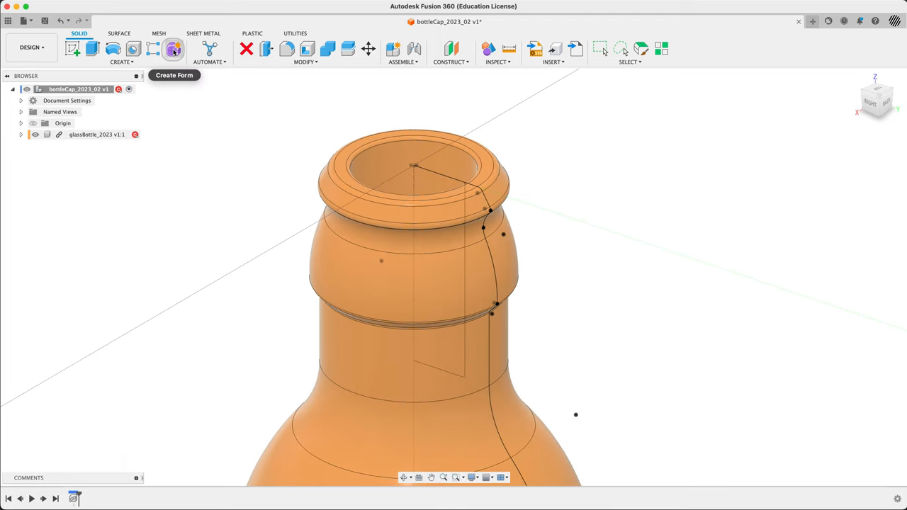
Create a Form cylinder on the bottle top with diameter 26.5, height -7 and 20 faces around.
{"action": "left_click", "coordinate": [175, 48]}
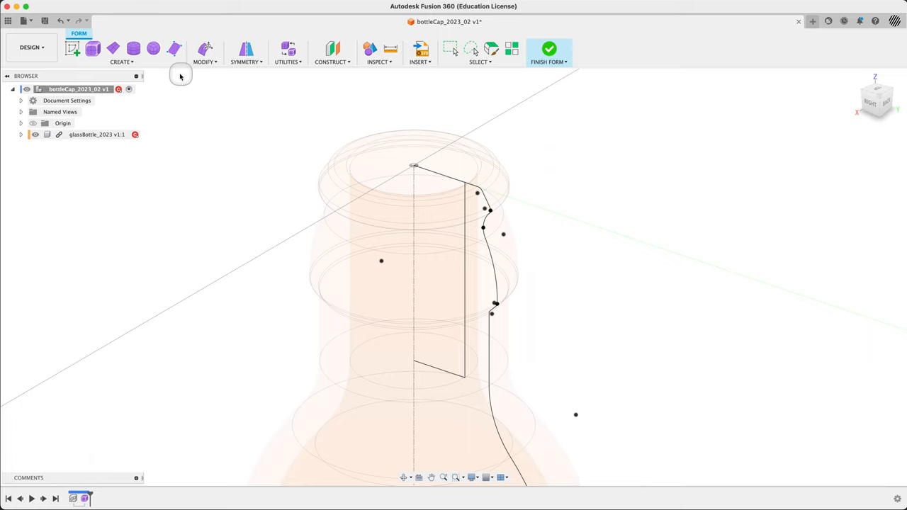
{"action": "left_click", "coordinate": [133, 48]}
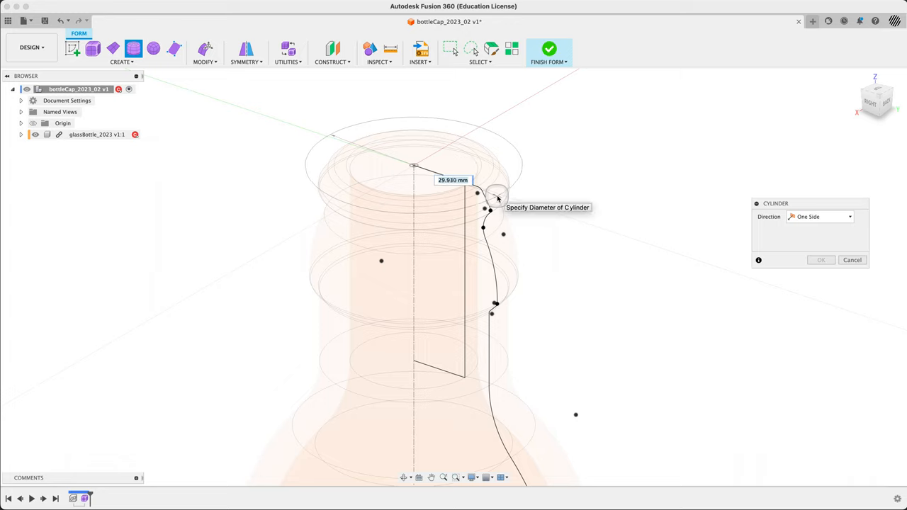
{"action": "left_click_drag", "start_coordinate": [496, 198], "coordinate": [575, 211]}
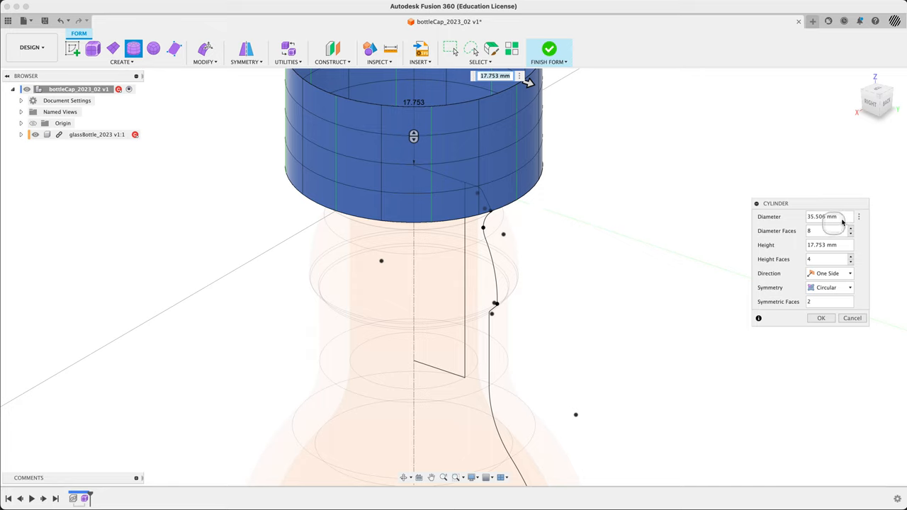
{"action": "type", "text": "26.5"}
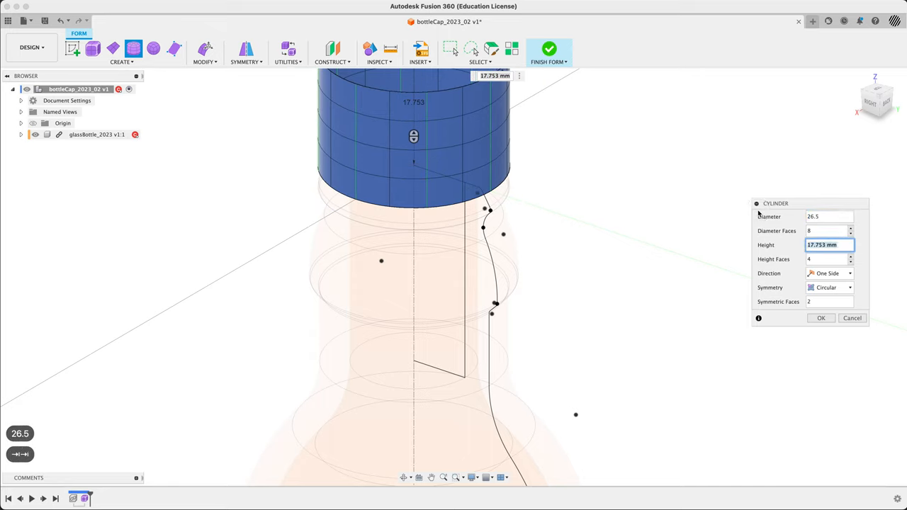
{"action": "type", "text": "-7"}
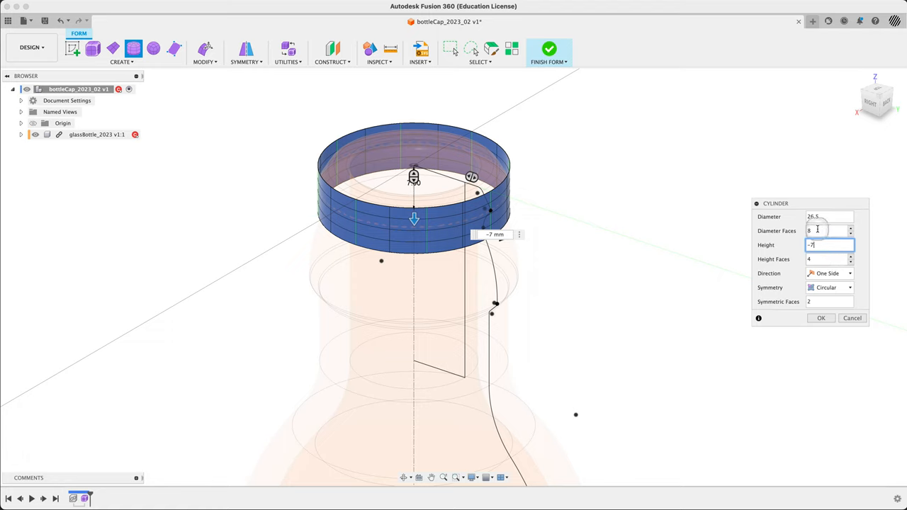
{"action": "type", "text": "20"}
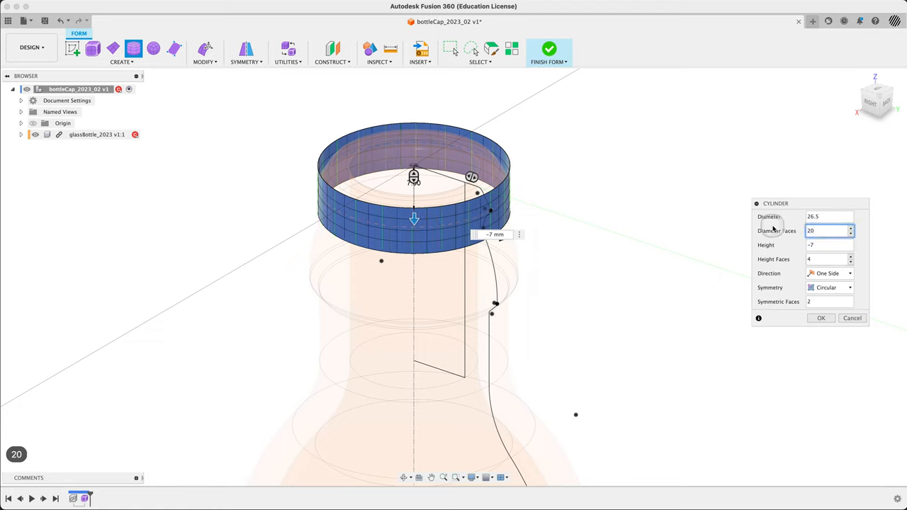
{"action": "left_click", "coordinate": [821, 318]}
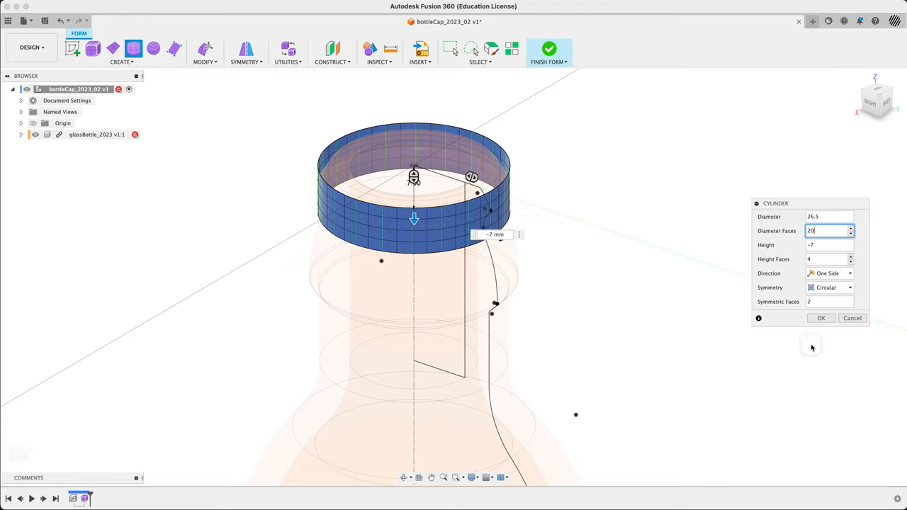
Set the cylinder's symmetric faces to 2 and confirm the ring.
{"action": "left_click", "coordinate": [830, 300]}
{"action": "type", "text": "1"}
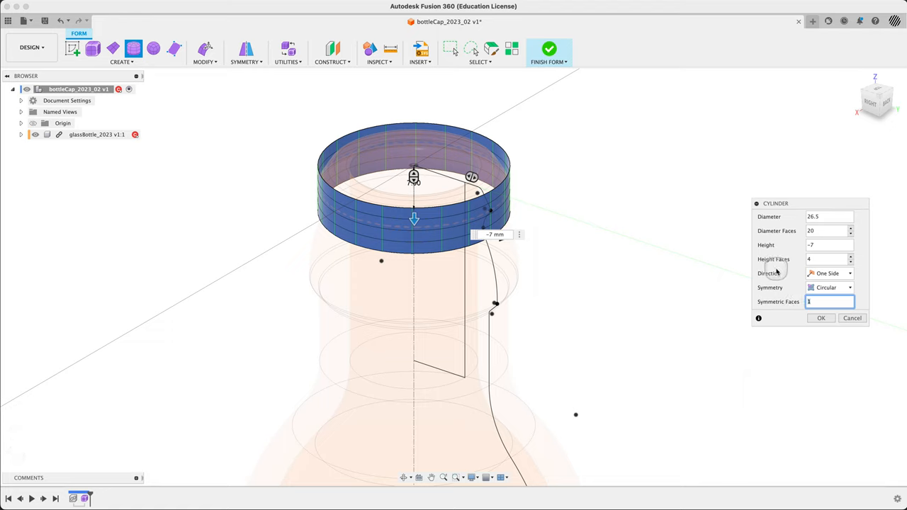
{"action": "type", "text": "4"}
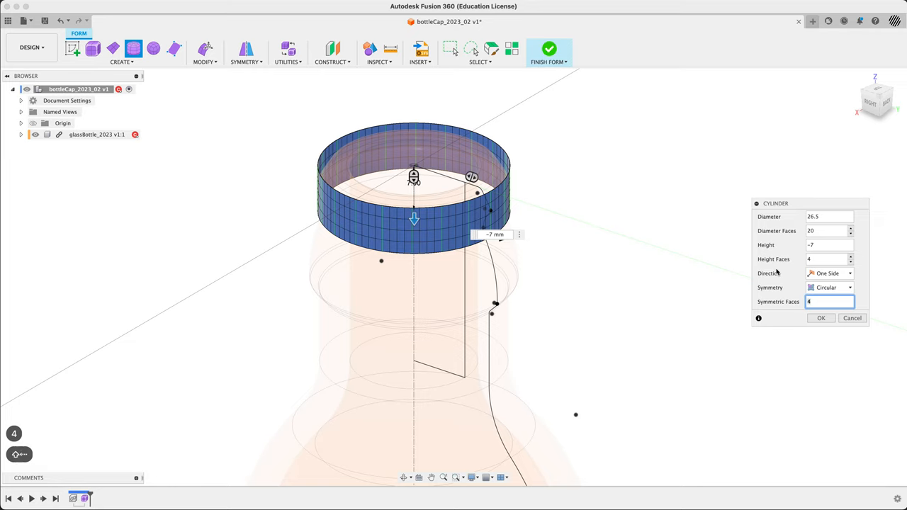
{"action": "type", "text": "2"}
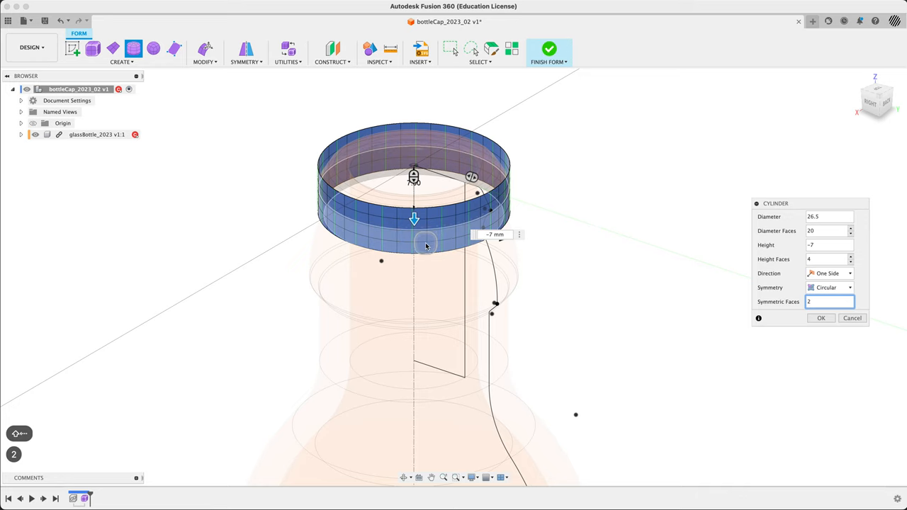
{"action": "left_click", "coordinate": [821, 318]}
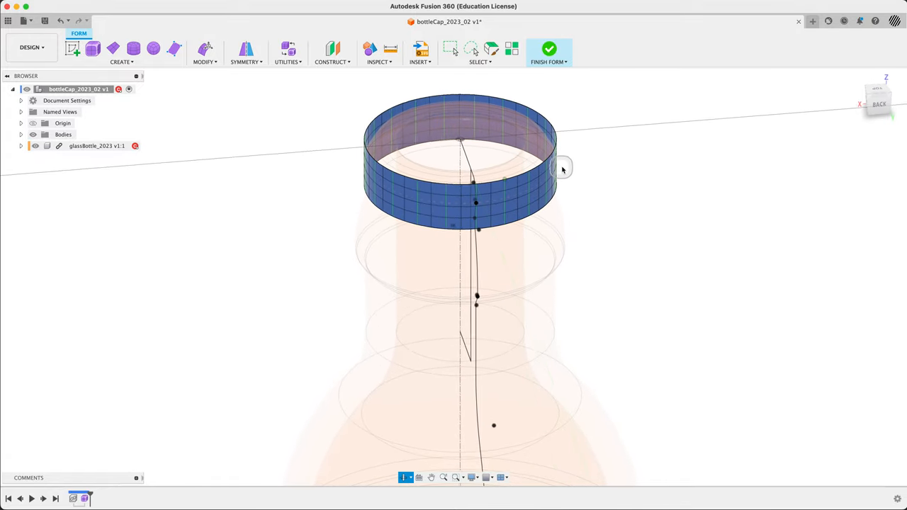
Edit the ring's form, crimping the lower edges into waves and pulling the top rim inward.
{"action": "right_click", "coordinate": [562, 167]}
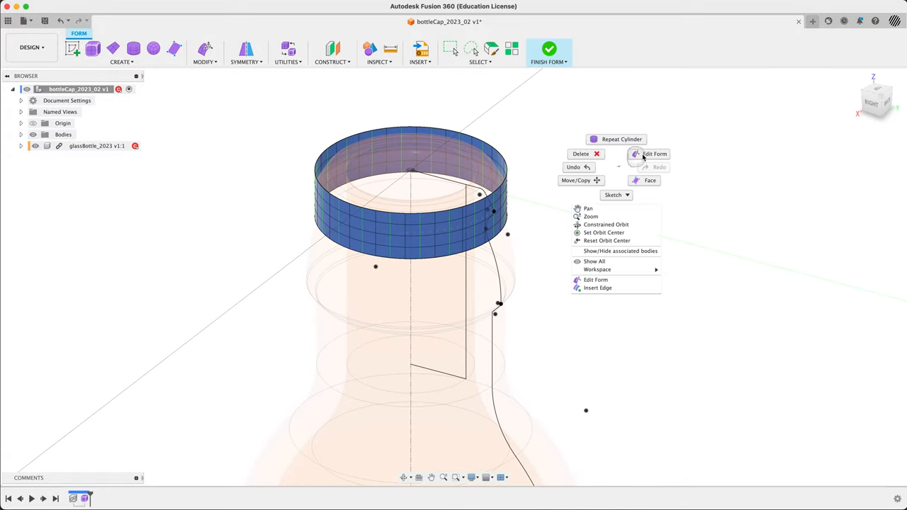
{"action": "left_click", "coordinate": [655, 153]}
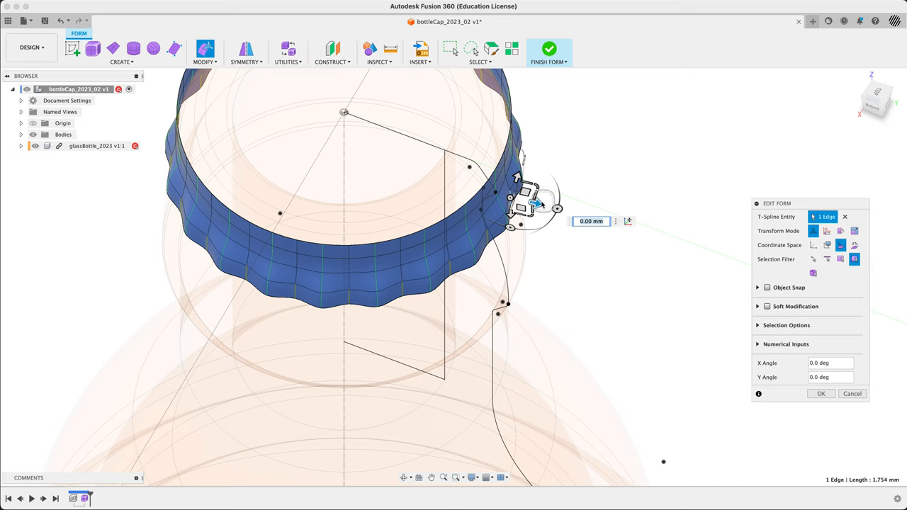
{"action": "left_click_drag", "start_coordinate": [536, 204], "coordinate": [525, 200]}
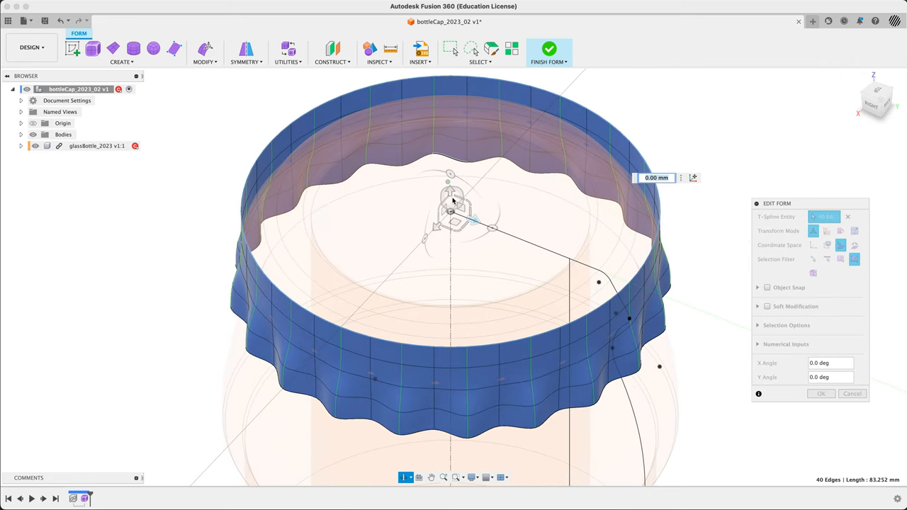
{"action": "left_click_drag", "start_coordinate": [471, 225], "coordinate": [456, 230]}
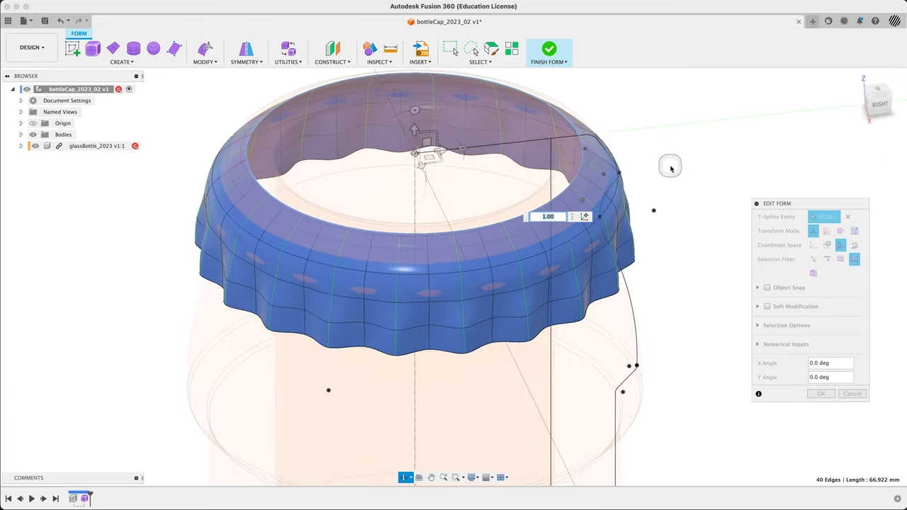
{"action": "left_click_drag", "start_coordinate": [669, 168], "coordinate": [630, 139]}
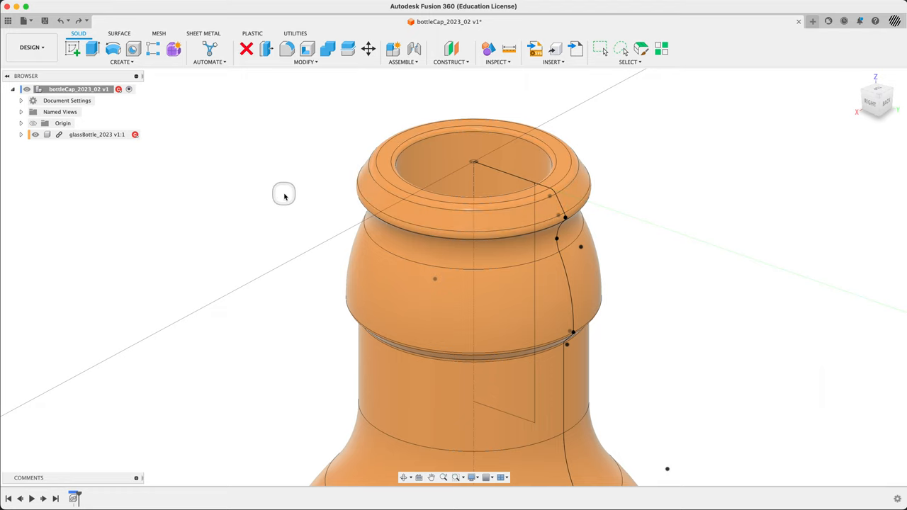
{"action": "mouse_move", "coordinate": [252, 207]}
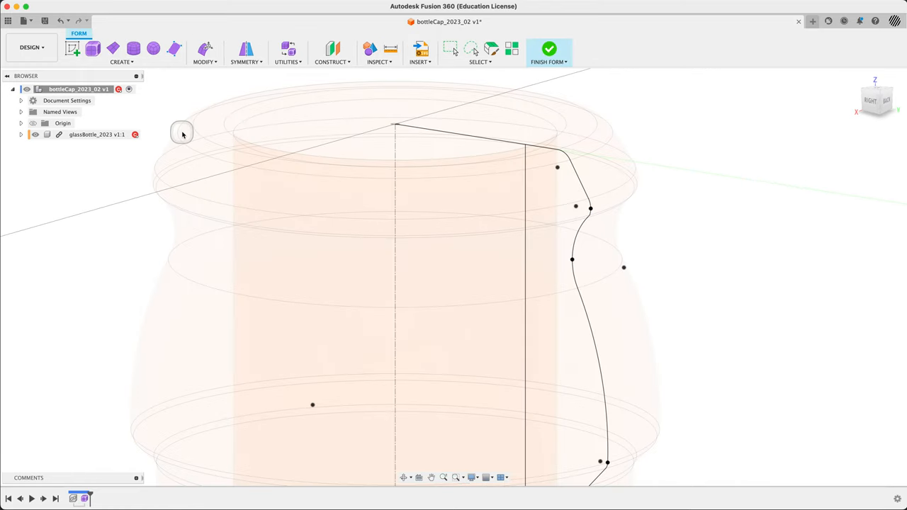
Start a Form Revolve with chain selection and pick the cap profile curve as the profile.
{"action": "left_click", "coordinate": [120, 54]}
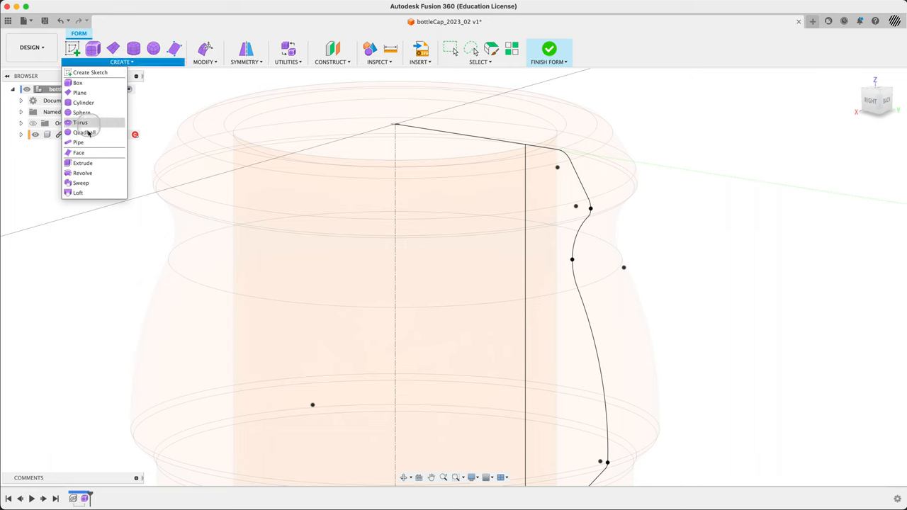
{"action": "mouse_move", "coordinate": [82, 173]}
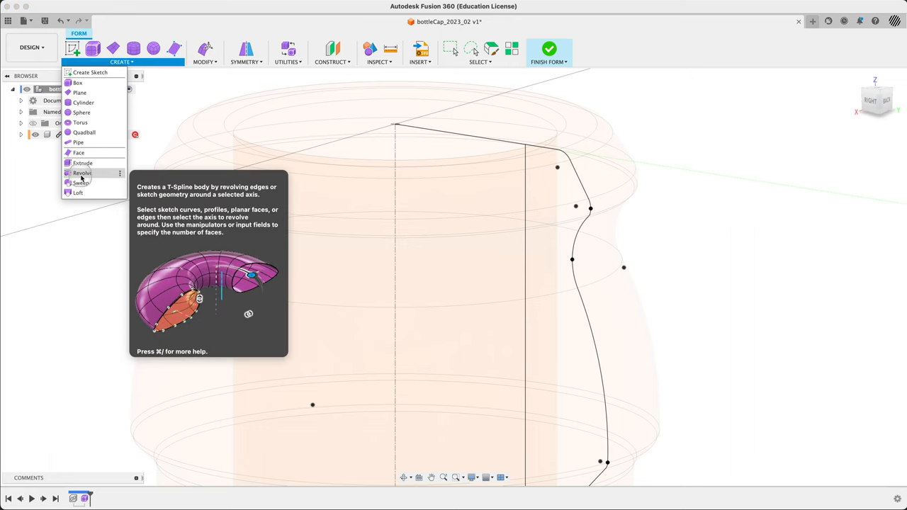
{"action": "mouse_move", "coordinate": [82, 173]}
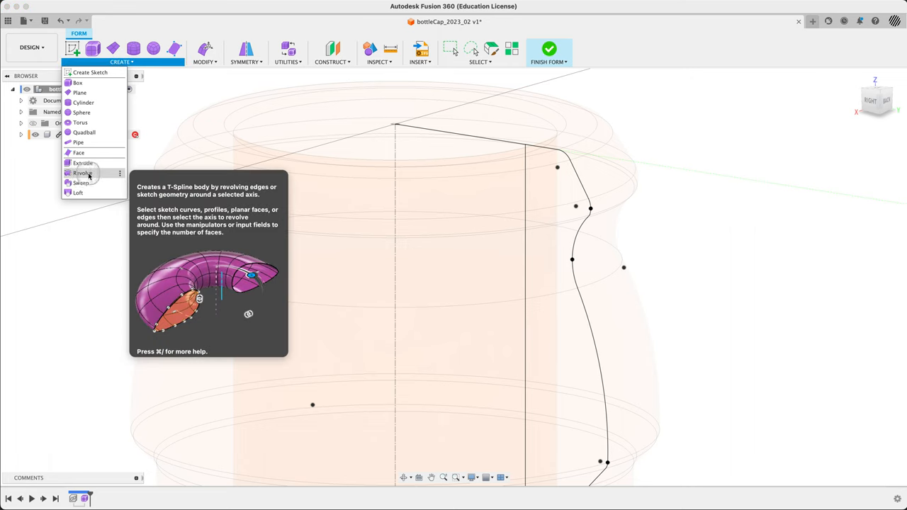
{"action": "left_click", "coordinate": [82, 173]}
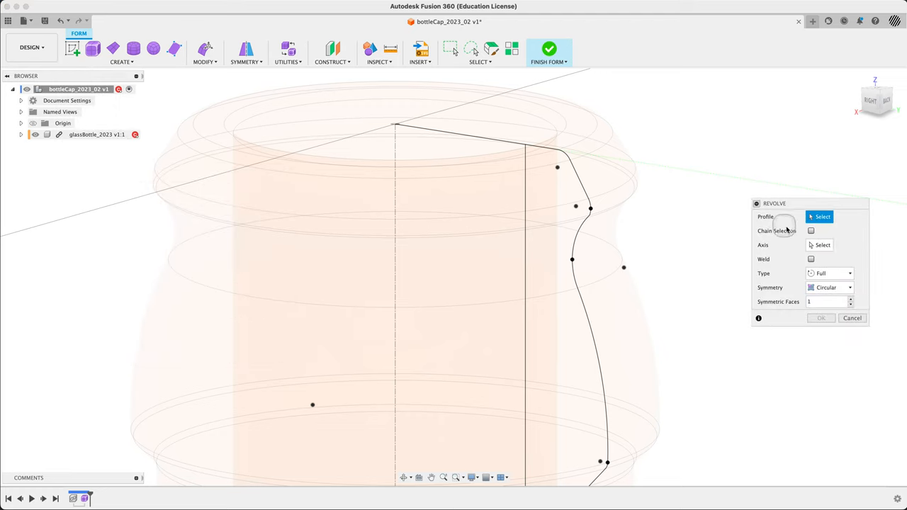
{"action": "left_click", "coordinate": [811, 231]}
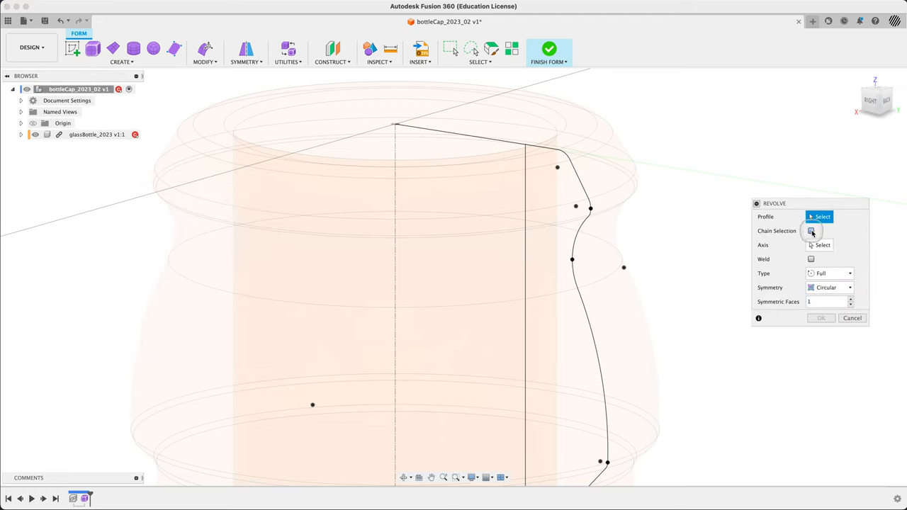
{"action": "left_click", "coordinate": [811, 231]}
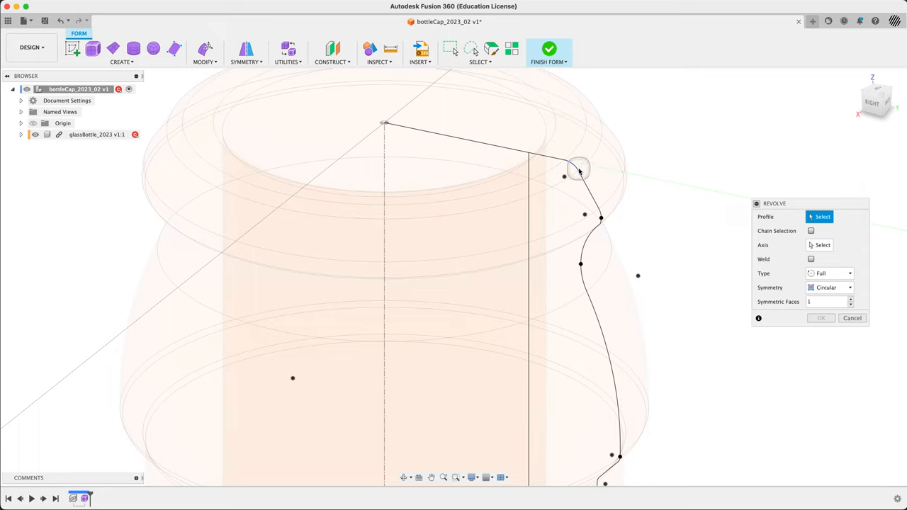
{"action": "left_click", "coordinate": [578, 173]}
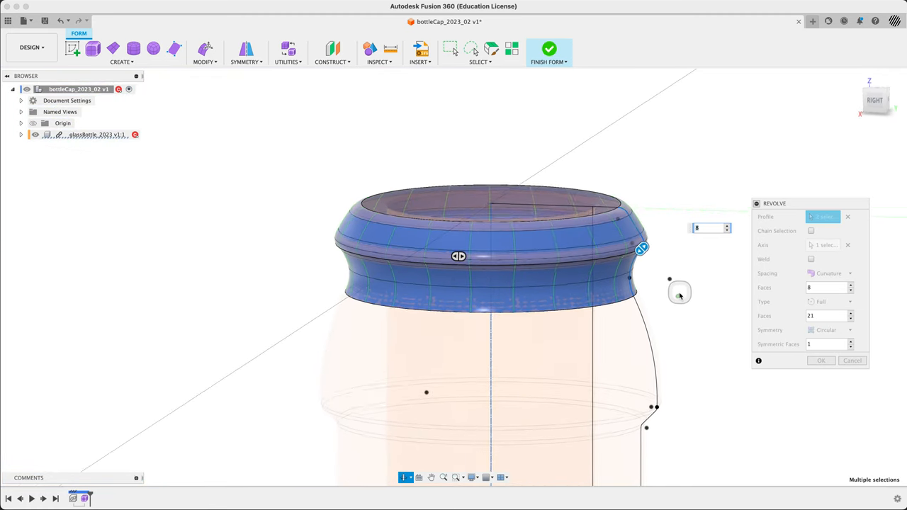
Revolve the profile with 6 faces along it and 20 around, welded, to create the cap ring.
{"action": "left_click_drag", "start_coordinate": [679, 292], "coordinate": [672, 301]}
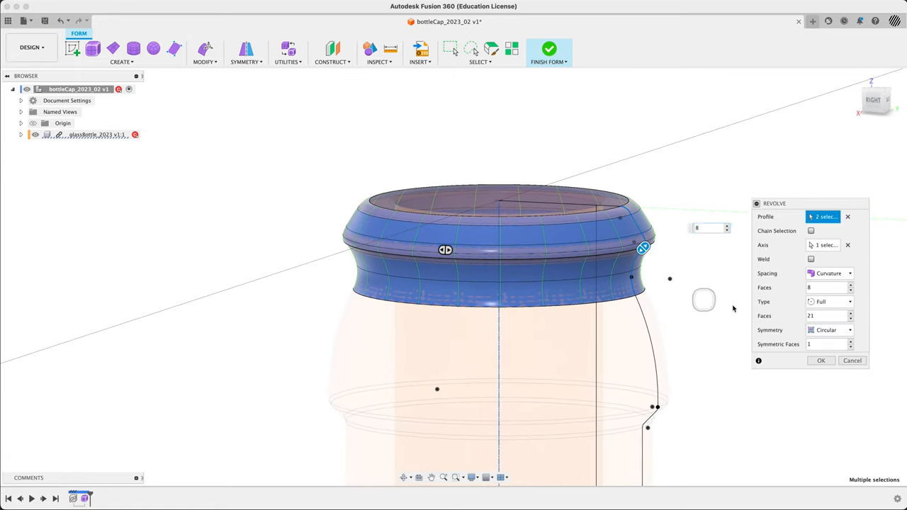
{"action": "left_click", "coordinate": [828, 315]}
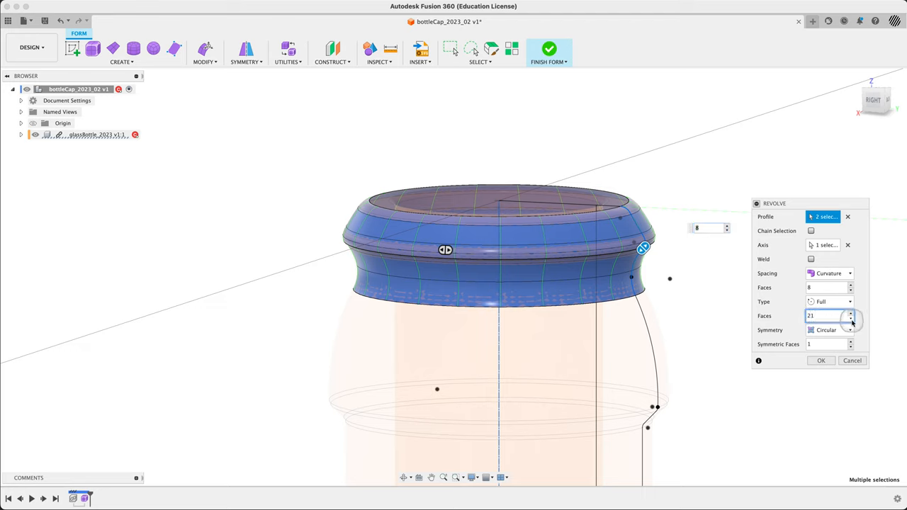
{"action": "left_click", "coordinate": [850, 317]}
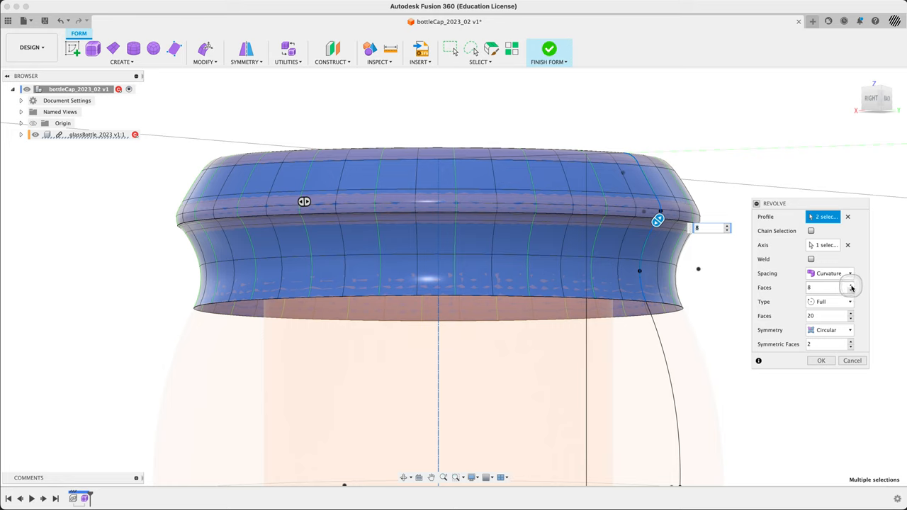
{"action": "left_click", "coordinate": [829, 286]}
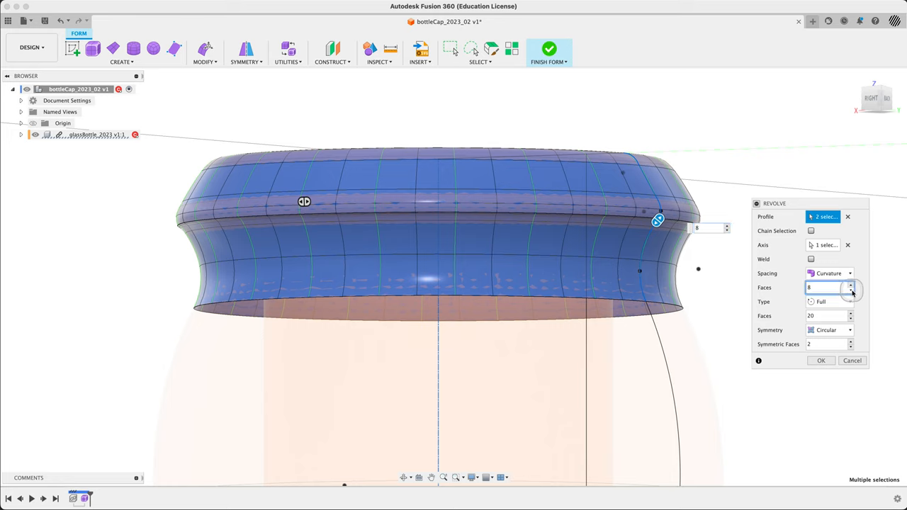
{"action": "left_click", "coordinate": [852, 289]}
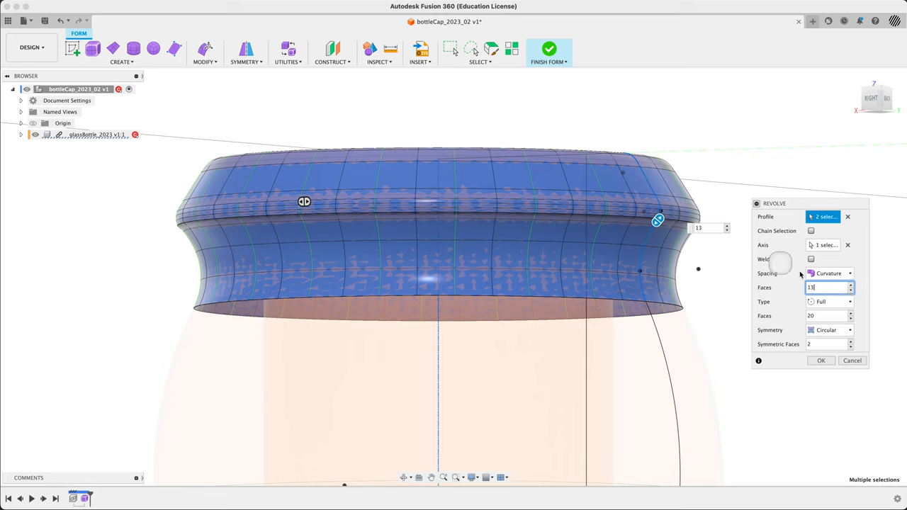
{"action": "left_click", "coordinate": [851, 289]}
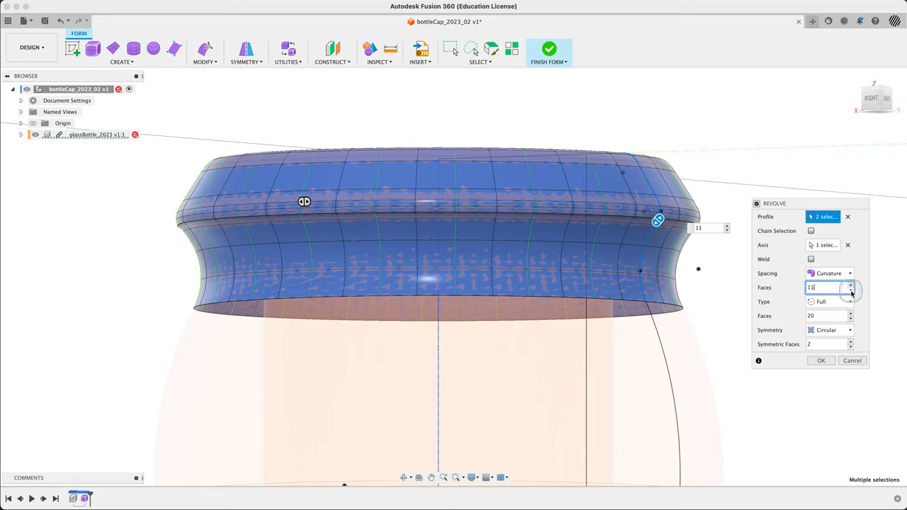
{"action": "left_click", "coordinate": [853, 289]}
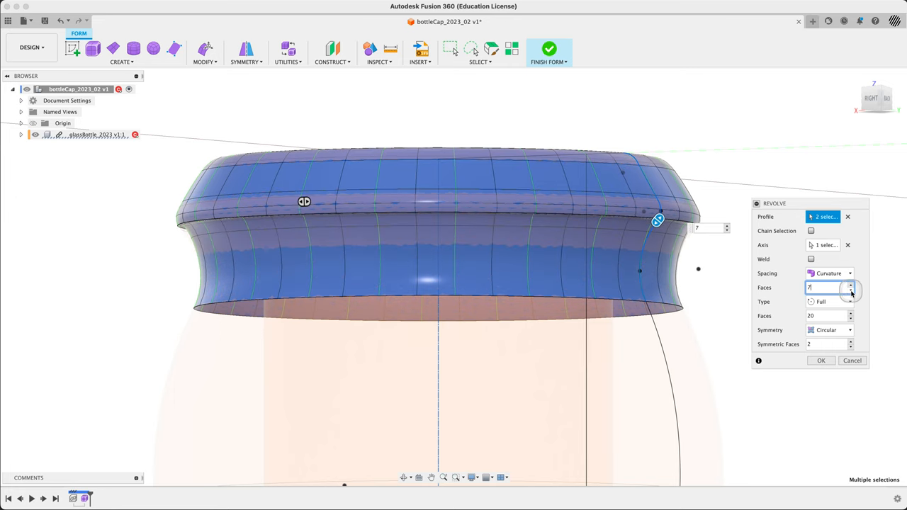
{"action": "left_click", "coordinate": [850, 290]}
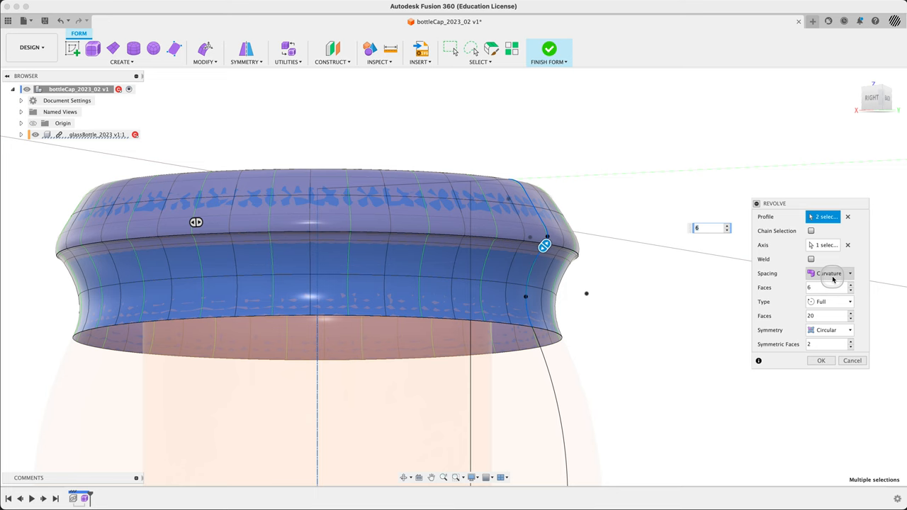
{"action": "left_click", "coordinate": [810, 258]}
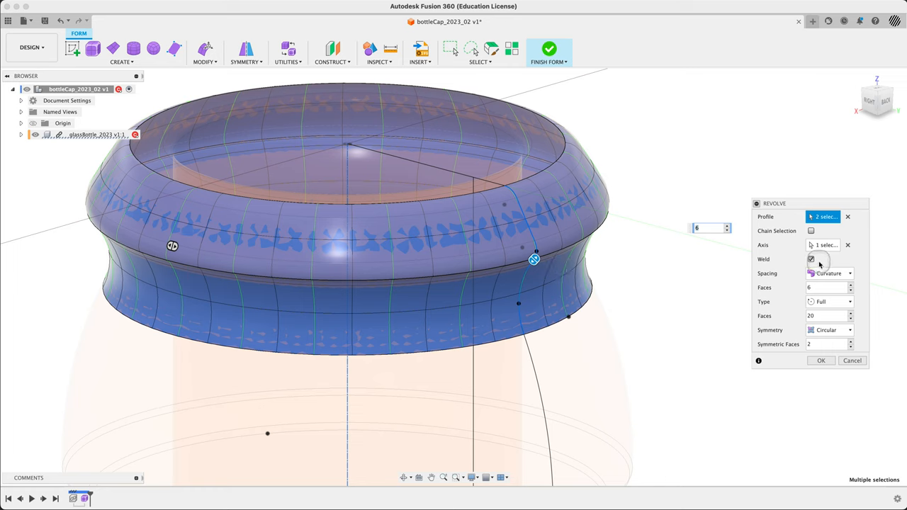
{"action": "mouse_move", "coordinate": [719, 269]}
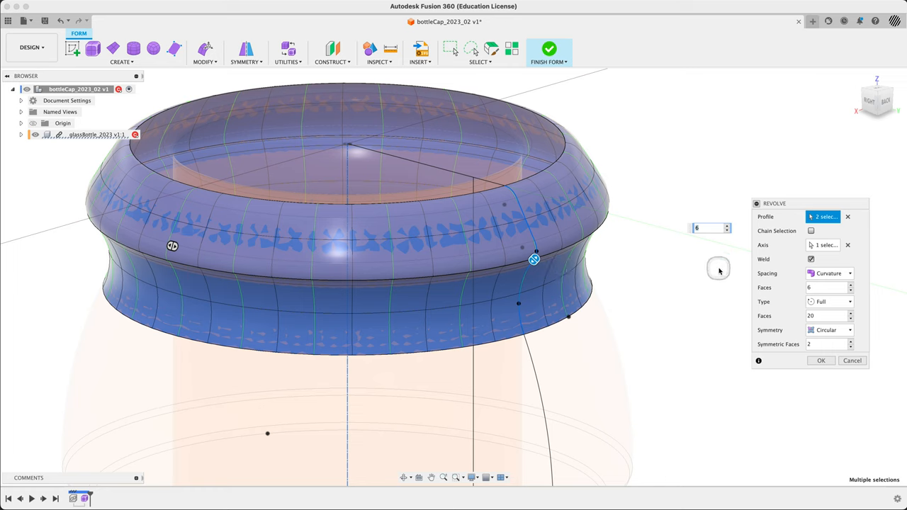
{"action": "left_click", "coordinate": [820, 362]}
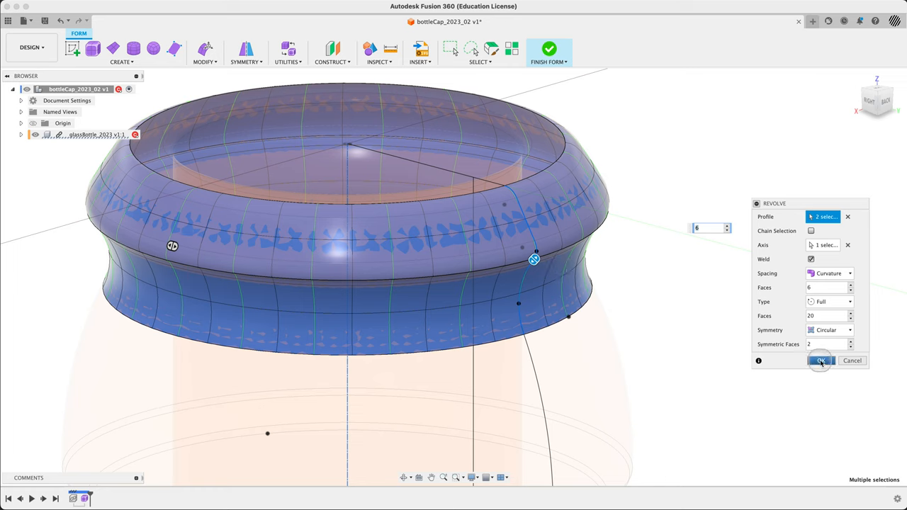
{"action": "left_click", "coordinate": [820, 361]}
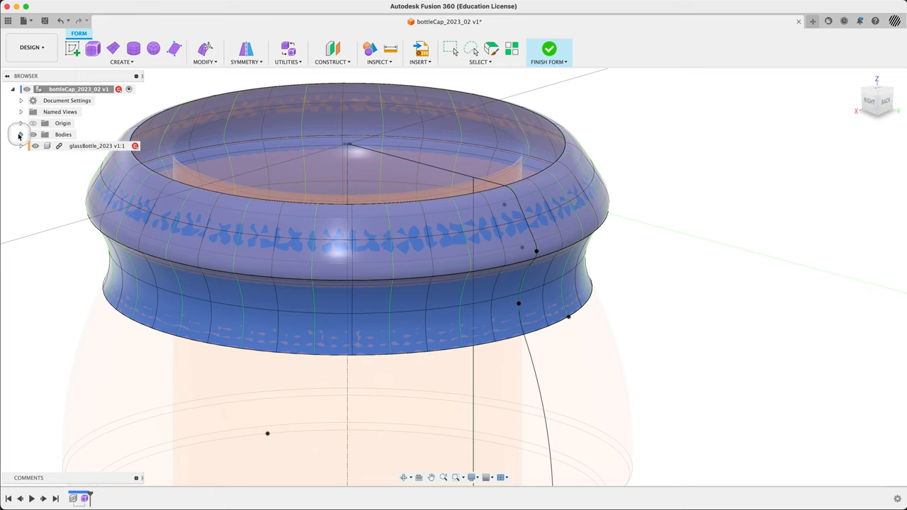
Run a Section Analysis on the YZ plane through the cap ring and bottle.
{"action": "left_click", "coordinate": [19, 134]}
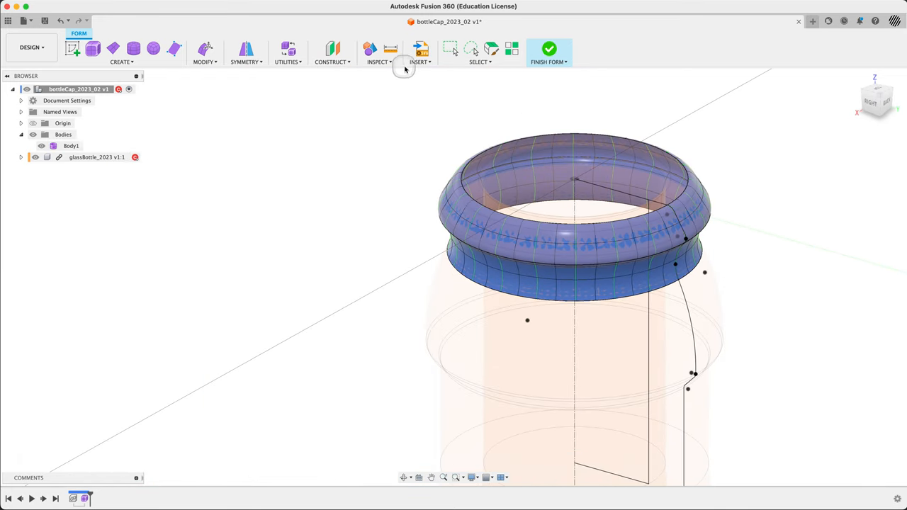
{"action": "left_click", "coordinate": [380, 62]}
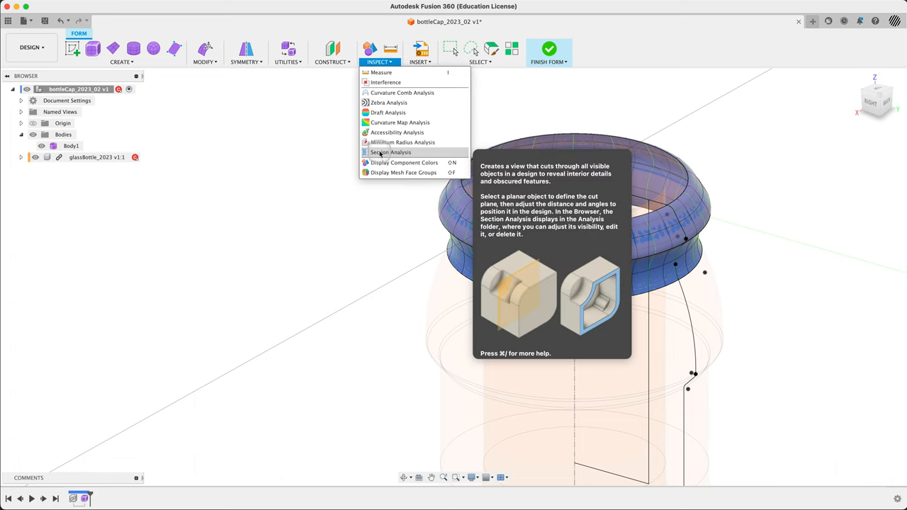
{"action": "left_click", "coordinate": [391, 153]}
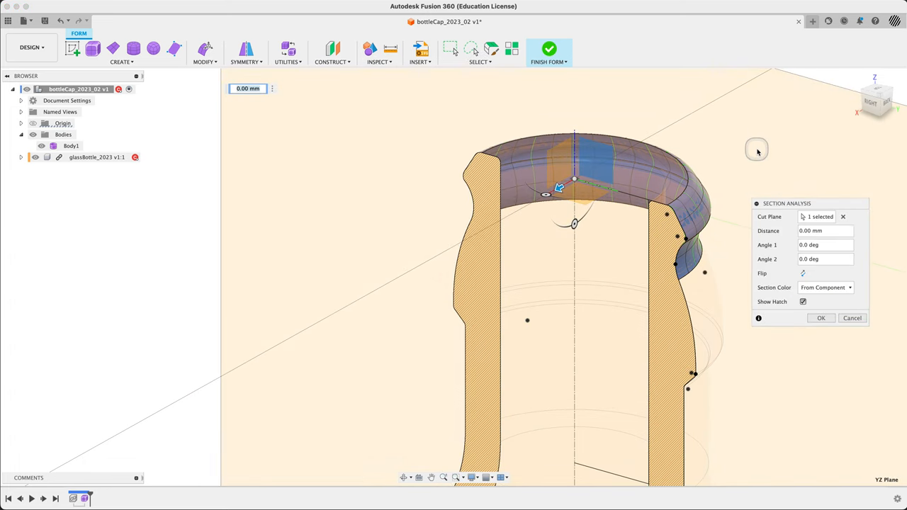
{"action": "left_click", "coordinate": [821, 317]}
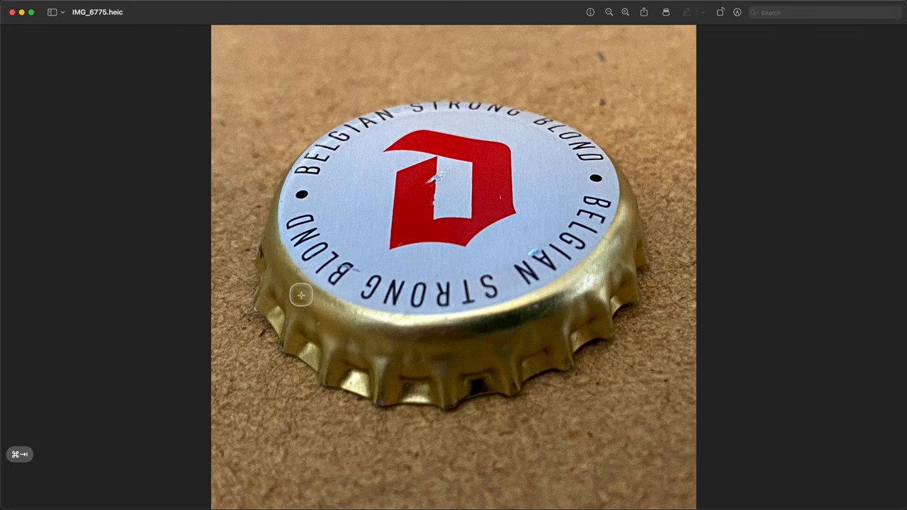
{"action": "mouse_move", "coordinate": [296, 304]}
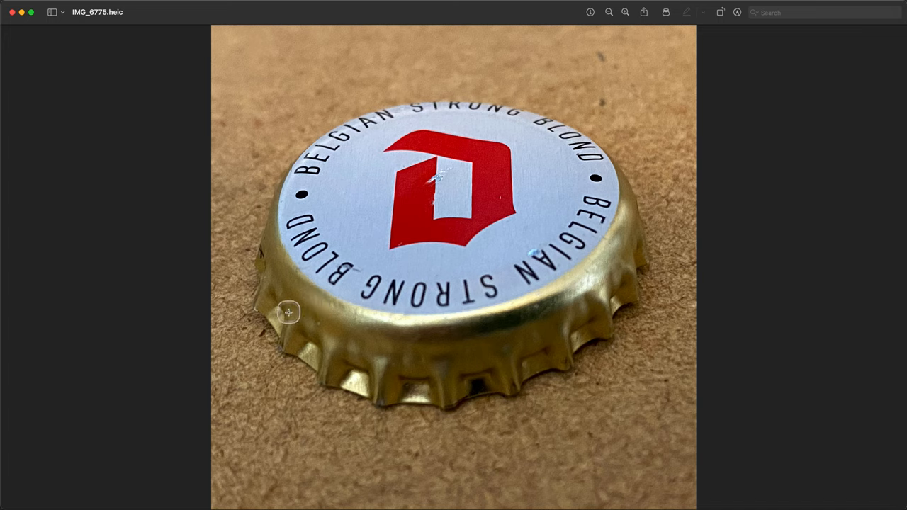
{"action": "mouse_move", "coordinate": [300, 306]}
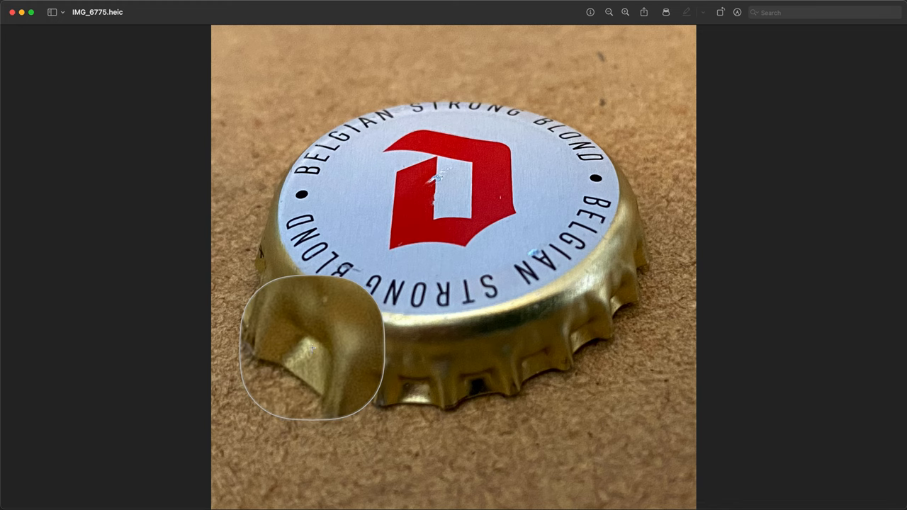
{"action": "left_click_drag", "start_coordinate": [312, 351], "coordinate": [269, 326]}
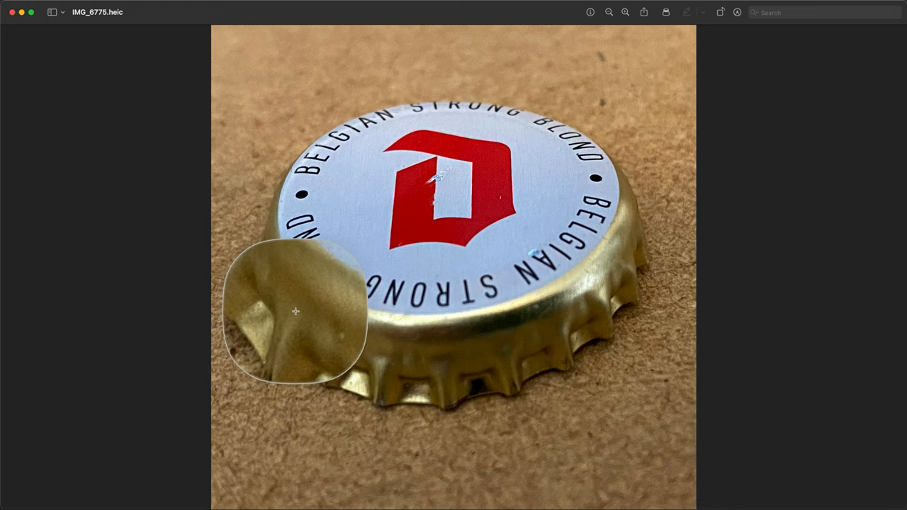
{"action": "mouse_move", "coordinate": [312, 357]}
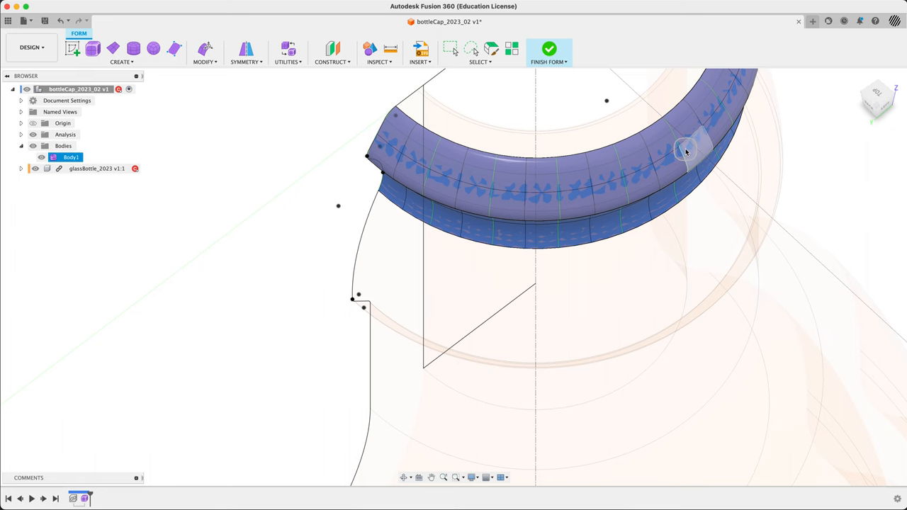
Enter Edit Form on the cap's bottom rim edge and pull it outward to start a flare.
{"action": "left_click_drag", "start_coordinate": [686, 150], "coordinate": [538, 244]}
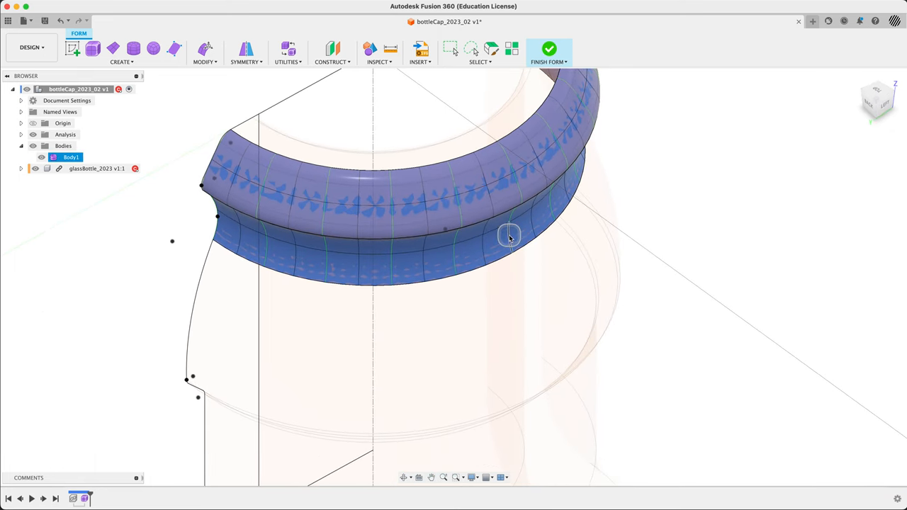
{"action": "right_click", "coordinate": [509, 235]}
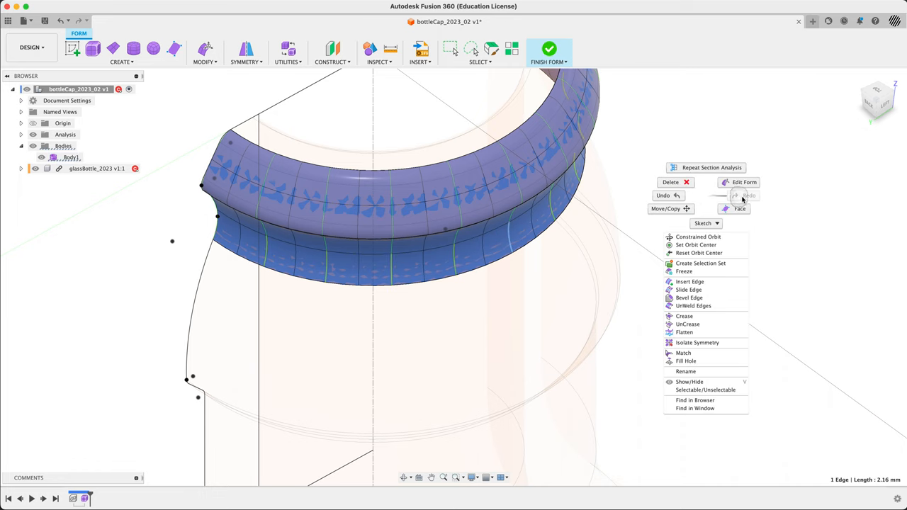
{"action": "left_click", "coordinate": [744, 182]}
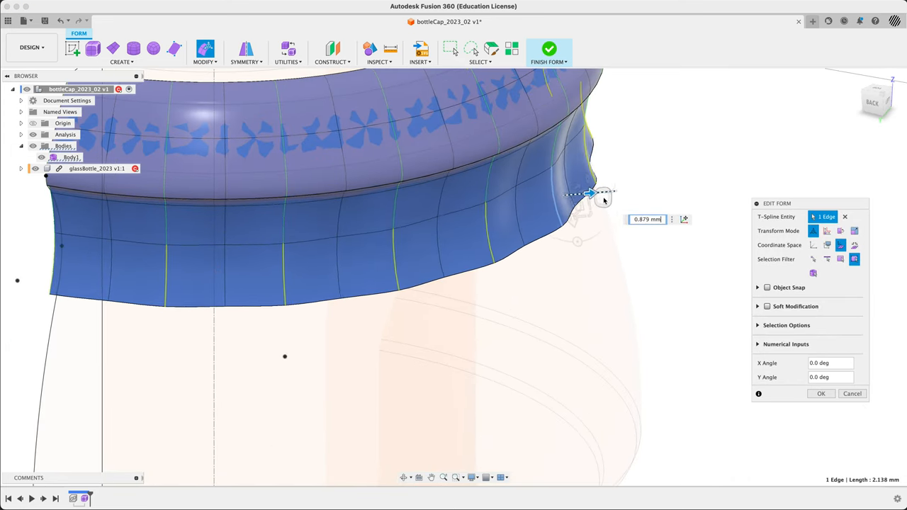
{"action": "left_click_drag", "start_coordinate": [588, 192], "coordinate": [609, 205]}
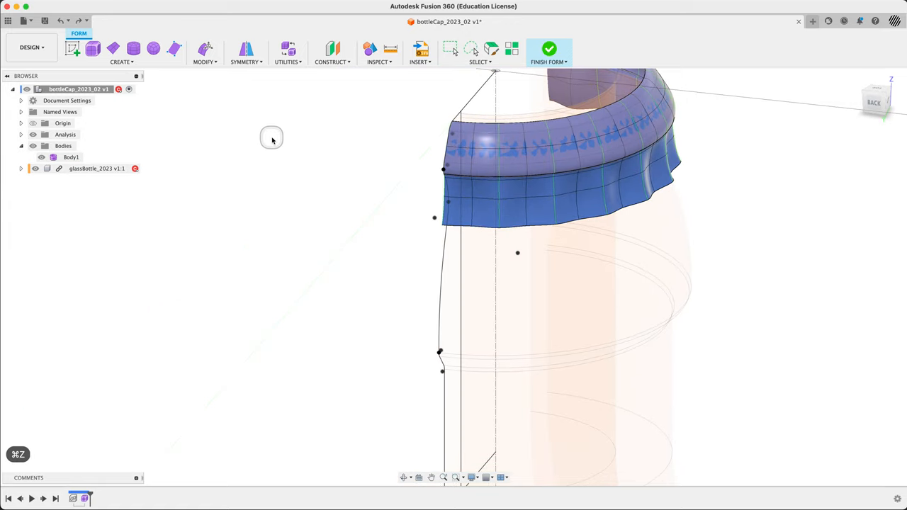
{"action": "key", "text": "cmd+z"}
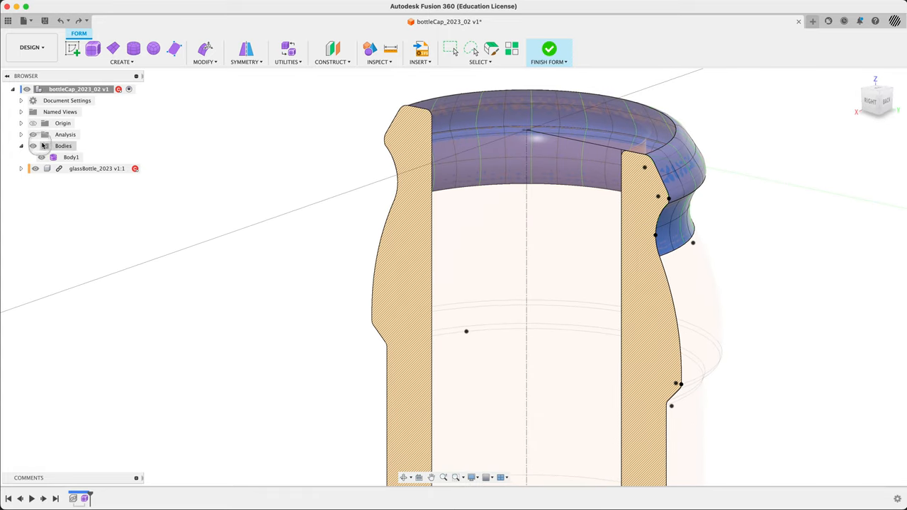
{"action": "left_click", "coordinate": [21, 135]}
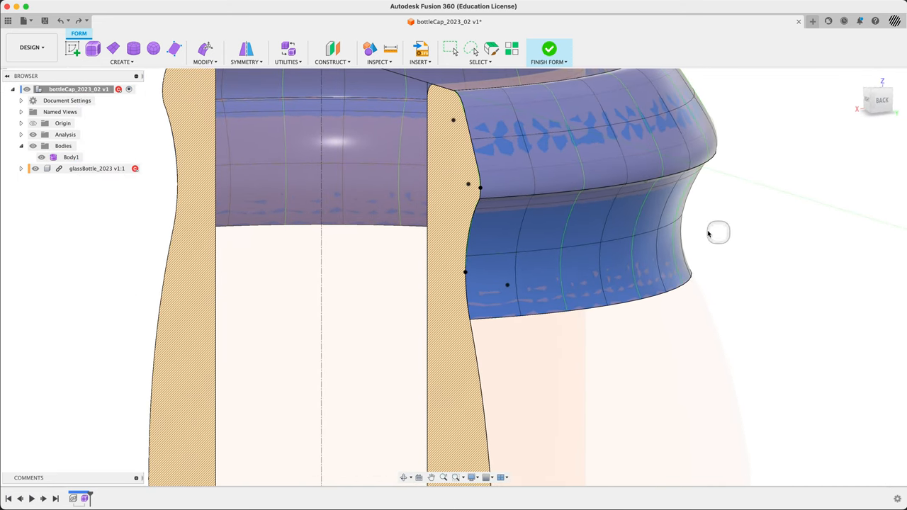
{"action": "left_click", "coordinate": [567, 214]}
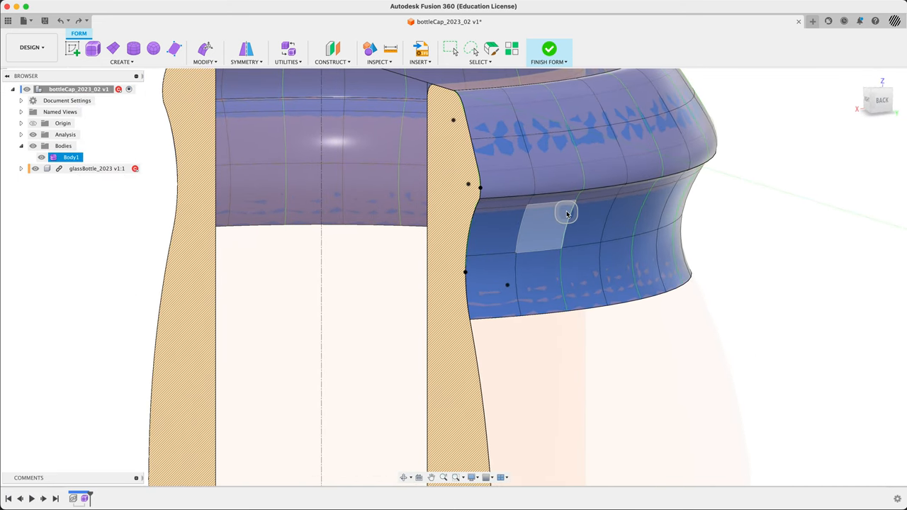
{"action": "left_click_drag", "start_coordinate": [567, 212], "coordinate": [517, 170]}
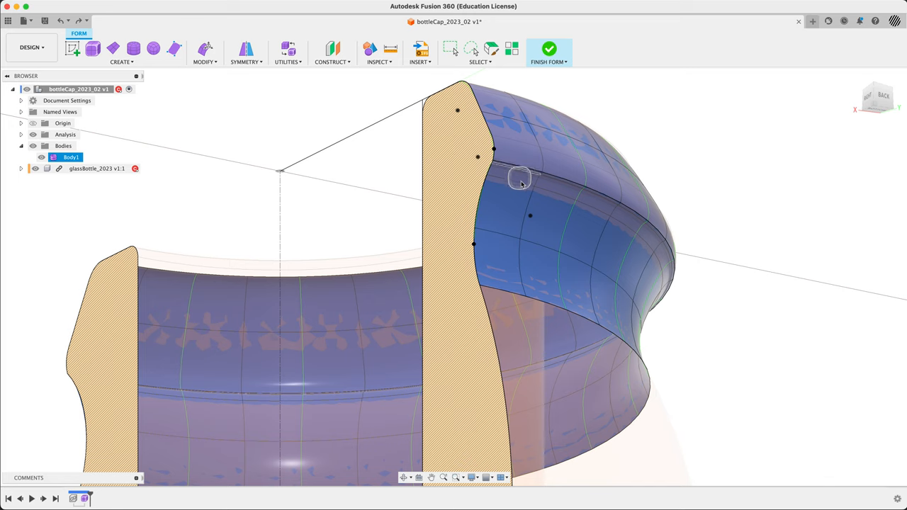
{"action": "mouse_move", "coordinate": [569, 178]}
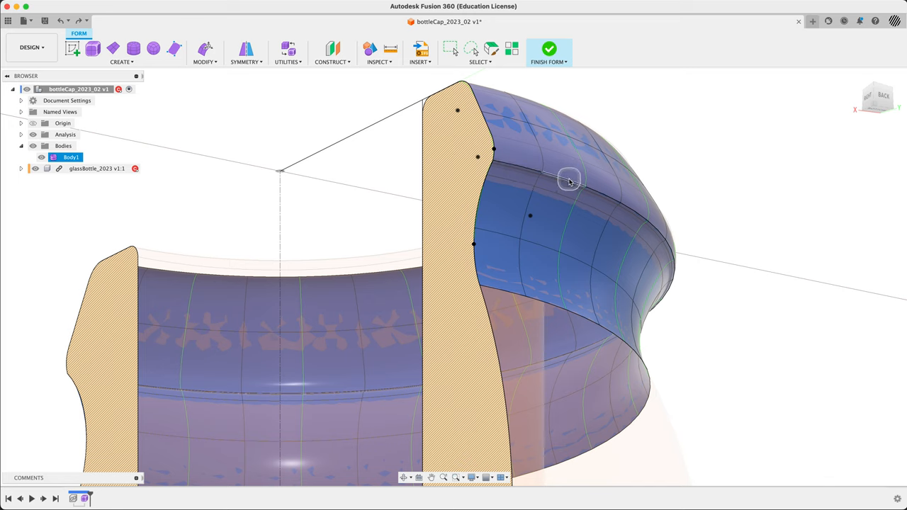
{"action": "left_click", "coordinate": [567, 182]}
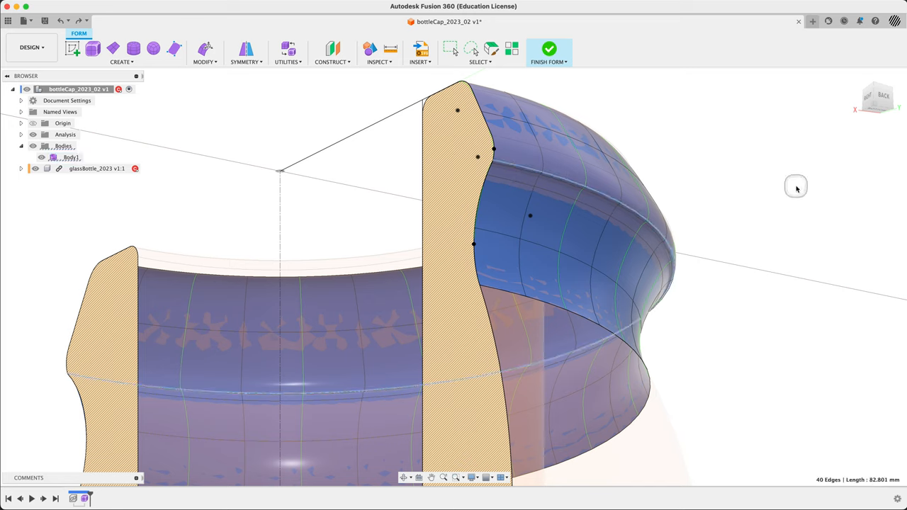
{"action": "right_click", "coordinate": [797, 187]}
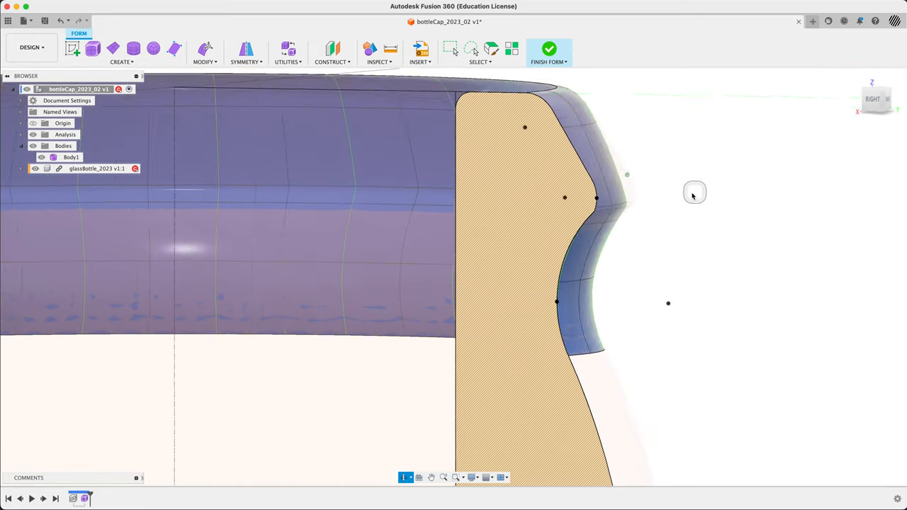
{"action": "left_click_drag", "start_coordinate": [694, 193], "coordinate": [601, 193]}
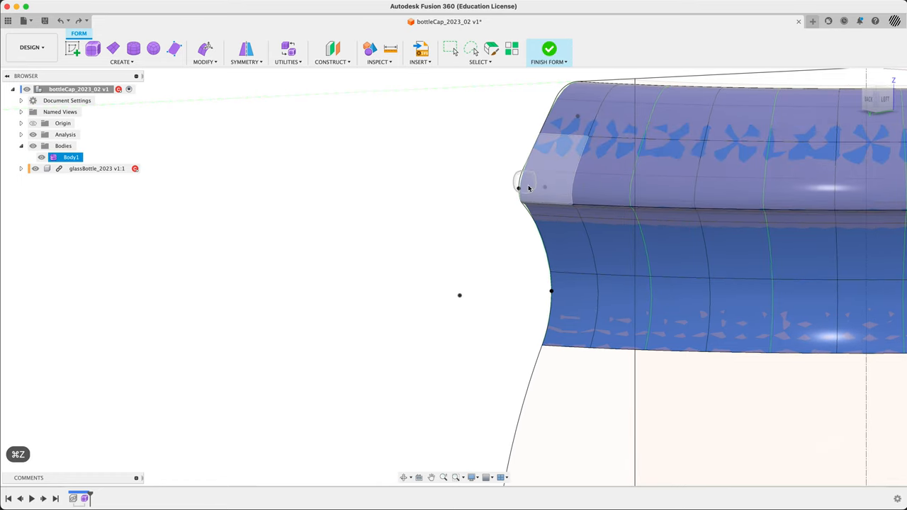
UnCrease the edge loop around the cap's top rim to soften that sharp edge.
{"action": "left_click", "coordinate": [539, 201]}
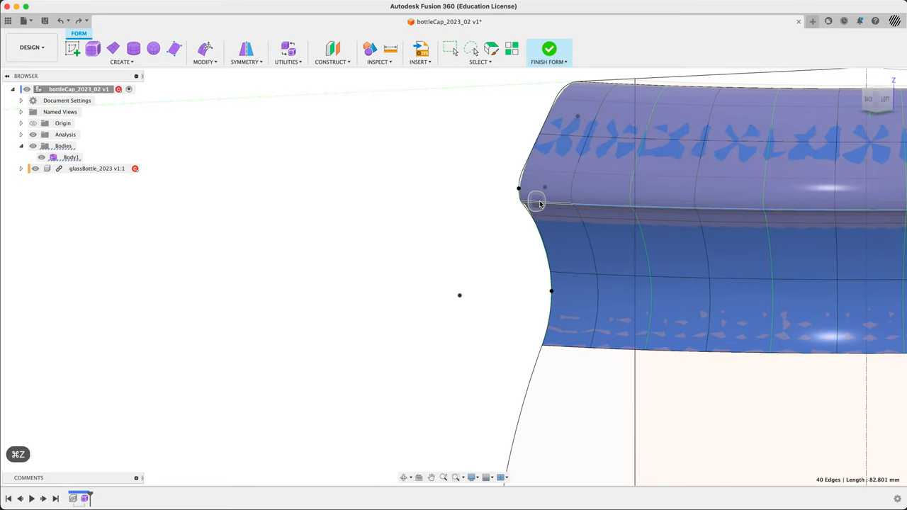
{"action": "right_click", "coordinate": [538, 204]}
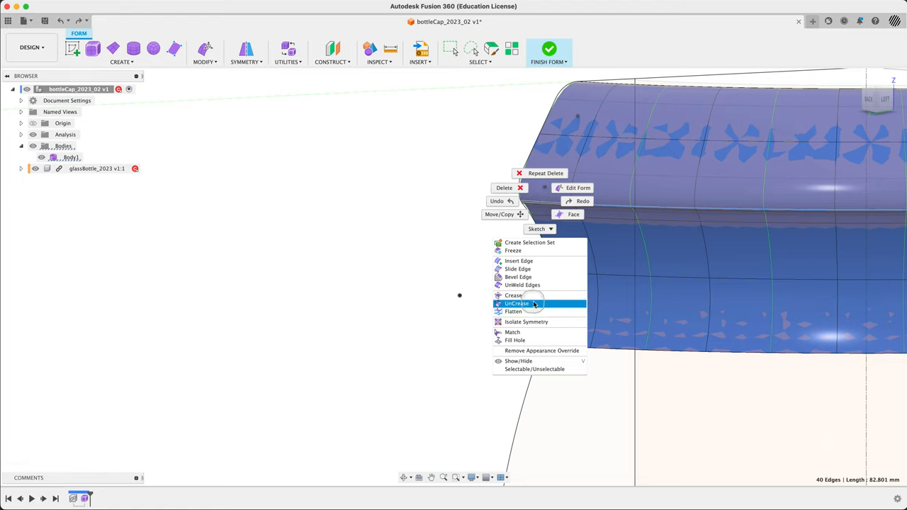
{"action": "left_click", "coordinate": [516, 303]}
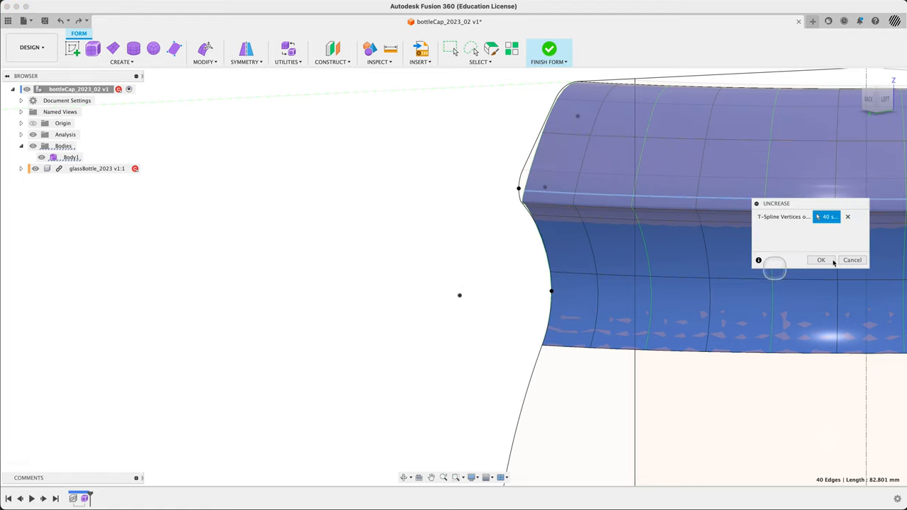
{"action": "left_click", "coordinate": [821, 261]}
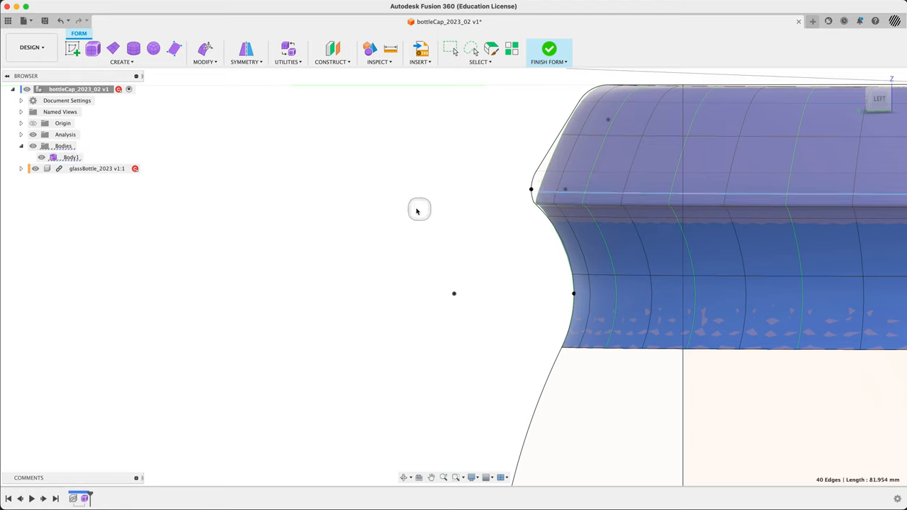
{"action": "mouse_move", "coordinate": [417, 190]}
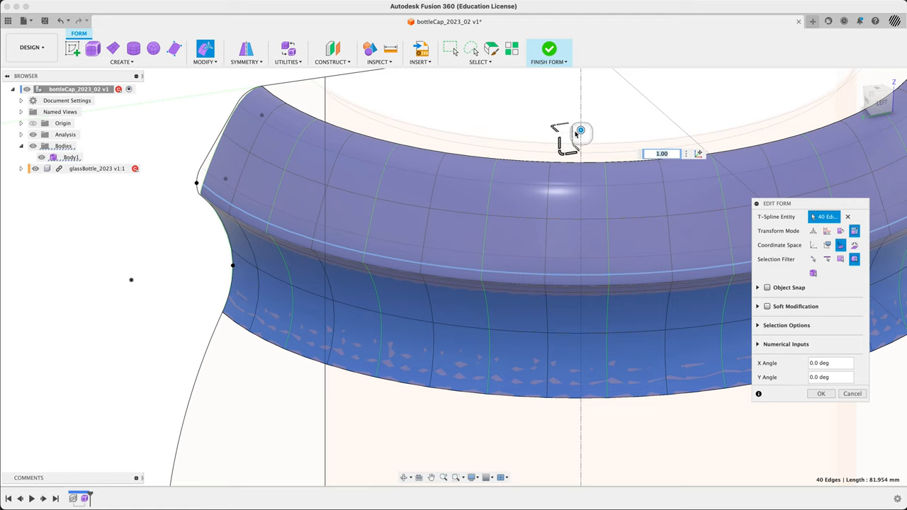
{"action": "mouse_move", "coordinate": [555, 126]}
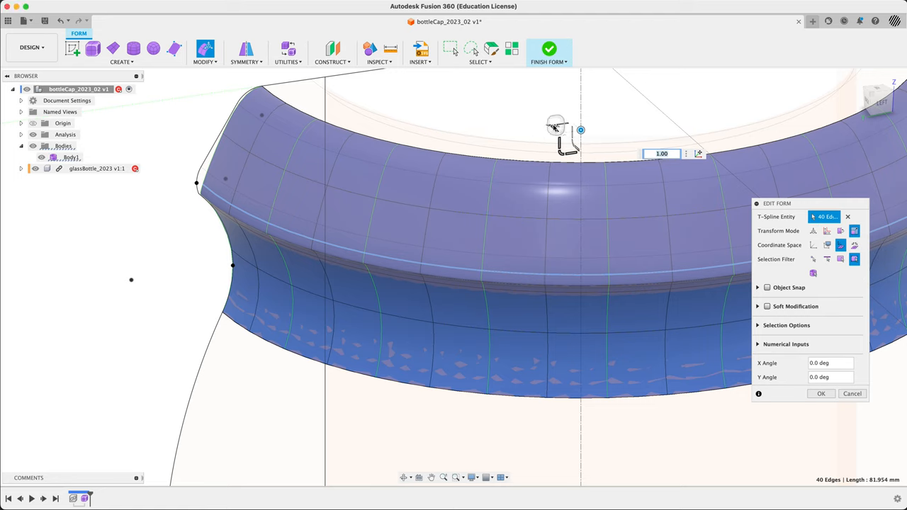
Scale the selected top rim edge loop to about 1.025.
{"action": "left_click_drag", "start_coordinate": [582, 130], "coordinate": [564, 127]}
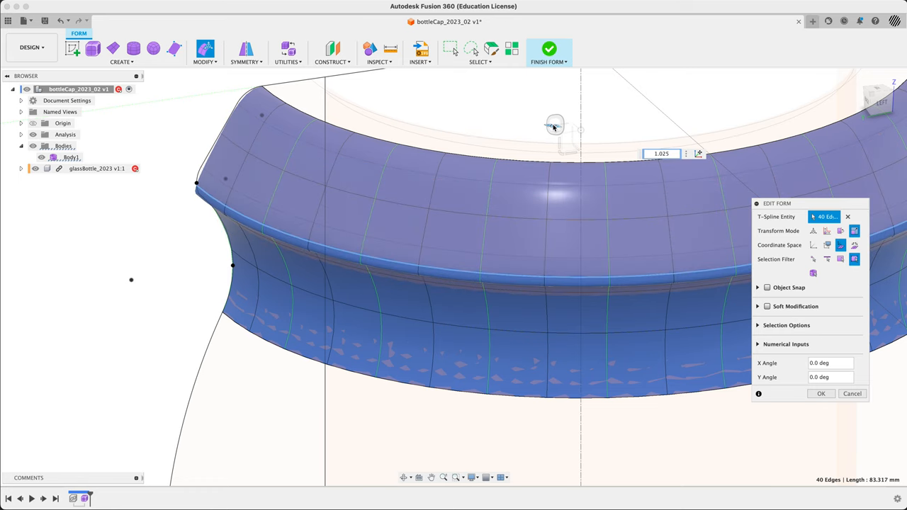
{"action": "left_click_drag", "start_coordinate": [556, 125], "coordinate": [666, 116]}
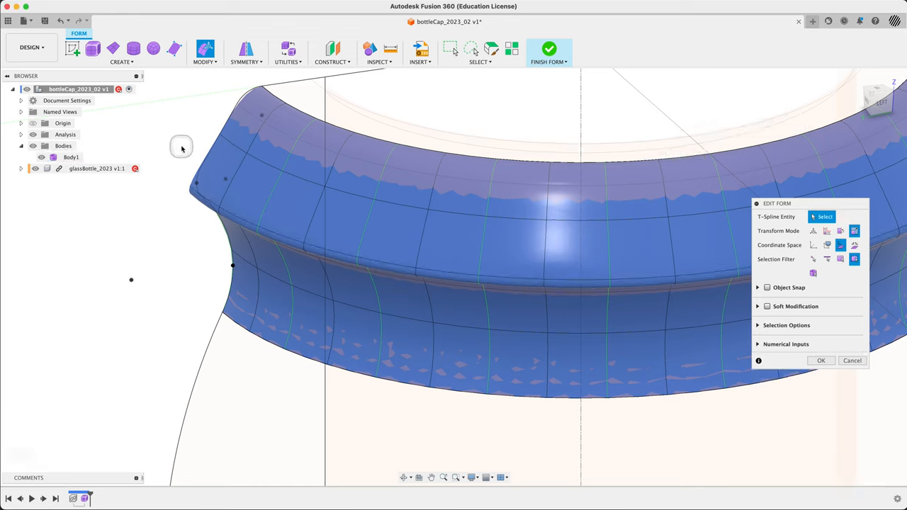
{"action": "left_click", "coordinate": [227, 212]}
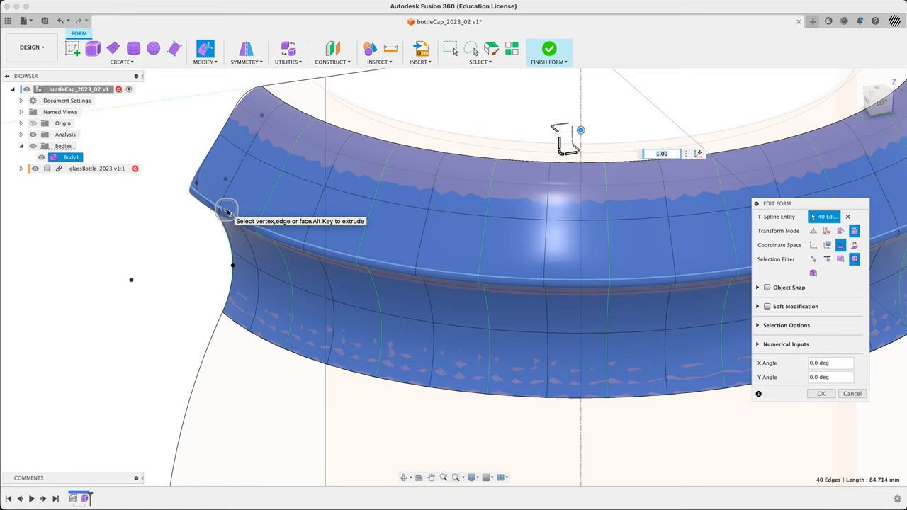
{"action": "mouse_move", "coordinate": [840, 230]}
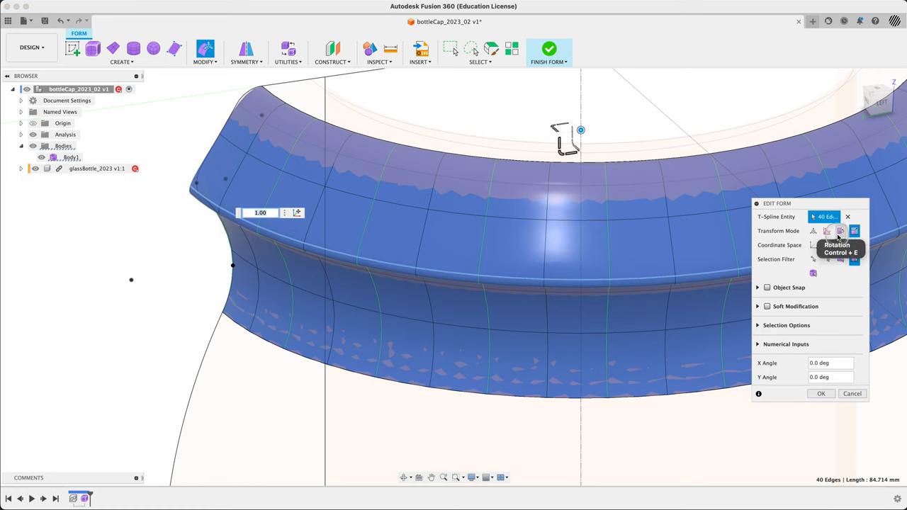
Raise another edge ring on the cap by a fraction of a millimetre in Edit Form.
{"action": "left_click", "coordinate": [828, 230]}
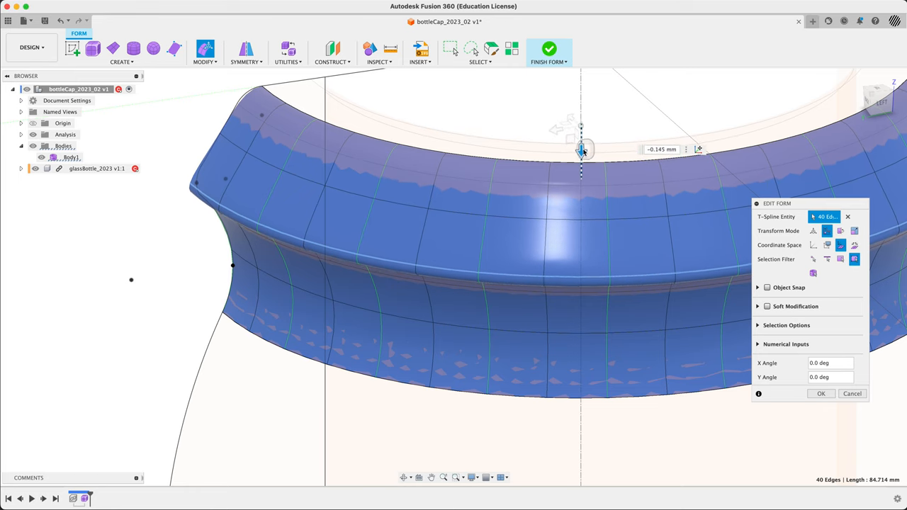
{"action": "left_click_drag", "start_coordinate": [582, 149], "coordinate": [582, 139]}
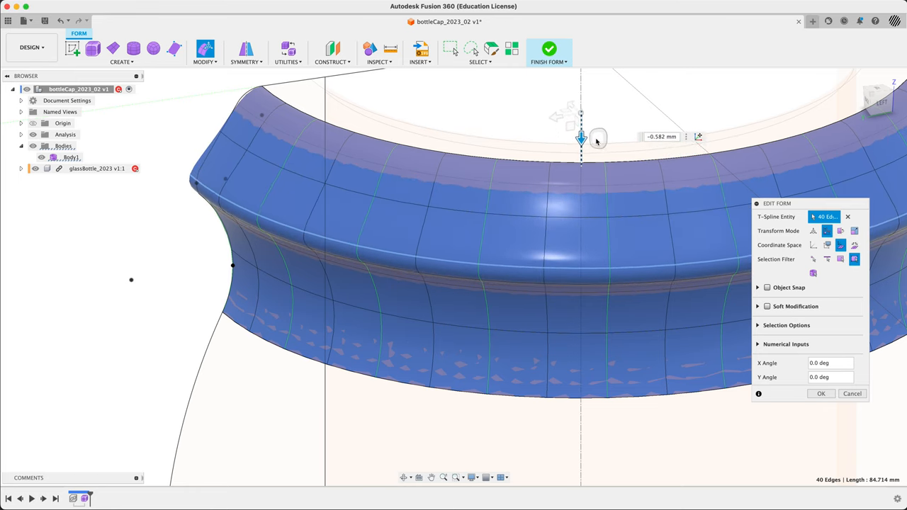
{"action": "left_click_drag", "start_coordinate": [581, 139], "coordinate": [581, 145]}
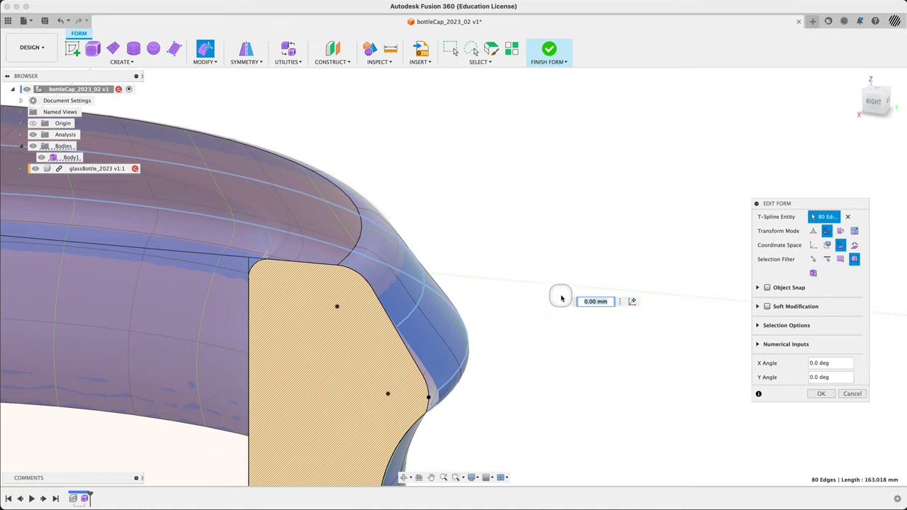
{"action": "mouse_move", "coordinate": [599, 223]}
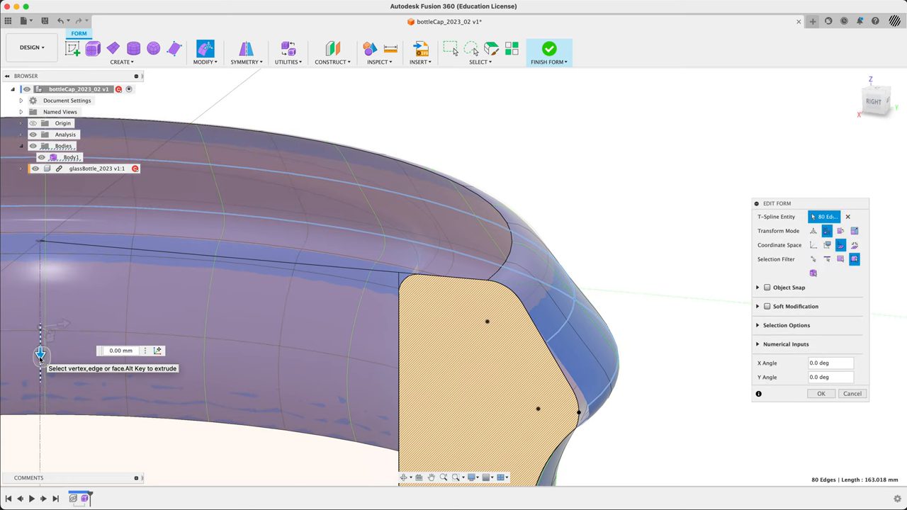
Offset the rim edge rings slightly inward, scale a loop to about 1.01, and apply the edit.
{"action": "left_click_drag", "start_coordinate": [39, 354], "coordinate": [40, 347]}
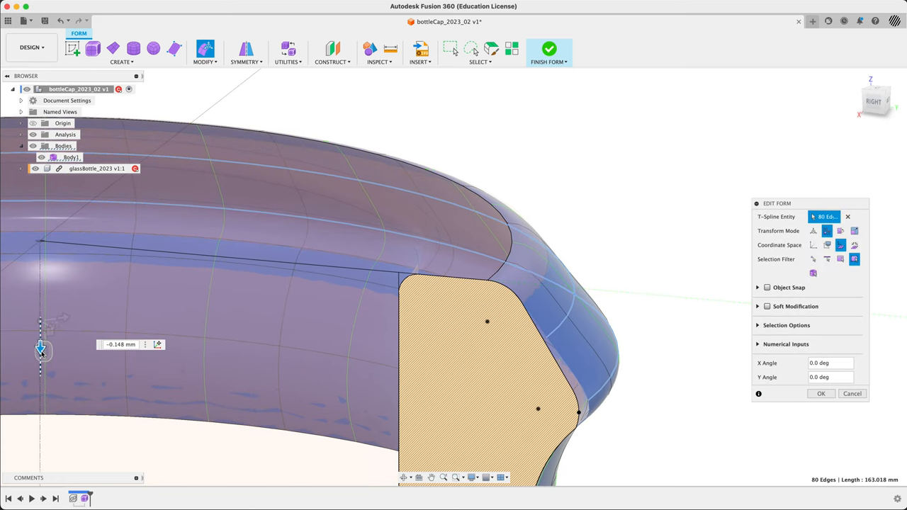
{"action": "left_click_drag", "start_coordinate": [40, 352], "coordinate": [39, 354]}
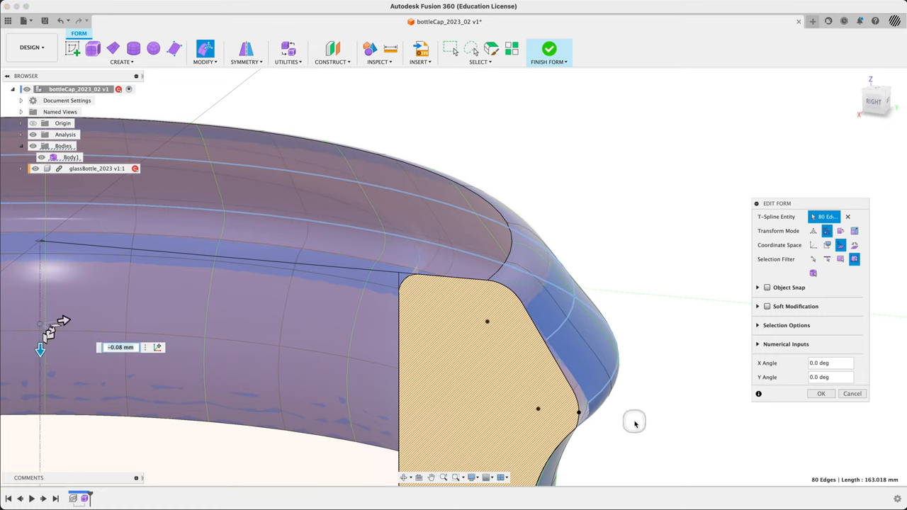
{"action": "left_click", "coordinate": [607, 383]}
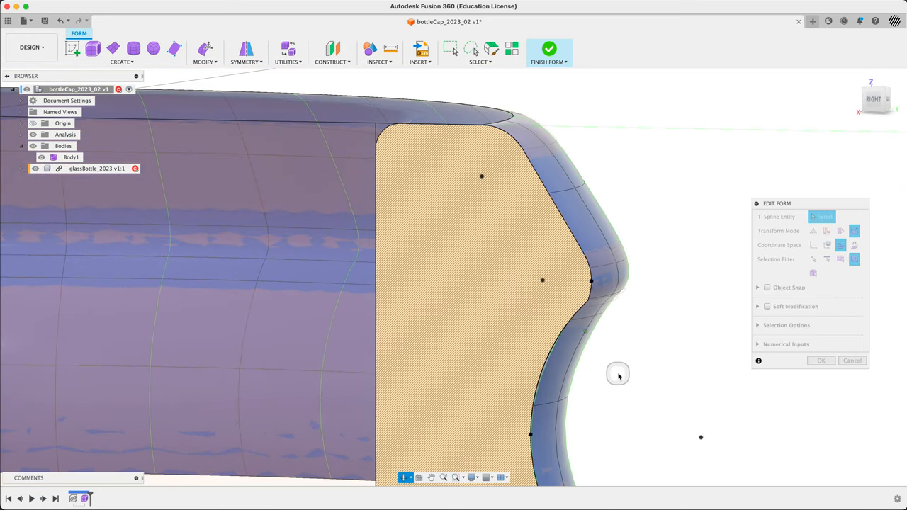
{"action": "left_click_drag", "start_coordinate": [603, 376], "coordinate": [592, 376]}
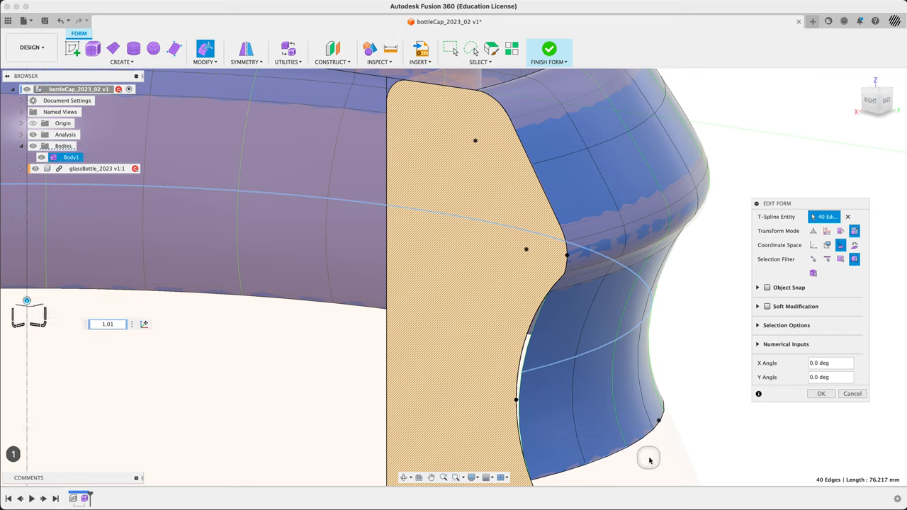
{"action": "left_click", "coordinate": [820, 394]}
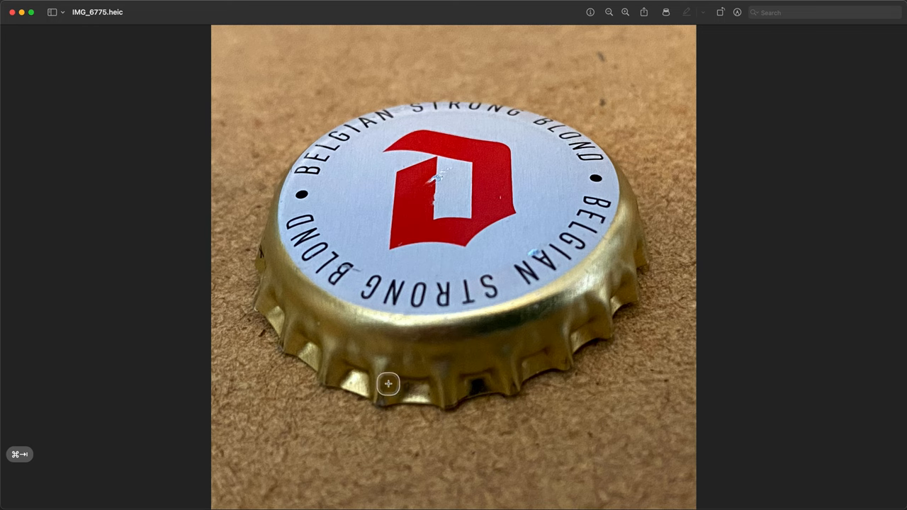
{"action": "mouse_move", "coordinate": [339, 368]}
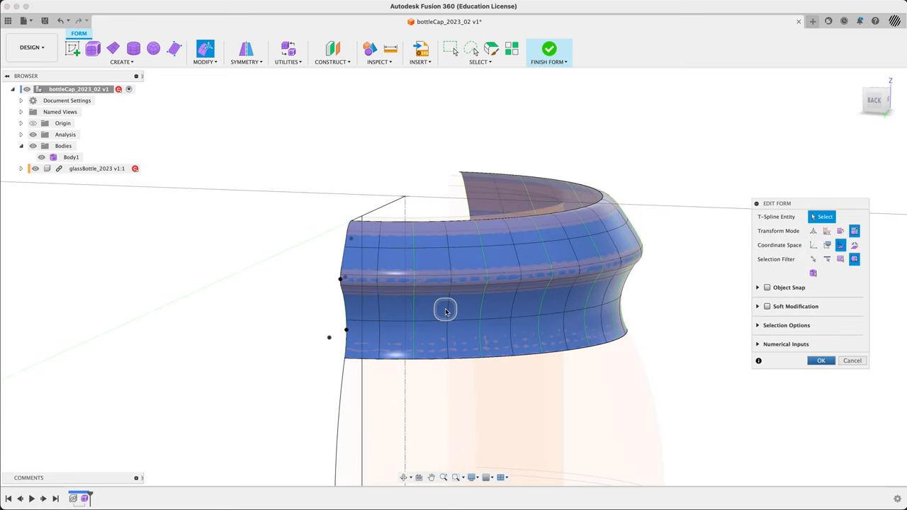
Subdivide the middle band faces with Specify on, setting custom Width and Length face counts.
{"action": "left_click", "coordinate": [461, 309]}
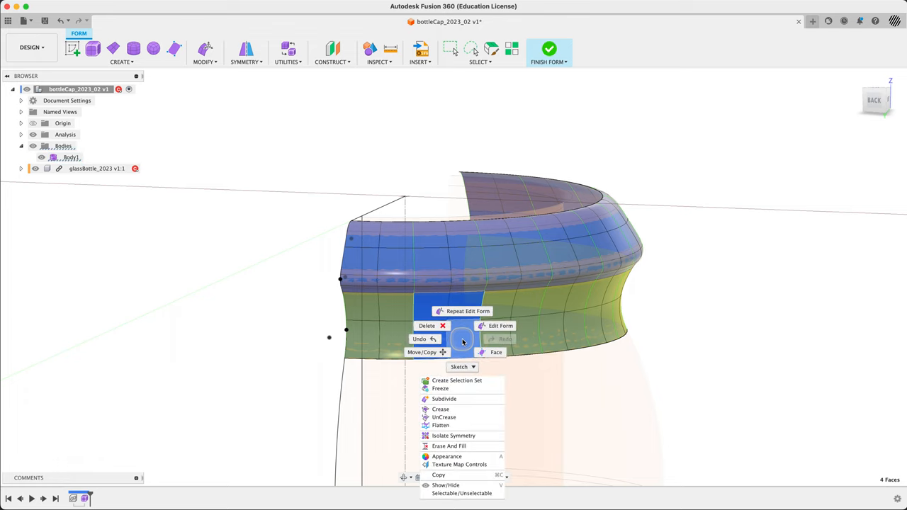
{"action": "left_click", "coordinate": [445, 399]}
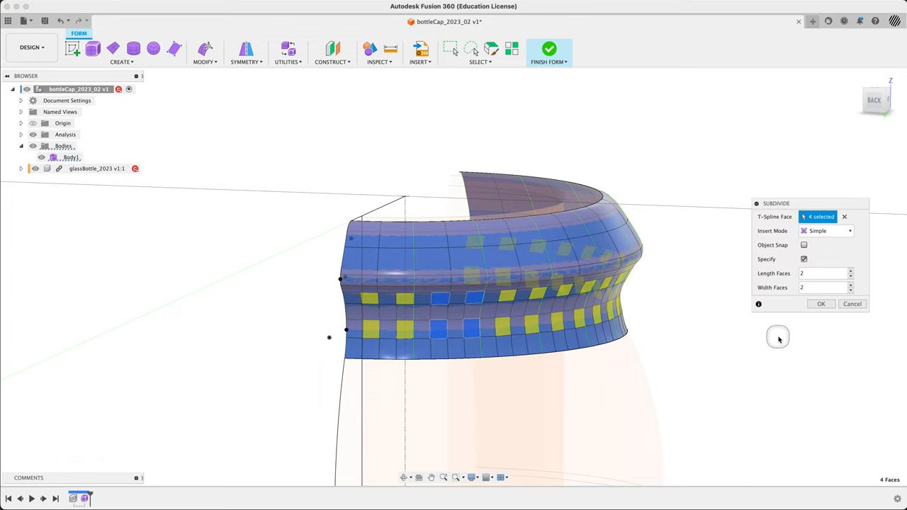
{"action": "left_click", "coordinate": [804, 258]}
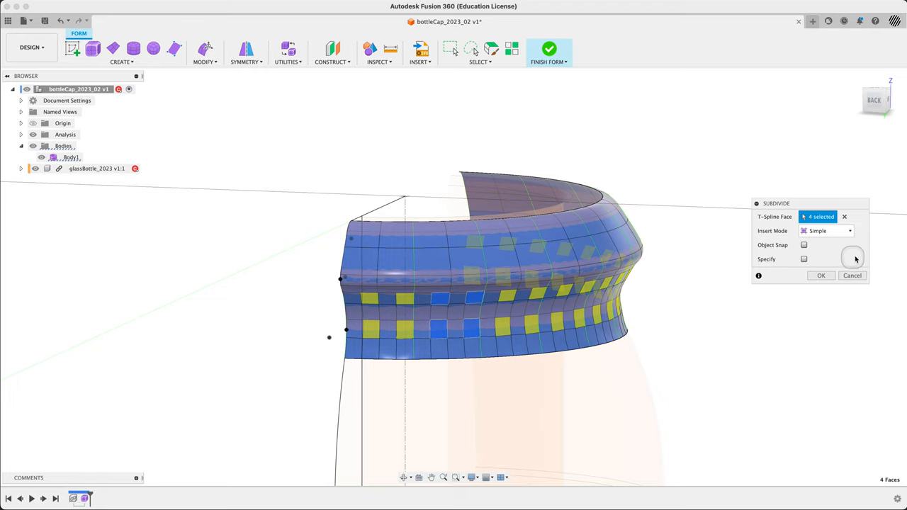
{"action": "left_click", "coordinate": [804, 258]}
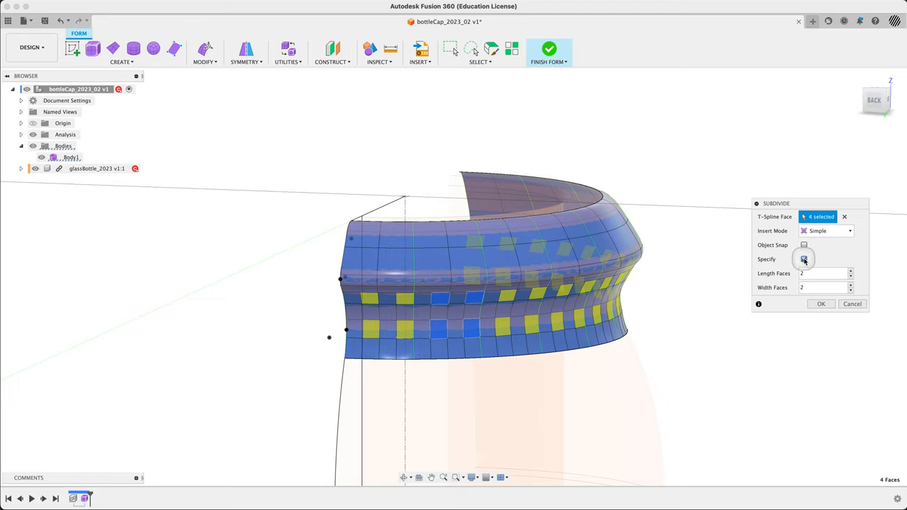
{"action": "left_click", "coordinate": [804, 258]}
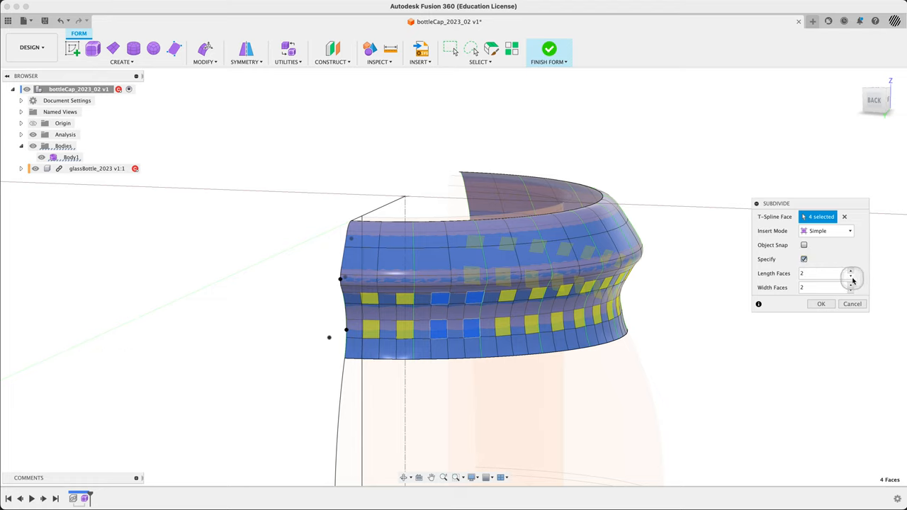
{"action": "left_click", "coordinate": [851, 275]}
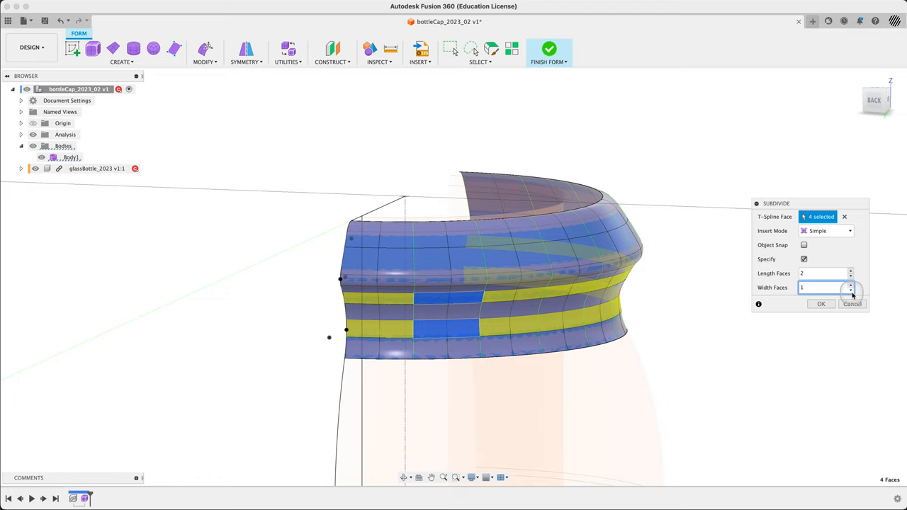
{"action": "left_click", "coordinate": [850, 285]}
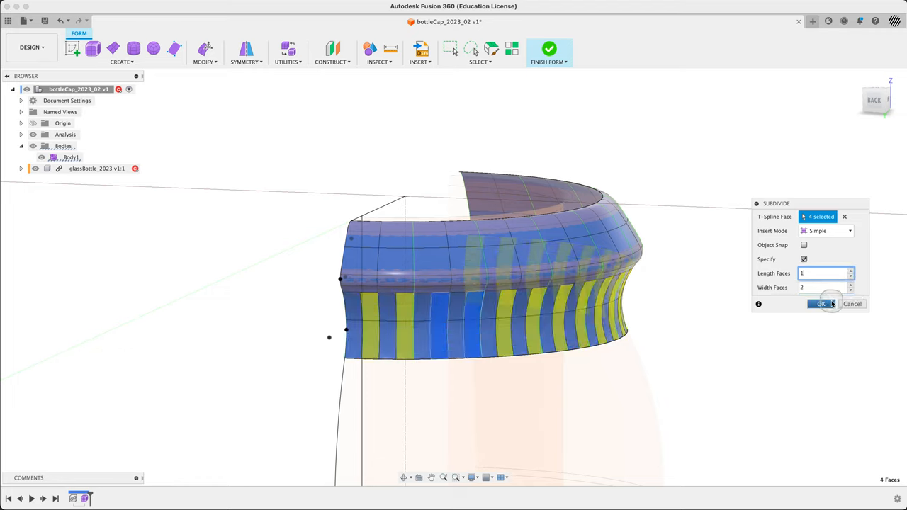
{"action": "left_click", "coordinate": [821, 303]}
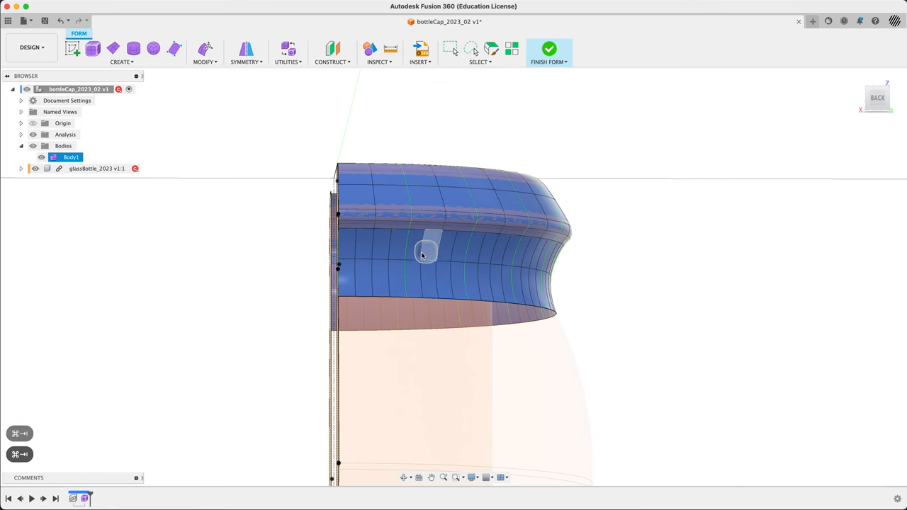
Subdivide another band of cap faces with Length Faces 2 and Width Faces 1.
{"action": "left_click", "coordinate": [461, 249]}
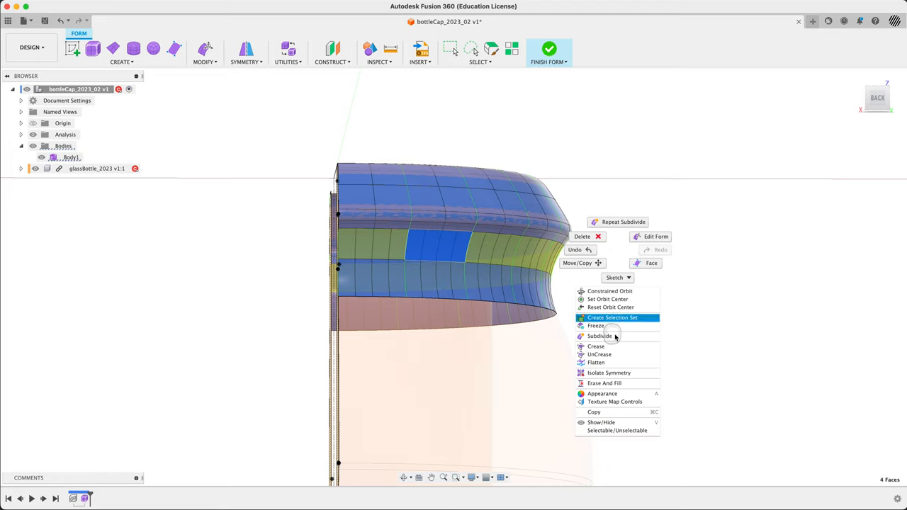
{"action": "left_click", "coordinate": [599, 336]}
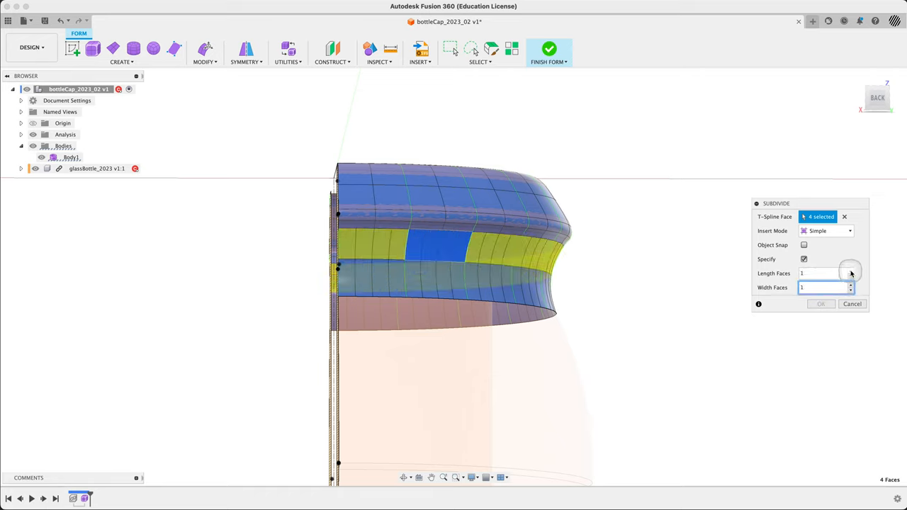
{"action": "left_click", "coordinate": [851, 270]}
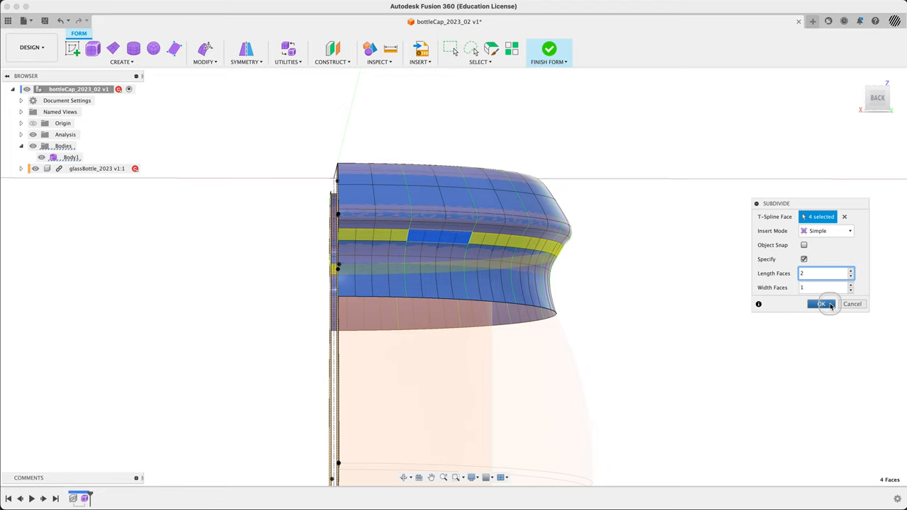
{"action": "left_click", "coordinate": [820, 303]}
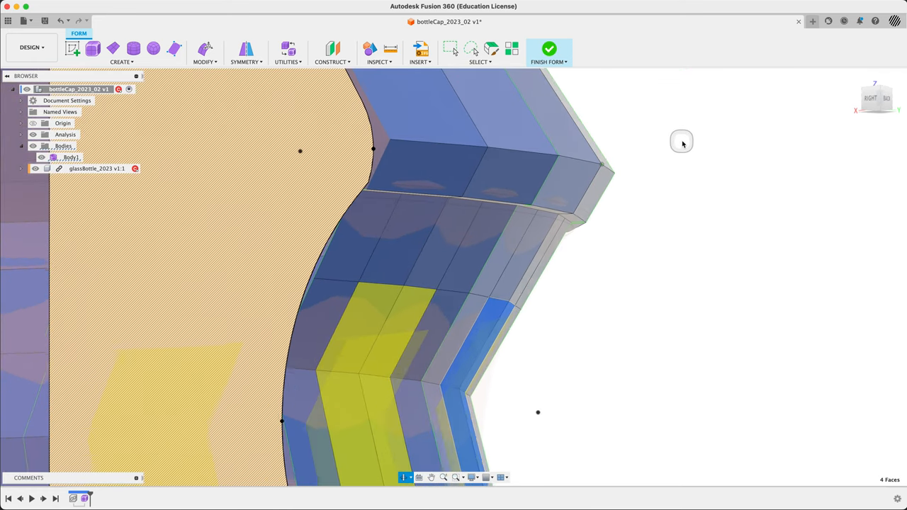
Move the 80-edge loop along the cap's profile by about 0.02 mm in Edit Form.
{"action": "left_click", "coordinate": [544, 216]}
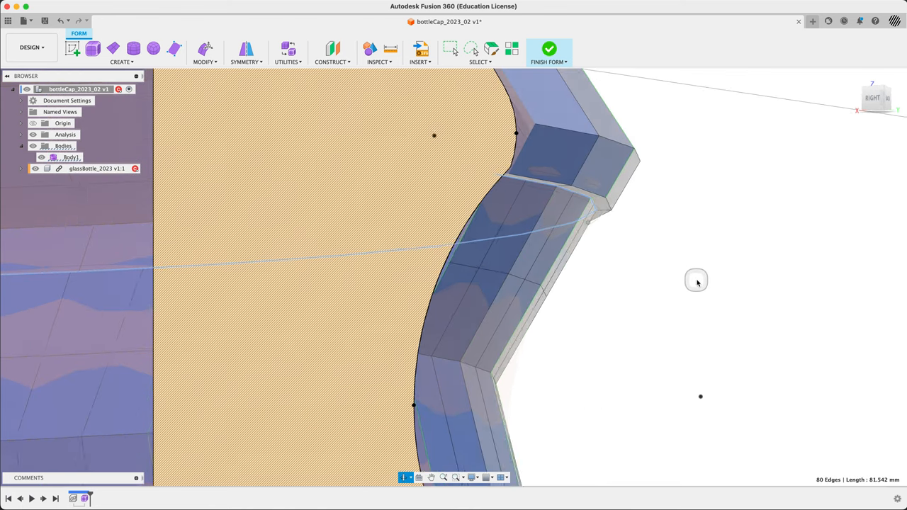
{"action": "right_click", "coordinate": [696, 280]}
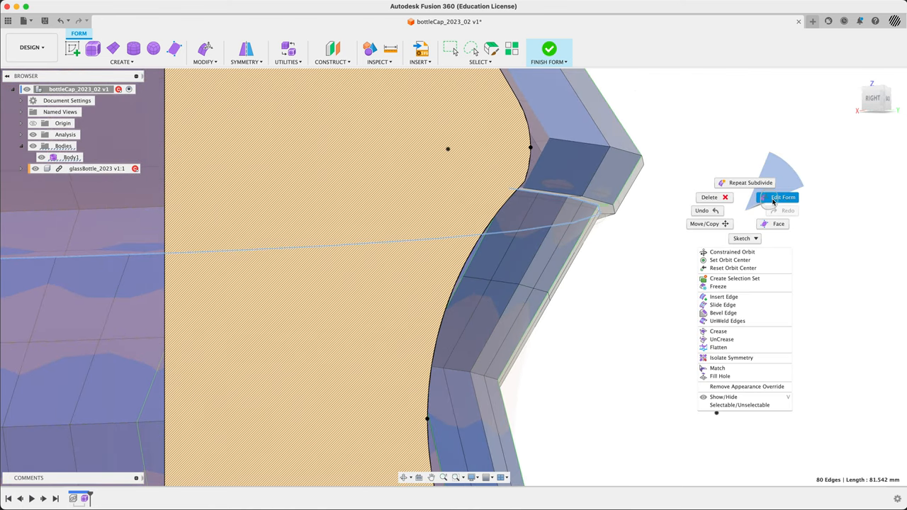
{"action": "left_click", "coordinate": [783, 197]}
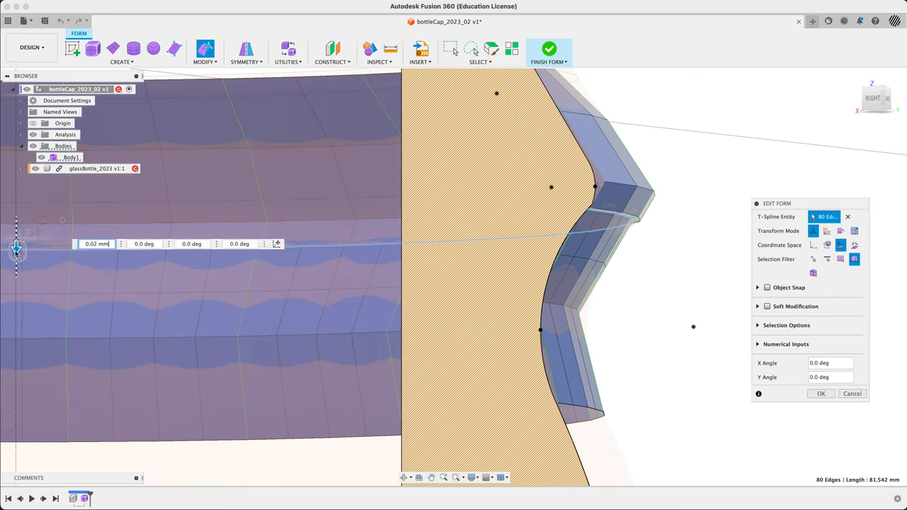
{"action": "left_click_drag", "start_coordinate": [17, 249], "coordinate": [17, 258]}
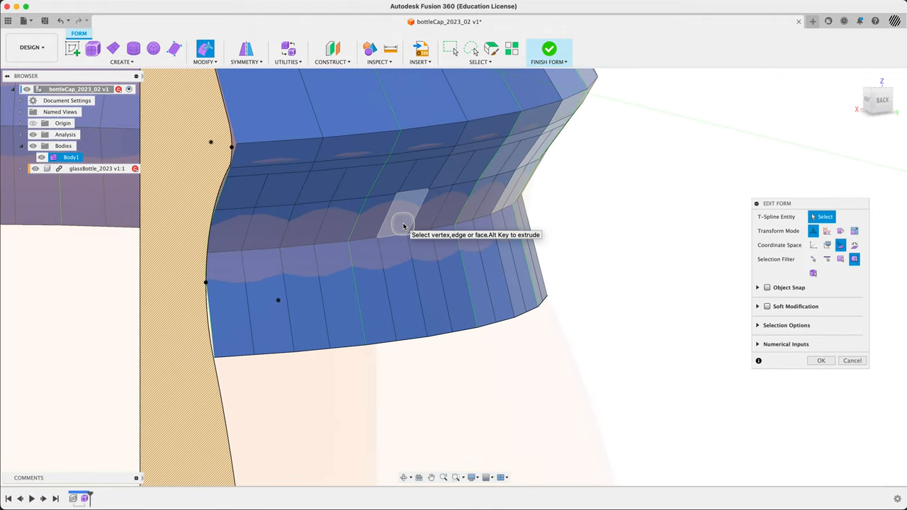
{"action": "left_click", "coordinate": [411, 220]}
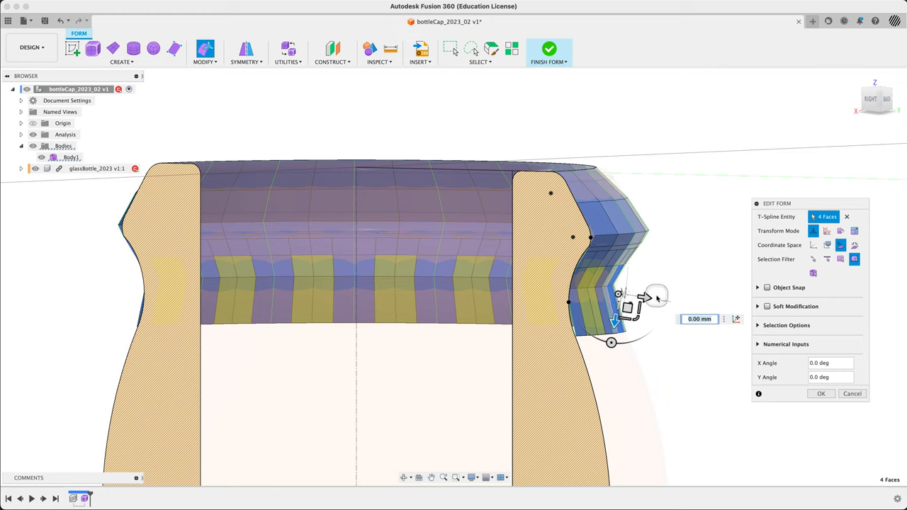
{"action": "left_click_drag", "start_coordinate": [646, 298], "coordinate": [660, 294]}
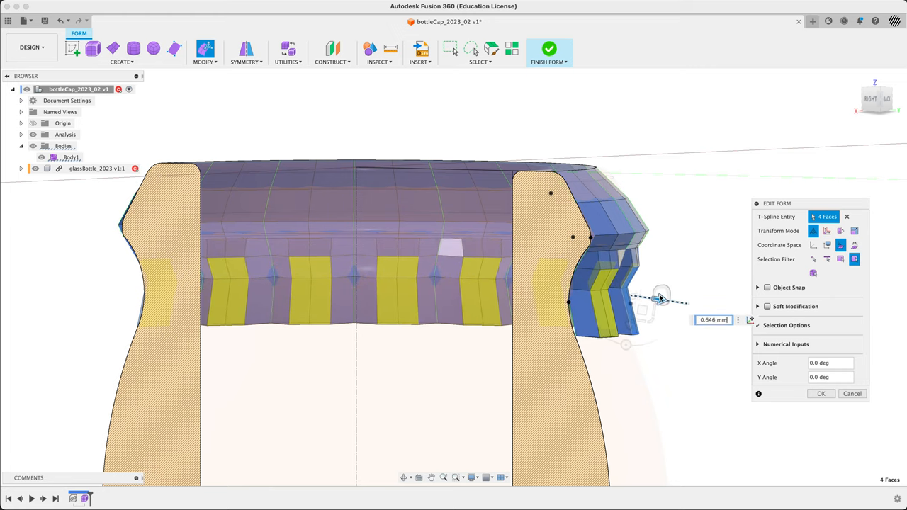
{"action": "left_click_drag", "start_coordinate": [659, 296], "coordinate": [665, 300]}
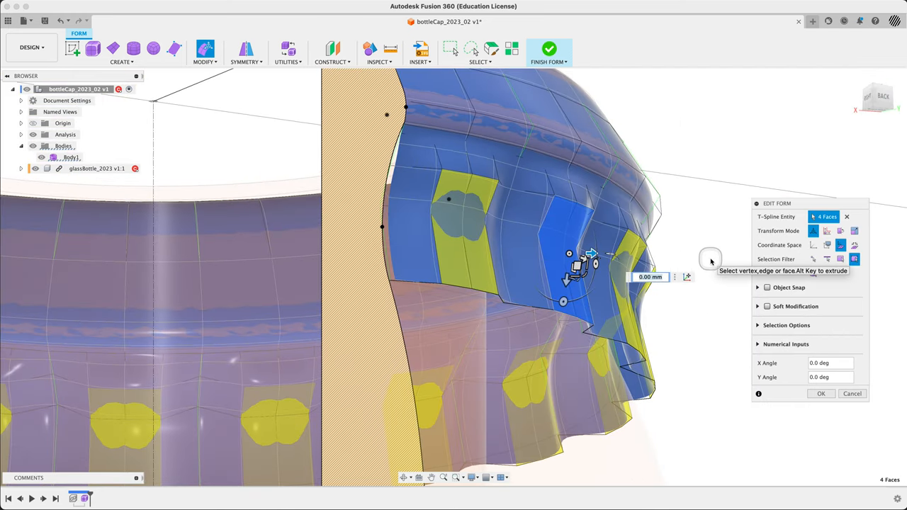
{"action": "left_click", "coordinate": [852, 394]}
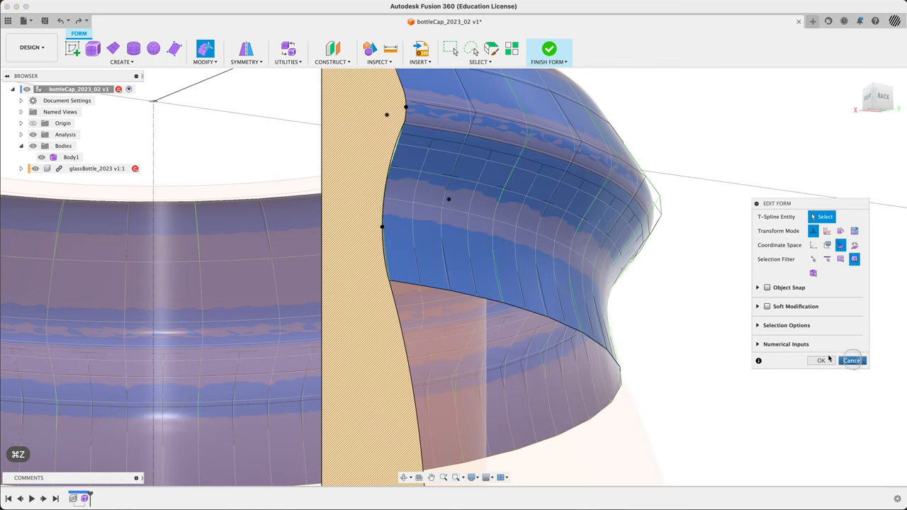
Move the 80-edge waist loop in World coordinate space and apply the form edit.
{"action": "left_click", "coordinate": [851, 362]}
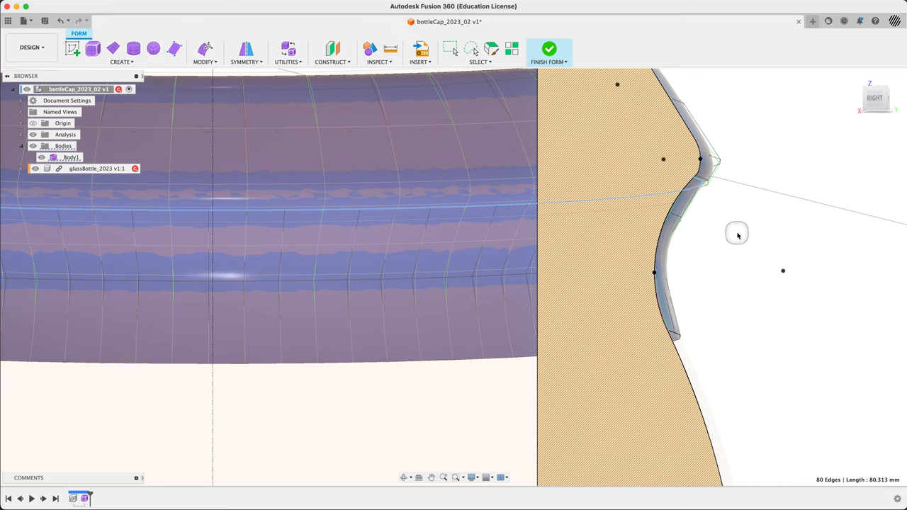
{"action": "right_click", "coordinate": [737, 234]}
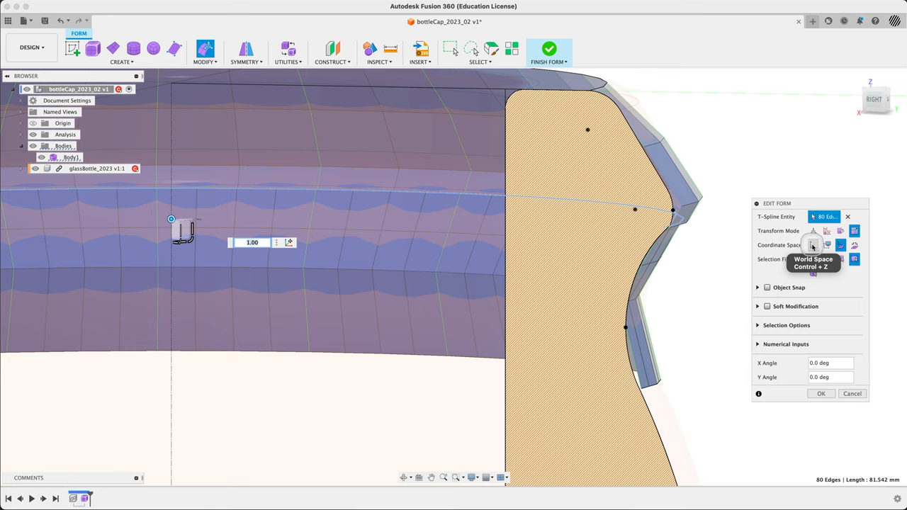
{"action": "left_click", "coordinate": [813, 229]}
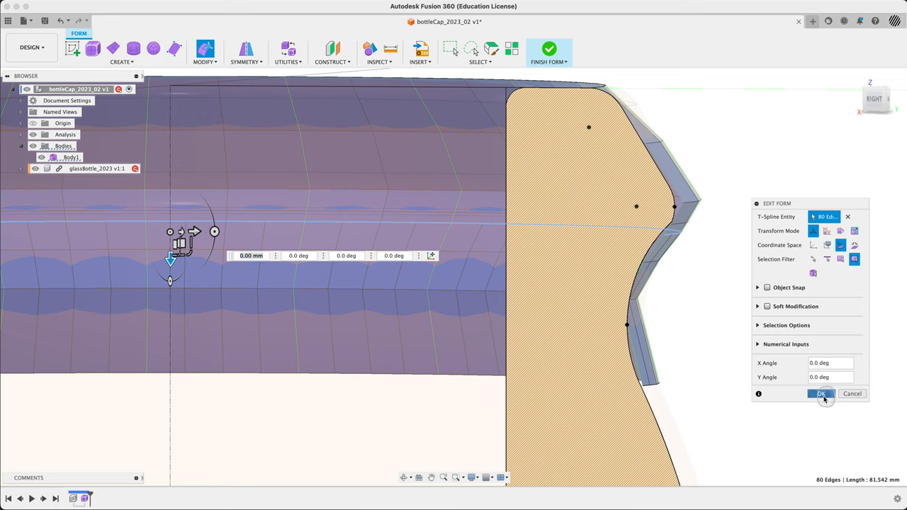
{"action": "left_click", "coordinate": [821, 394]}
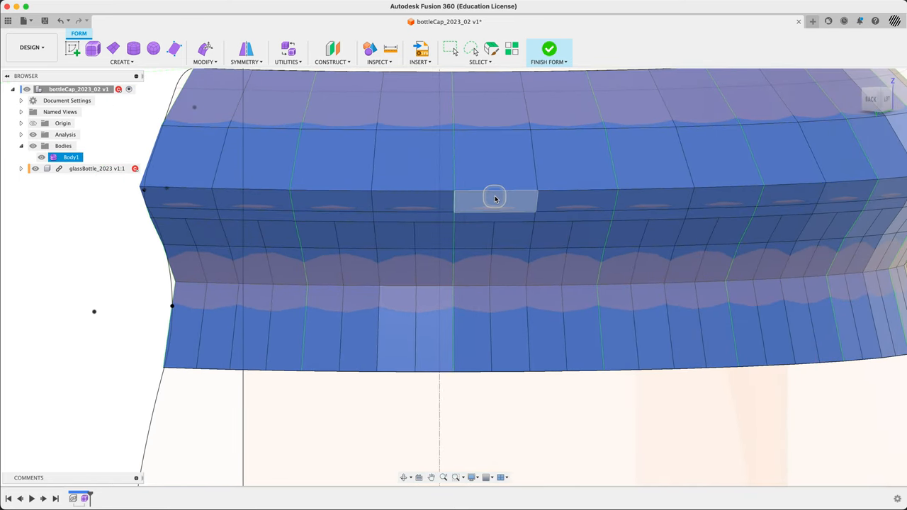
Subdivide the cap's upper band faces with Length Faces 6 and Width Faces 2.
{"action": "left_click_drag", "start_coordinate": [496, 197], "coordinate": [510, 205]}
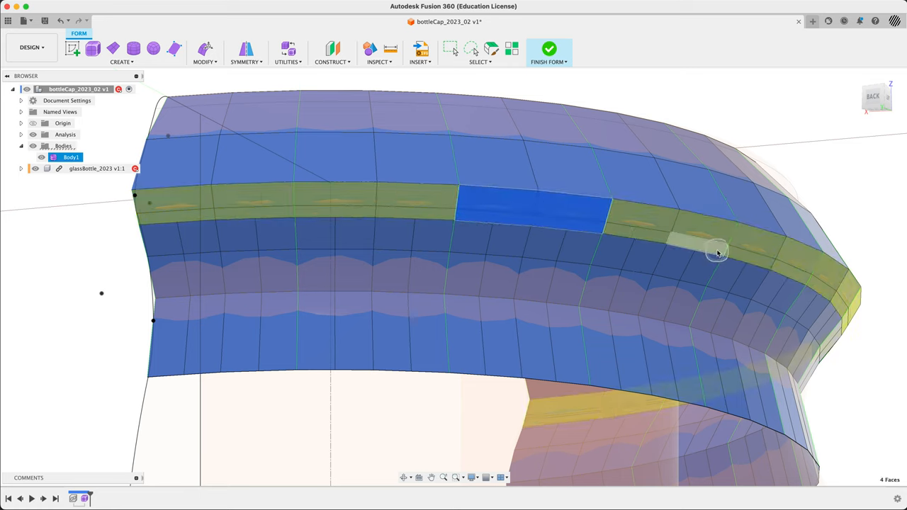
{"action": "right_click", "coordinate": [717, 252]}
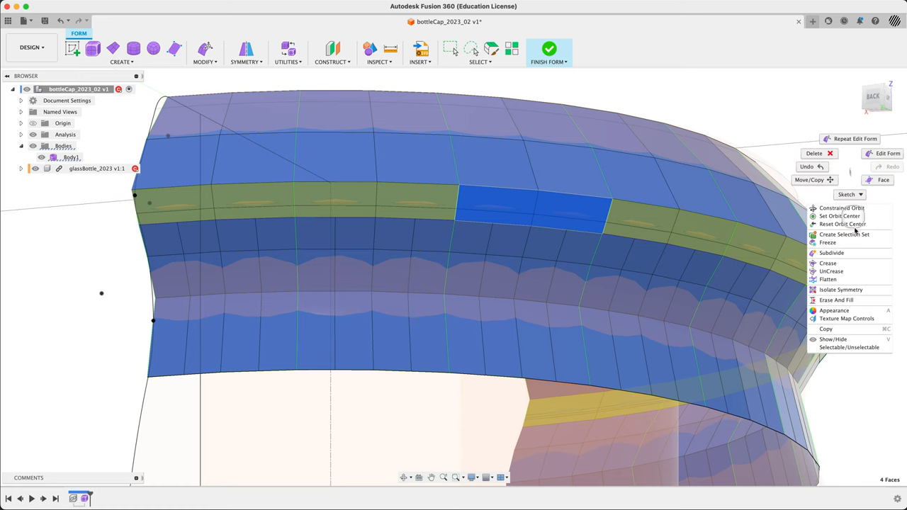
{"action": "left_click", "coordinate": [831, 253]}
{"action": "type", "text": "1"}
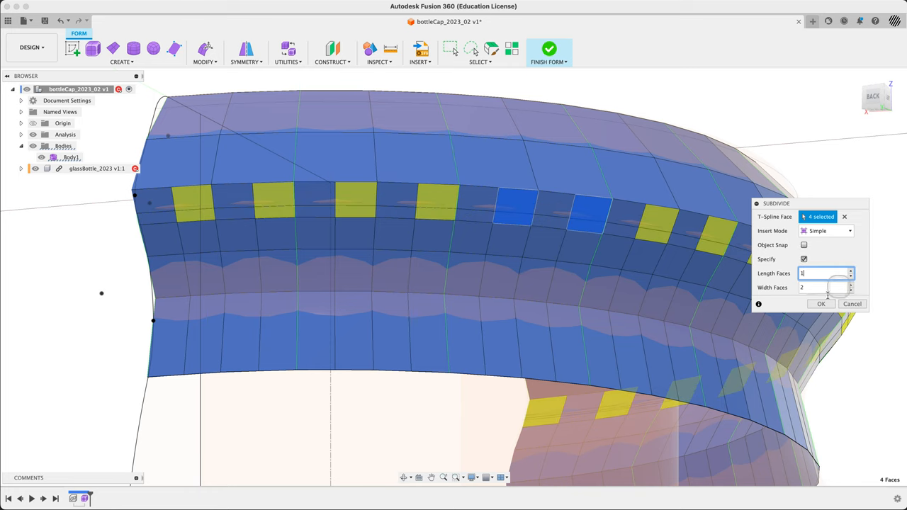
{"action": "left_click", "coordinate": [821, 303]}
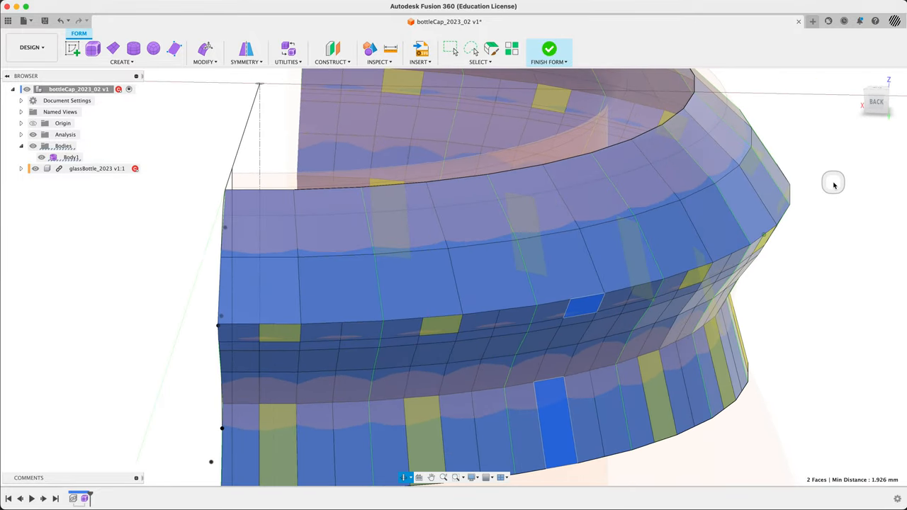
Start Edit Form and select alternating faces on the cap ring's lower skirt band.
{"action": "left_click", "coordinate": [589, 283]}
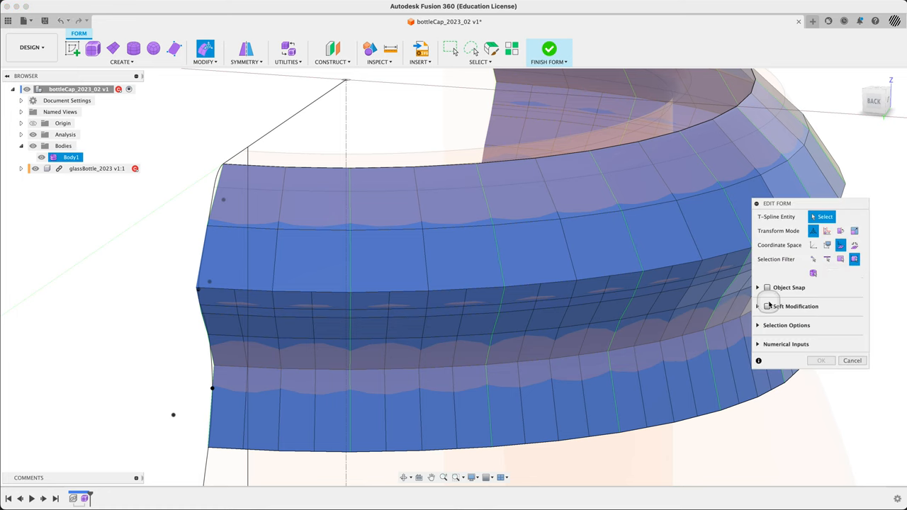
{"action": "left_click", "coordinate": [556, 290]}
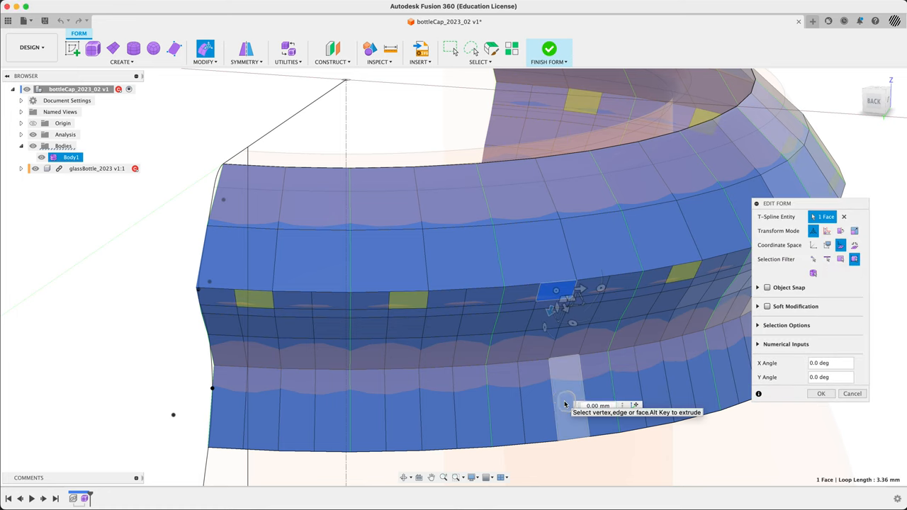
{"action": "left_click", "coordinate": [565, 315]}
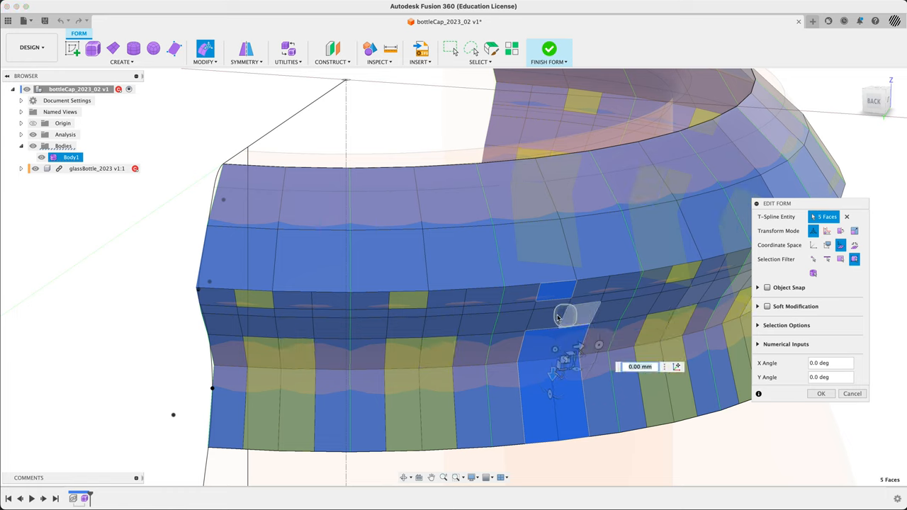
{"action": "left_click", "coordinate": [566, 314]}
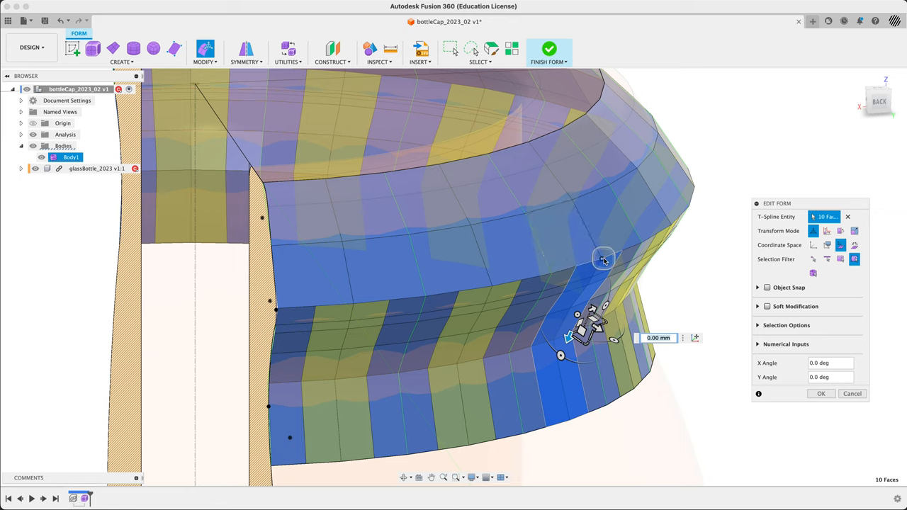
{"action": "mouse_move", "coordinate": [683, 332]}
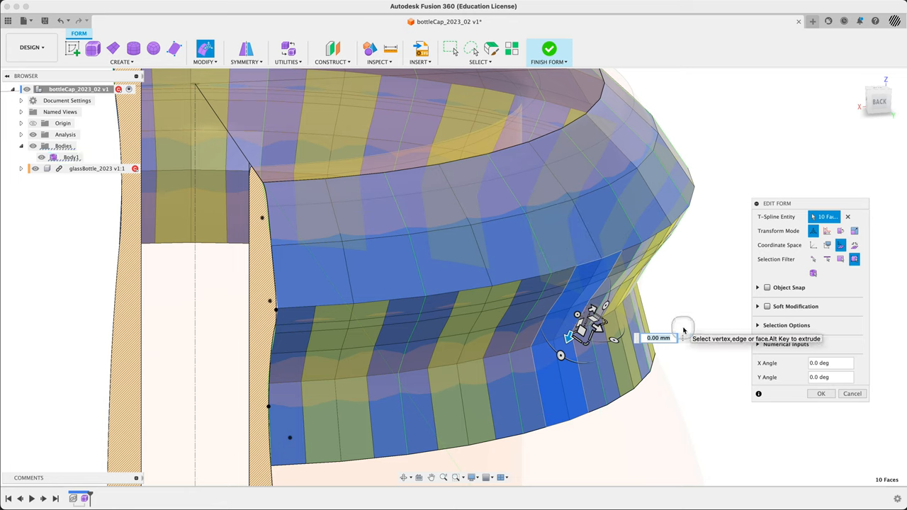
{"action": "mouse_move", "coordinate": [696, 337]}
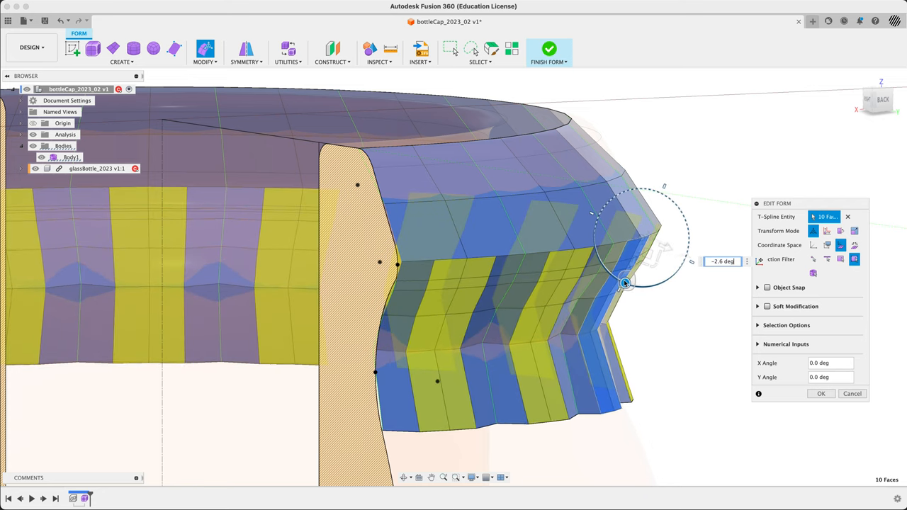
Rotate the selected skirt faces to about -15 deg, folding the rim into pleats, then clear the selection.
{"action": "left_click_drag", "start_coordinate": [625, 282], "coordinate": [630, 284]}
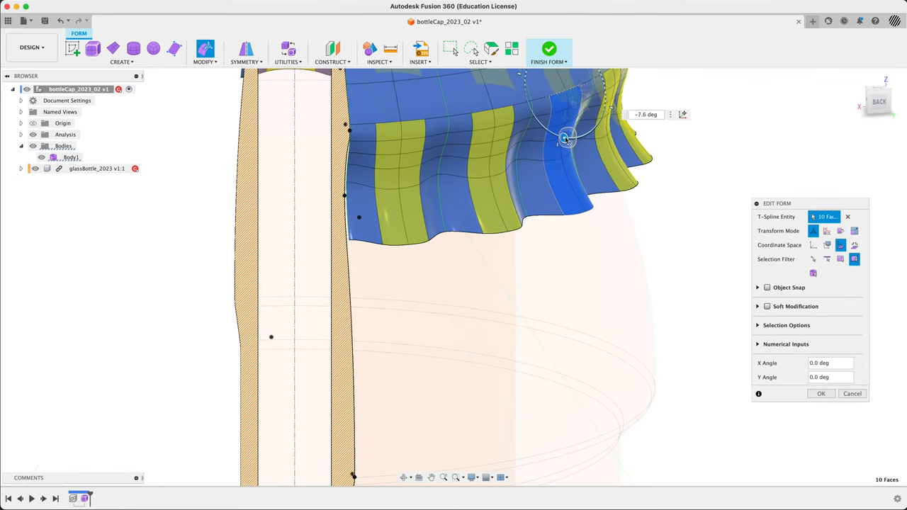
{"action": "left_click_drag", "start_coordinate": [567, 138], "coordinate": [574, 149]}
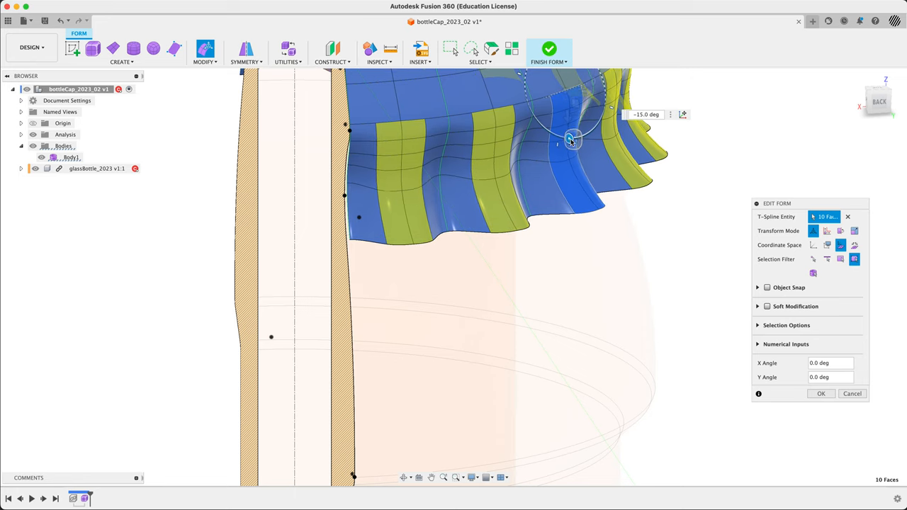
{"action": "left_click_drag", "start_coordinate": [573, 139], "coordinate": [574, 141]}
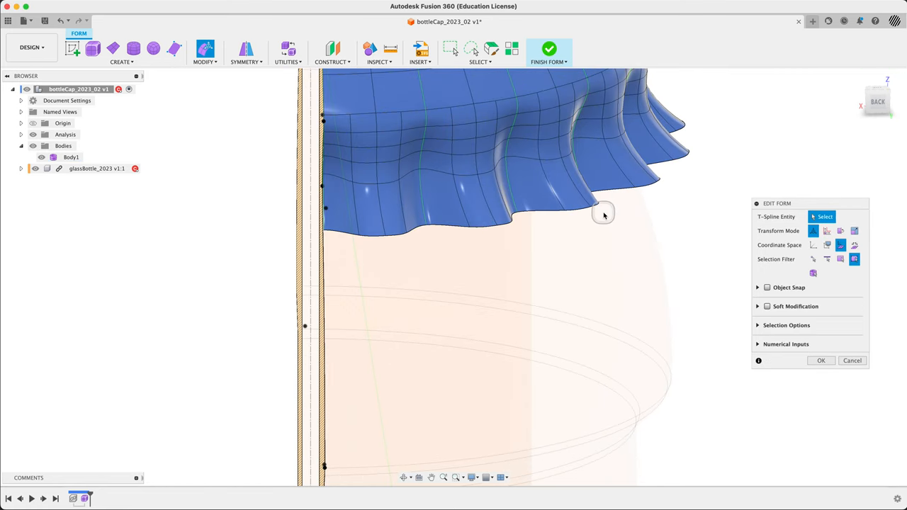
{"action": "left_click", "coordinate": [603, 214]}
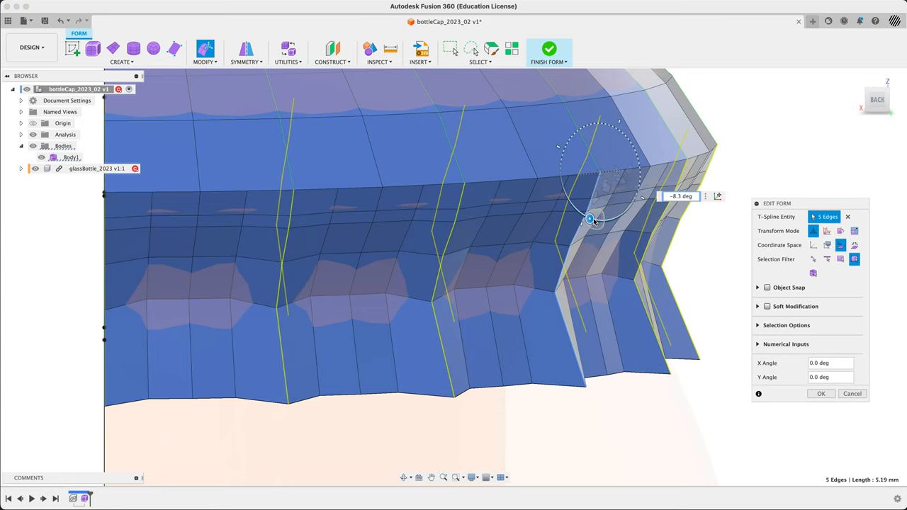
Rotate the five crease edges to about -37 deg so the pleats bend sharply outward.
{"action": "left_click_drag", "start_coordinate": [589, 218], "coordinate": [601, 221]}
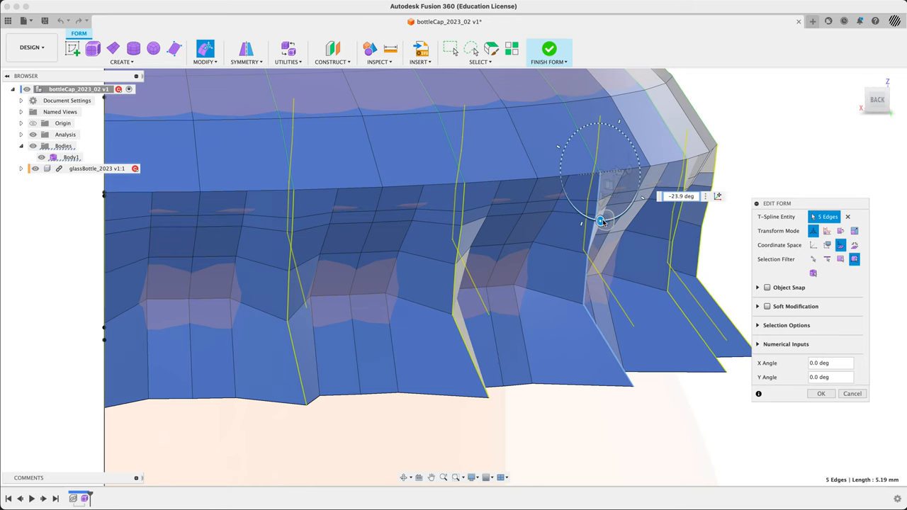
{"action": "left_click_drag", "start_coordinate": [601, 221], "coordinate": [610, 221]}
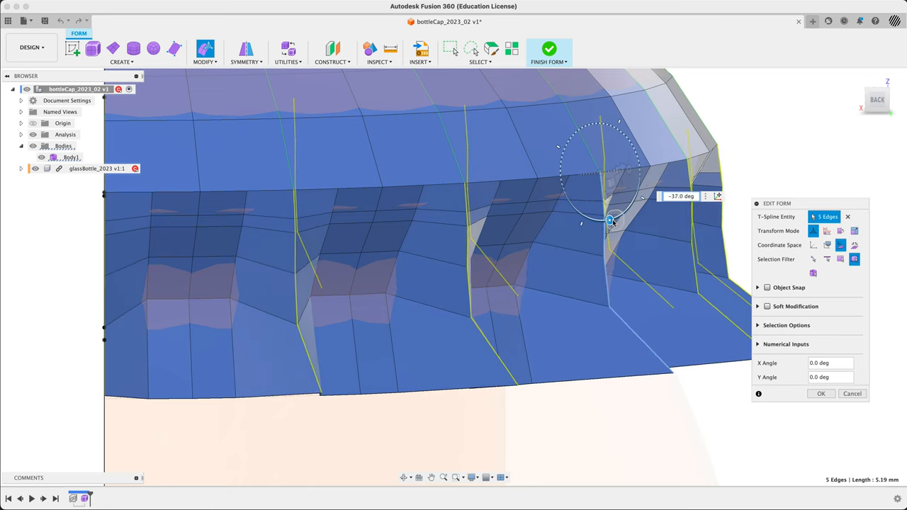
{"action": "left_click_drag", "start_coordinate": [609, 220], "coordinate": [616, 177]}
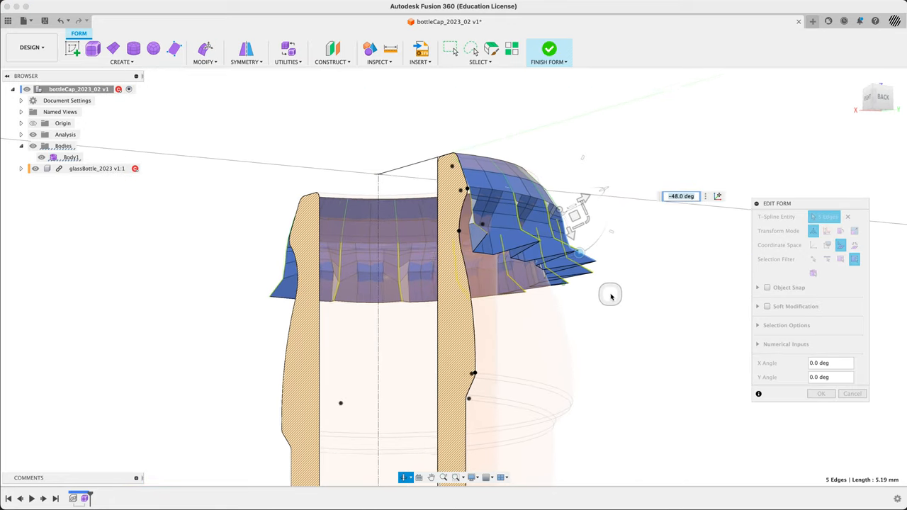
Rotate the five crease edges to roughly +48 deg so the skirt flares out from the neck.
{"action": "left_click_drag", "start_coordinate": [611, 297], "coordinate": [592, 328]}
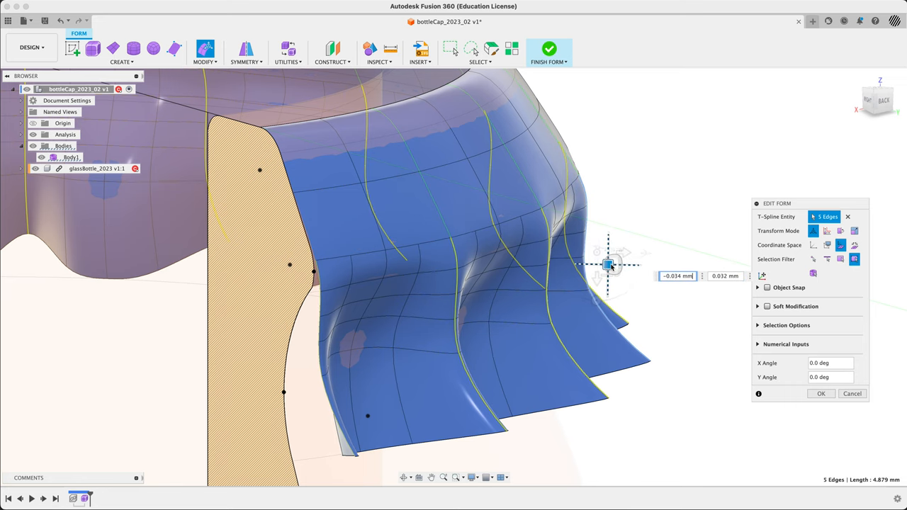
Shift the five crease edges with the planar move handle for a smoother drape.
{"action": "left_click_drag", "start_coordinate": [608, 265], "coordinate": [614, 260]}
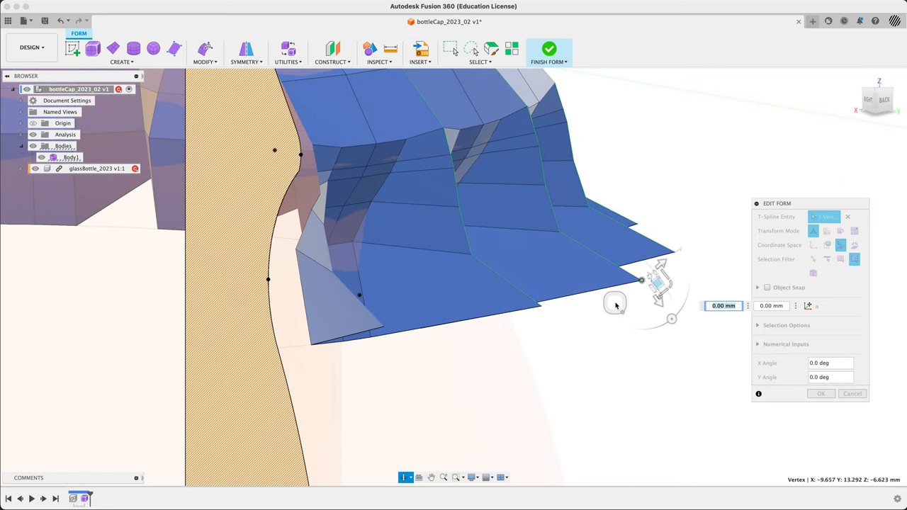
Move rim corner vertices outward toward the pleats to shape the crimp tips.
{"action": "left_click_drag", "start_coordinate": [640, 281], "coordinate": [624, 291]}
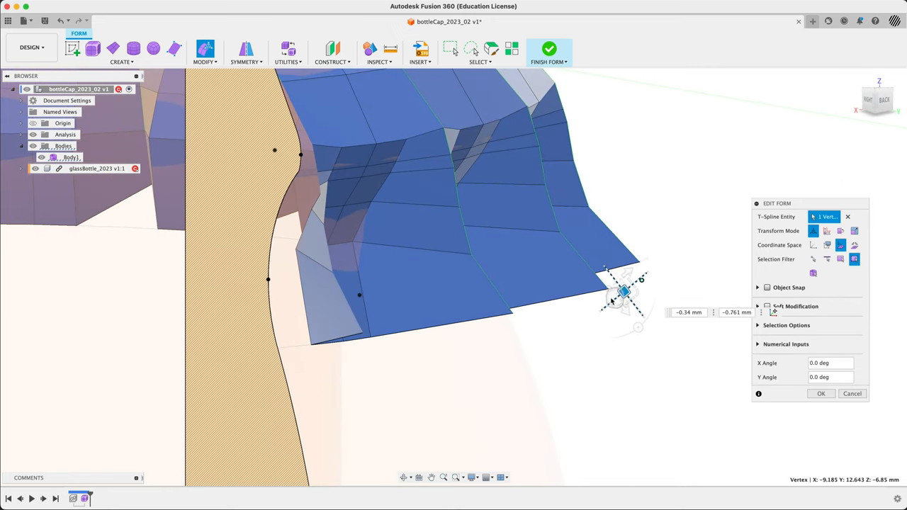
{"action": "left_click_drag", "start_coordinate": [624, 293], "coordinate": [588, 301]}
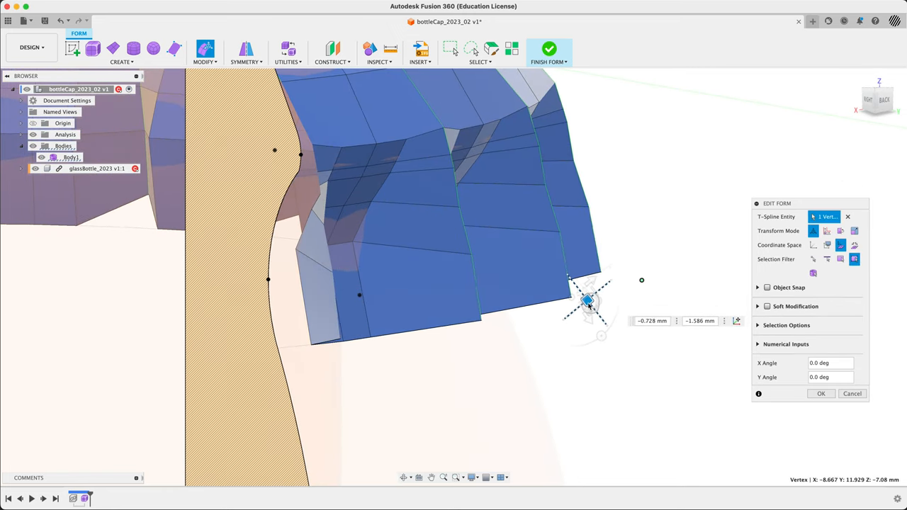
{"action": "left_click_drag", "start_coordinate": [588, 301], "coordinate": [598, 298]}
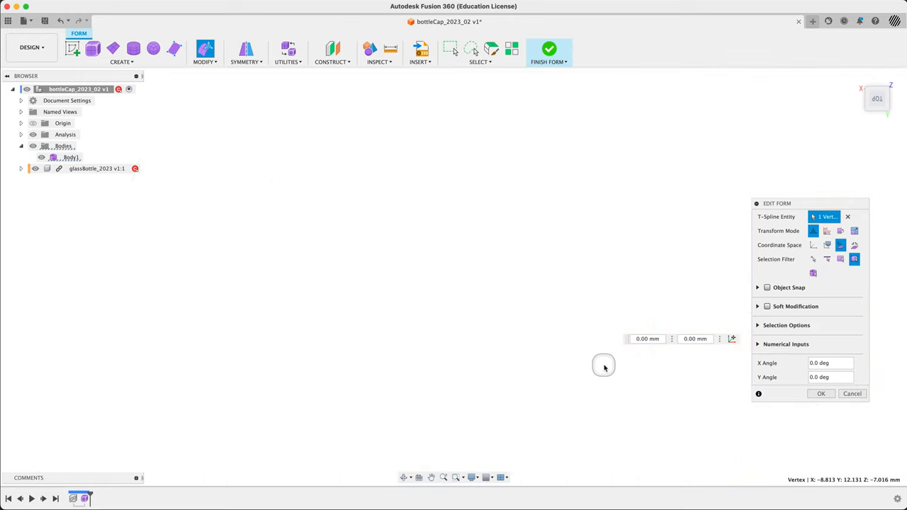
{"action": "mouse_move", "coordinate": [878, 99]}
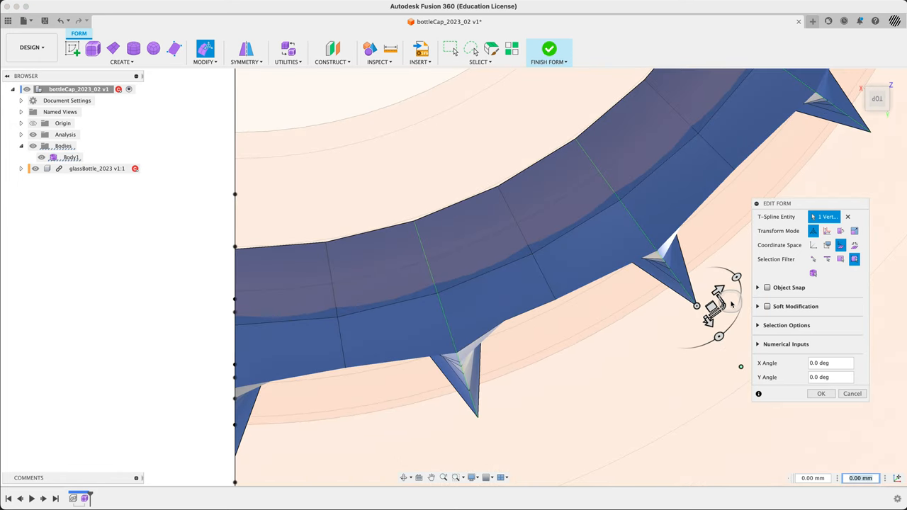
{"action": "left_click_drag", "start_coordinate": [720, 305], "coordinate": [697, 300]}
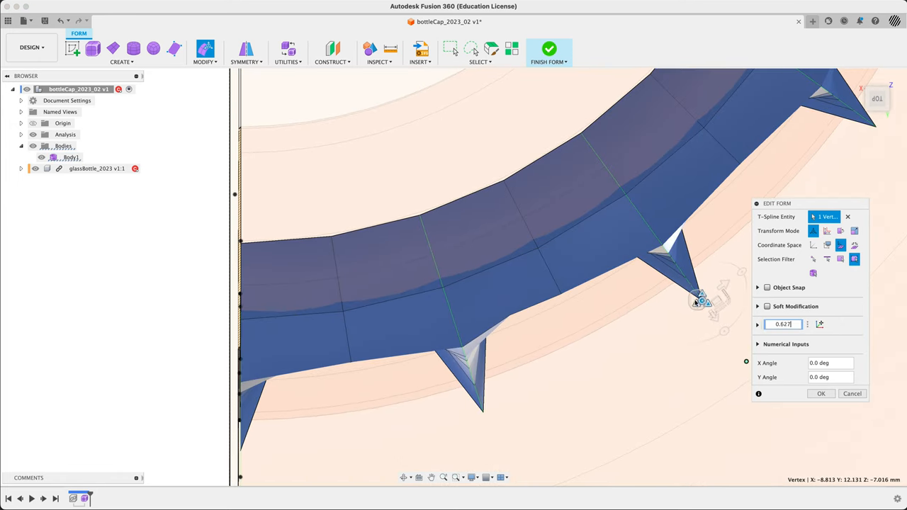
Fine-tune a pointed rim vertex's offset and slide another rim vertex along its axis.
{"action": "left_click_drag", "start_coordinate": [697, 300], "coordinate": [702, 301]}
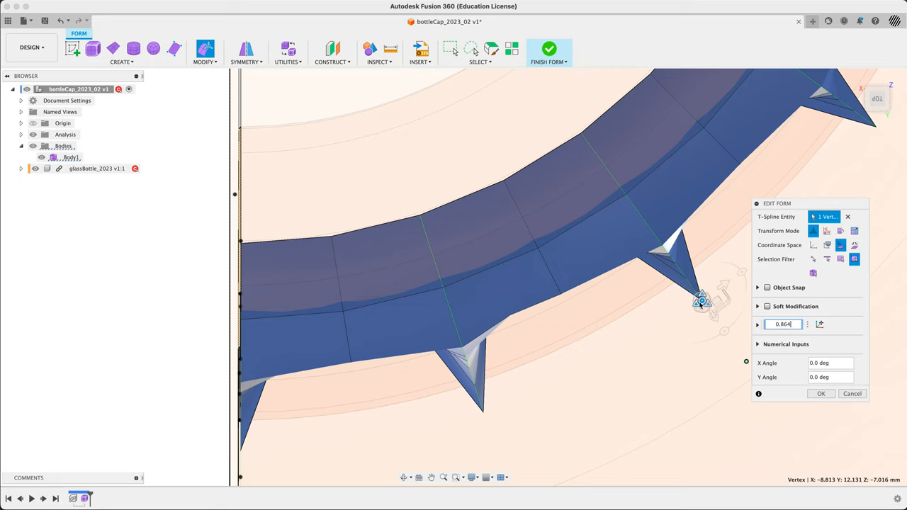
{"action": "left_click_drag", "start_coordinate": [701, 300], "coordinate": [712, 298]}
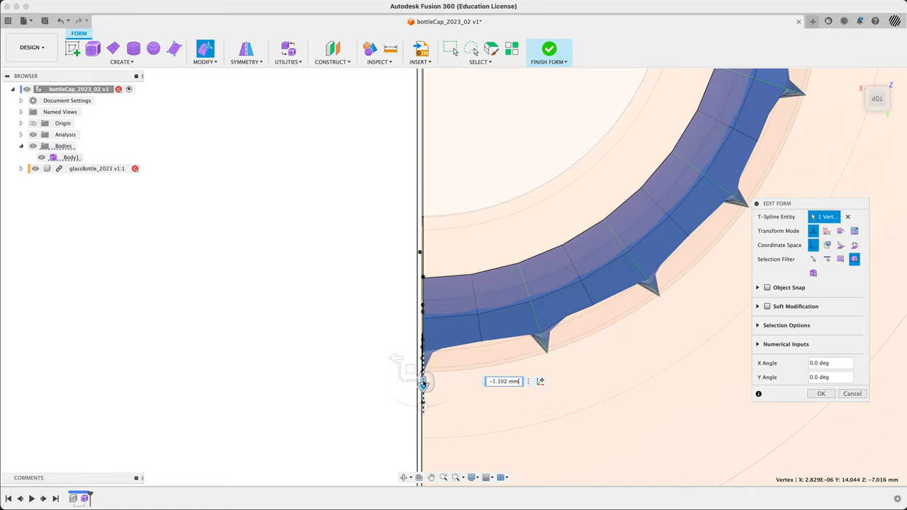
{"action": "left_click_drag", "start_coordinate": [423, 382], "coordinate": [422, 391]}
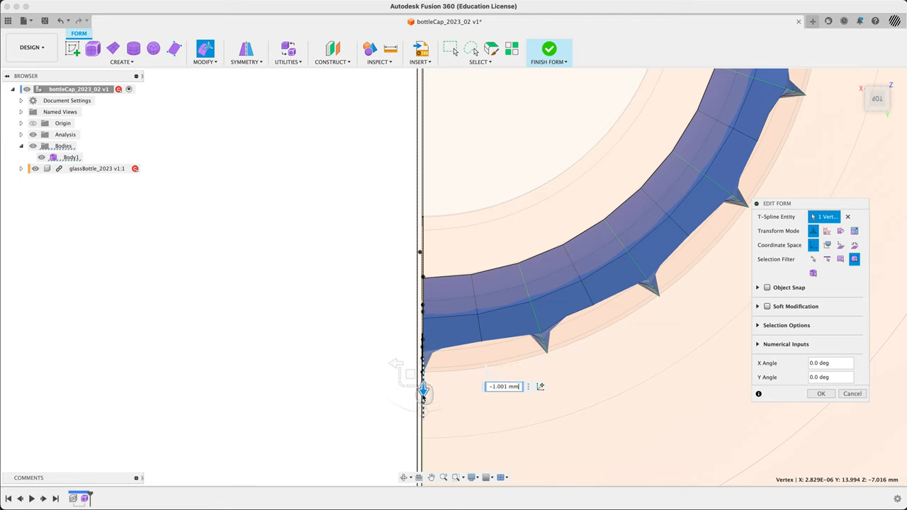
{"action": "left_click_drag", "start_coordinate": [422, 390], "coordinate": [422, 381]}
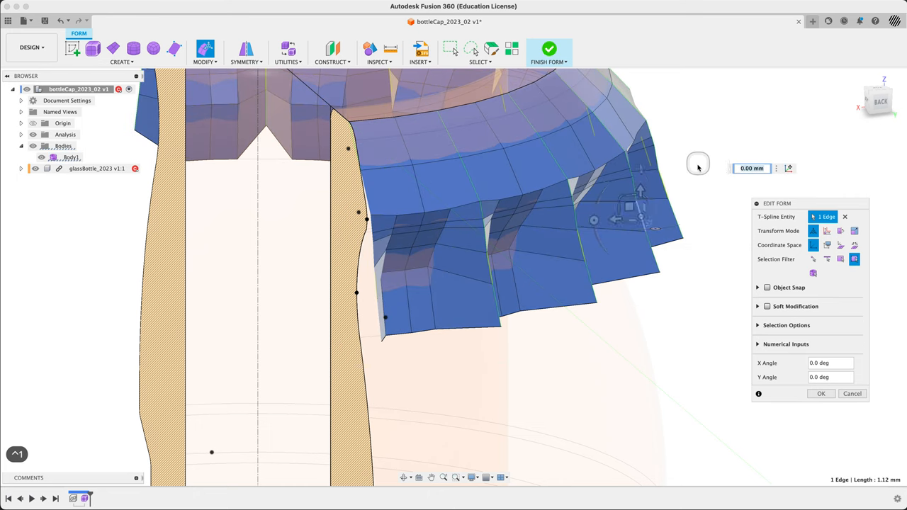
{"action": "mouse_move", "coordinate": [828, 243]}
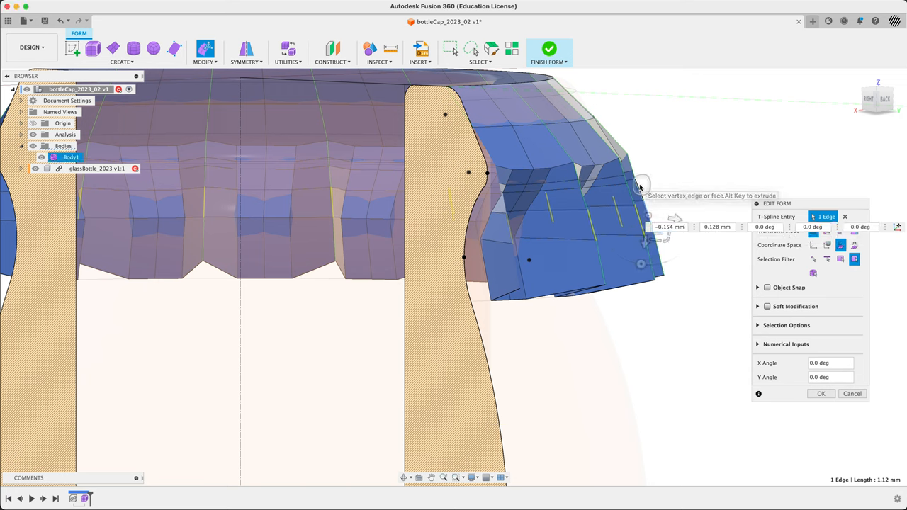
Move a group of skirt edges and a pleat-top vertex to even the folds, then confirm the edit.
{"action": "left_click", "coordinate": [653, 216]}
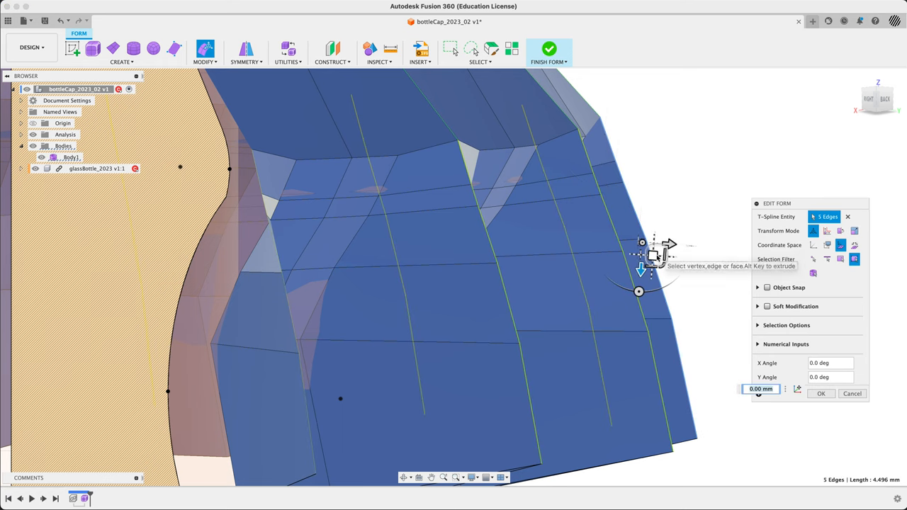
{"action": "left_click_drag", "start_coordinate": [652, 255], "coordinate": [660, 252]}
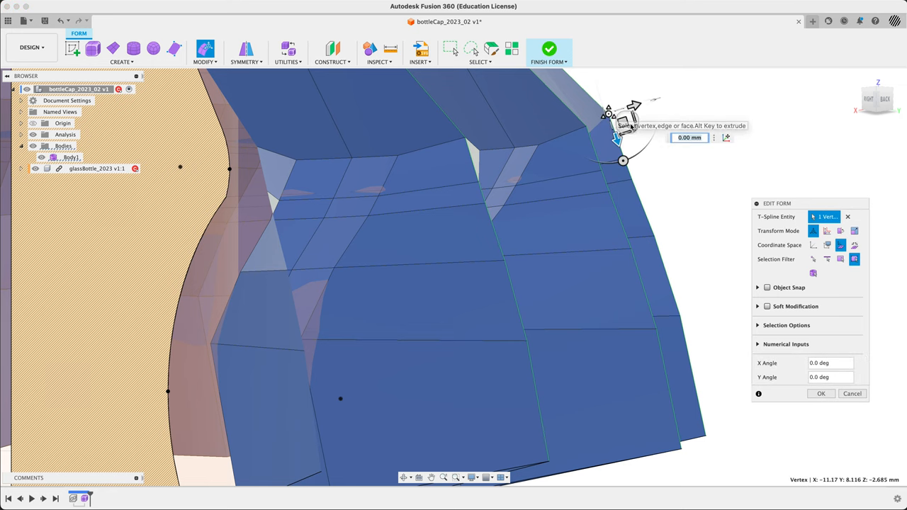
{"action": "left_click_drag", "start_coordinate": [627, 121], "coordinate": [617, 125]}
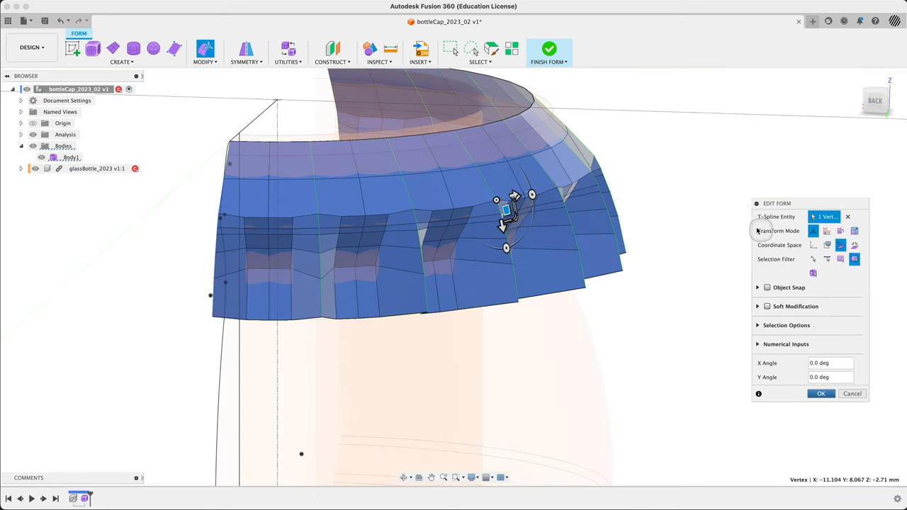
{"action": "left_click", "coordinate": [821, 394]}
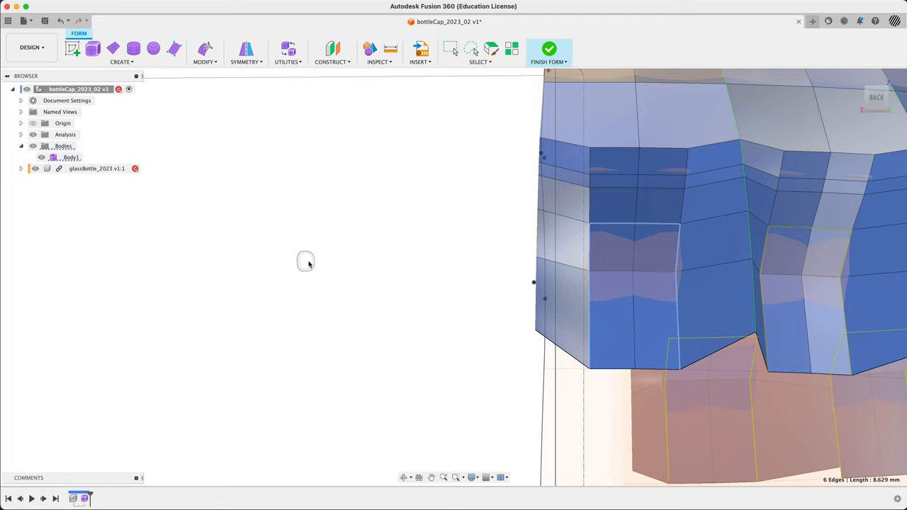
Insert a new edge row beside the six selected skirt edges via the marking menu.
{"action": "right_click", "coordinate": [306, 261]}
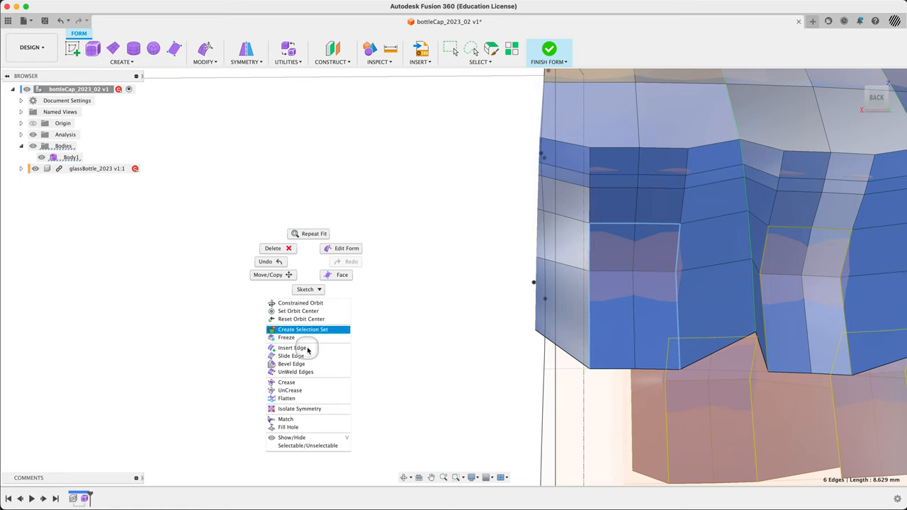
{"action": "left_click", "coordinate": [286, 383]}
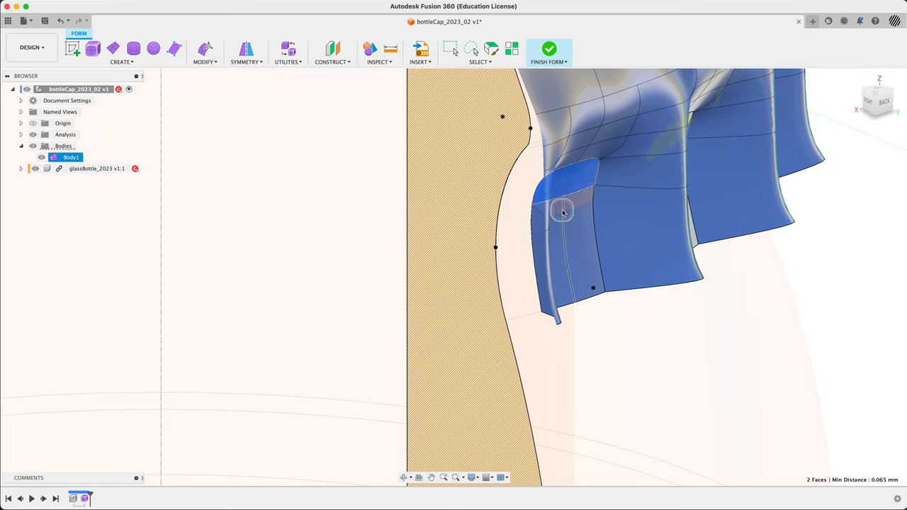
Edit Form on the selected skirt and rim faces, nudging them to sit against the sectioned neck.
{"action": "right_click", "coordinate": [562, 213]}
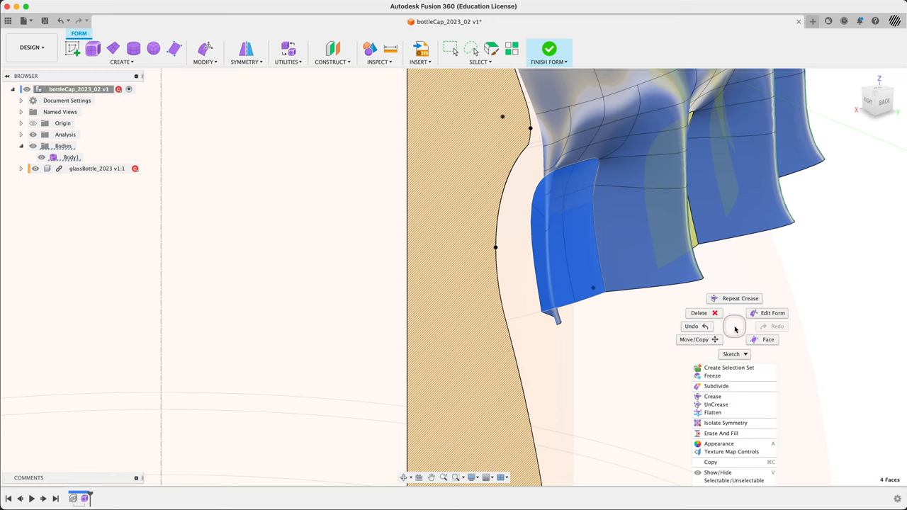
{"action": "left_click", "coordinate": [771, 313]}
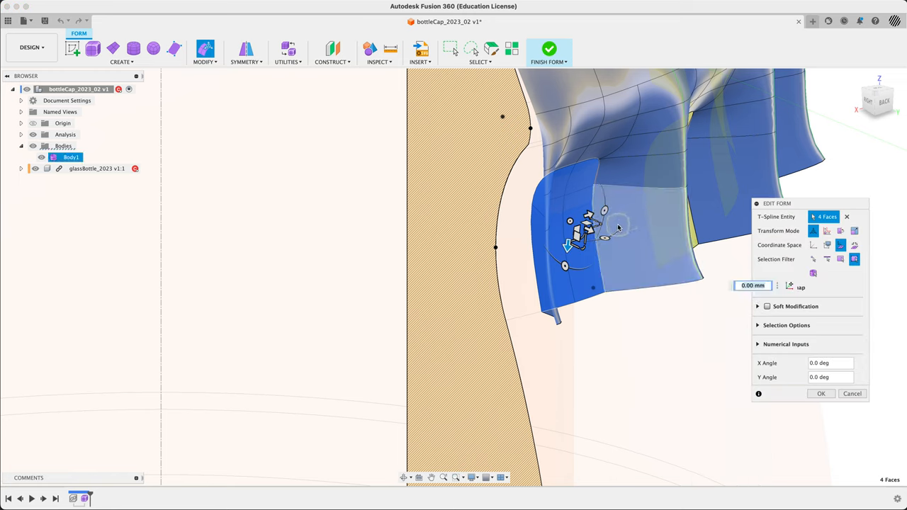
{"action": "left_click_drag", "start_coordinate": [589, 244], "coordinate": [593, 229]}
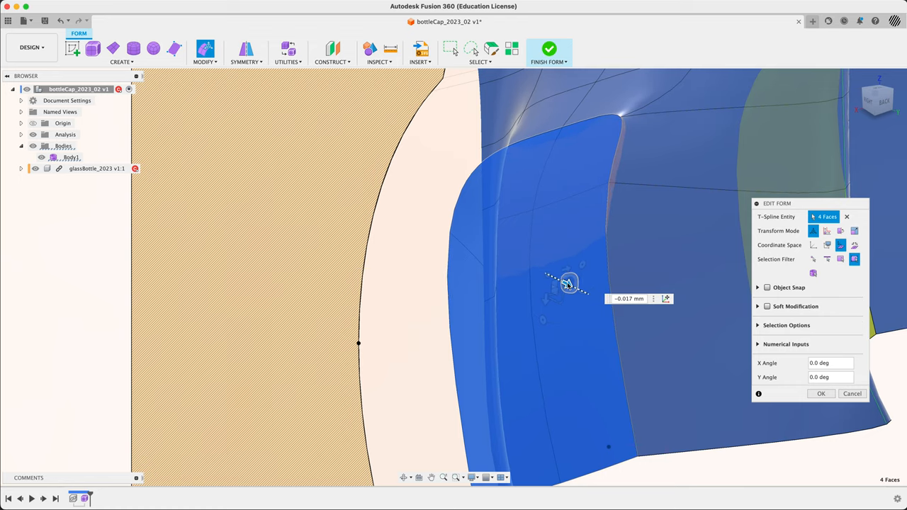
{"action": "left_click_drag", "start_coordinate": [570, 282], "coordinate": [570, 281]}
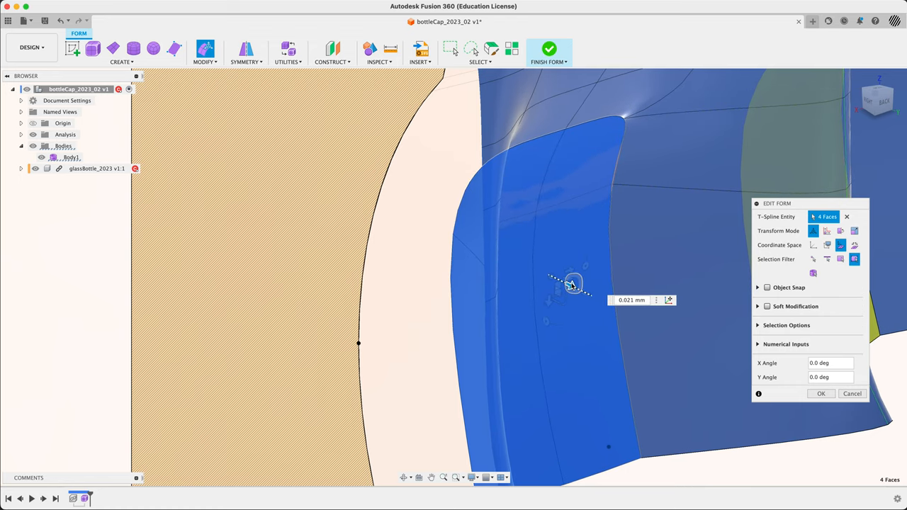
{"action": "left_click_drag", "start_coordinate": [574, 283], "coordinate": [581, 281]}
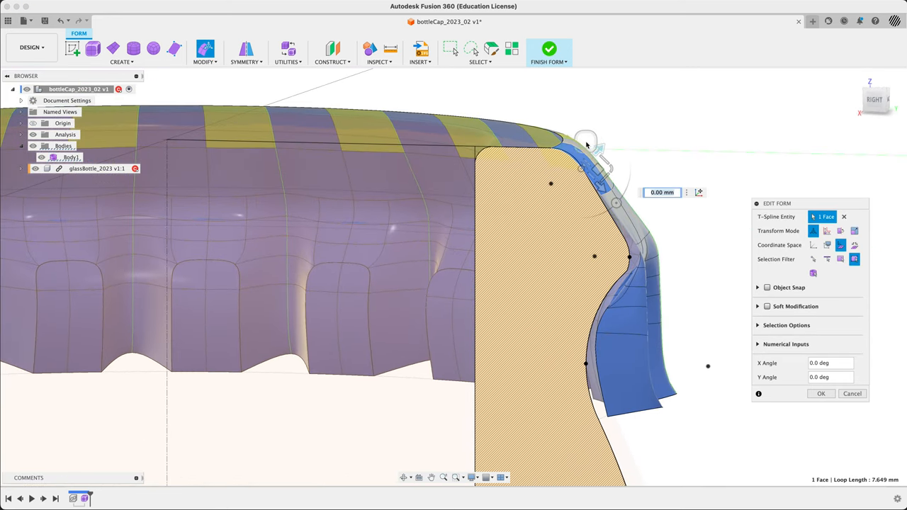
{"action": "left_click_drag", "start_coordinate": [587, 144], "coordinate": [601, 149]}
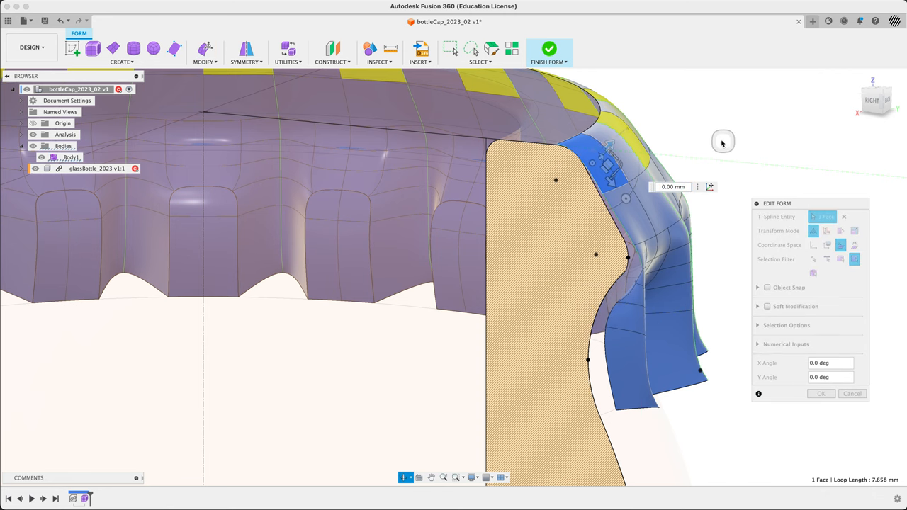
{"action": "left_click_drag", "start_coordinate": [723, 142], "coordinate": [734, 409]}
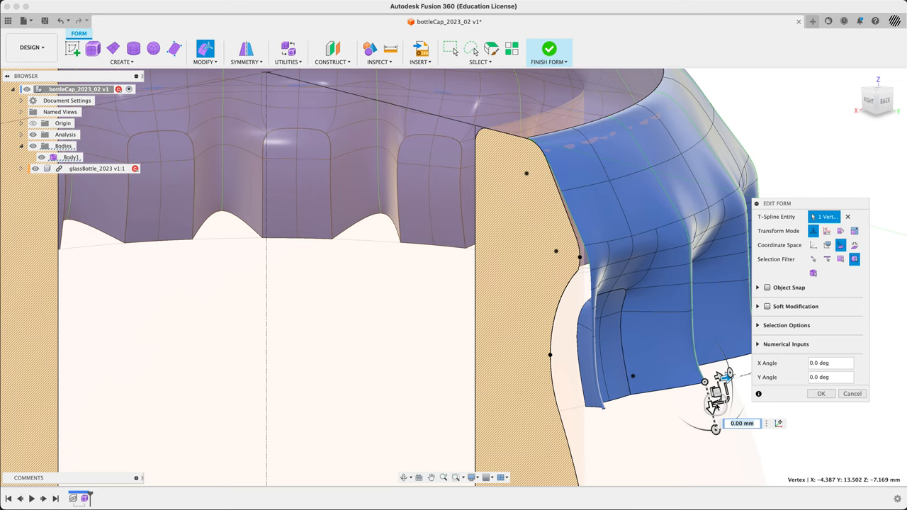
Tuck a lower skirt vertex toward the neck, settle a mid-skirt vertex, and select two skirt edges.
{"action": "left_click_drag", "start_coordinate": [716, 404], "coordinate": [712, 394]}
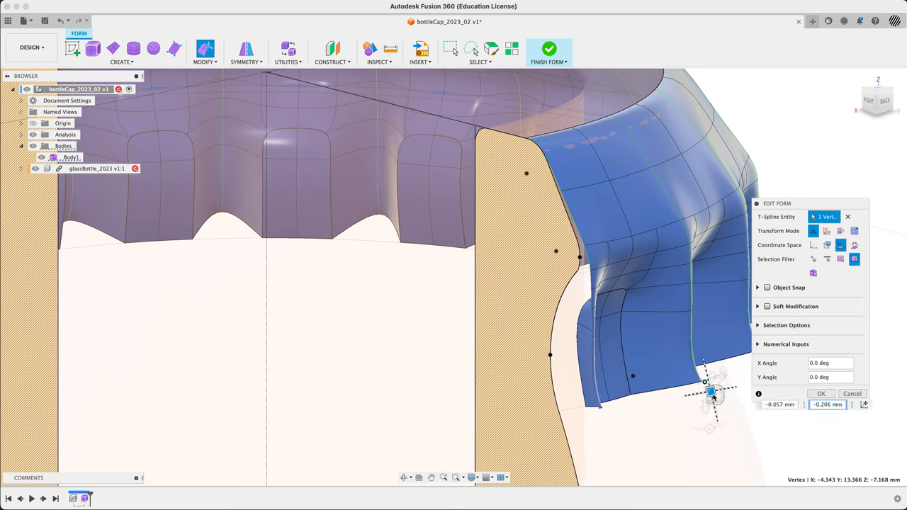
{"action": "left_click_drag", "start_coordinate": [710, 392], "coordinate": [715, 394]}
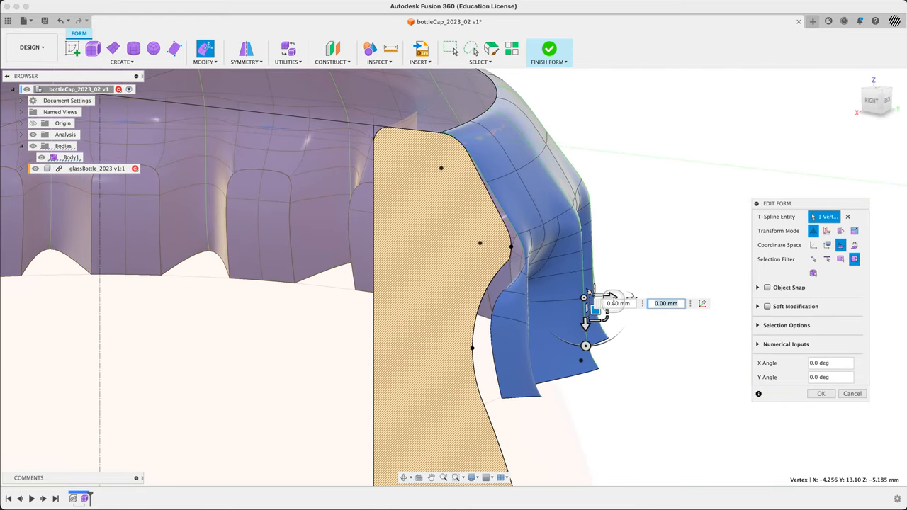
{"action": "left_click_drag", "start_coordinate": [612, 298], "coordinate": [627, 298]}
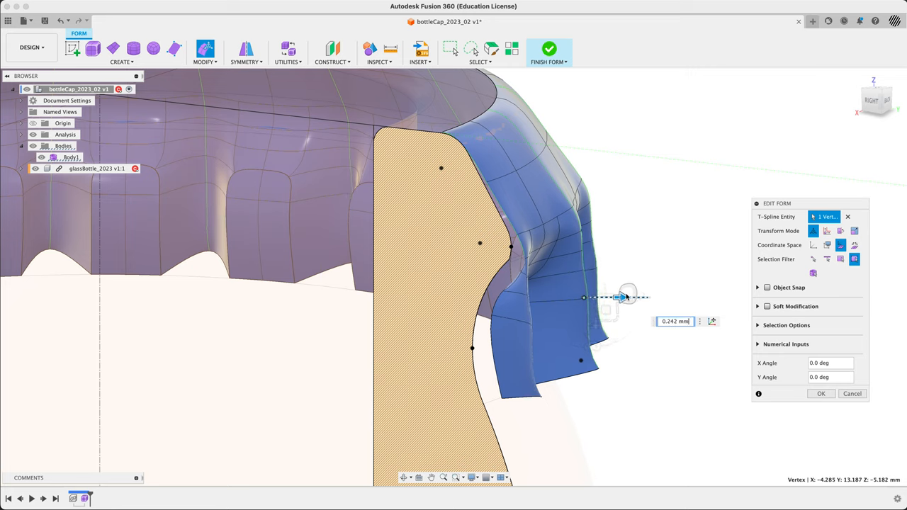
{"action": "left_click_drag", "start_coordinate": [627, 297], "coordinate": [621, 296]}
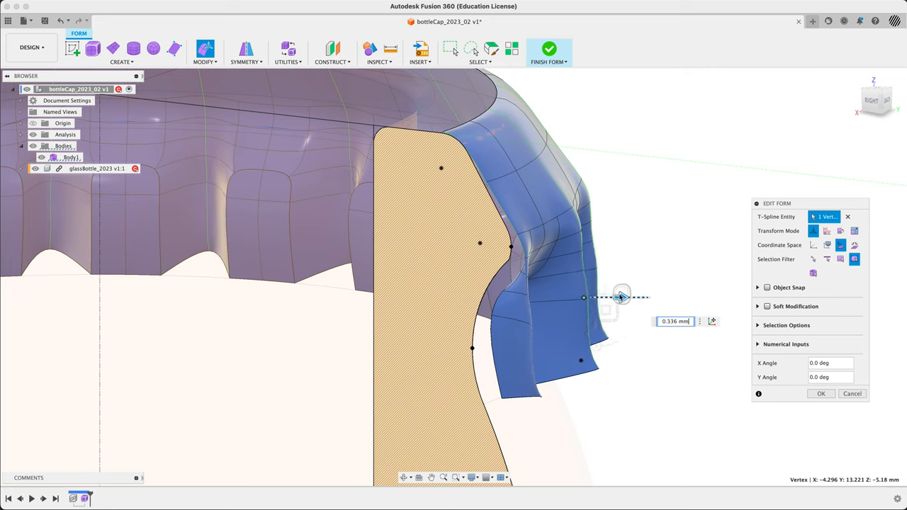
{"action": "left_click_drag", "start_coordinate": [620, 297], "coordinate": [589, 312]}
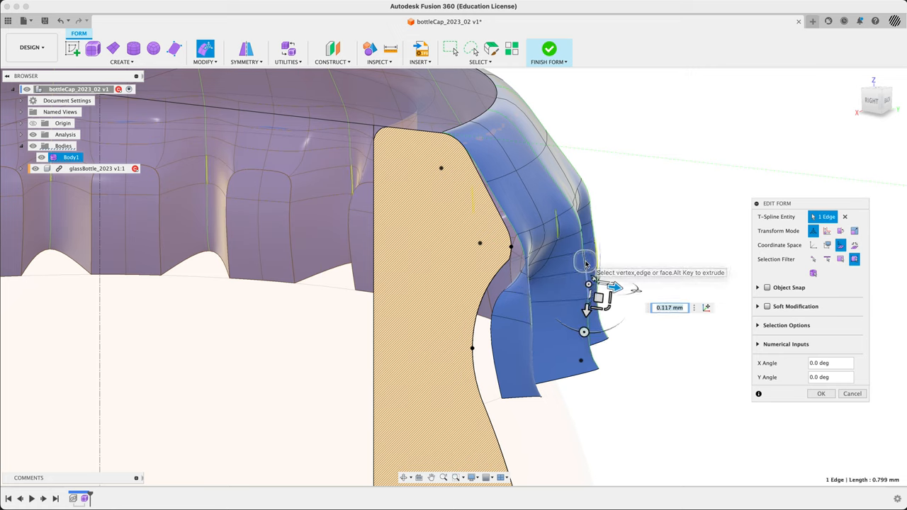
{"action": "left_click", "coordinate": [612, 275]}
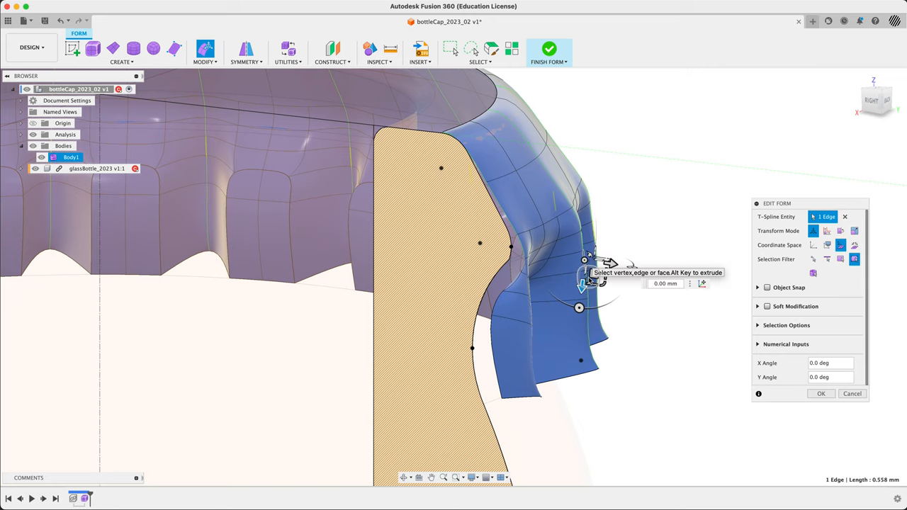
{"action": "left_click", "coordinate": [582, 333]}
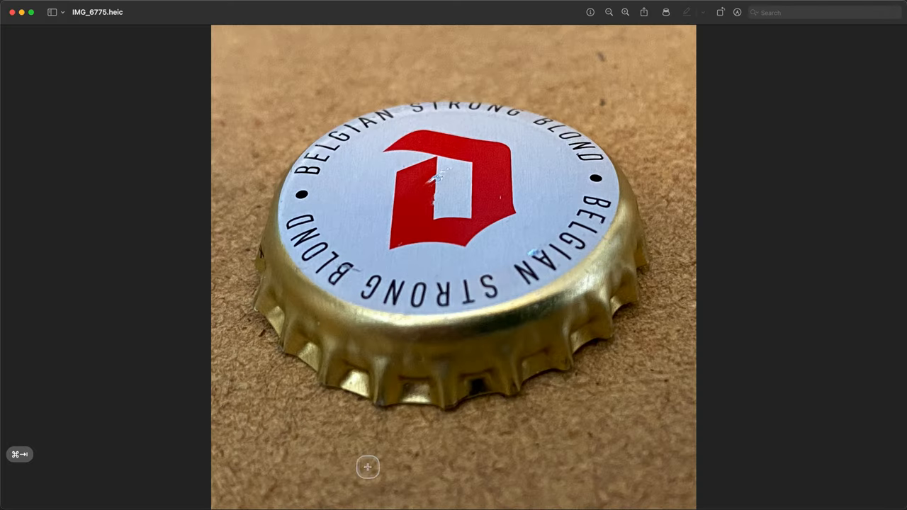
{"action": "mouse_move", "coordinate": [264, 278]}
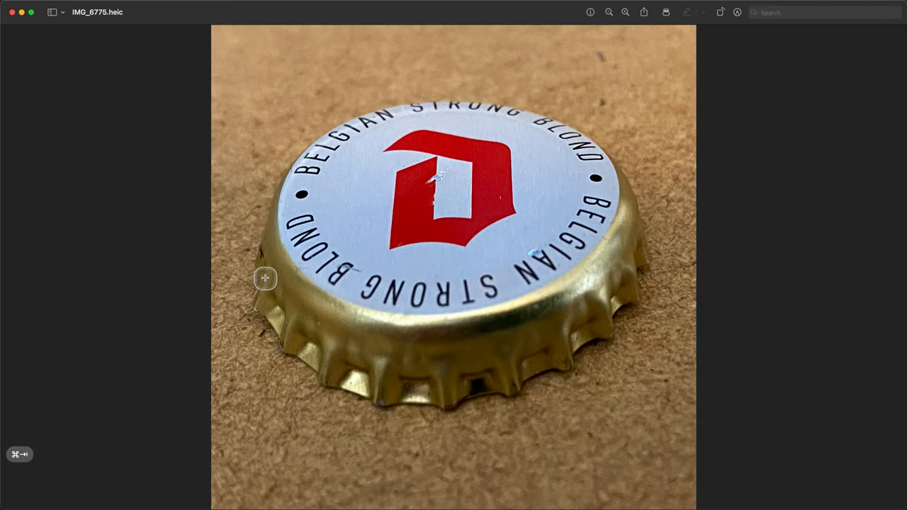
{"action": "mouse_move", "coordinate": [264, 283]}
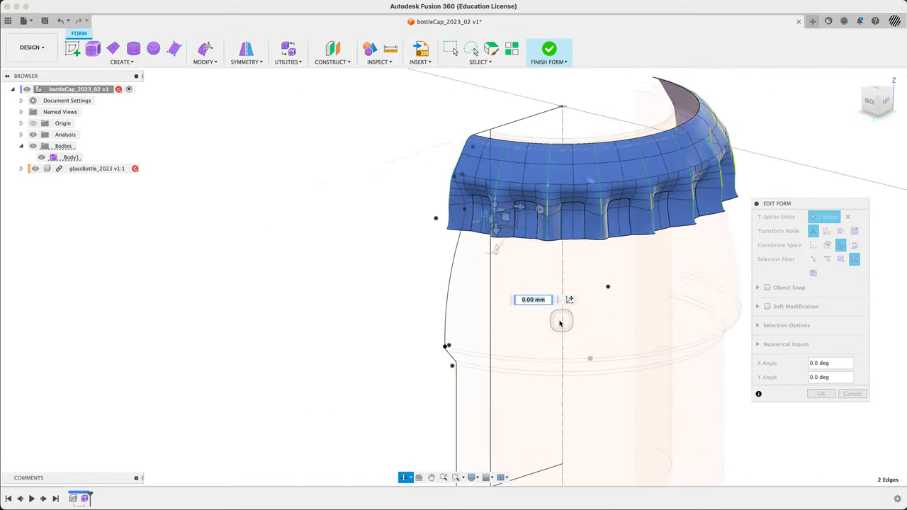
Reshape the two lower skirt edges, confirm the edit, and finish the form as a solid body.
{"action": "left_click_drag", "start_coordinate": [560, 323], "coordinate": [595, 270]}
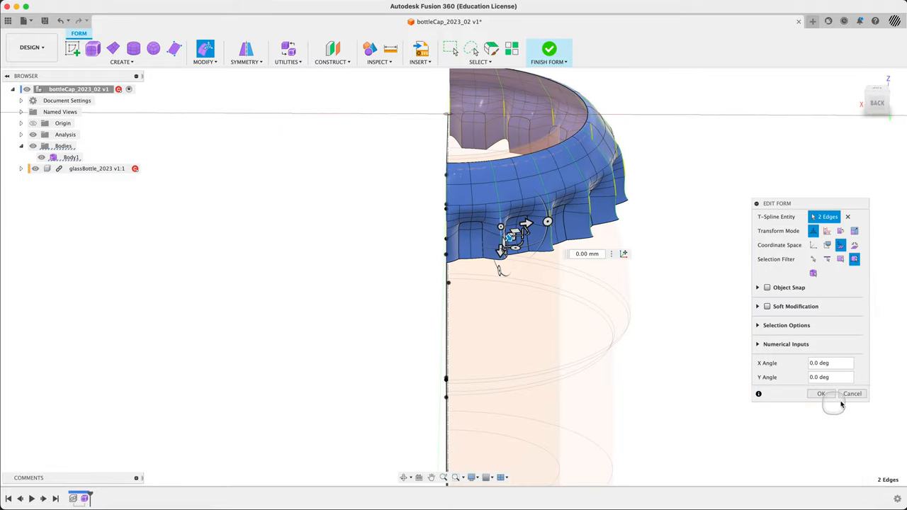
{"action": "left_click", "coordinate": [822, 394]}
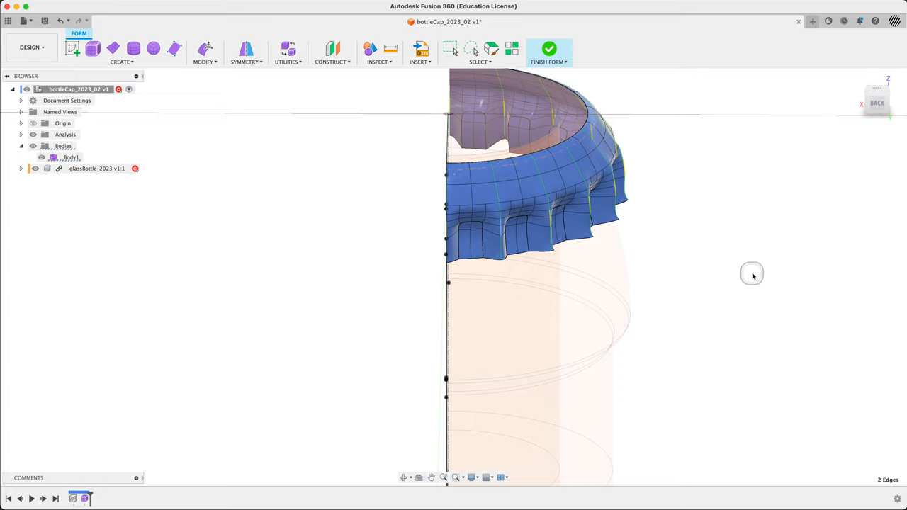
{"action": "mouse_move", "coordinate": [753, 276]}
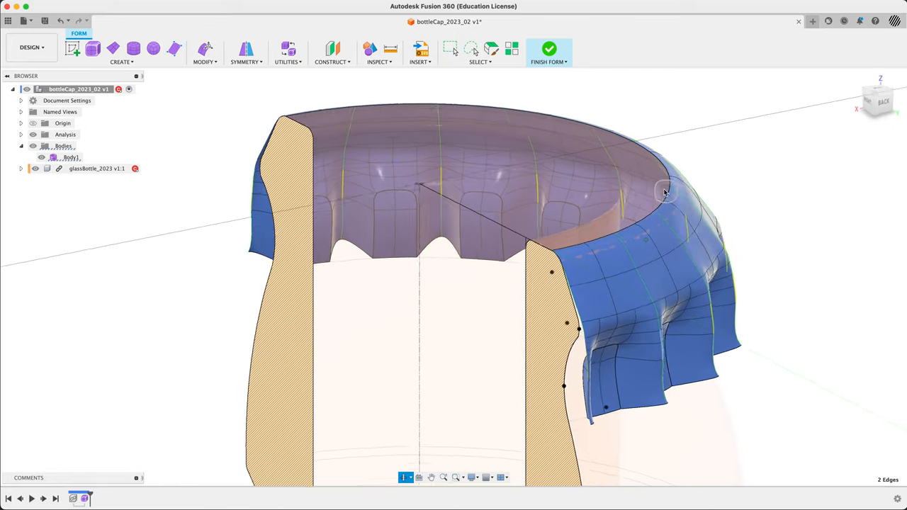
{"action": "left_click_drag", "start_coordinate": [666, 191], "coordinate": [652, 179]}
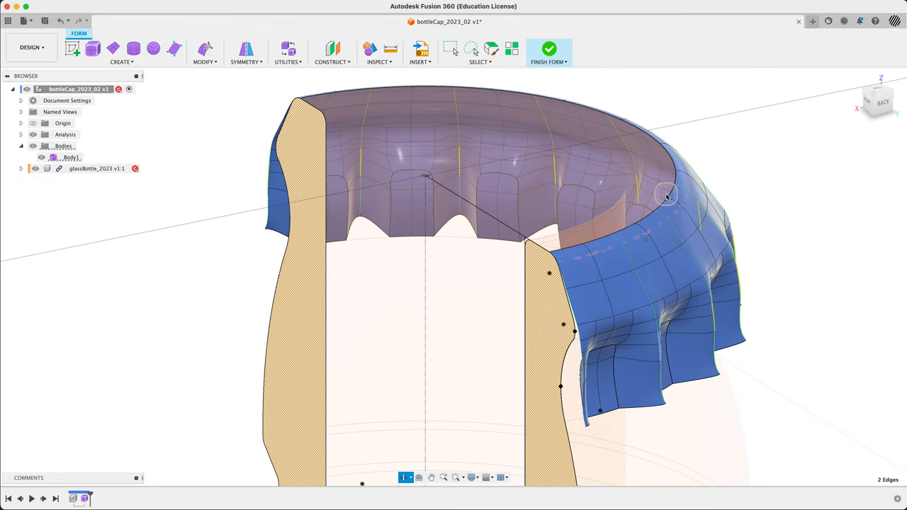
{"action": "left_click_drag", "start_coordinate": [666, 195], "coordinate": [630, 100]}
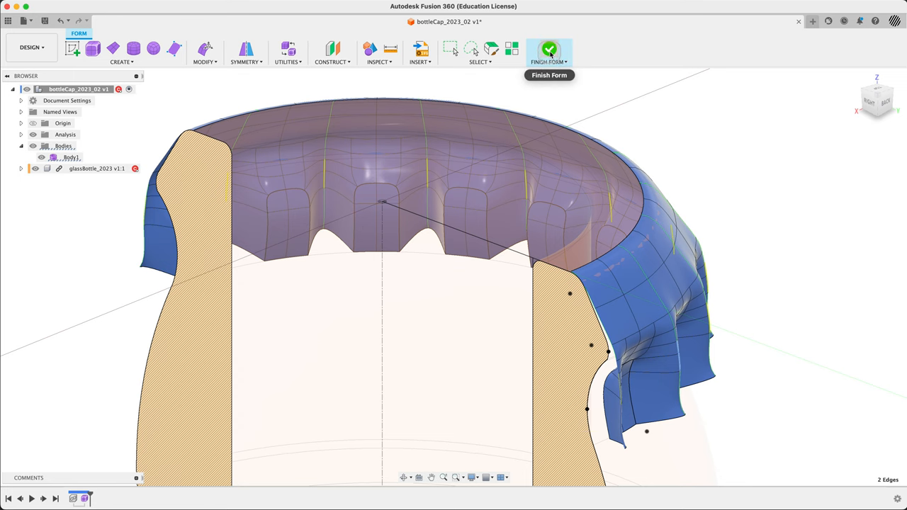
{"action": "left_click", "coordinate": [550, 49]}
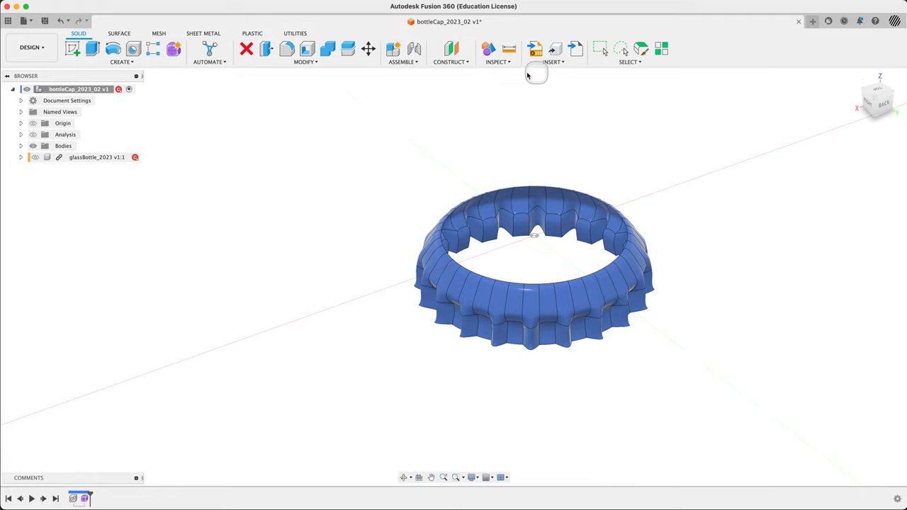
Add a curvature map analysis over the whole cap.
{"action": "left_click", "coordinate": [496, 62]}
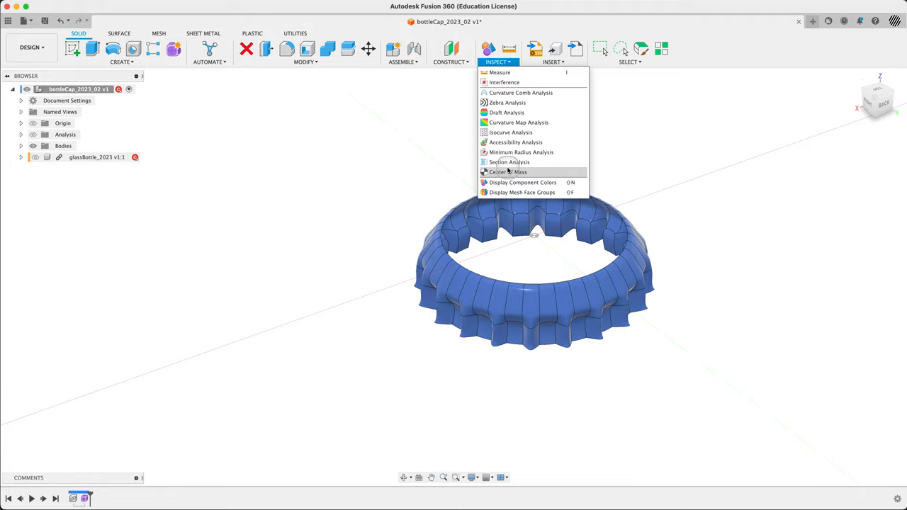
{"action": "left_click", "coordinate": [519, 122]}
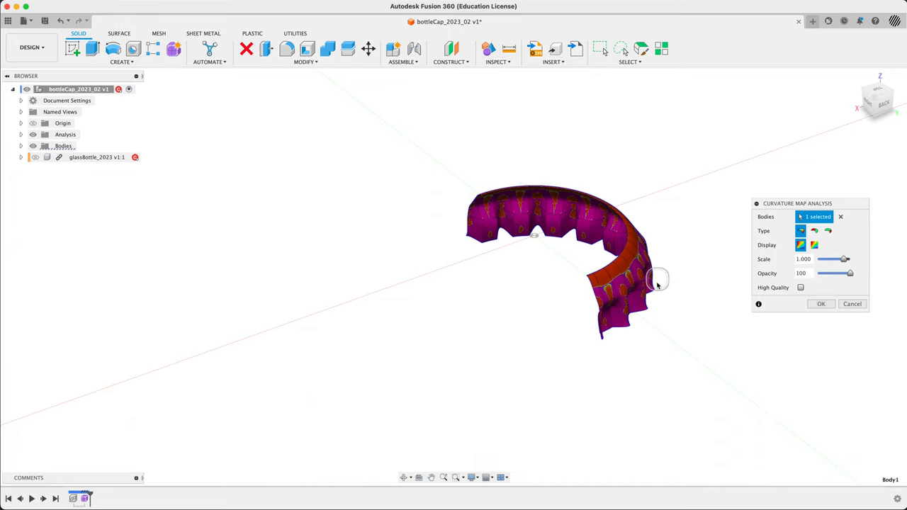
{"action": "left_click", "coordinate": [801, 286]}
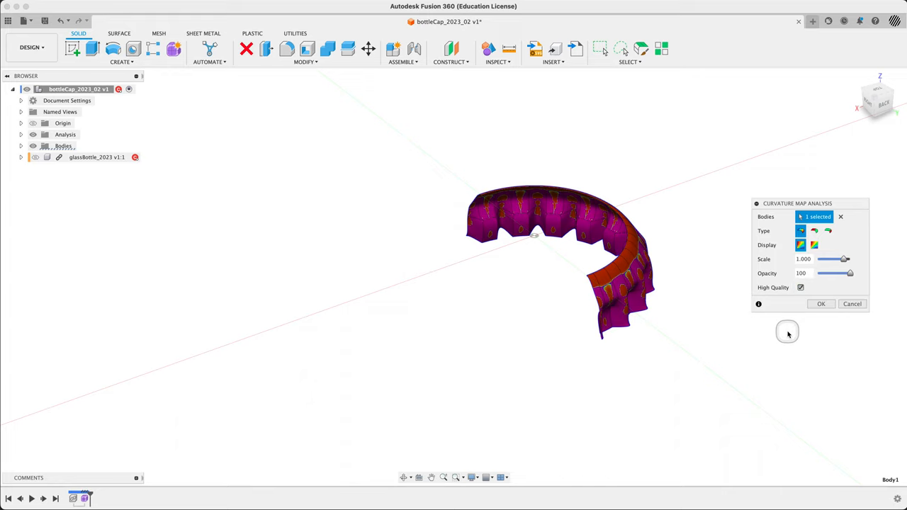
{"action": "mouse_move", "coordinate": [789, 333]}
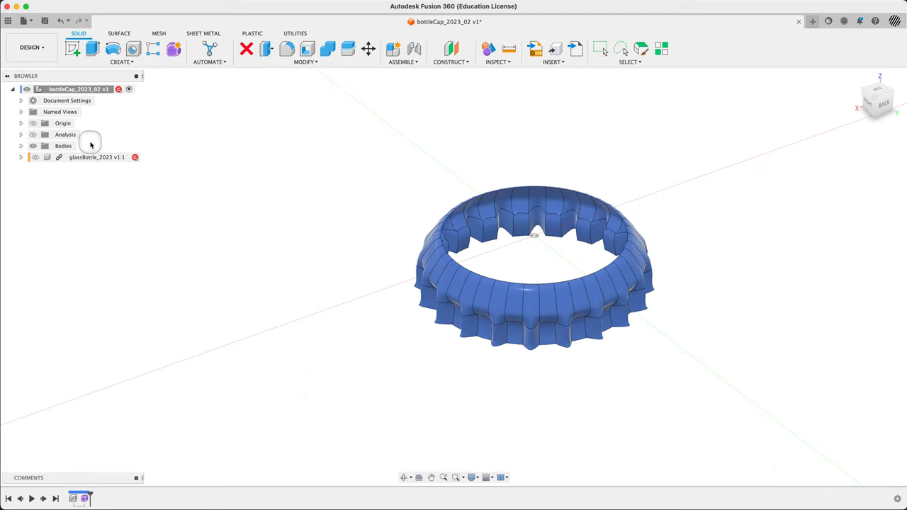
Hide the Section1 analysis and reopen Form1 for editing.
{"action": "left_click", "coordinate": [19, 133]}
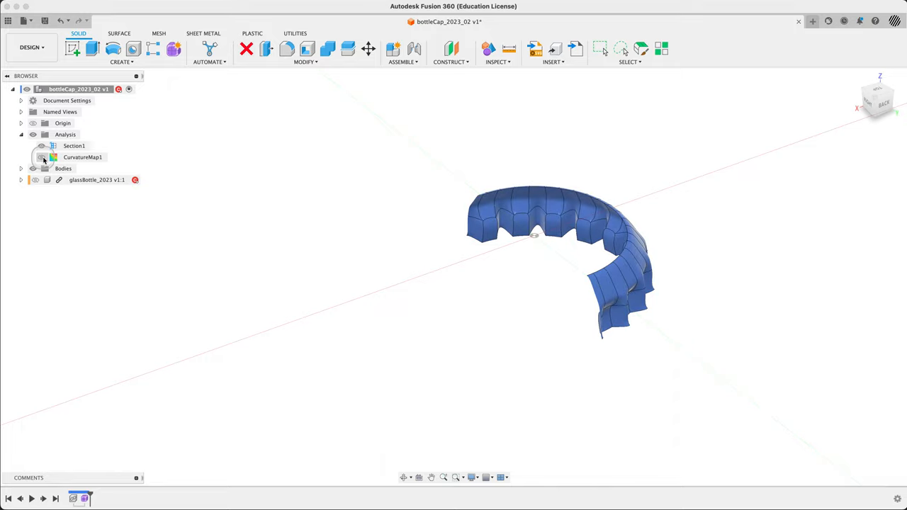
{"action": "left_click", "coordinate": [42, 156]}
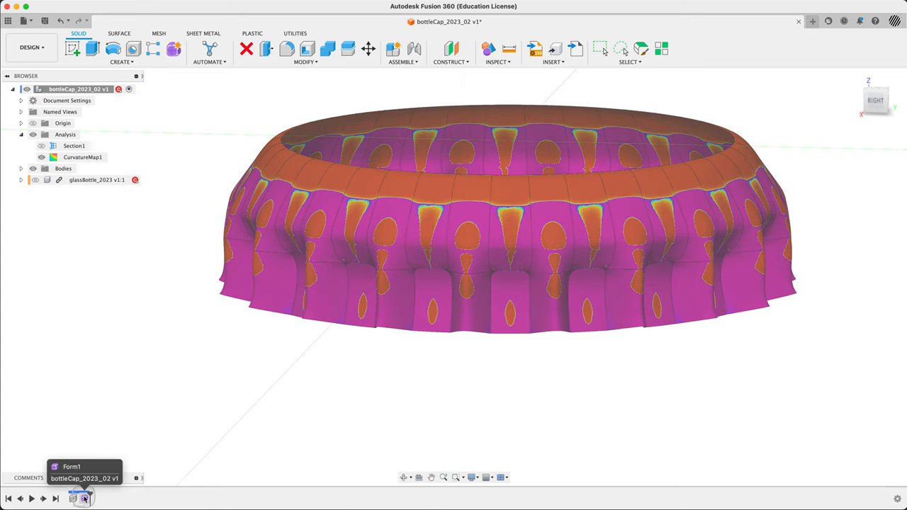
{"action": "left_click", "coordinate": [84, 499]}
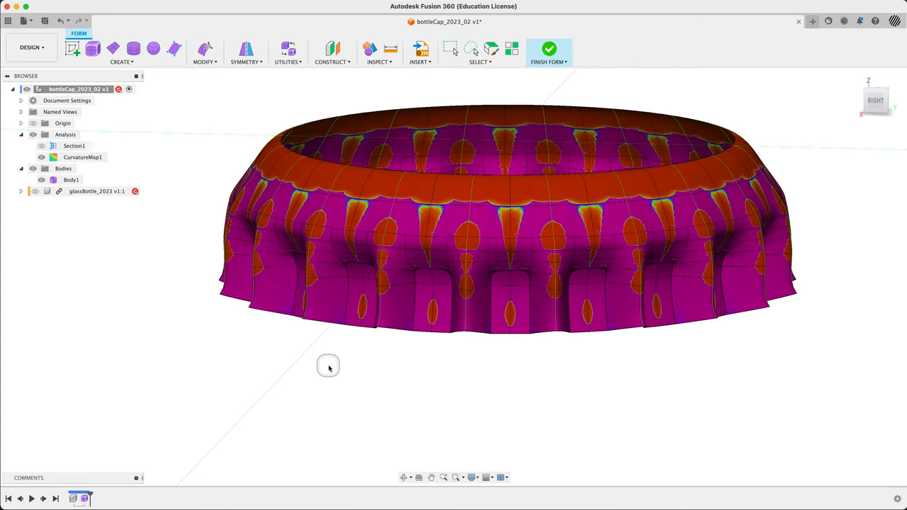
{"action": "mouse_move", "coordinate": [167, 117]}
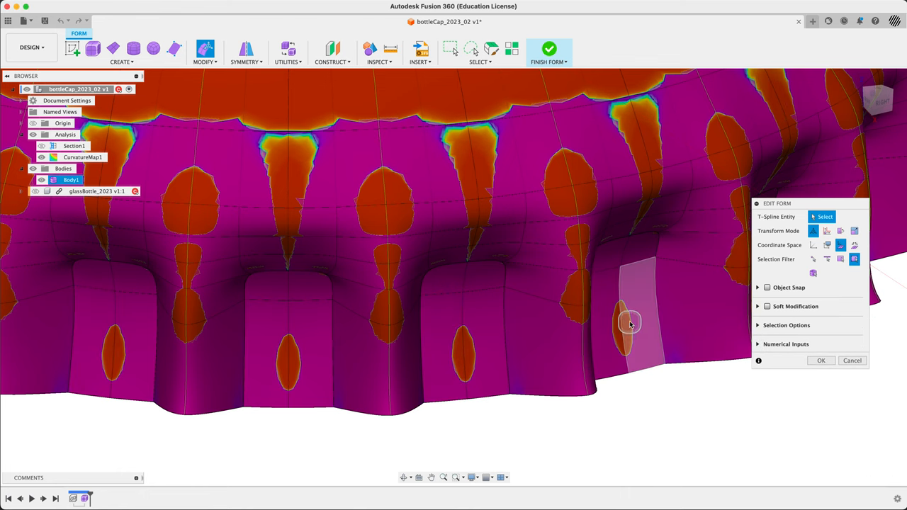
Nudge a fluted skirt edge to soften its curvature hot spot.
{"action": "left_click", "coordinate": [631, 326]}
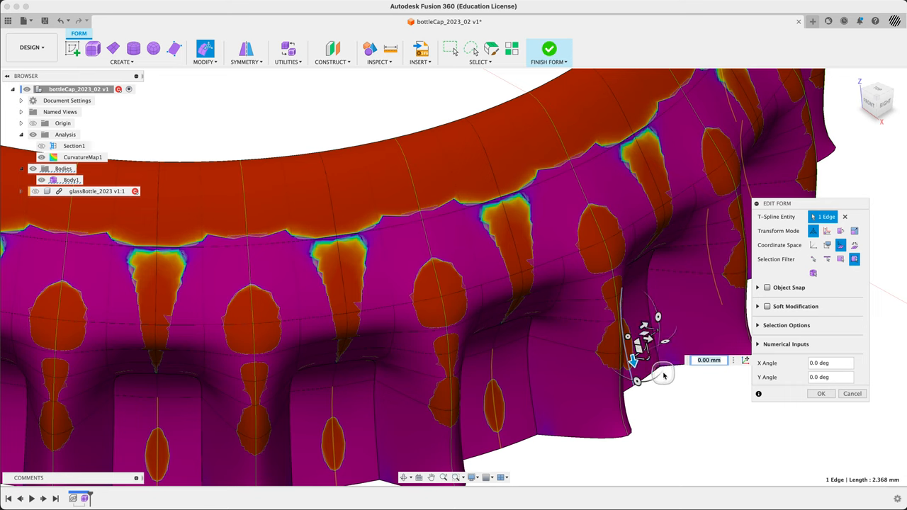
{"action": "mouse_move", "coordinate": [645, 340]}
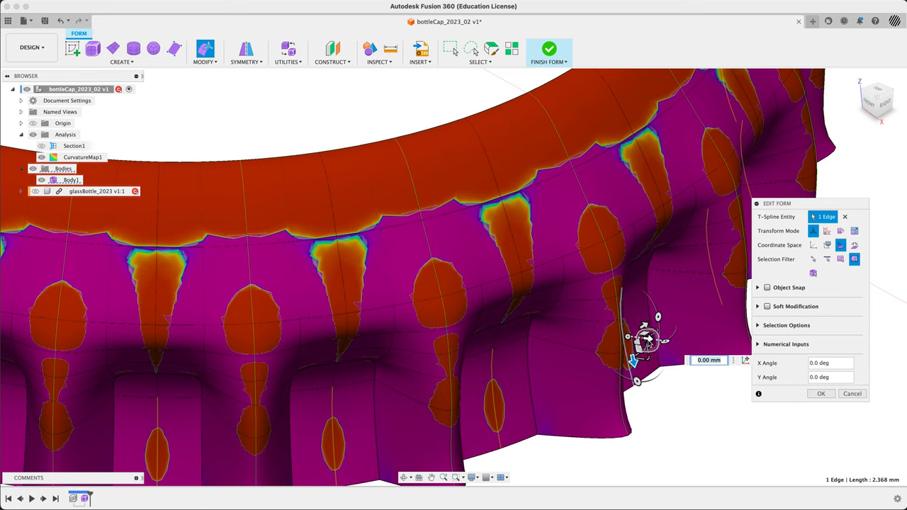
{"action": "left_click_drag", "start_coordinate": [650, 339], "coordinate": [652, 338]}
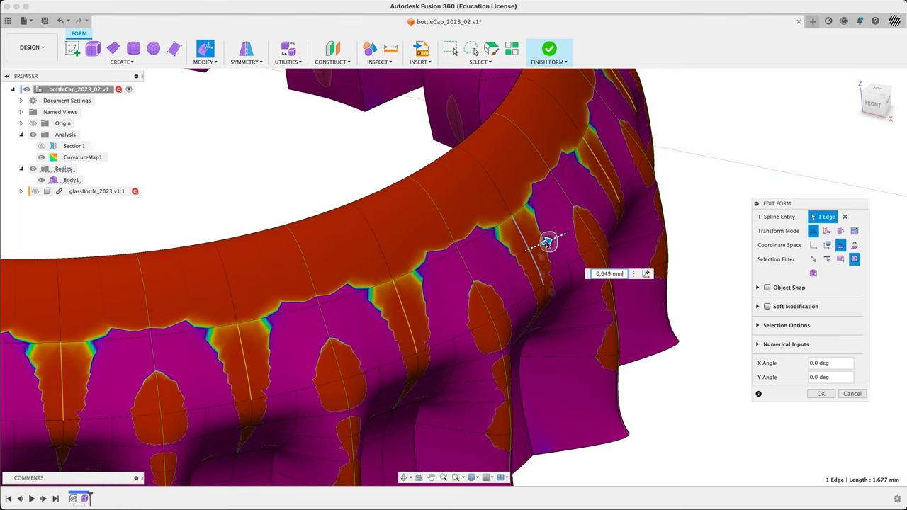
{"action": "left_click_drag", "start_coordinate": [548, 241], "coordinate": [544, 244]}
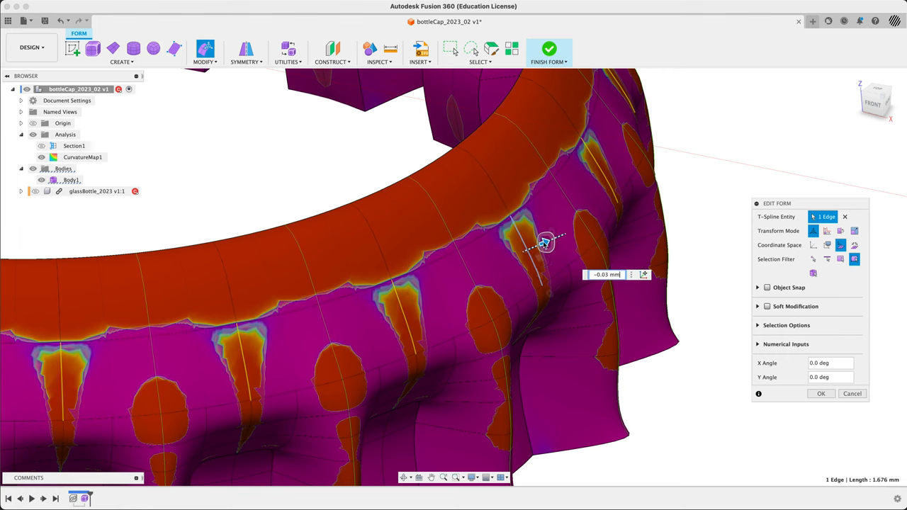
{"action": "left_click_drag", "start_coordinate": [546, 241], "coordinate": [541, 244]}
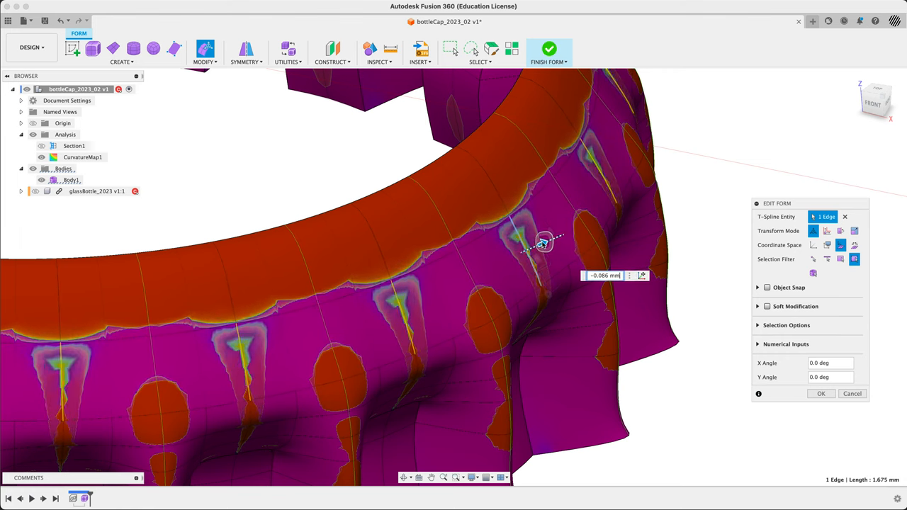
{"action": "left_click_drag", "start_coordinate": [542, 244], "coordinate": [551, 241]}
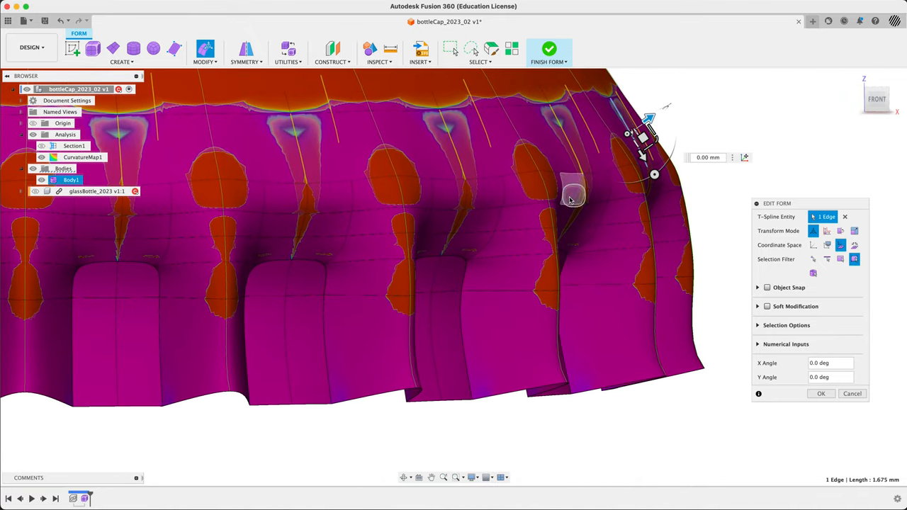
Nudge flute vertices outward and back to even out the curvature along the skirt.
{"action": "left_click", "coordinate": [570, 201]}
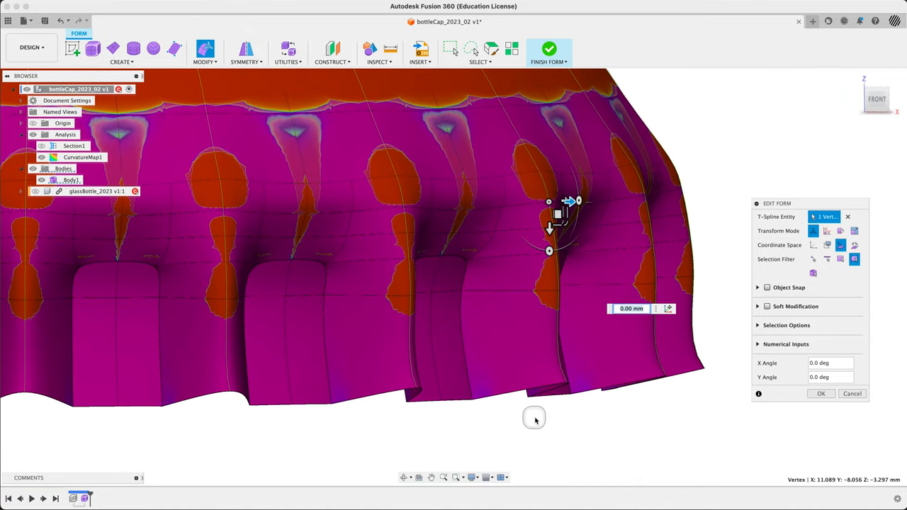
{"action": "left_click_drag", "start_coordinate": [536, 418], "coordinate": [581, 425]}
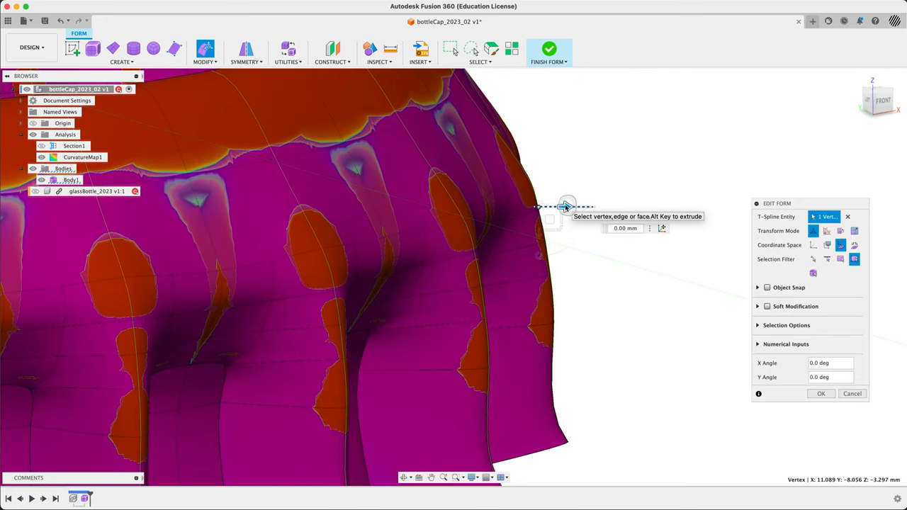
{"action": "left_click_drag", "start_coordinate": [567, 206], "coordinate": [574, 204]}
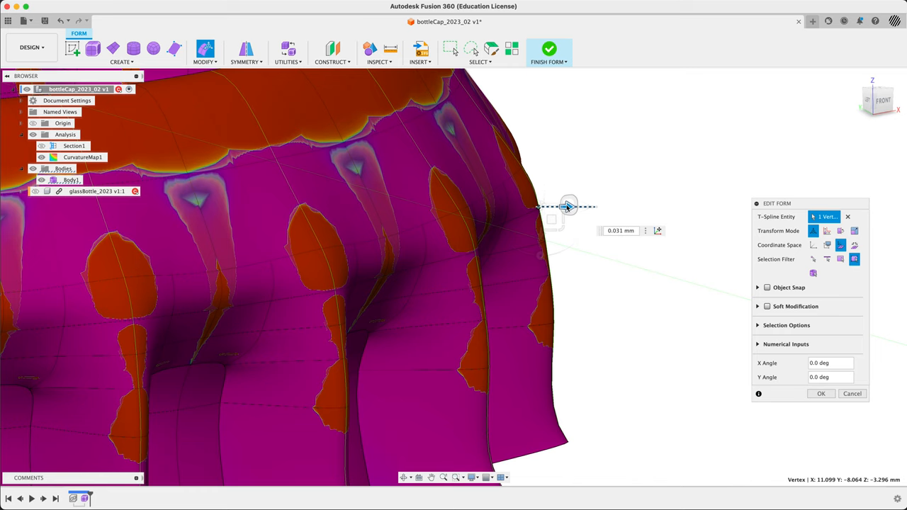
{"action": "left_click_drag", "start_coordinate": [567, 207], "coordinate": [574, 207]}
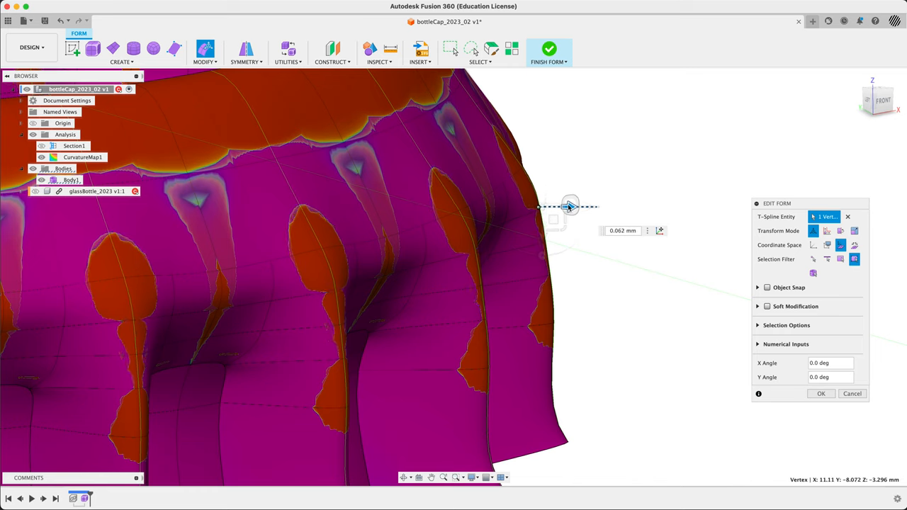
{"action": "left_click_drag", "start_coordinate": [569, 205], "coordinate": [573, 207]}
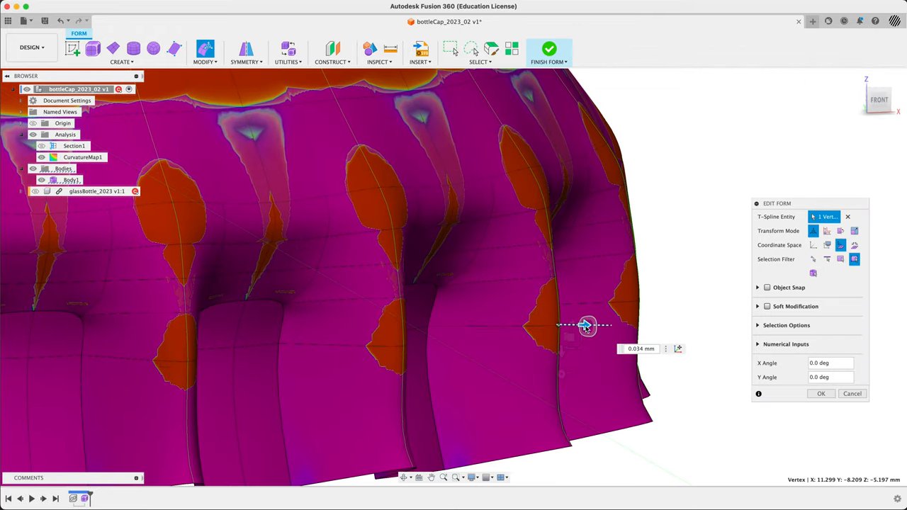
{"action": "left_click_drag", "start_coordinate": [588, 325], "coordinate": [584, 326]}
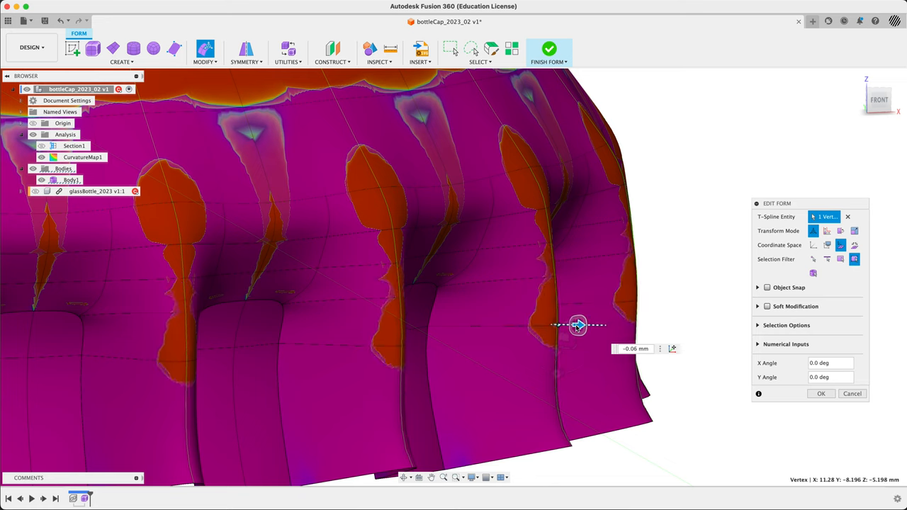
{"action": "left_click_drag", "start_coordinate": [578, 324], "coordinate": [576, 326]}
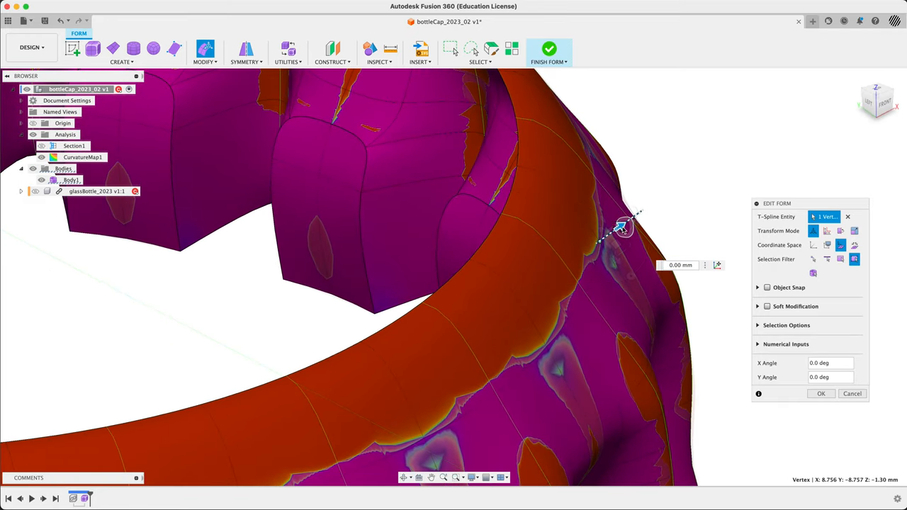
Adjust a vertex near the cap rim, confirm the edits and finish the form.
{"action": "left_click_drag", "start_coordinate": [622, 225], "coordinate": [621, 227]}
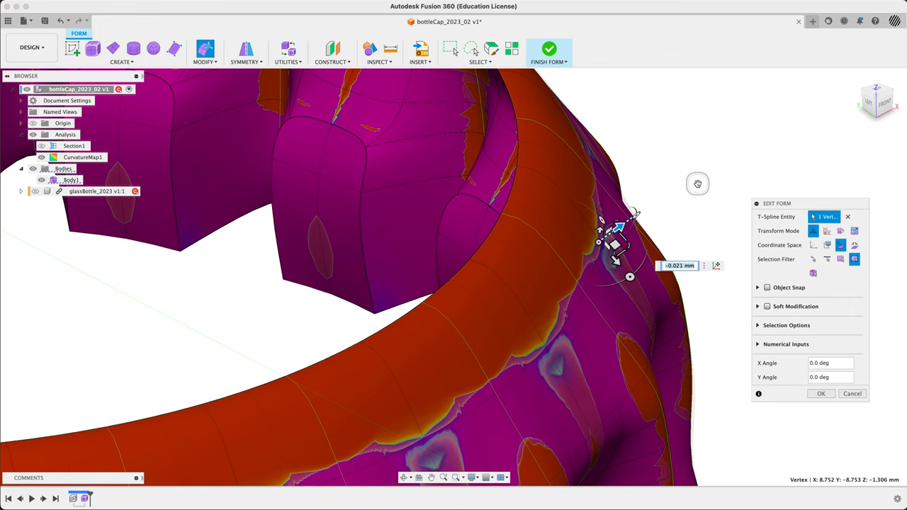
{"action": "left_click_drag", "start_coordinate": [698, 184], "coordinate": [666, 284]}
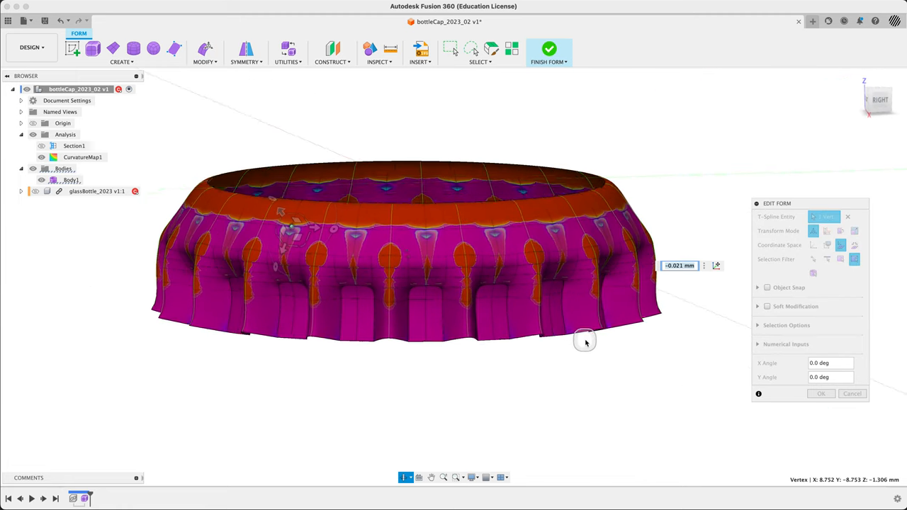
{"action": "left_click_drag", "start_coordinate": [584, 341], "coordinate": [637, 376]}
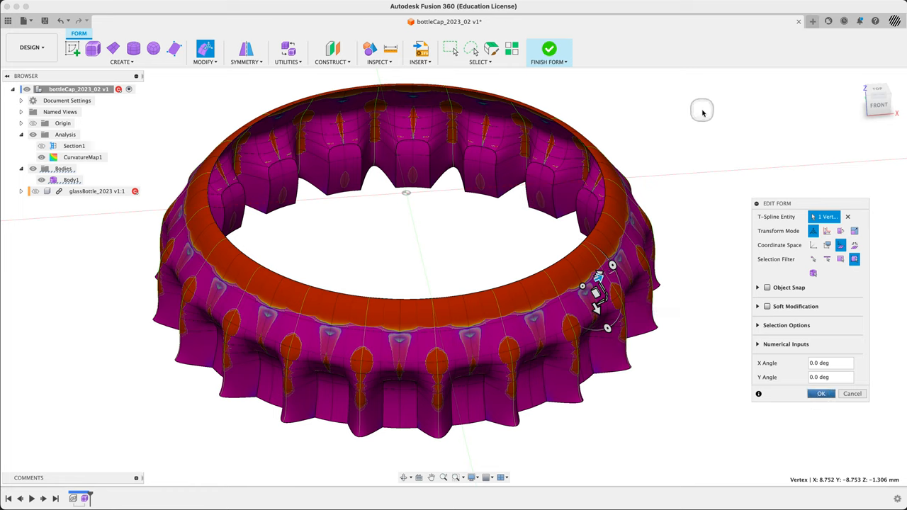
{"action": "left_click", "coordinate": [550, 49]}
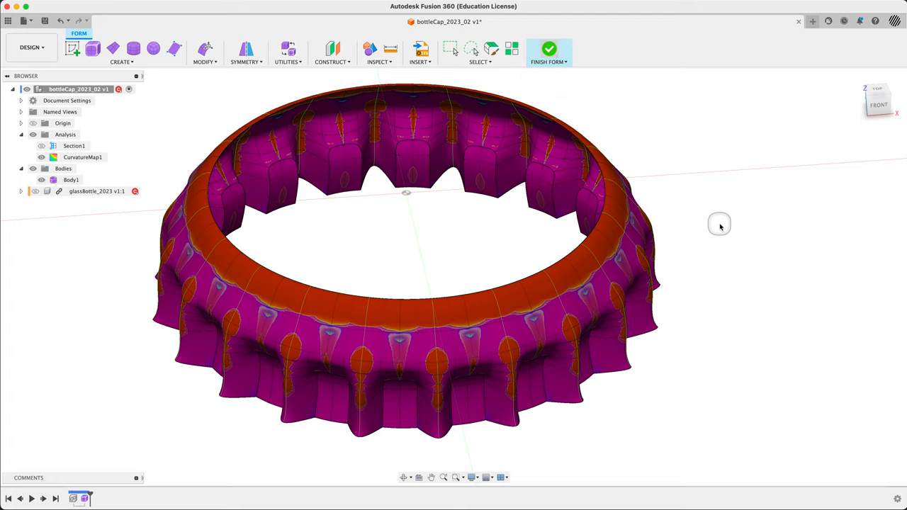
{"action": "mouse_move", "coordinate": [720, 227]}
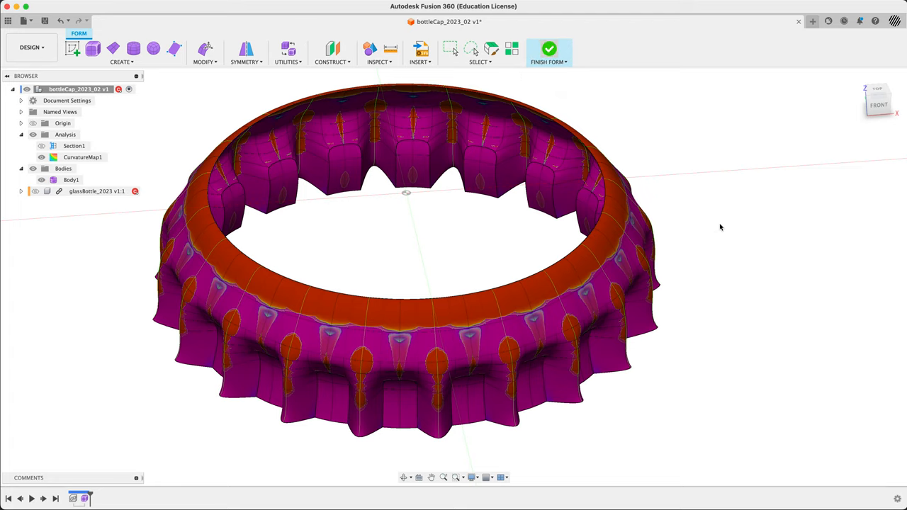
{"action": "left_click", "coordinate": [548, 49]}
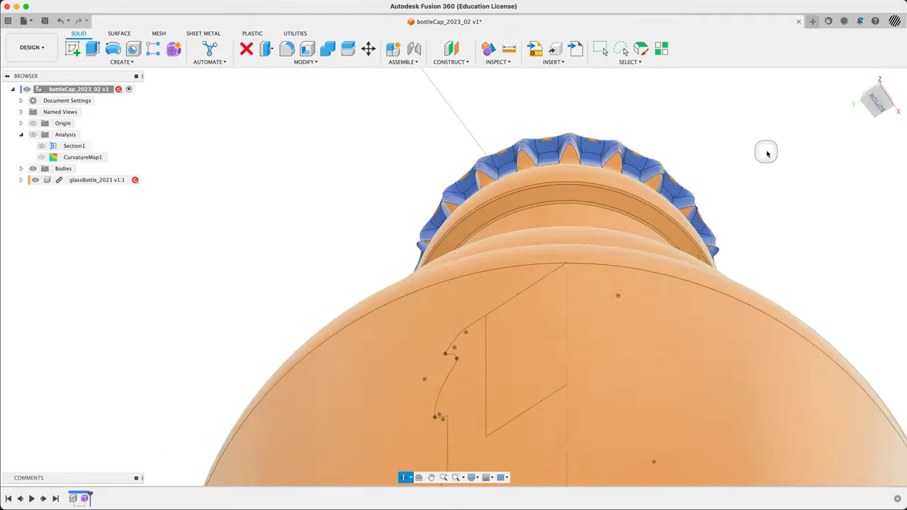
Orbit to view the cap seated on the bottle neck.
{"action": "left_click_drag", "start_coordinate": [765, 151], "coordinate": [783, 230]}
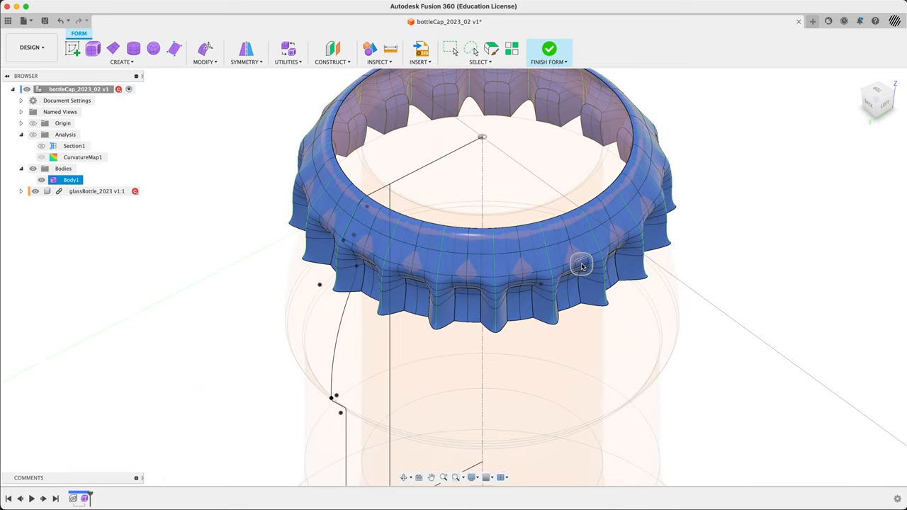
Show the curvature map and move a selected block of skirt faces.
{"action": "left_click_drag", "start_coordinate": [581, 266], "coordinate": [792, 224]}
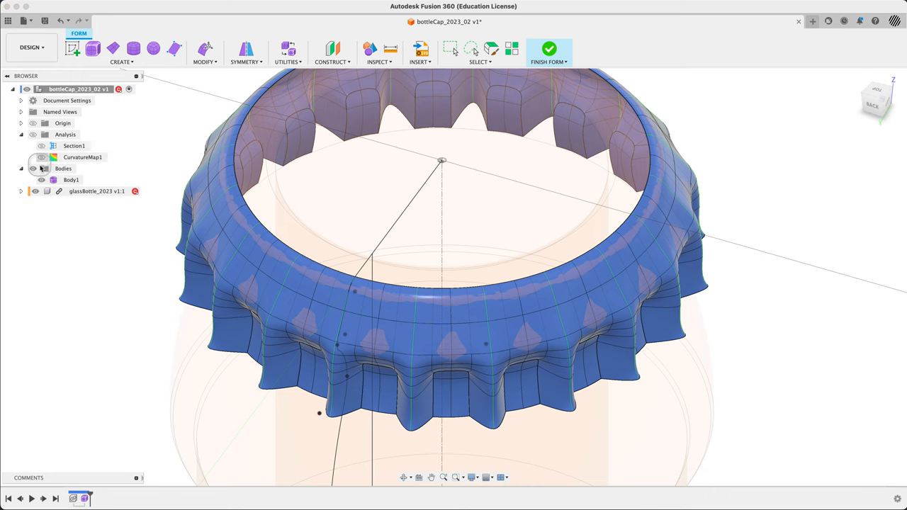
{"action": "left_click", "coordinate": [41, 156]}
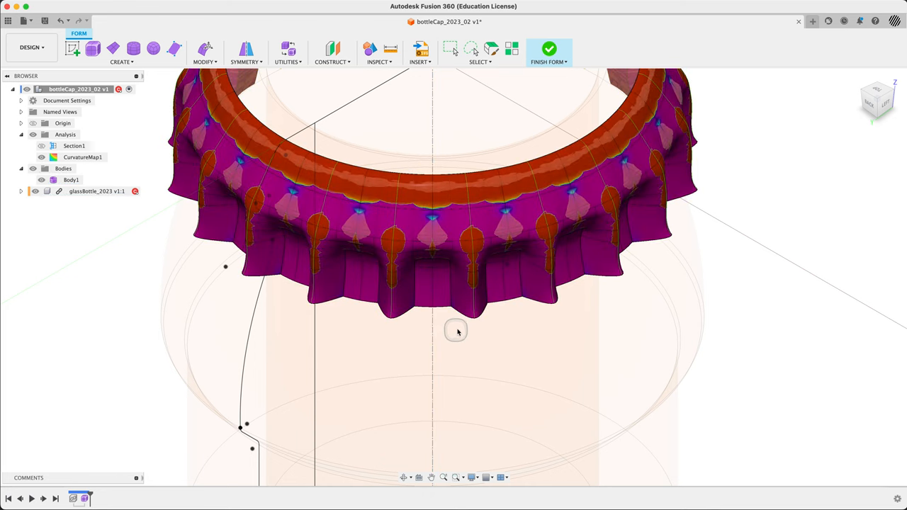
{"action": "left_click_drag", "start_coordinate": [456, 332], "coordinate": [408, 150]}
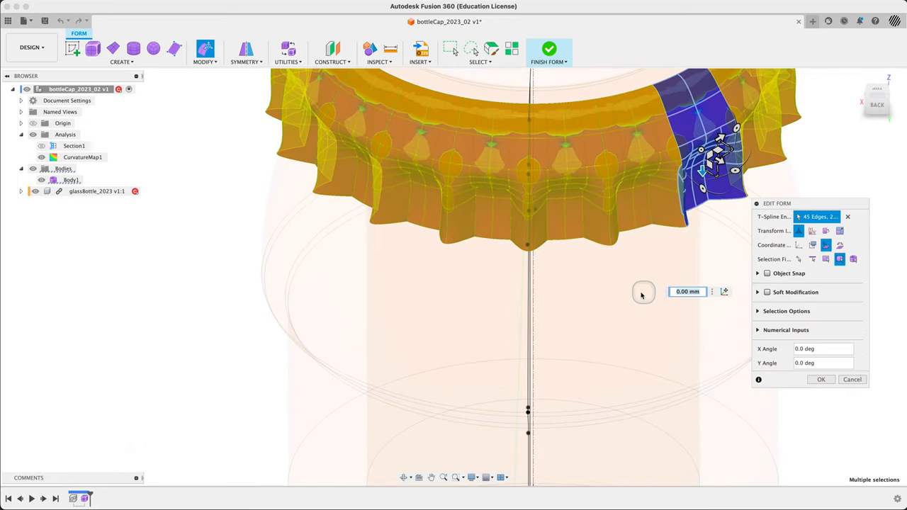
{"action": "left_click_drag", "start_coordinate": [643, 293], "coordinate": [507, 361]}
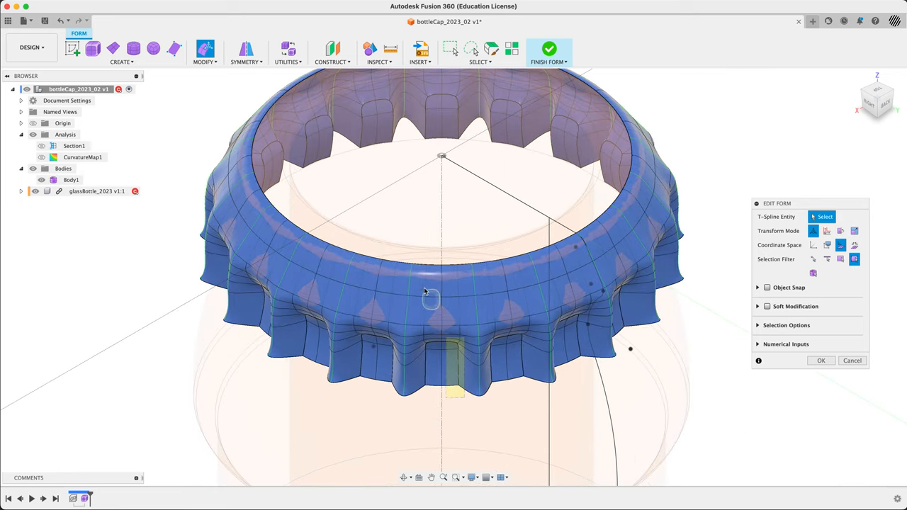
Nudge another skirt region outward and toggle the curvature map display.
{"action": "left_click", "coordinate": [443, 319]}
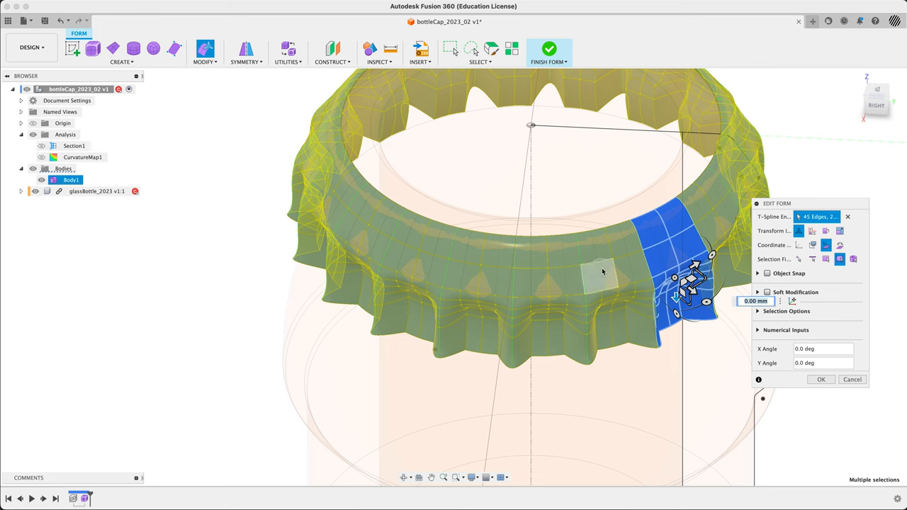
{"action": "left_click_drag", "start_coordinate": [603, 272], "coordinate": [624, 363]}
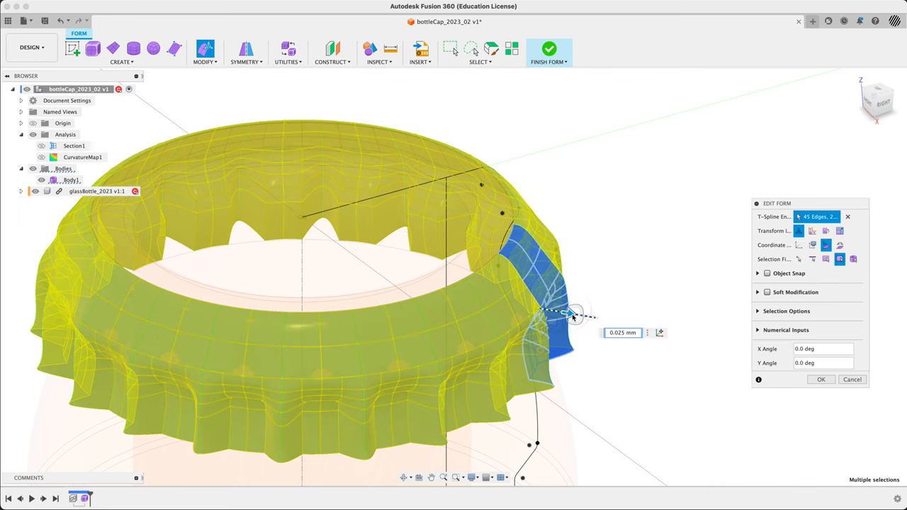
{"action": "left_click_drag", "start_coordinate": [573, 314], "coordinate": [556, 319]}
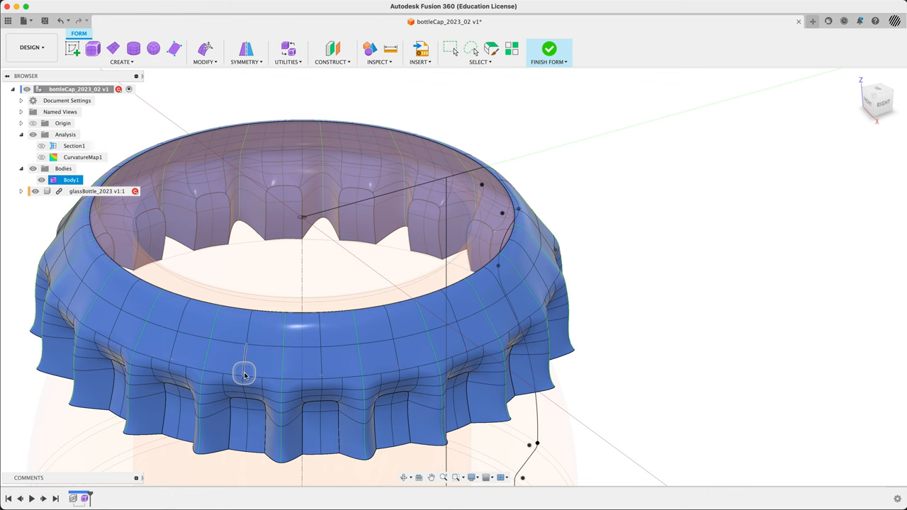
{"action": "left_click", "coordinate": [41, 156]}
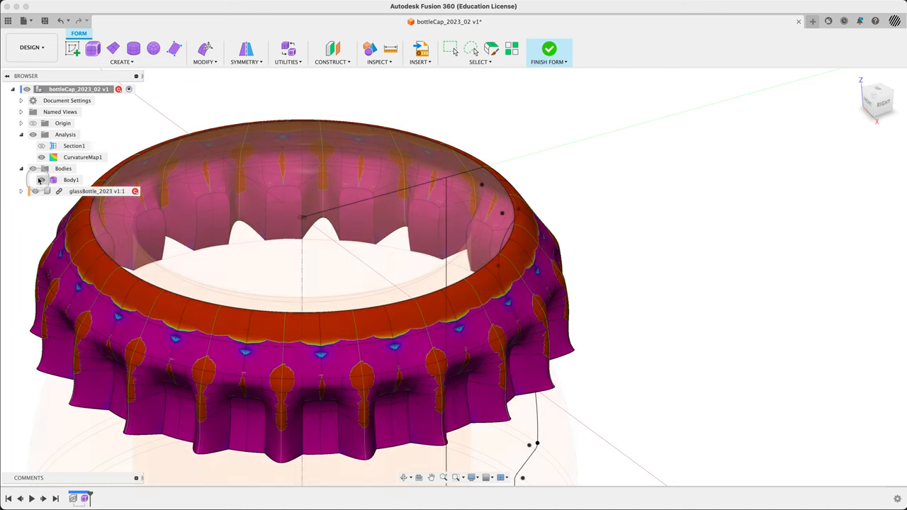
{"action": "left_click", "coordinate": [71, 179]}
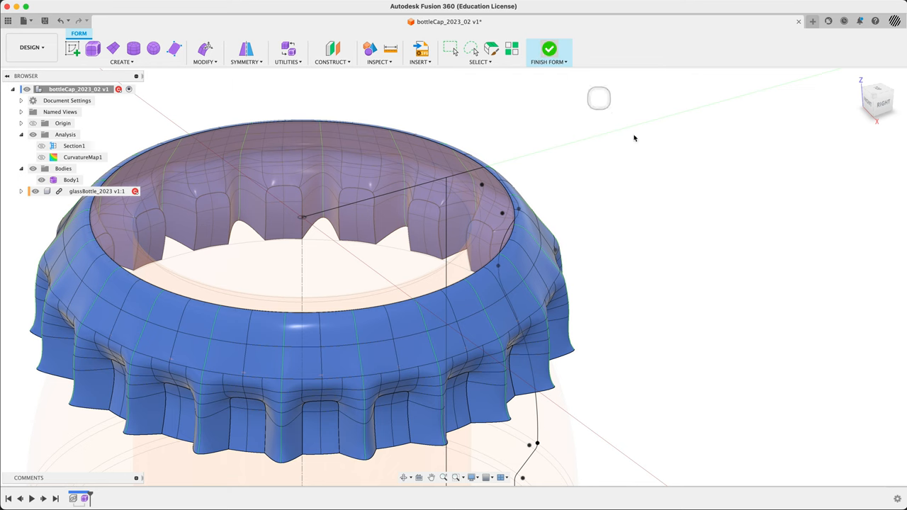
Finish the form and start a Patch surface on the cap's open top edge.
{"action": "left_click", "coordinate": [549, 49]}
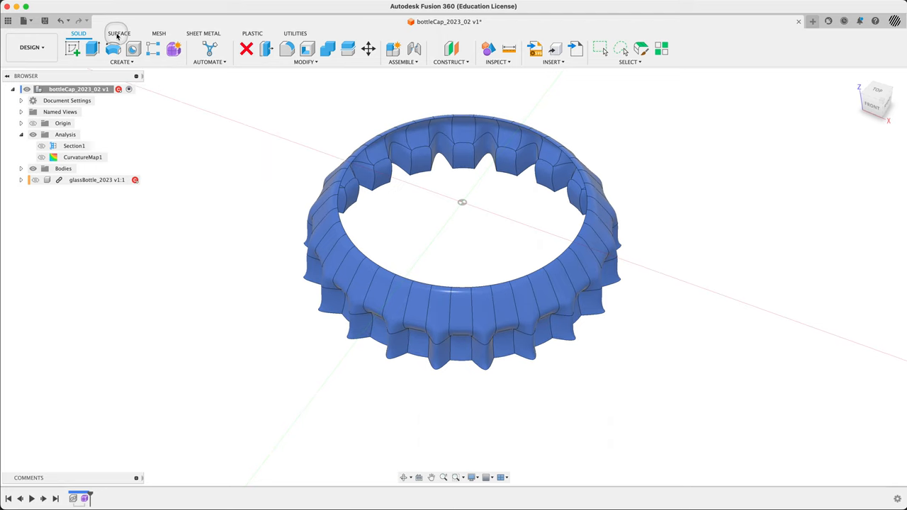
{"action": "left_click", "coordinate": [119, 34]}
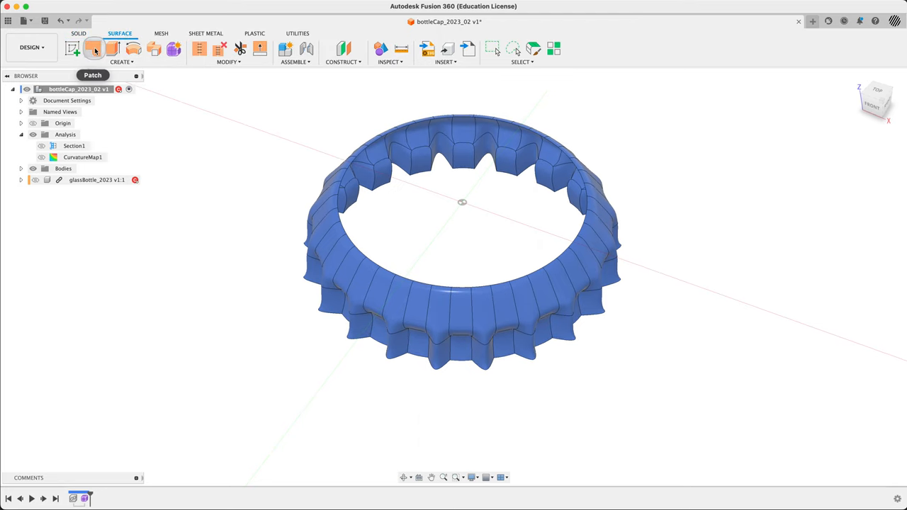
{"action": "left_click", "coordinate": [94, 48]}
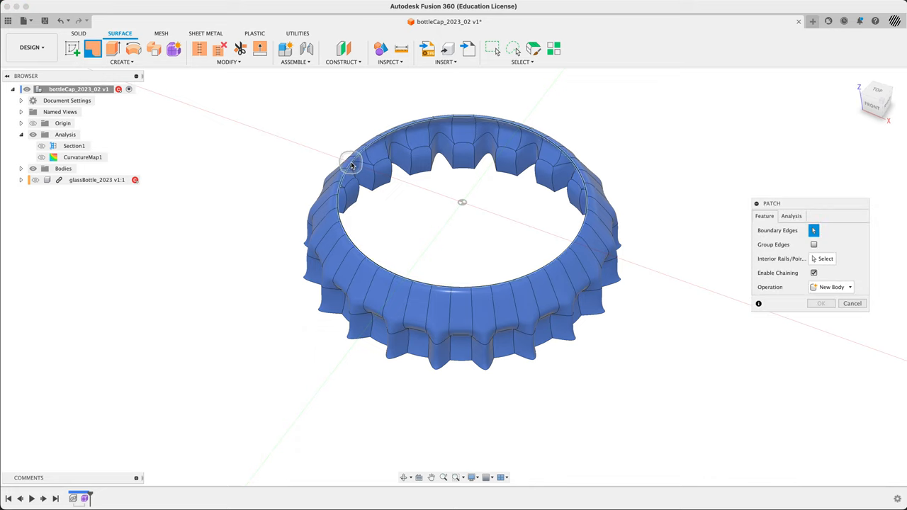
{"action": "left_click", "coordinate": [347, 162]}
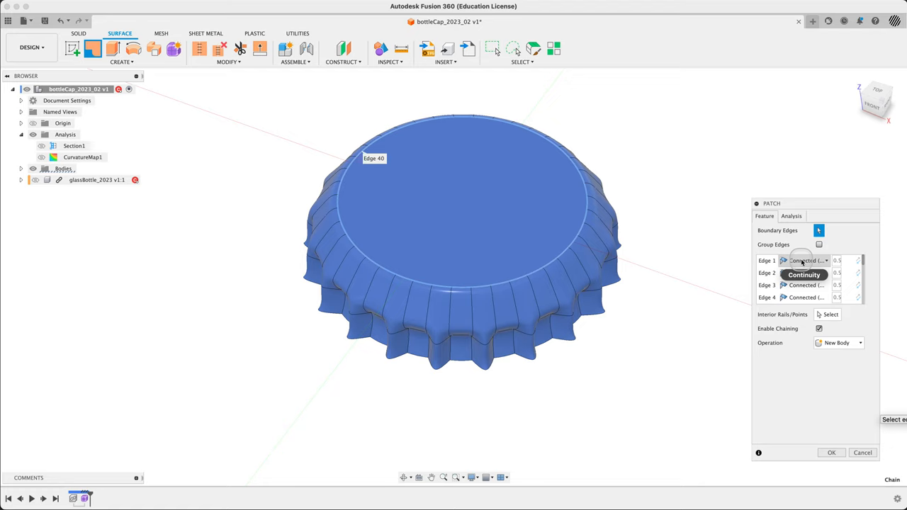
Group the boundary edges and set the patch to Tangent (G1) continuity.
{"action": "left_click", "coordinate": [808, 261]}
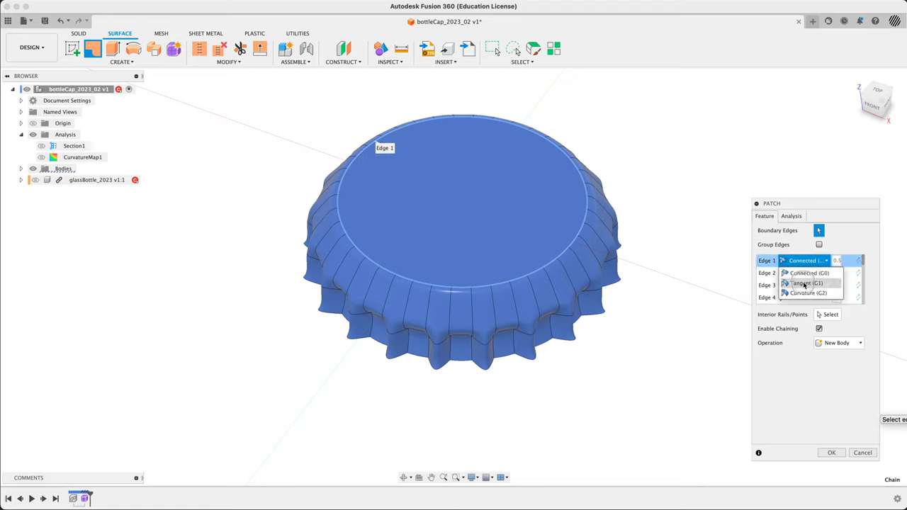
{"action": "left_click", "coordinate": [808, 283]}
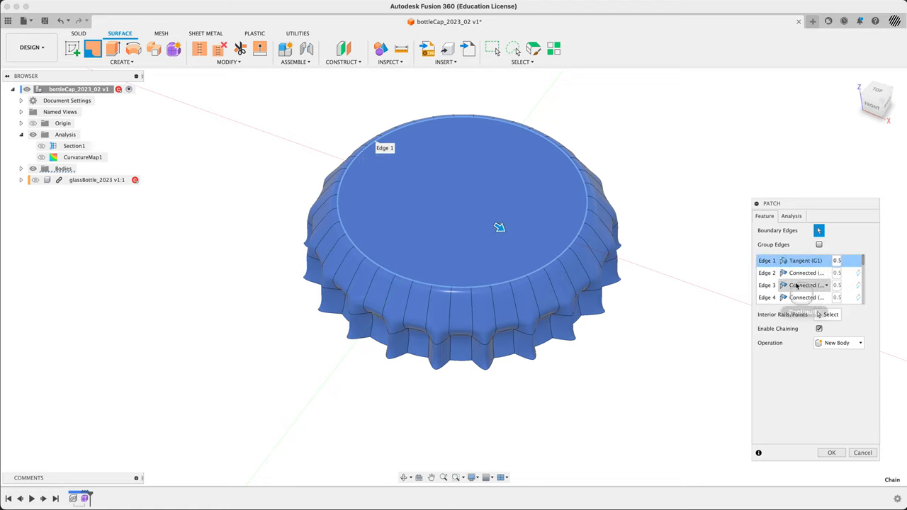
{"action": "scroll", "scroll_direction": "down", "scroll_amount": 3}
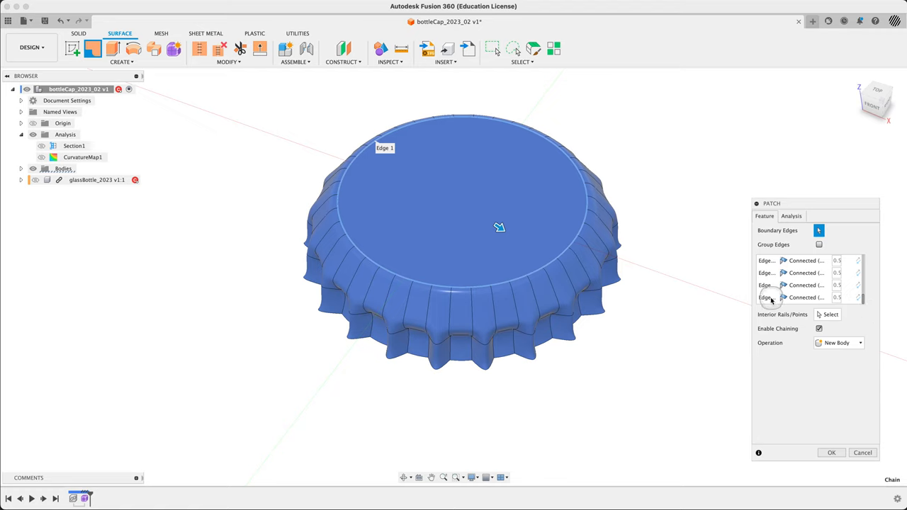
{"action": "left_click", "coordinate": [780, 298]}
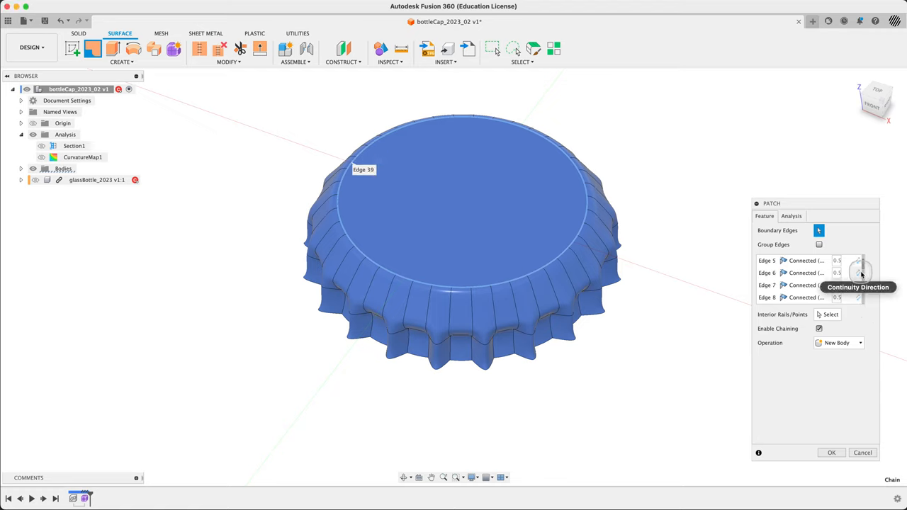
{"action": "left_click", "coordinate": [819, 244]}
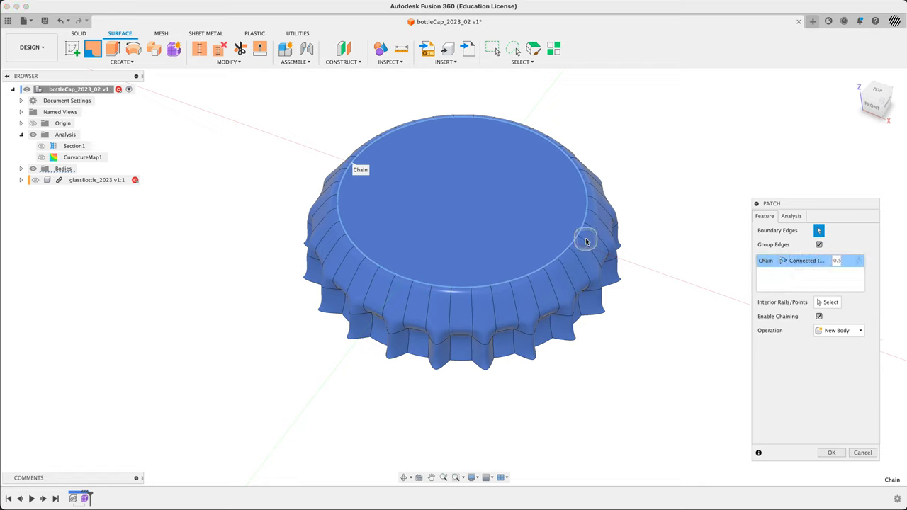
{"action": "left_click", "coordinate": [808, 260]}
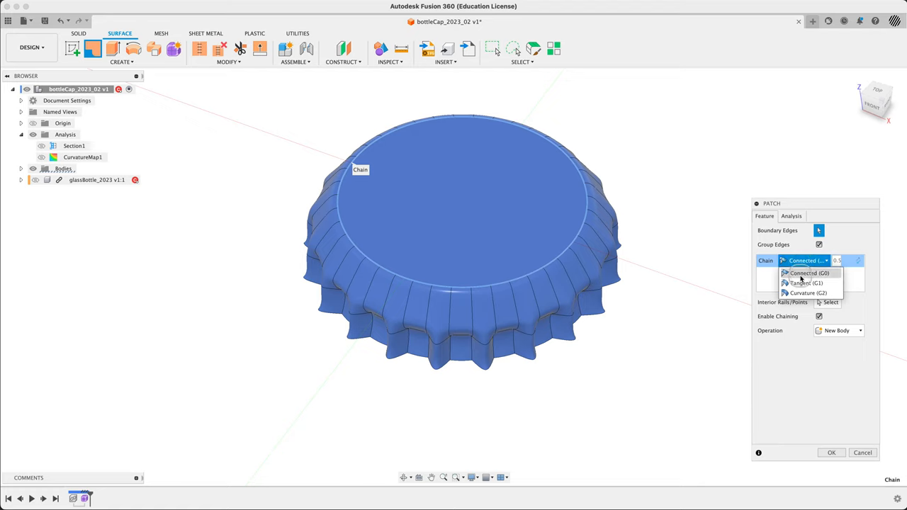
{"action": "left_click", "coordinate": [805, 284]}
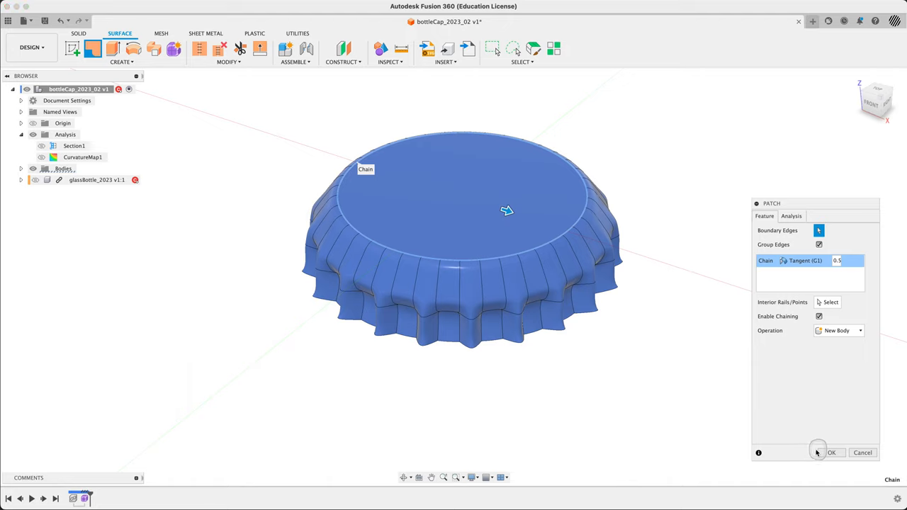
{"action": "mouse_move", "coordinate": [709, 382]}
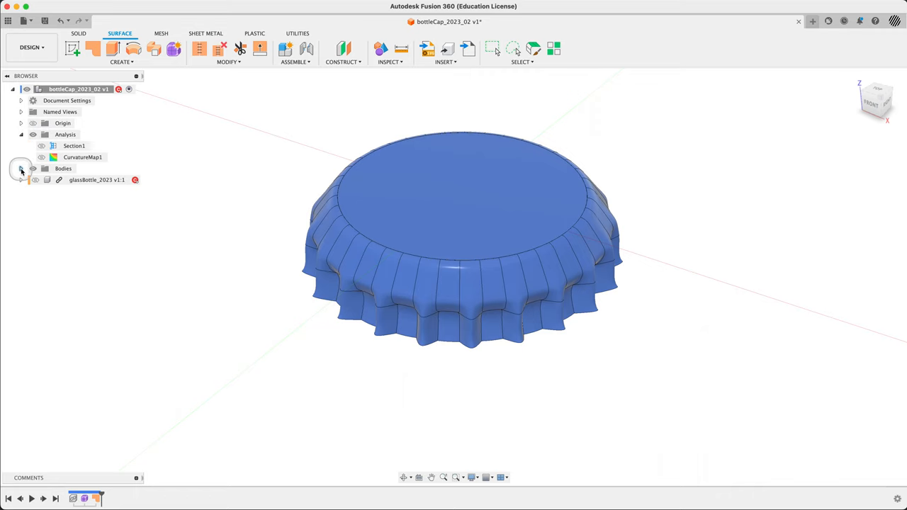
Stitch the top patch and skirt into one surface body at 0.10 mm tolerance.
{"action": "left_click", "coordinate": [22, 168]}
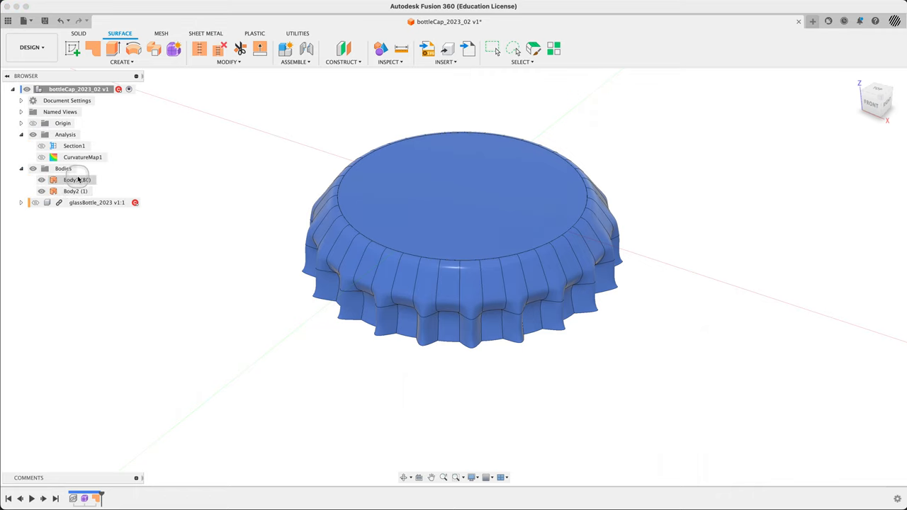
{"action": "mouse_move", "coordinate": [200, 48]}
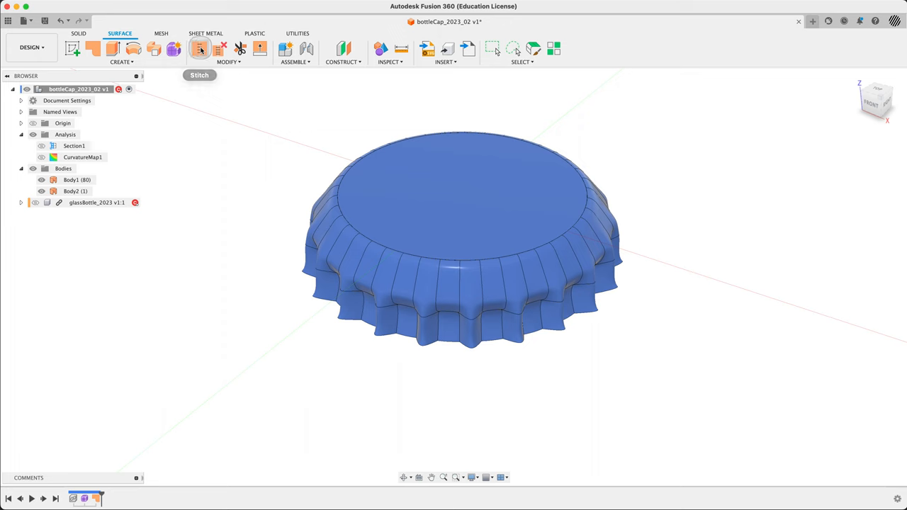
{"action": "left_click", "coordinate": [199, 49]}
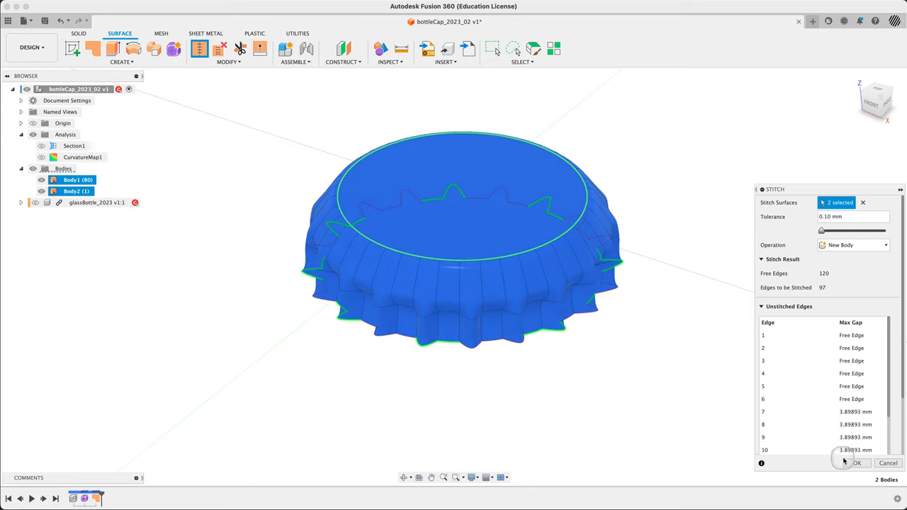
{"action": "left_click", "coordinate": [856, 463]}
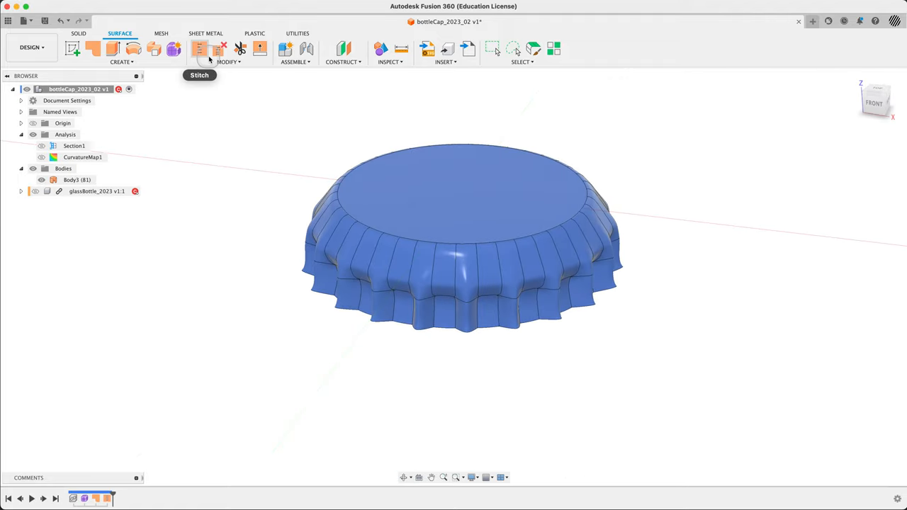
{"action": "mouse_move", "coordinate": [234, 102]}
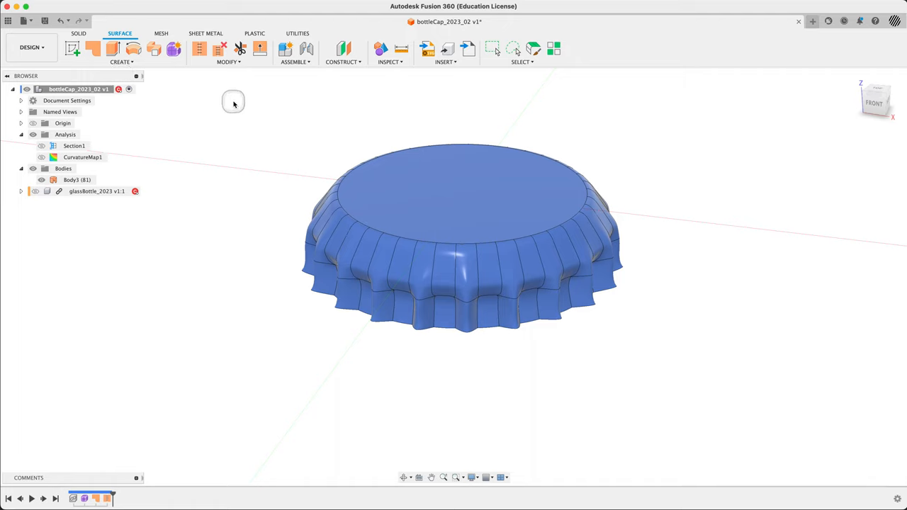
{"action": "type", "text": "thi"}
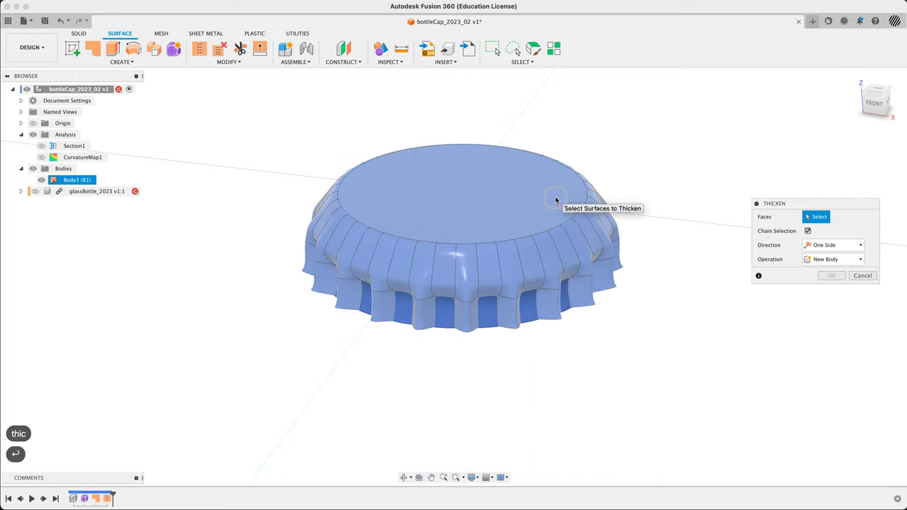
{"action": "mouse_move", "coordinate": [672, 133]}
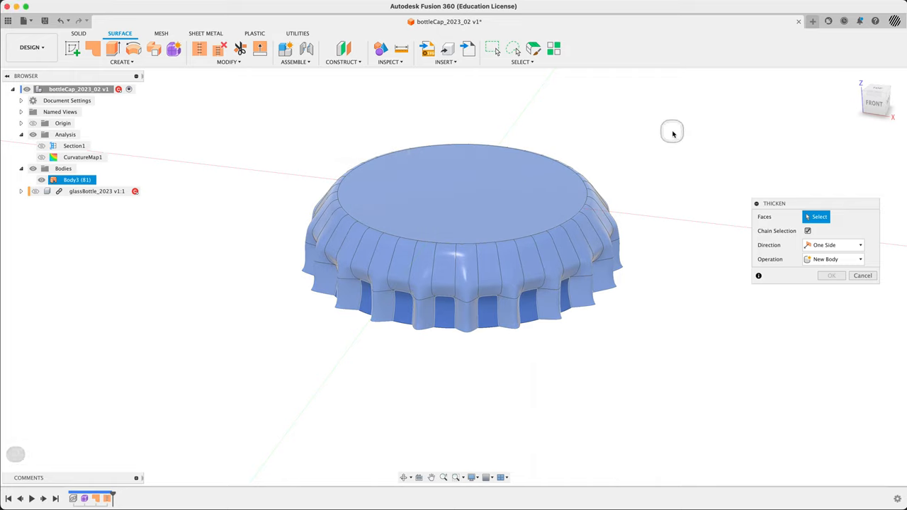
{"action": "mouse_move", "coordinate": [655, 192]}
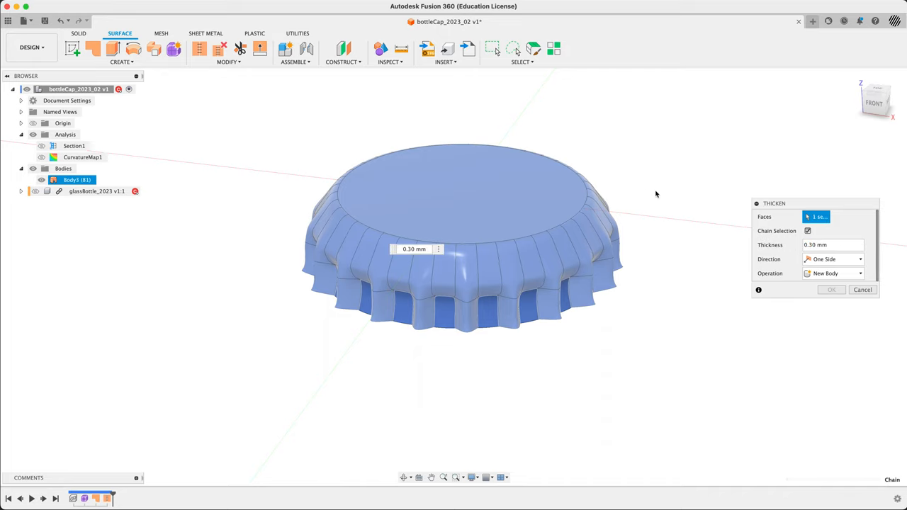
{"action": "left_click", "coordinate": [454, 199]}
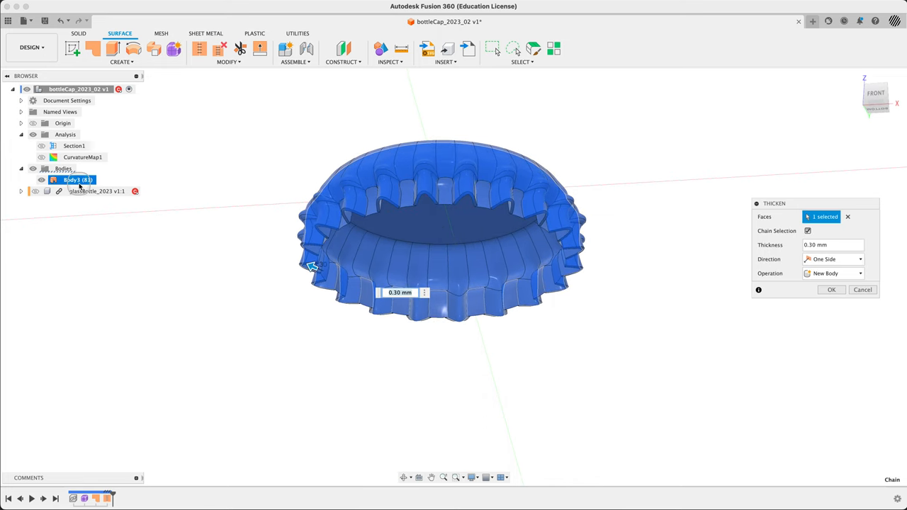
{"action": "scroll", "scroll_direction": "up", "scroll_amount": 3}
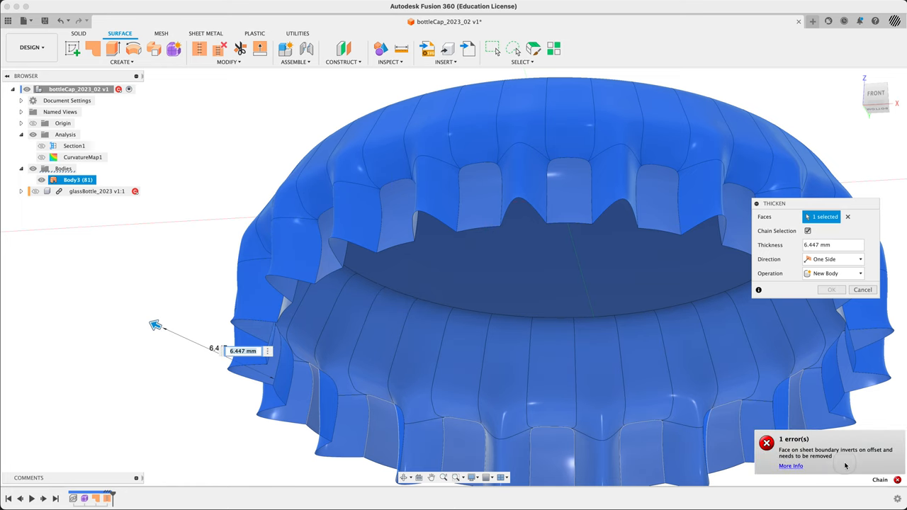
{"action": "left_click", "coordinate": [862, 289]}
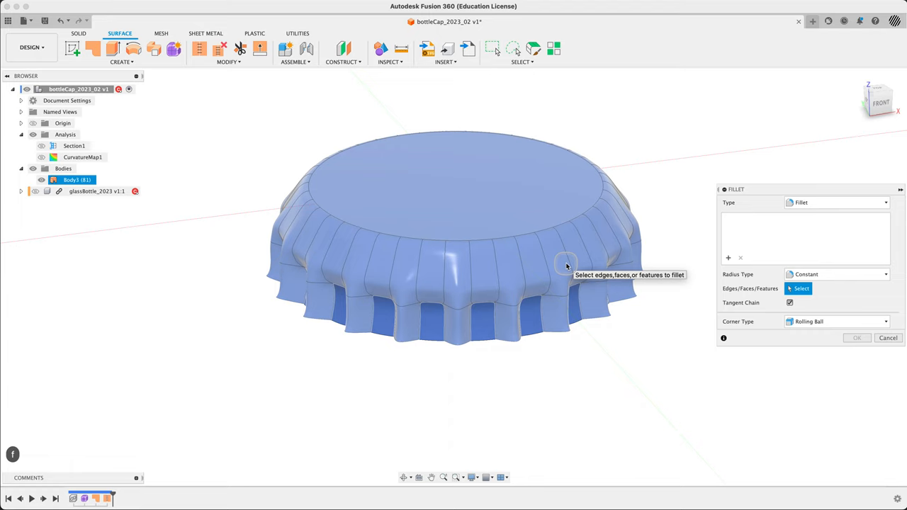
{"action": "mouse_move", "coordinate": [646, 411]}
{"action": "type", "text": ".3"}
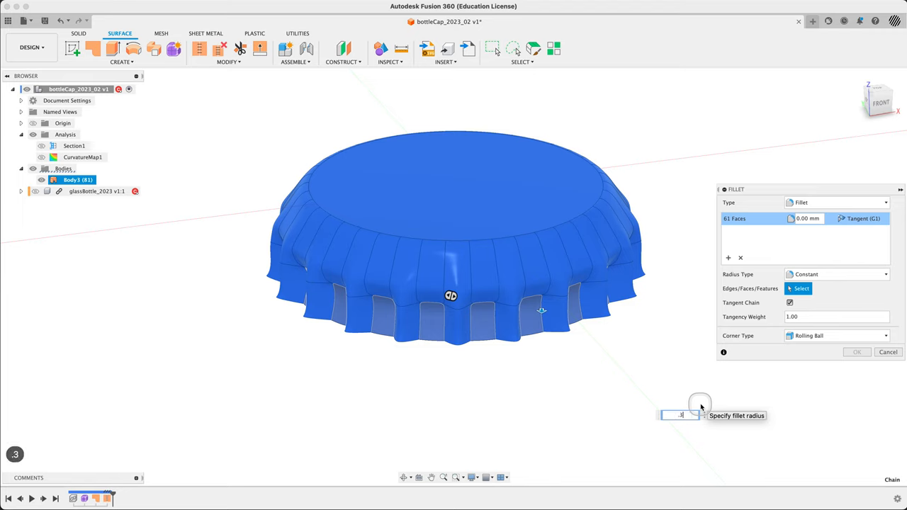
Apply a 0.3 mm fillet to the cap body's edges.
{"action": "type", "text": "0.3"}
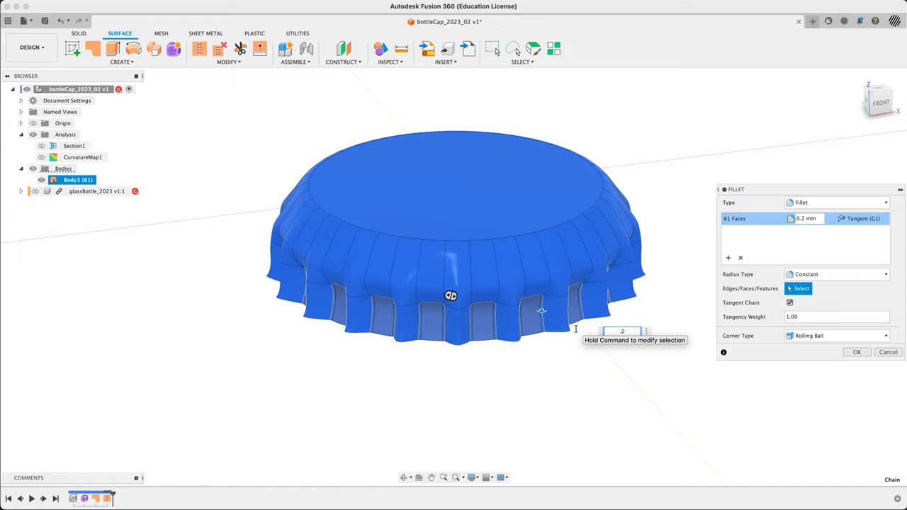
{"action": "mouse_move", "coordinate": [664, 417]}
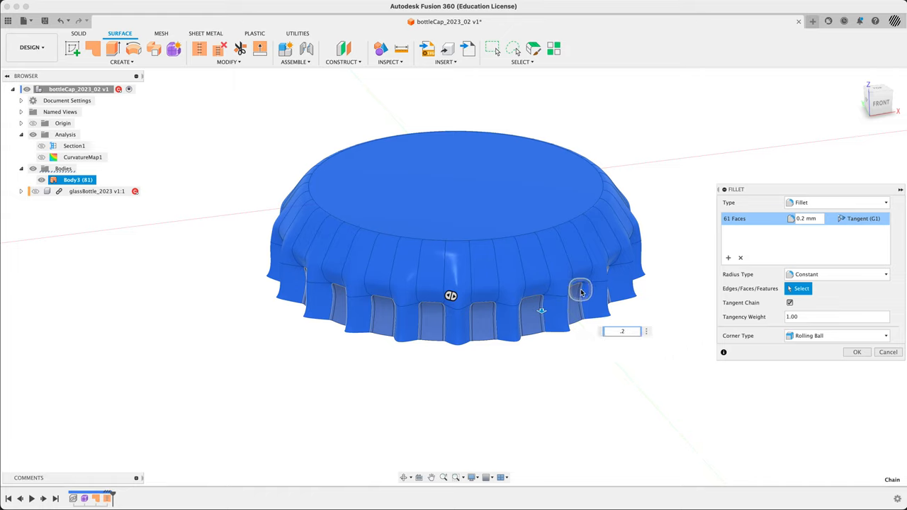
{"action": "left_click", "coordinate": [856, 352]}
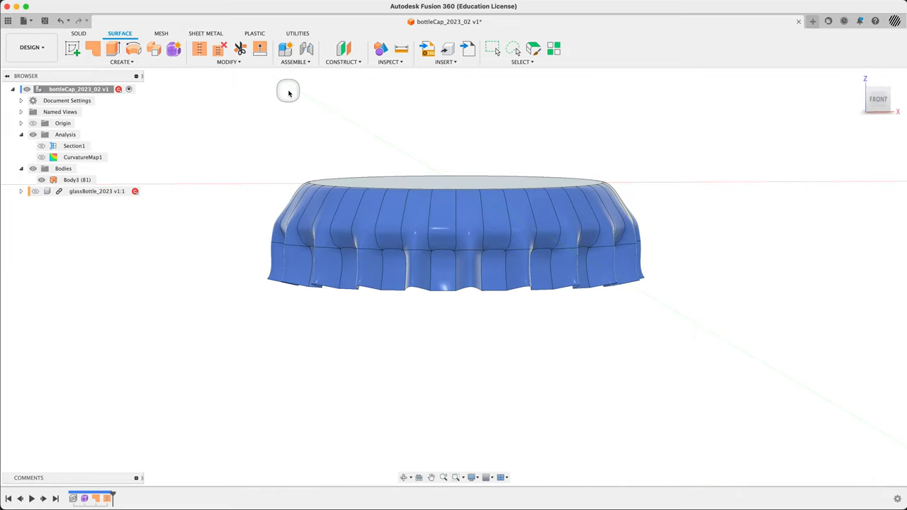
{"action": "mouse_move", "coordinate": [324, 153]}
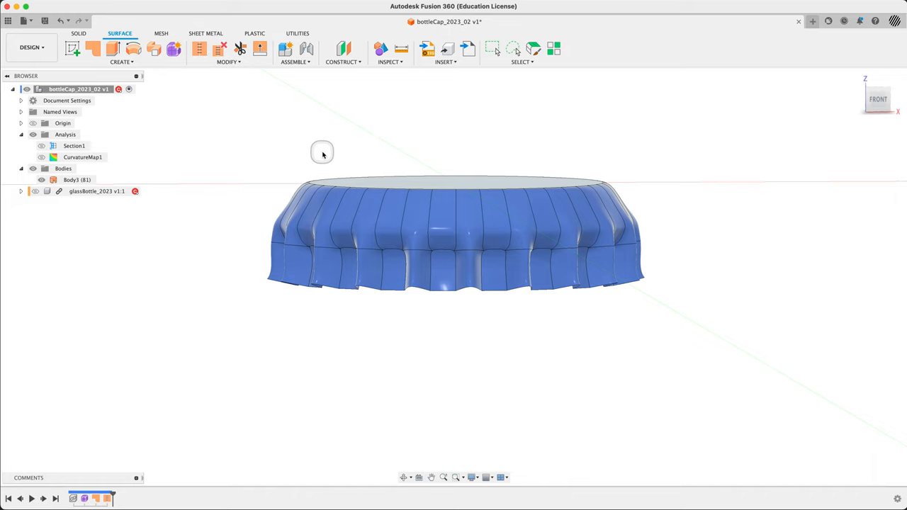
Start an Offset of the cap surface body into a new body.
{"action": "type", "text": "off"}
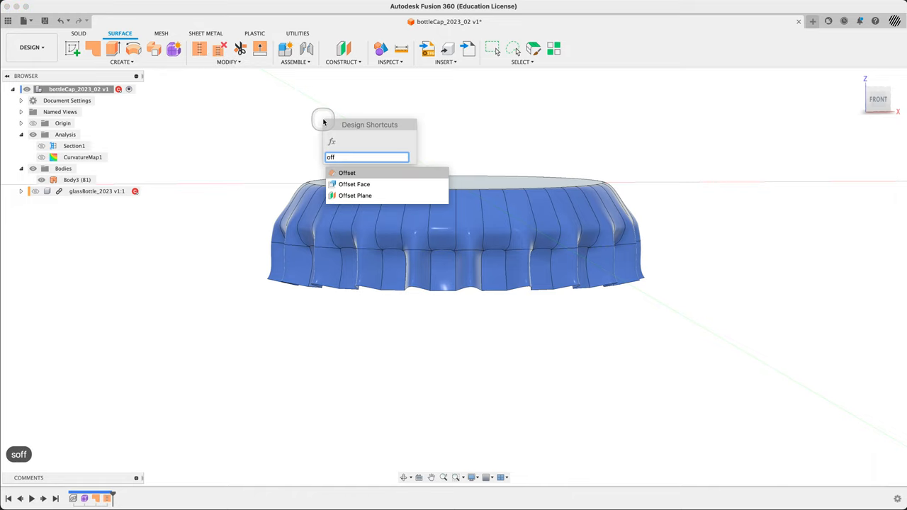
{"action": "left_click", "coordinate": [346, 172]}
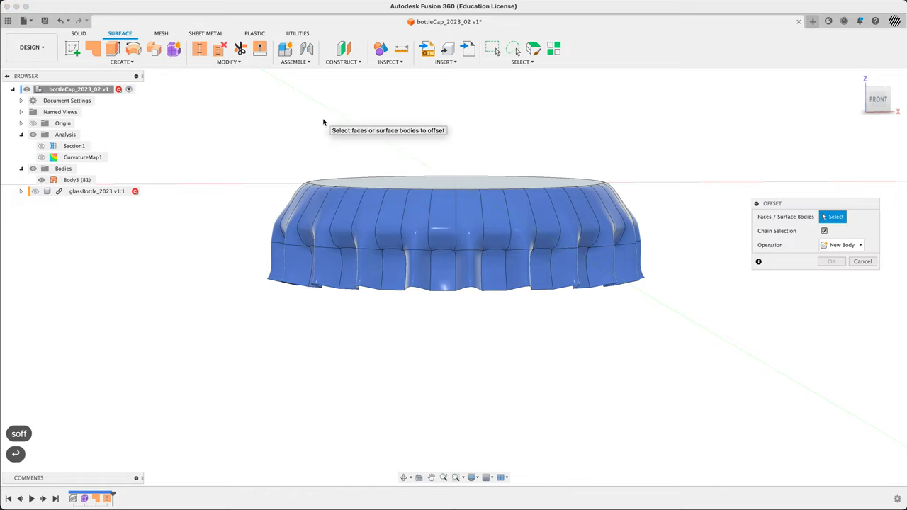
{"action": "left_click", "coordinate": [485, 192]}
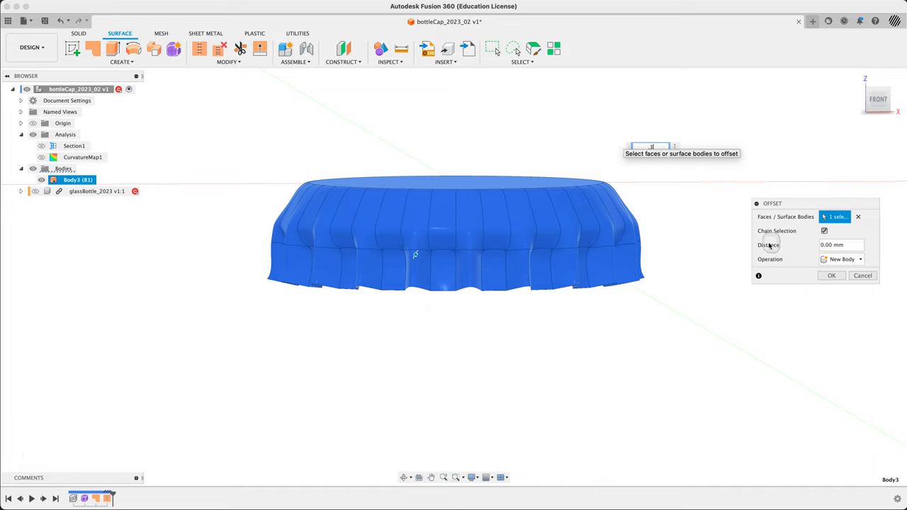
{"action": "mouse_move", "coordinate": [866, 250]}
{"action": "type", "text": "0.3"}
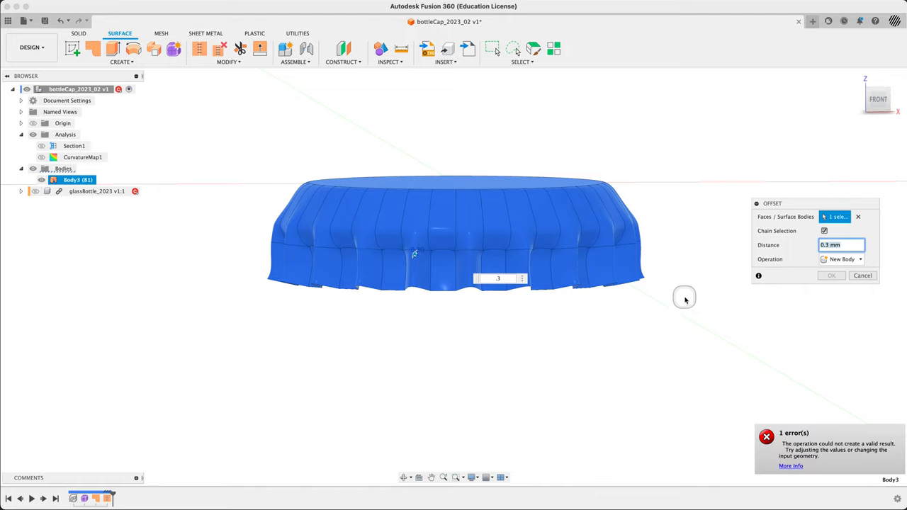
Inspect the failed offset preview and revise the distance to .2 mm.
{"action": "left_click_drag", "start_coordinate": [685, 298], "coordinate": [571, 369]}
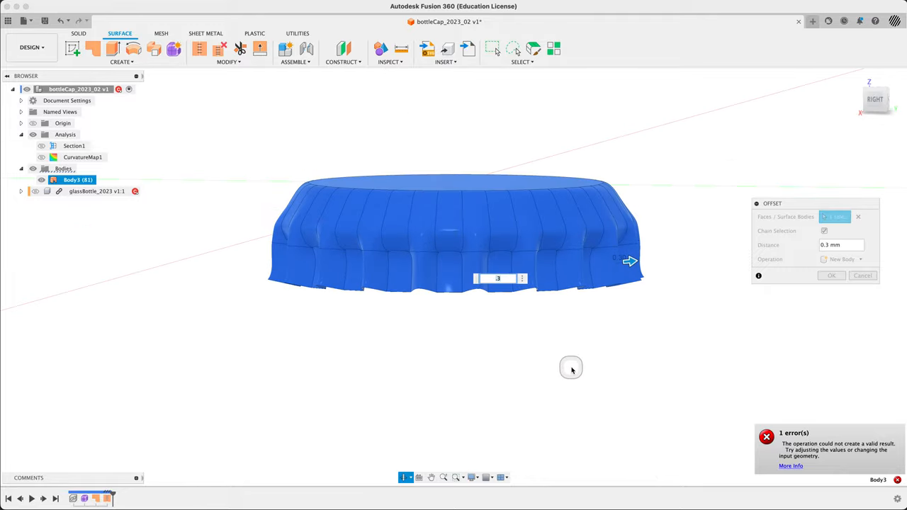
{"action": "left_click_drag", "start_coordinate": [573, 367], "coordinate": [629, 323]}
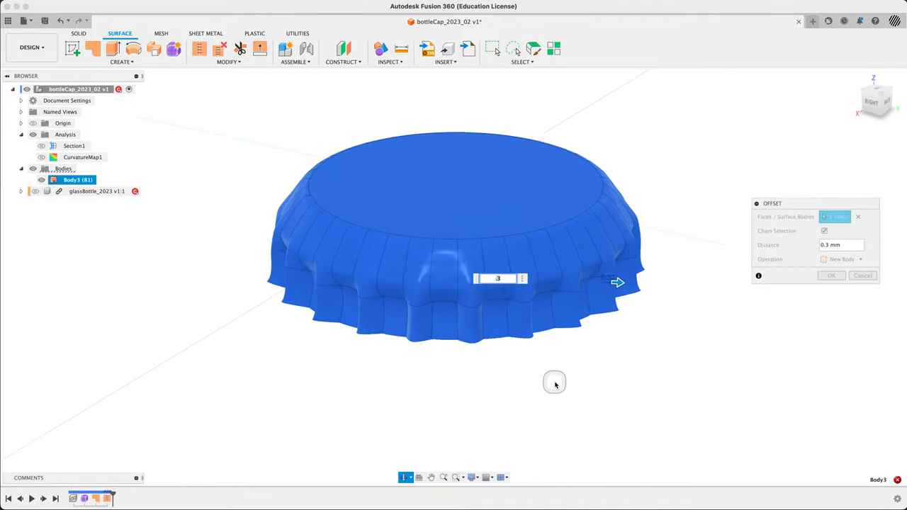
{"action": "left_click_drag", "start_coordinate": [556, 384], "coordinate": [489, 391]}
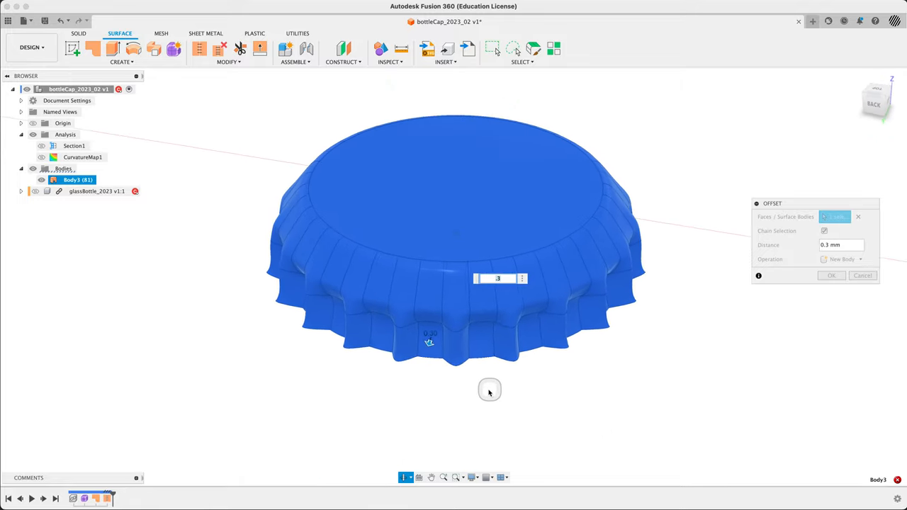
{"action": "left_click_drag", "start_coordinate": [489, 391], "coordinate": [516, 375]}
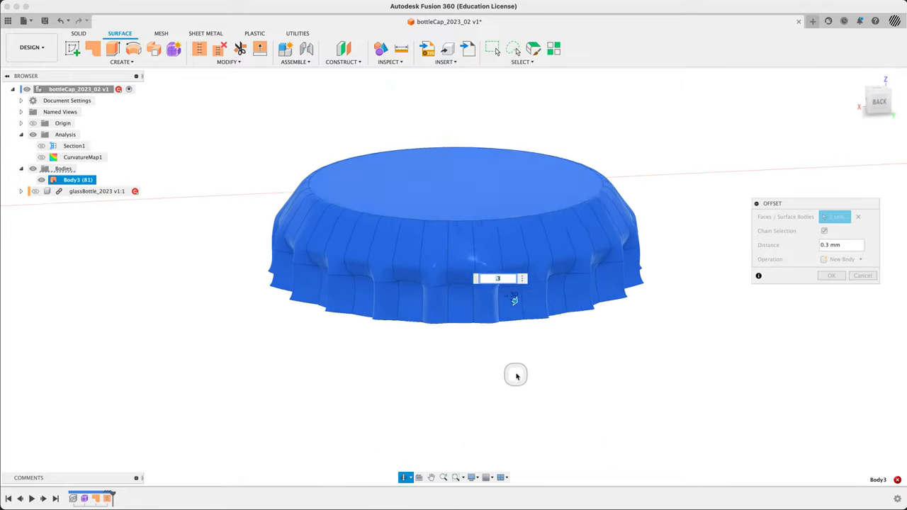
{"action": "left_click_drag", "start_coordinate": [516, 374], "coordinate": [533, 314]}
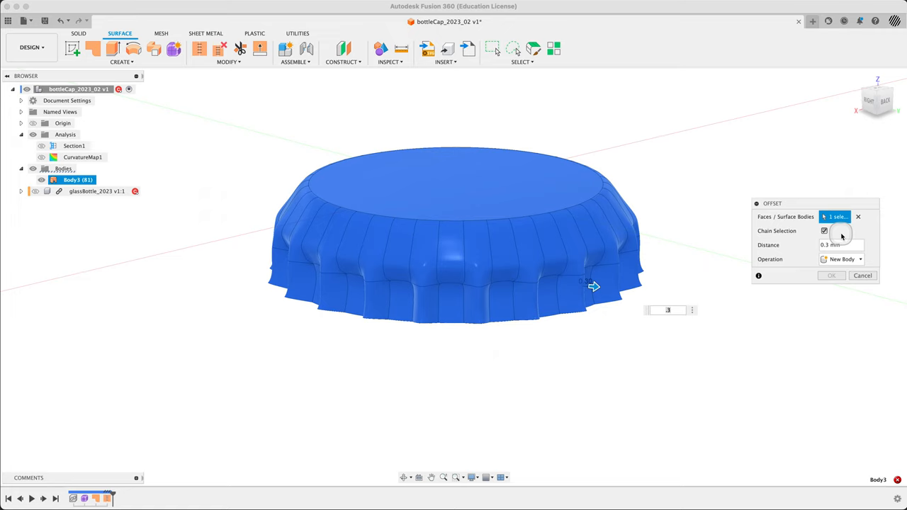
{"action": "left_click", "coordinate": [840, 244]}
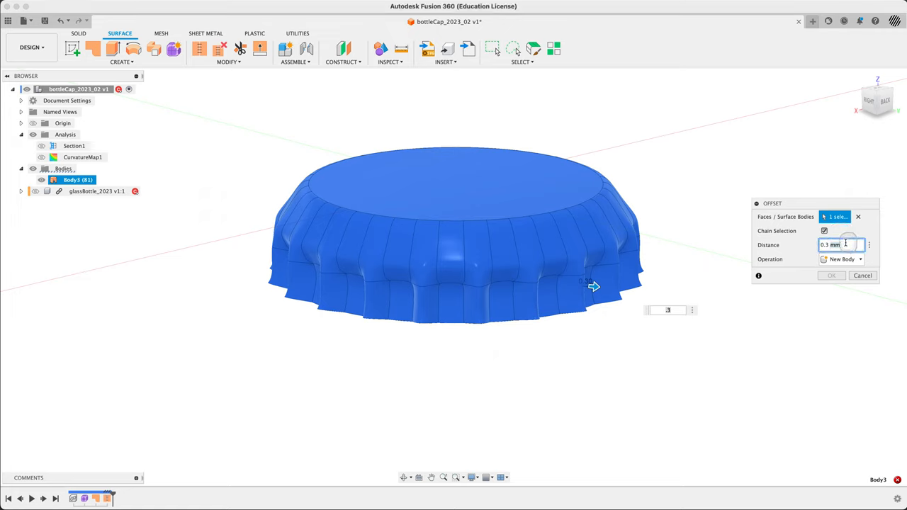
{"action": "type", "text": ".2"}
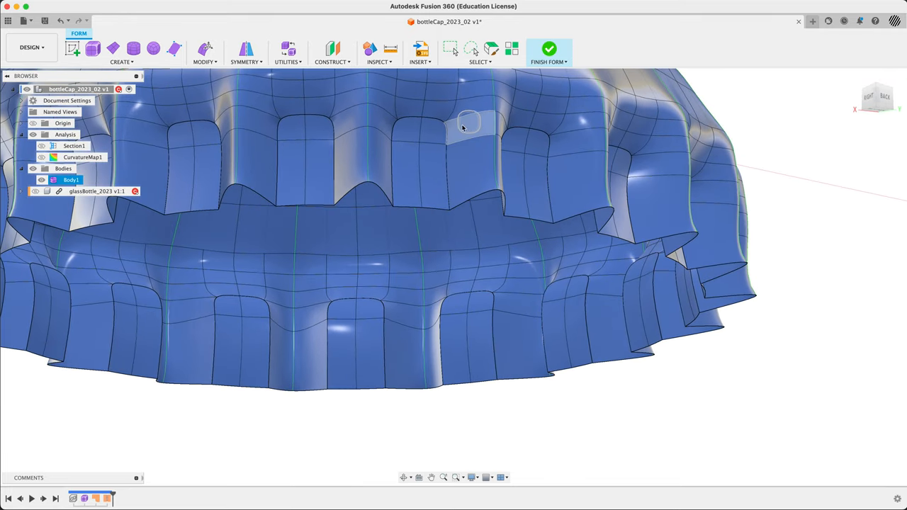
Select a flute edge and apply an edge command from the marking menu.
{"action": "left_click", "coordinate": [468, 124]}
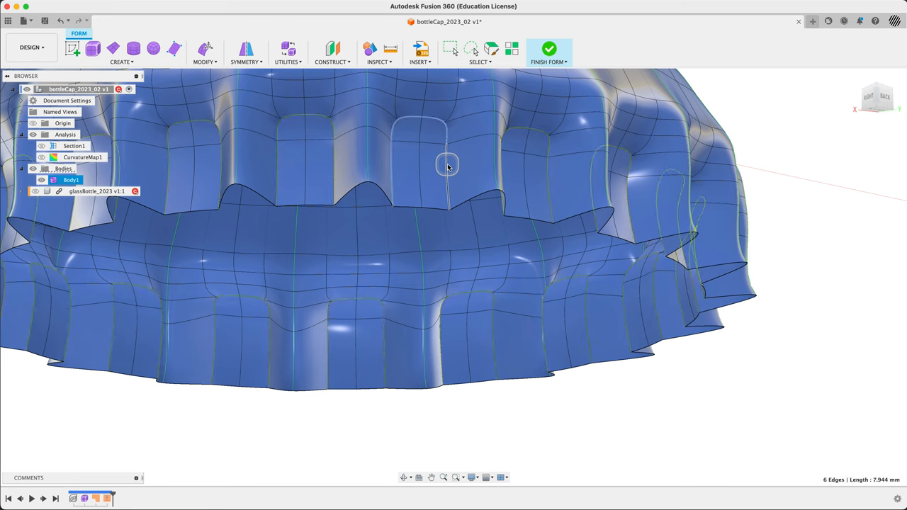
{"action": "right_click", "coordinate": [447, 167]}
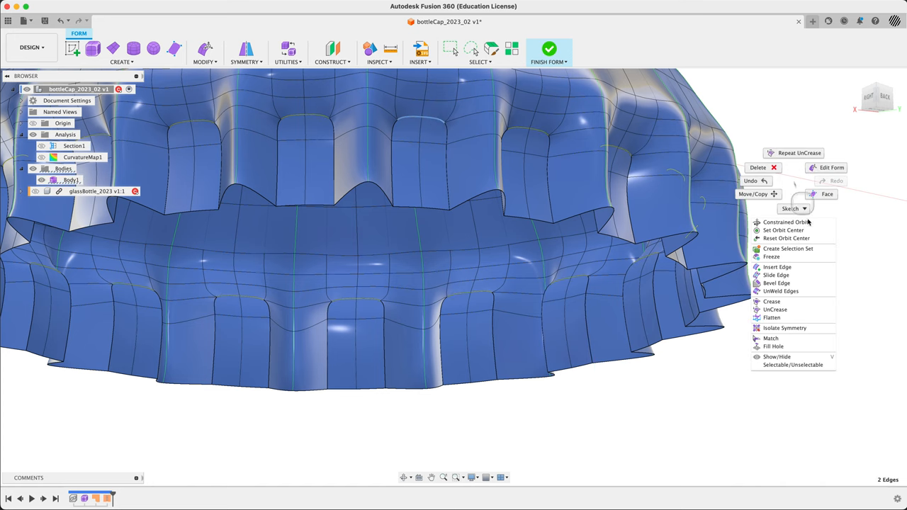
{"action": "left_click", "coordinate": [773, 309]}
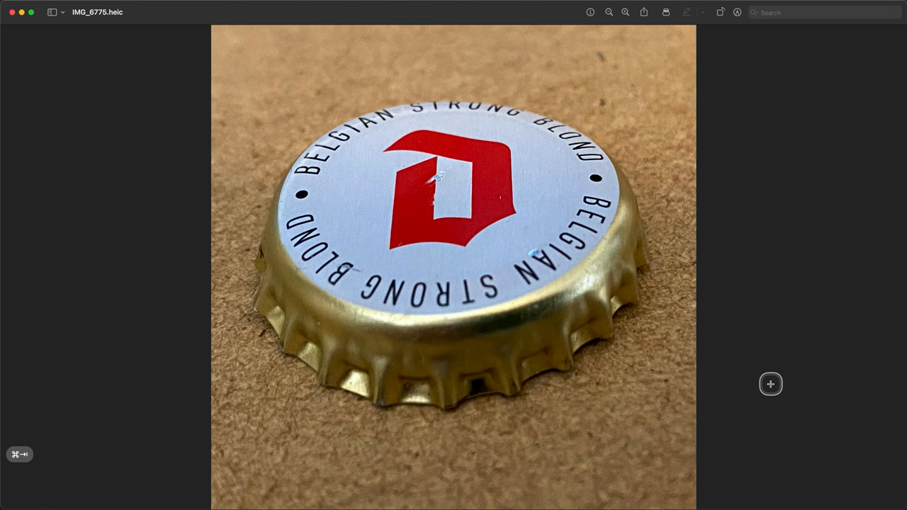
{"action": "mouse_move", "coordinate": [314, 346]}
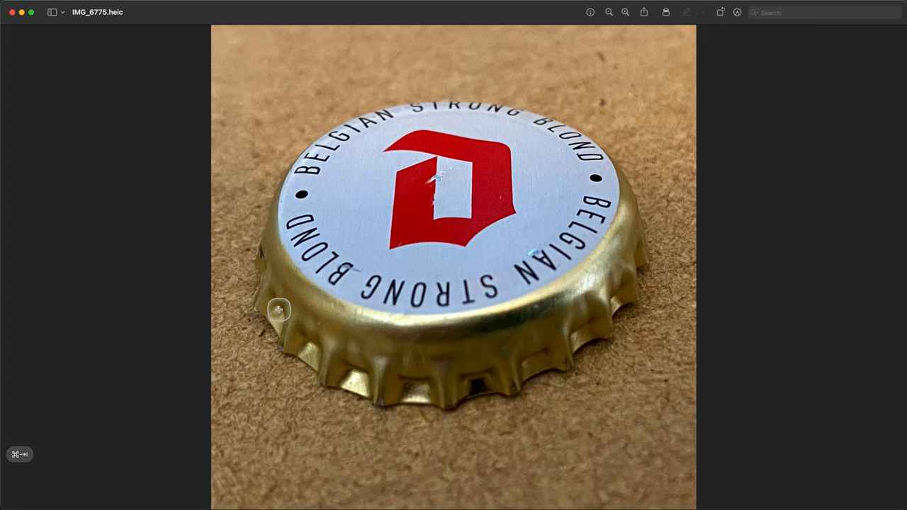
{"action": "mouse_move", "coordinate": [273, 310]}
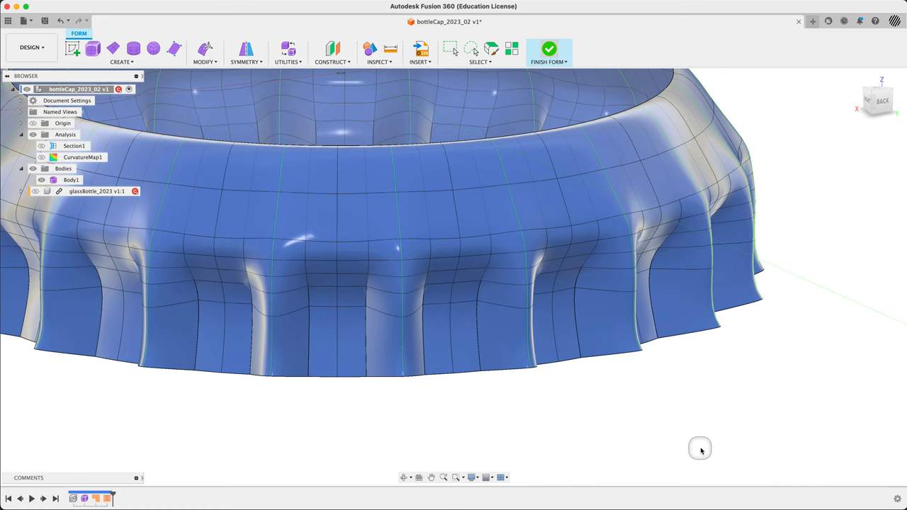
Finish the form and start a Thicken on the cap surface.
{"action": "left_click", "coordinate": [549, 50]}
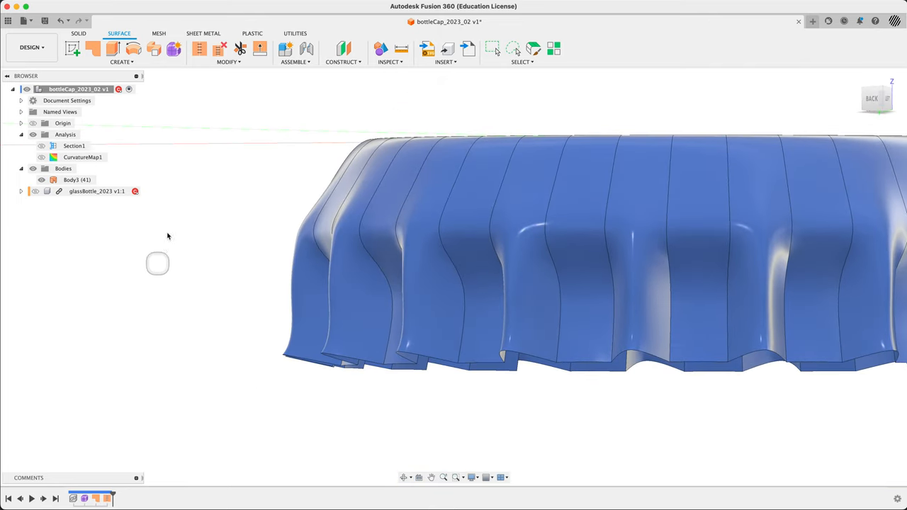
{"action": "type", "text": "th"}
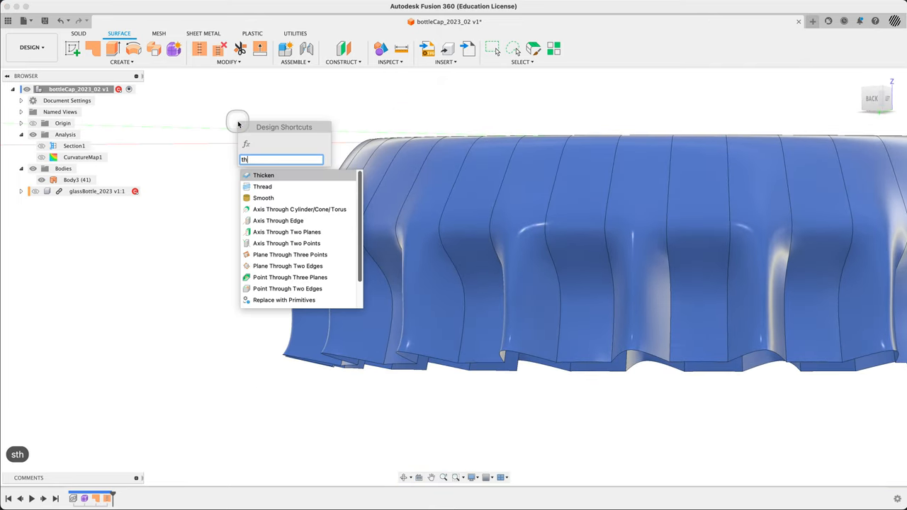
{"action": "left_click", "coordinate": [264, 176]}
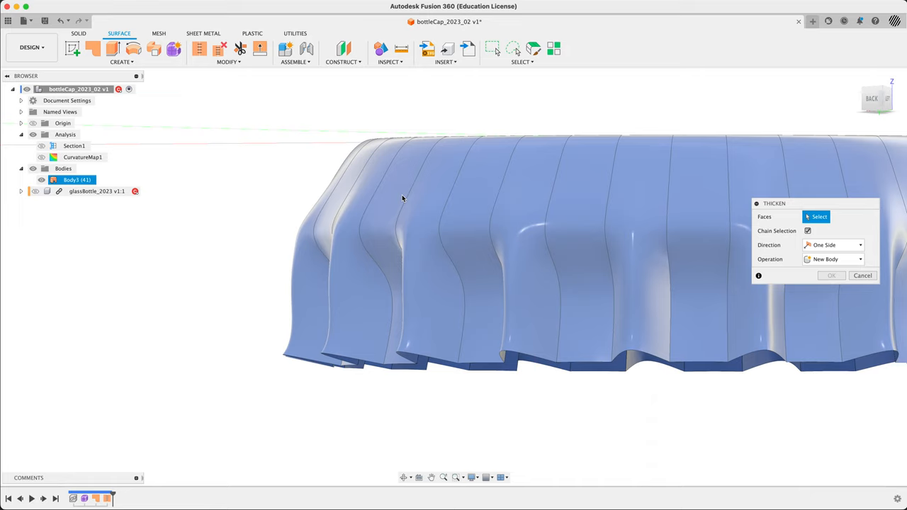
Select the cap faces at 0.30 mm, check underneath, then cancel the thicken.
{"action": "left_click", "coordinate": [402, 199]}
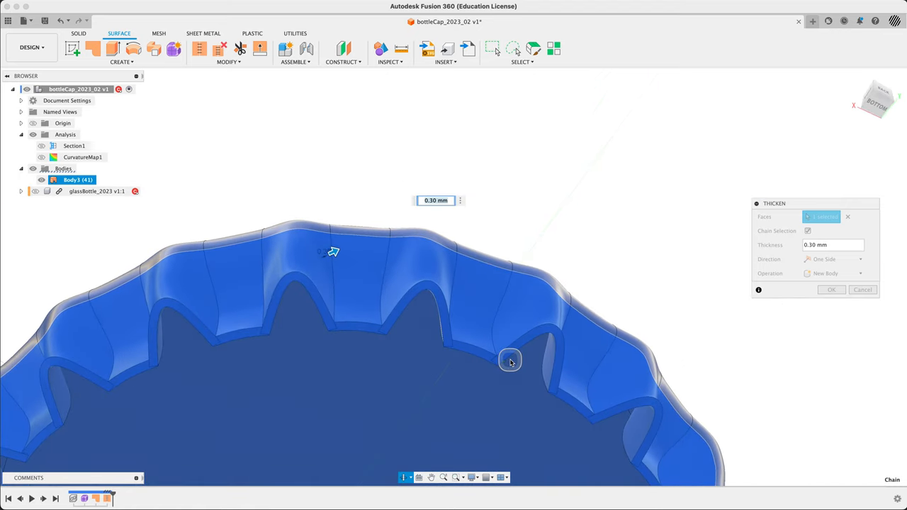
{"action": "left_click_drag", "start_coordinate": [510, 362], "coordinate": [482, 412]}
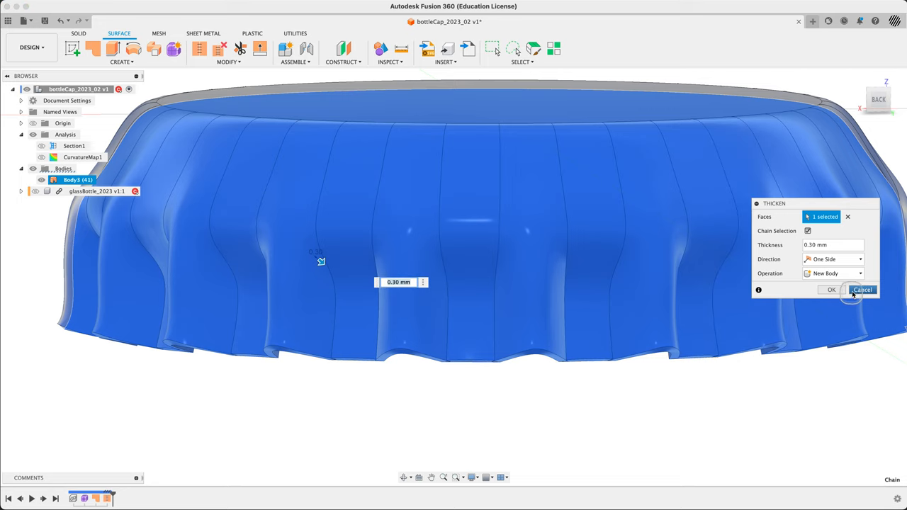
{"action": "left_click", "coordinate": [862, 289]}
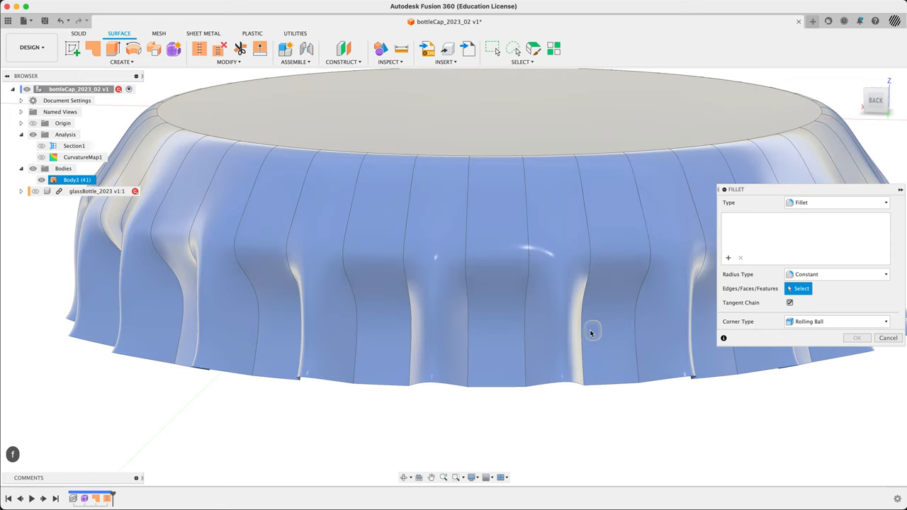
Apply a 0.3 mm tangent fillet across the selected cap faces and finish the fillet.
{"action": "left_click", "coordinate": [592, 334]}
{"action": "type", "text": ".3"}
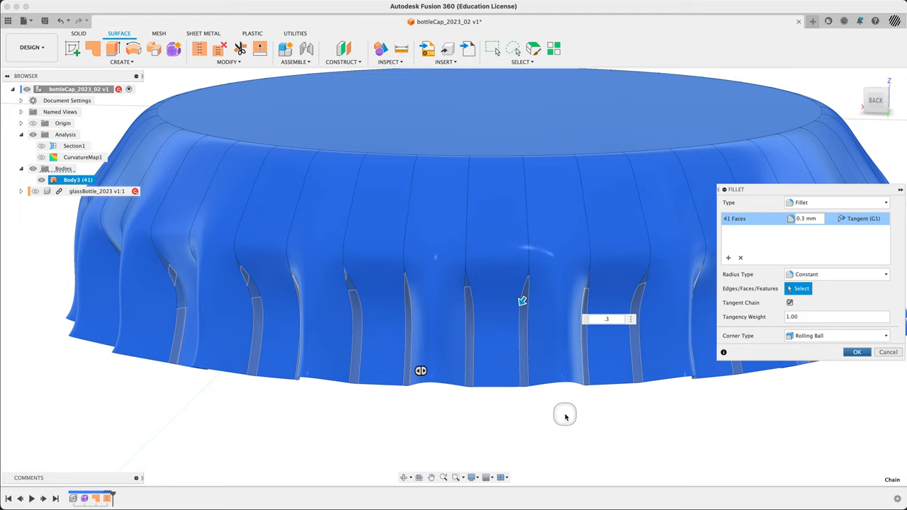
{"action": "left_click", "coordinate": [856, 352]}
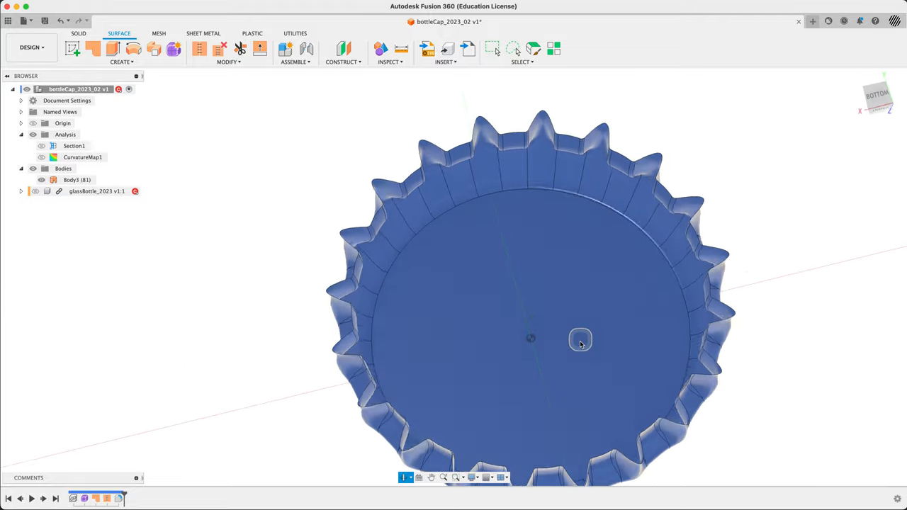
Thicken the cap surface by 0.2 mm, One Side, as a new solid body.
{"action": "left_click_drag", "start_coordinate": [582, 340], "coordinate": [551, 440]}
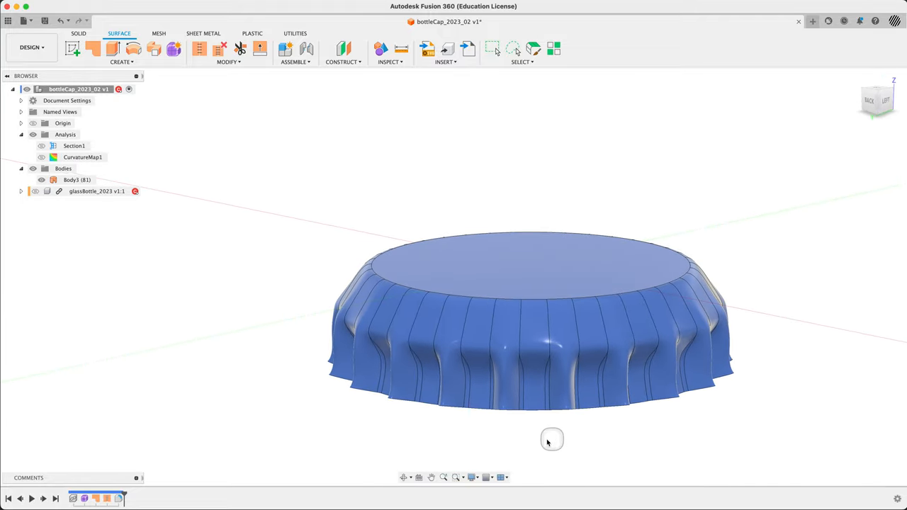
{"action": "right_click", "coordinate": [551, 440]}
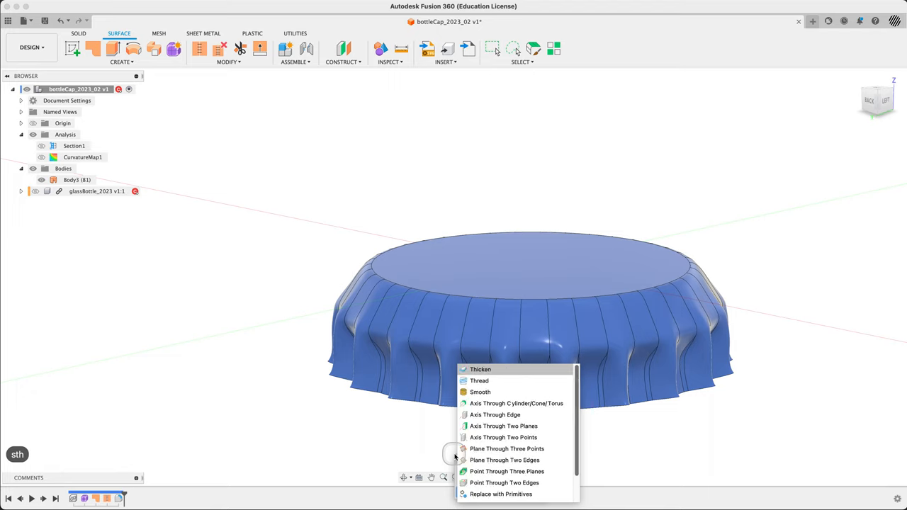
{"action": "left_click", "coordinate": [481, 369]}
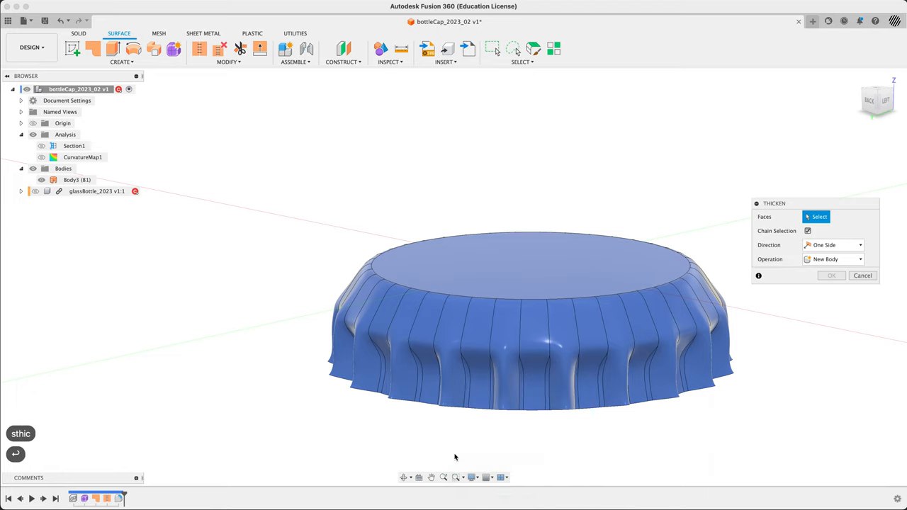
{"action": "left_click", "coordinate": [494, 350]}
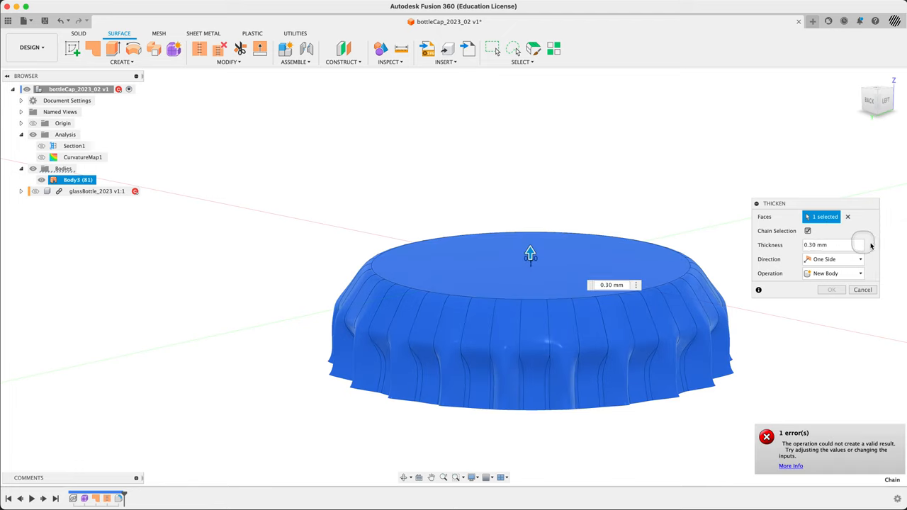
{"action": "left_click", "coordinate": [834, 243]}
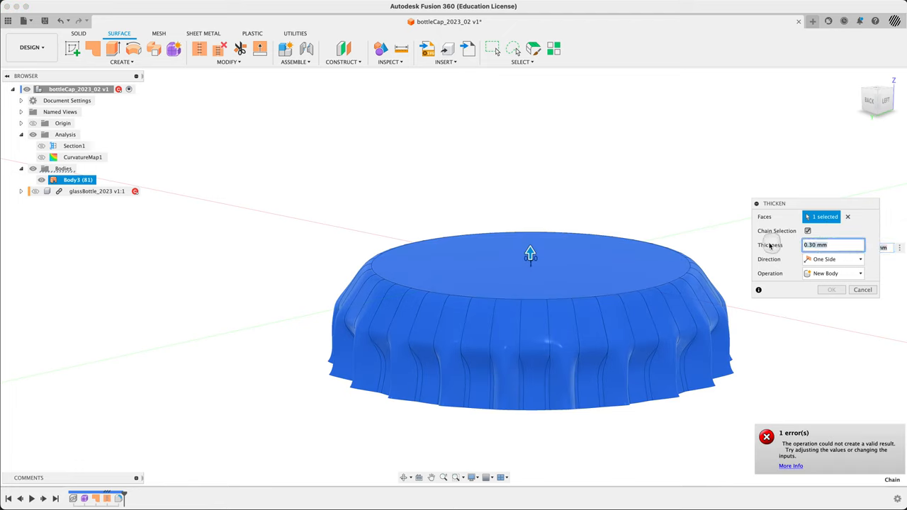
{"action": "type", "text": ".2"}
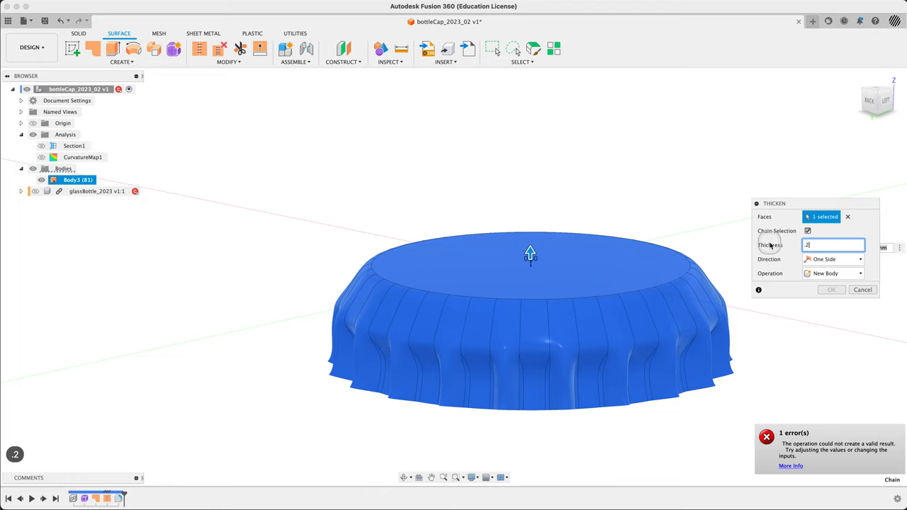
{"action": "mouse_move", "coordinate": [764, 337]}
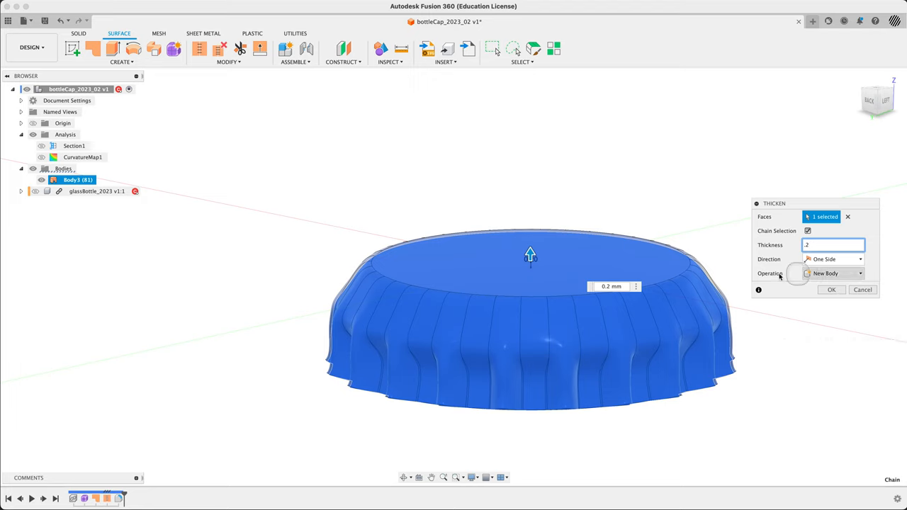
{"action": "mouse_move", "coordinate": [607, 290]}
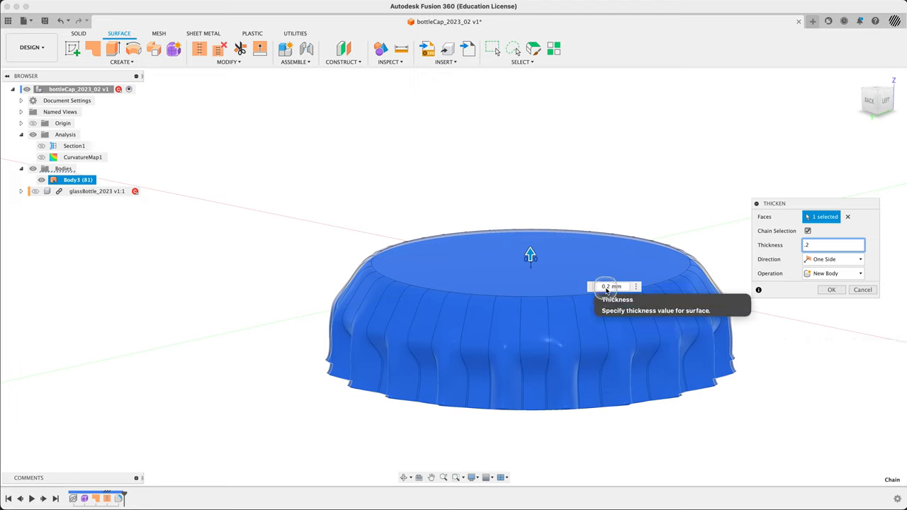
{"action": "mouse_move", "coordinate": [717, 289]}
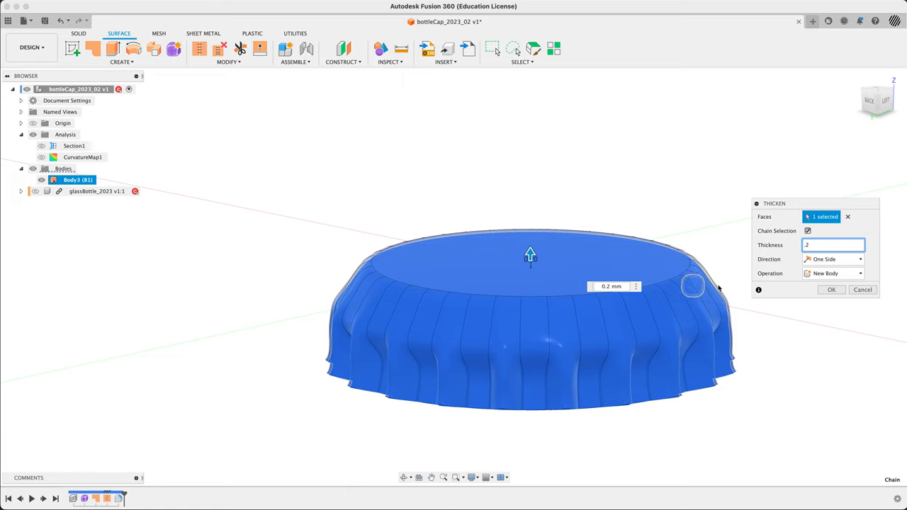
{"action": "mouse_move", "coordinate": [797, 386]}
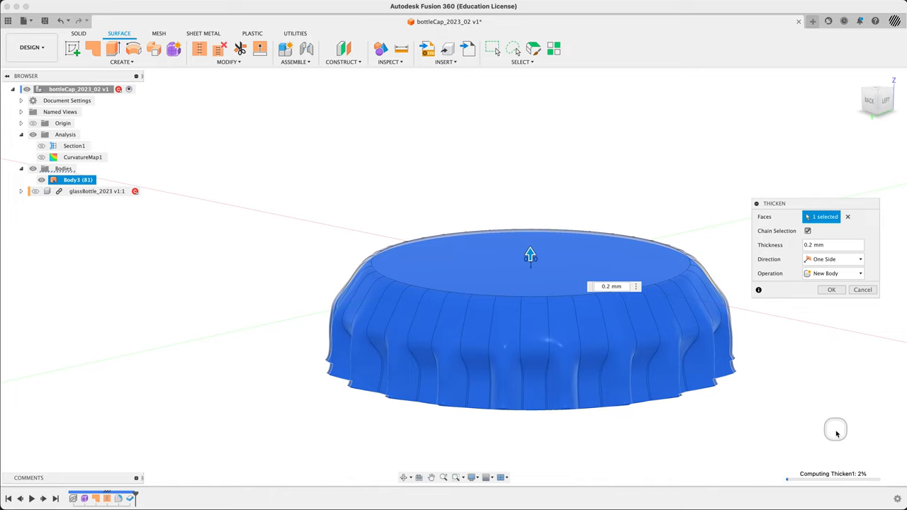
{"action": "mouse_move", "coordinate": [822, 411]}
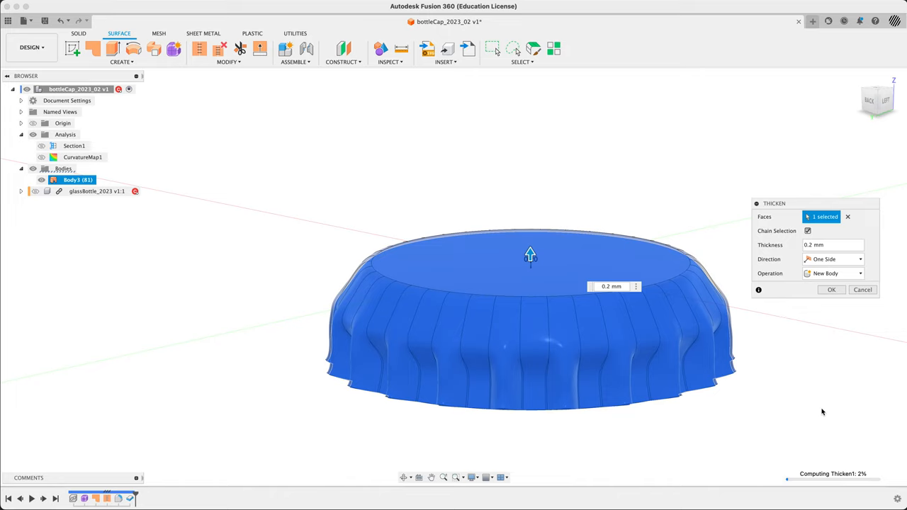
{"action": "left_click", "coordinate": [831, 289]}
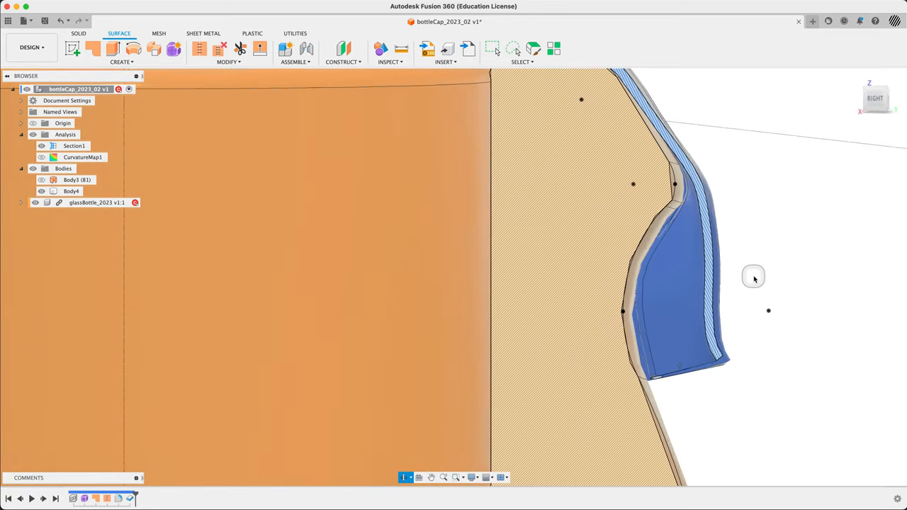
View the sectioned cap wall against the neck and start measuring a cap face (385.755 mm²).
{"action": "left_click_drag", "start_coordinate": [754, 276], "coordinate": [706, 295]}
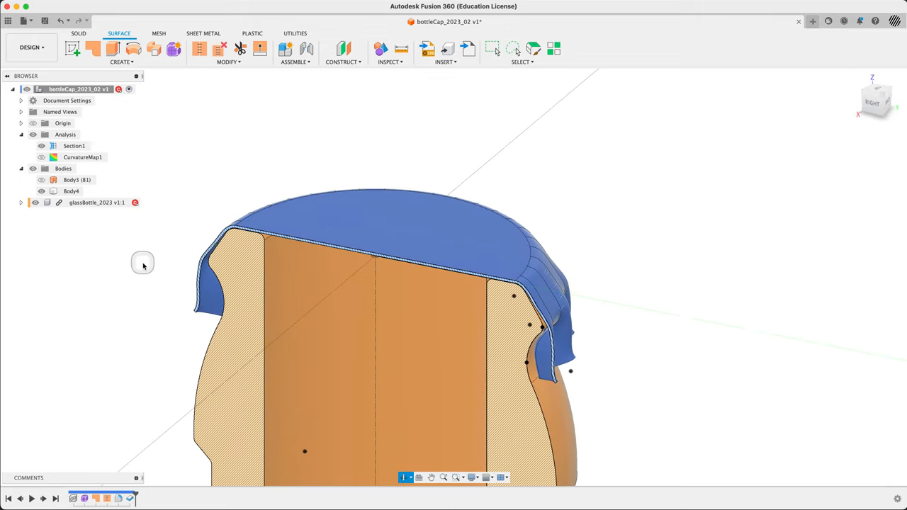
{"action": "left_click_drag", "start_coordinate": [142, 267], "coordinate": [215, 257]}
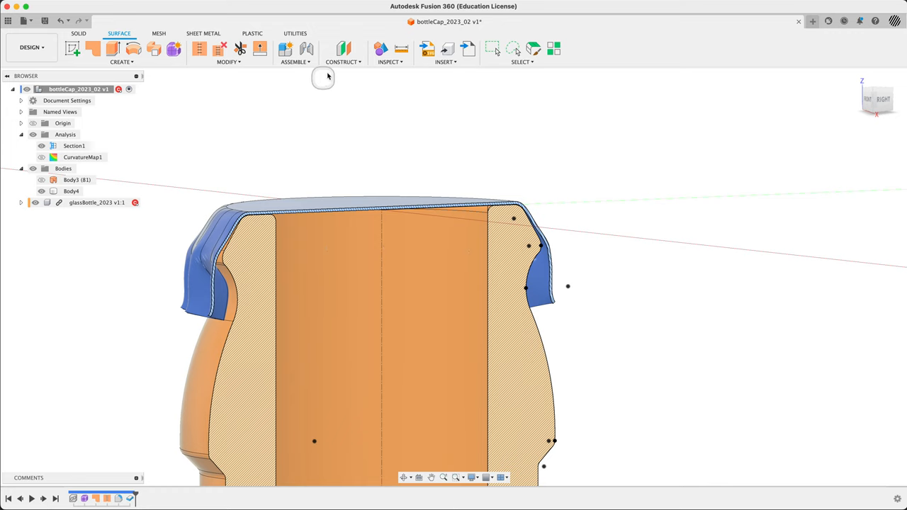
{"action": "left_click", "coordinate": [380, 48]}
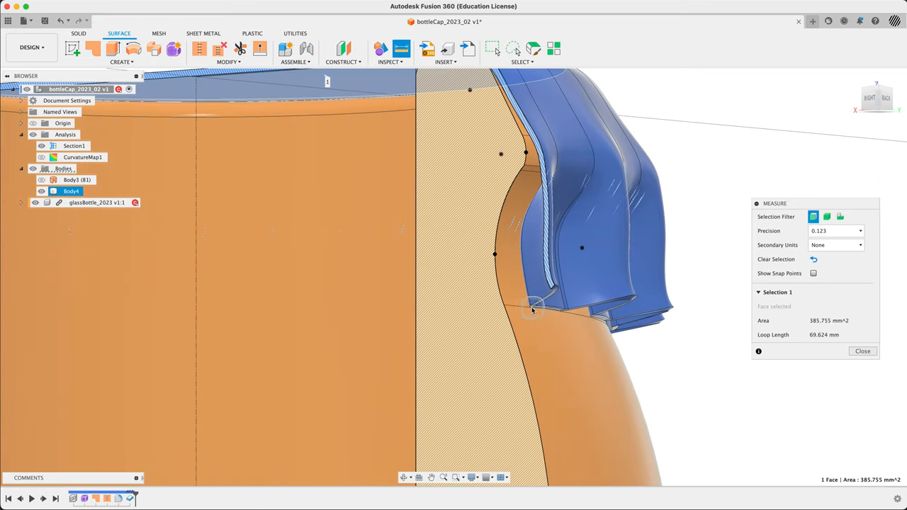
With snap points on, measure the 7.887 mm gap from the cap face to a neck edge and close Measure.
{"action": "left_click", "coordinate": [533, 309]}
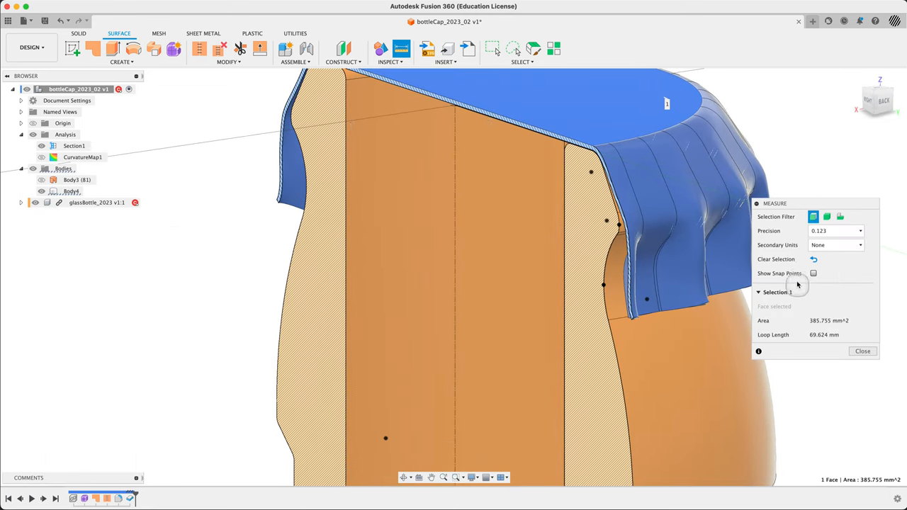
{"action": "left_click", "coordinate": [813, 273]}
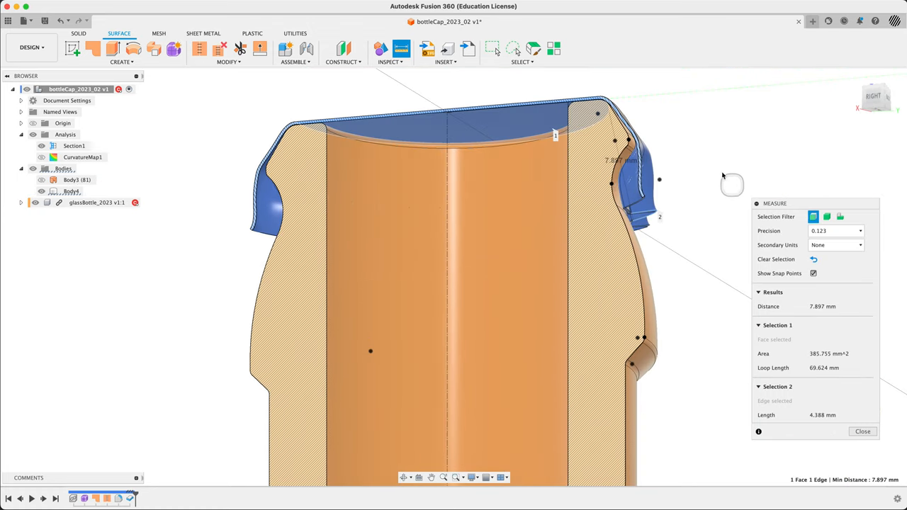
{"action": "left_click", "coordinate": [862, 431]}
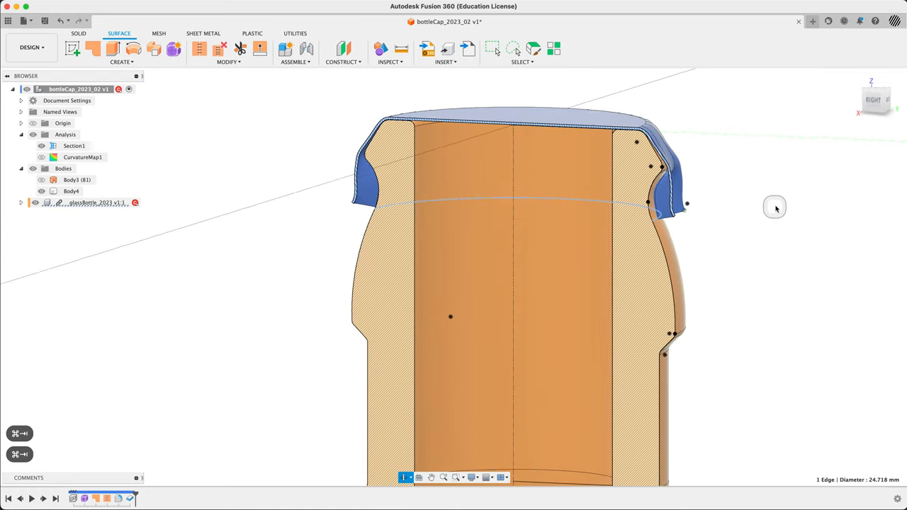
Turn off the Section1 analysis so the whole cap shows on the neck, and select Body4.
{"action": "left_click_drag", "start_coordinate": [774, 207], "coordinate": [745, 224]}
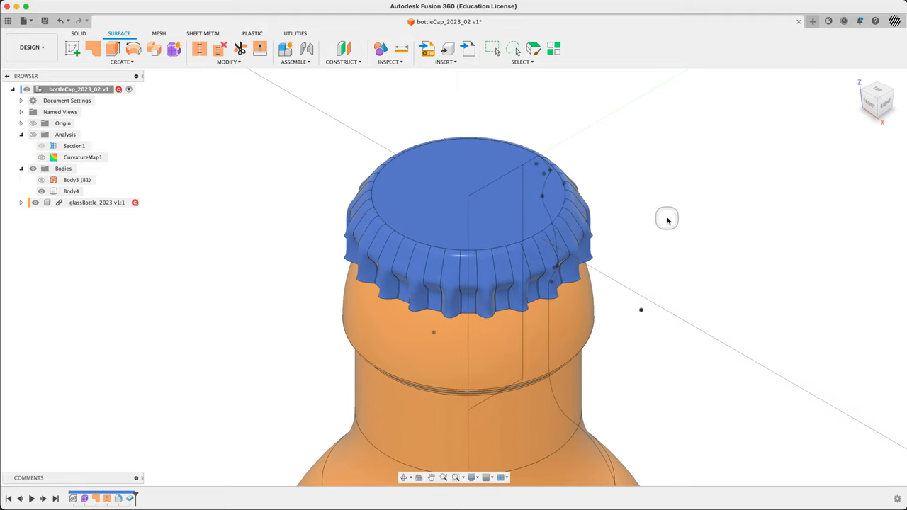
{"action": "mouse_move", "coordinate": [667, 221]}
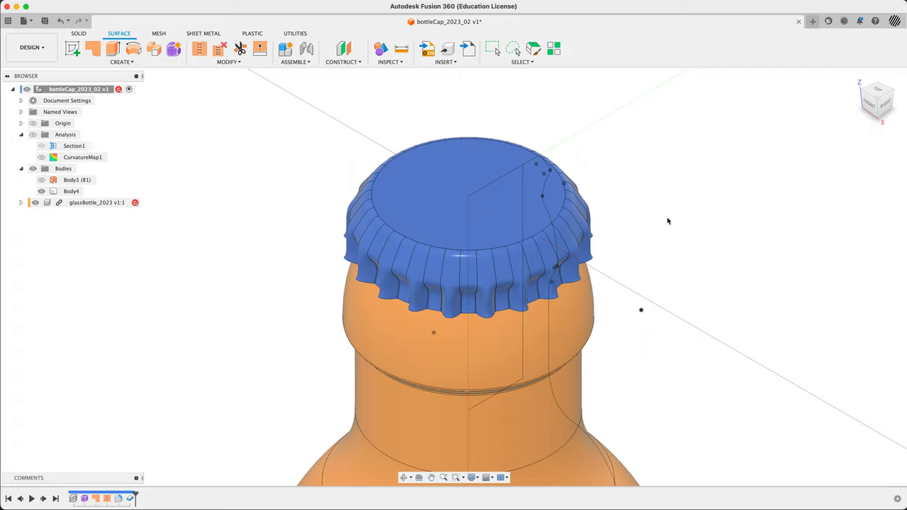
{"action": "left_click", "coordinate": [82, 156]}
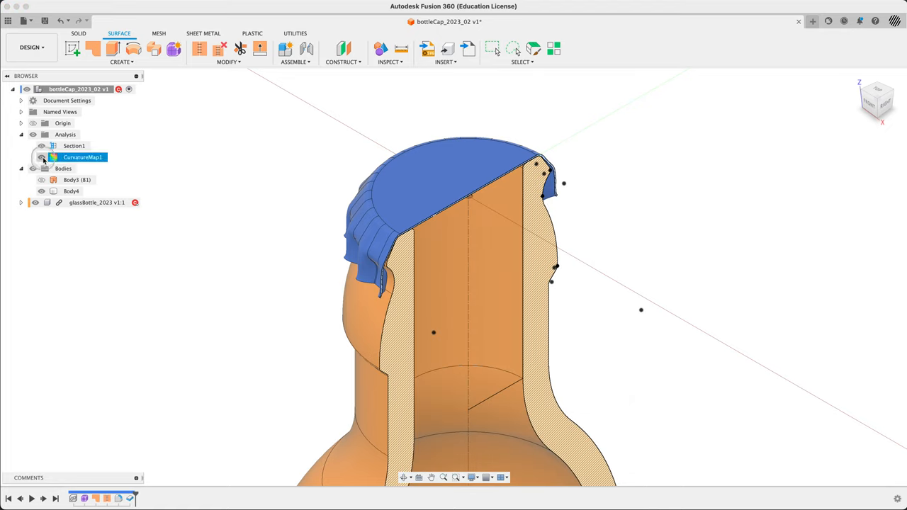
{"action": "left_click", "coordinate": [74, 145]}
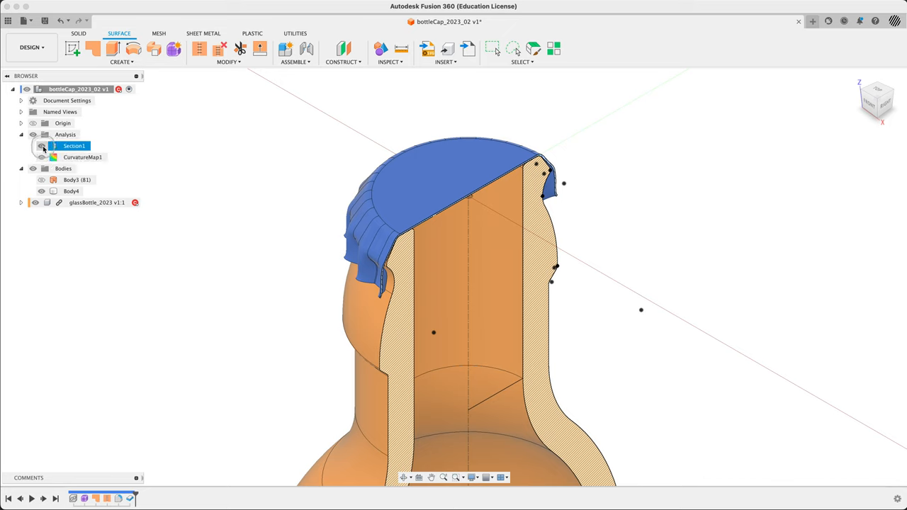
{"action": "left_click", "coordinate": [42, 146]}
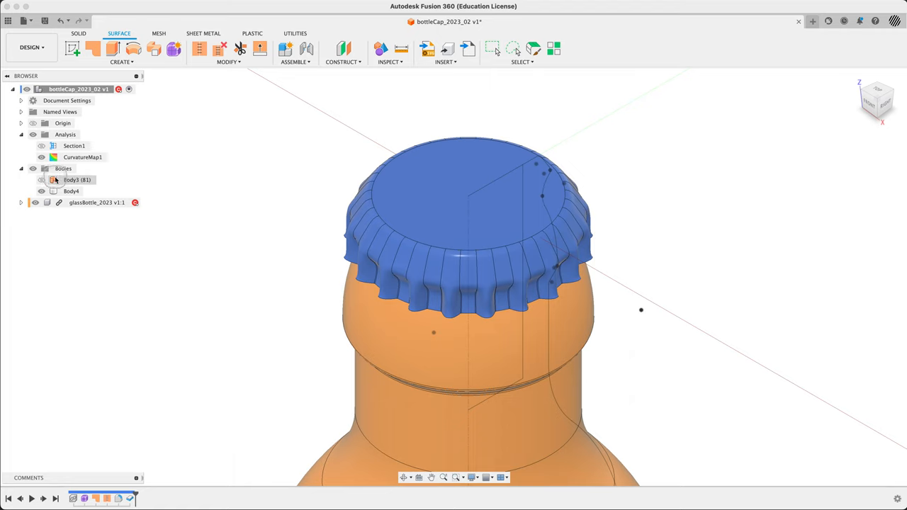
{"action": "left_click", "coordinate": [71, 192]}
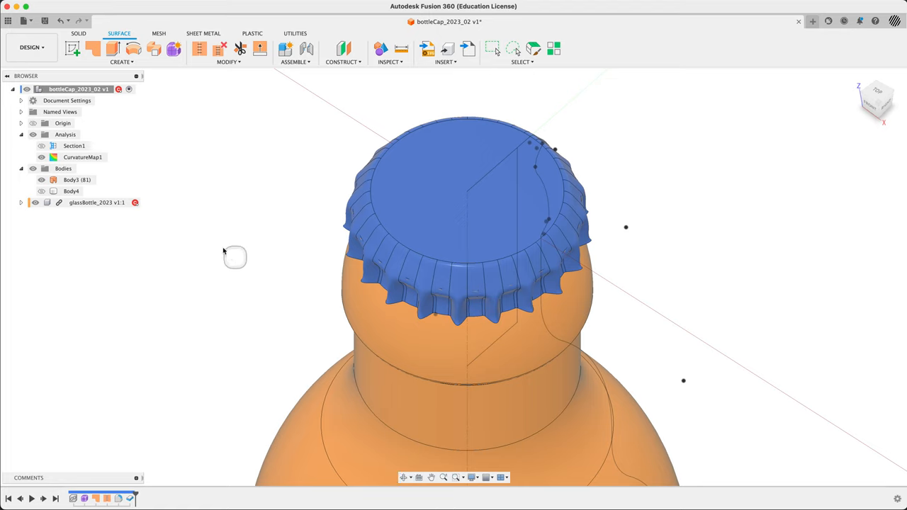
{"action": "left_click", "coordinate": [73, 145]}
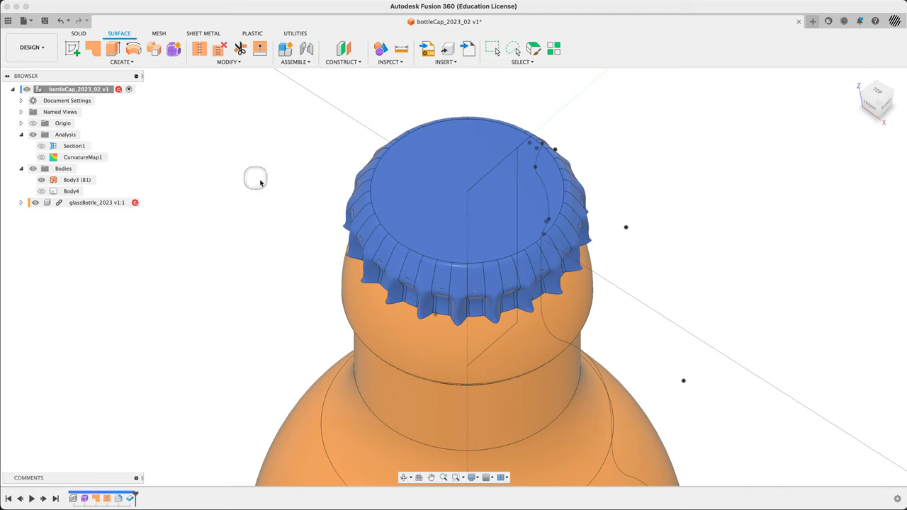
{"action": "scroll", "scroll_direction": "down", "scroll_amount": 3}
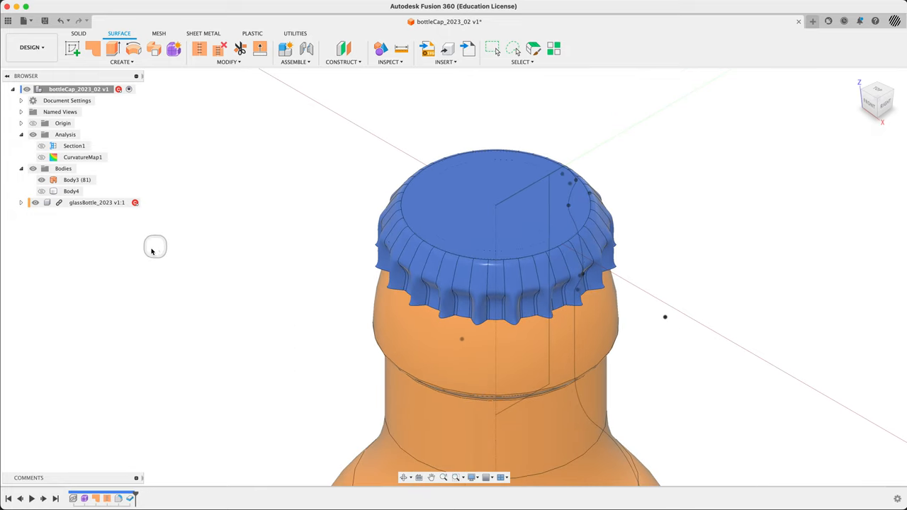
{"action": "left_click", "coordinate": [71, 191]}
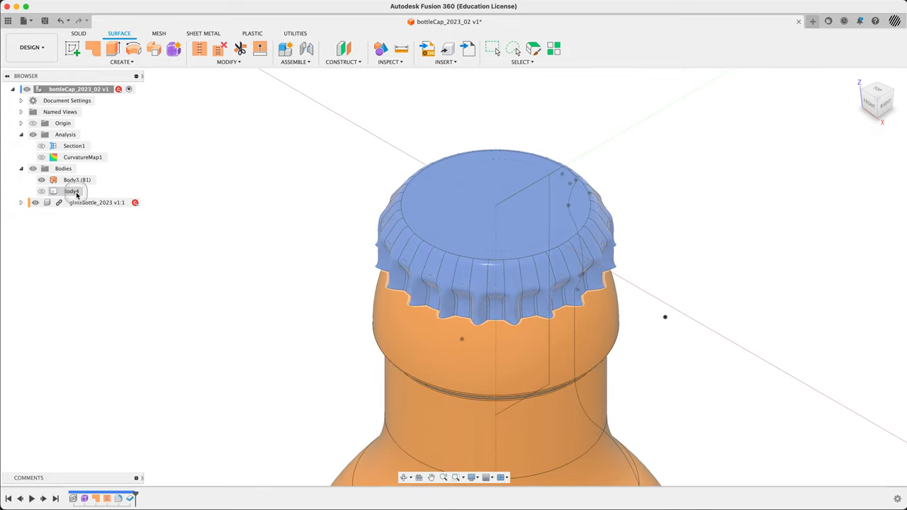
Show Body4's properties: steel, 1.916 g mass, 244.078 mm³ volume.
{"action": "right_click", "coordinate": [70, 191]}
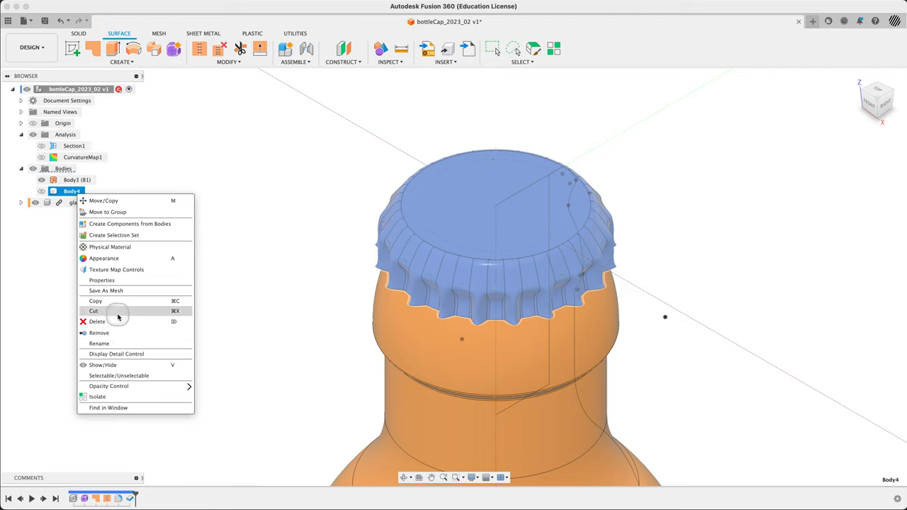
{"action": "mouse_move", "coordinate": [102, 280]}
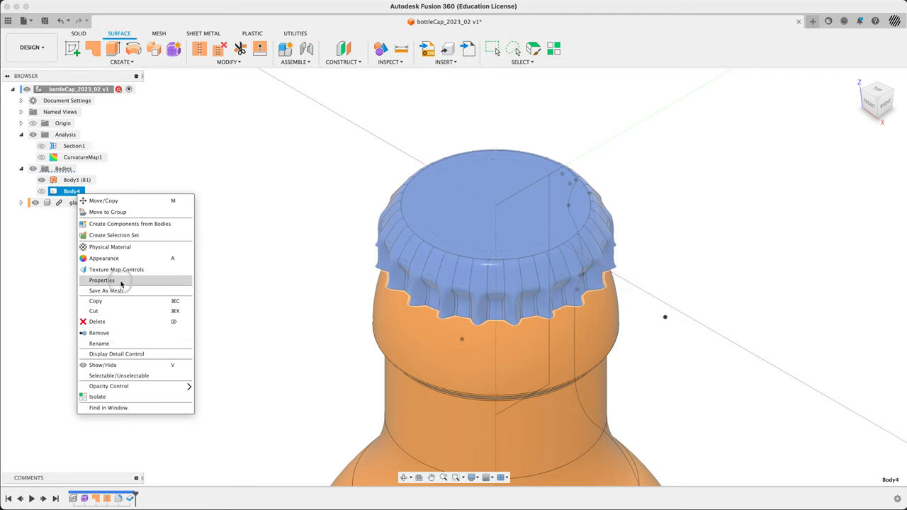
{"action": "left_click", "coordinate": [102, 280]}
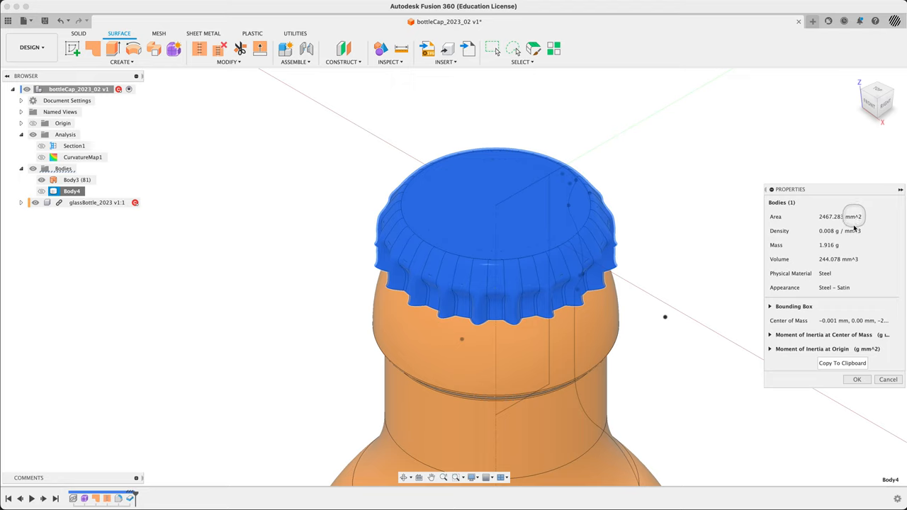
{"action": "mouse_move", "coordinate": [835, 264]}
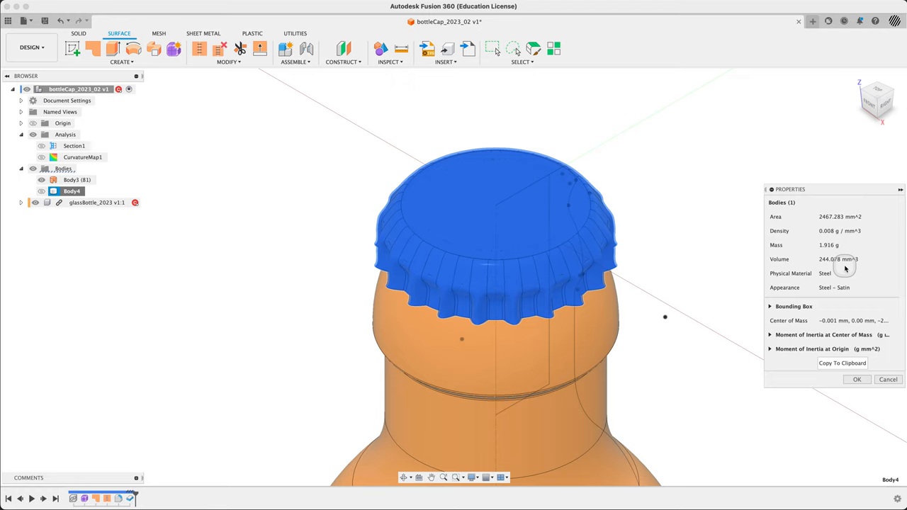
{"action": "mouse_move", "coordinate": [844, 268]}
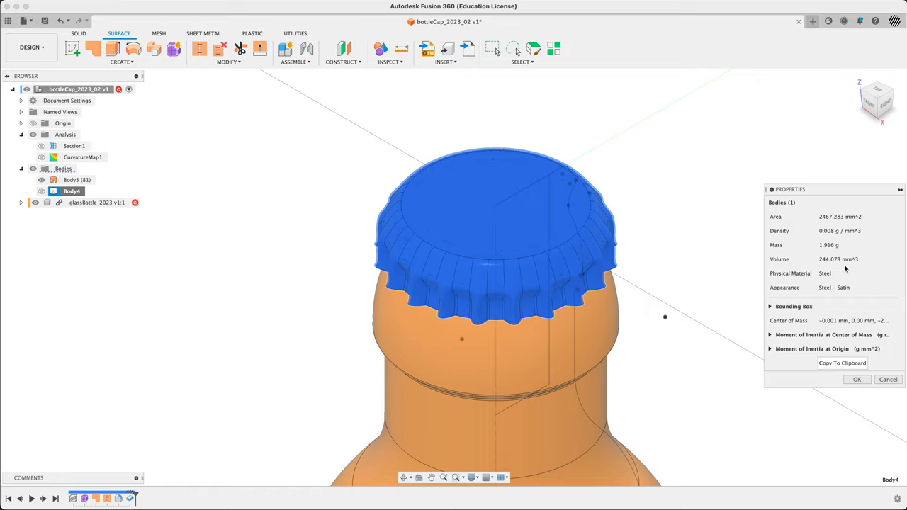
{"action": "mouse_move", "coordinate": [844, 351]}
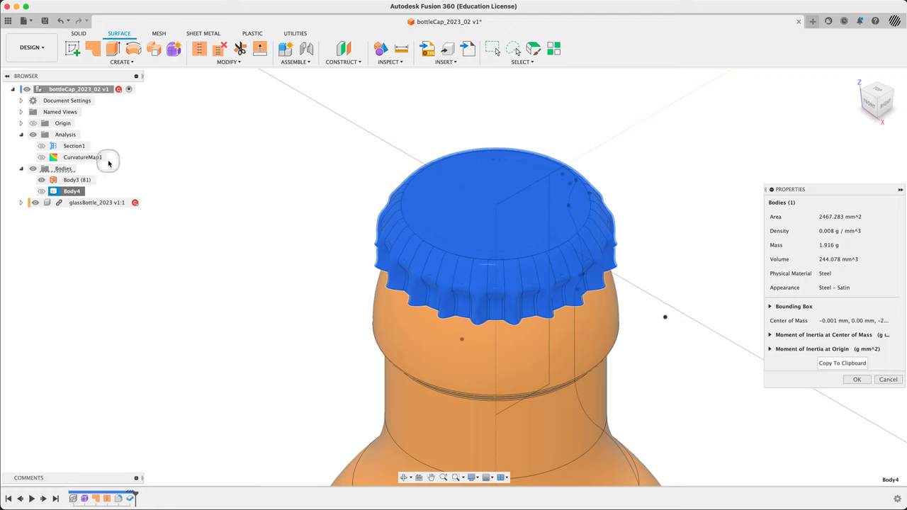
{"action": "mouse_move", "coordinate": [74, 146]}
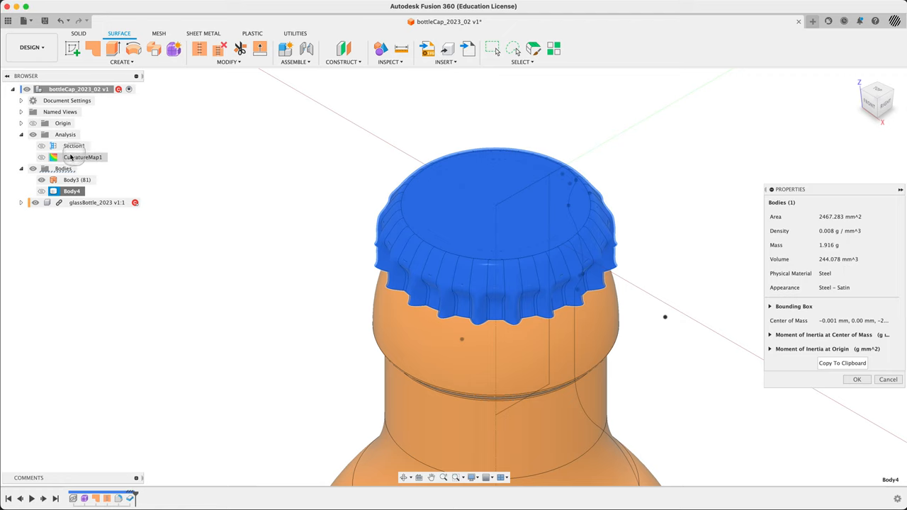